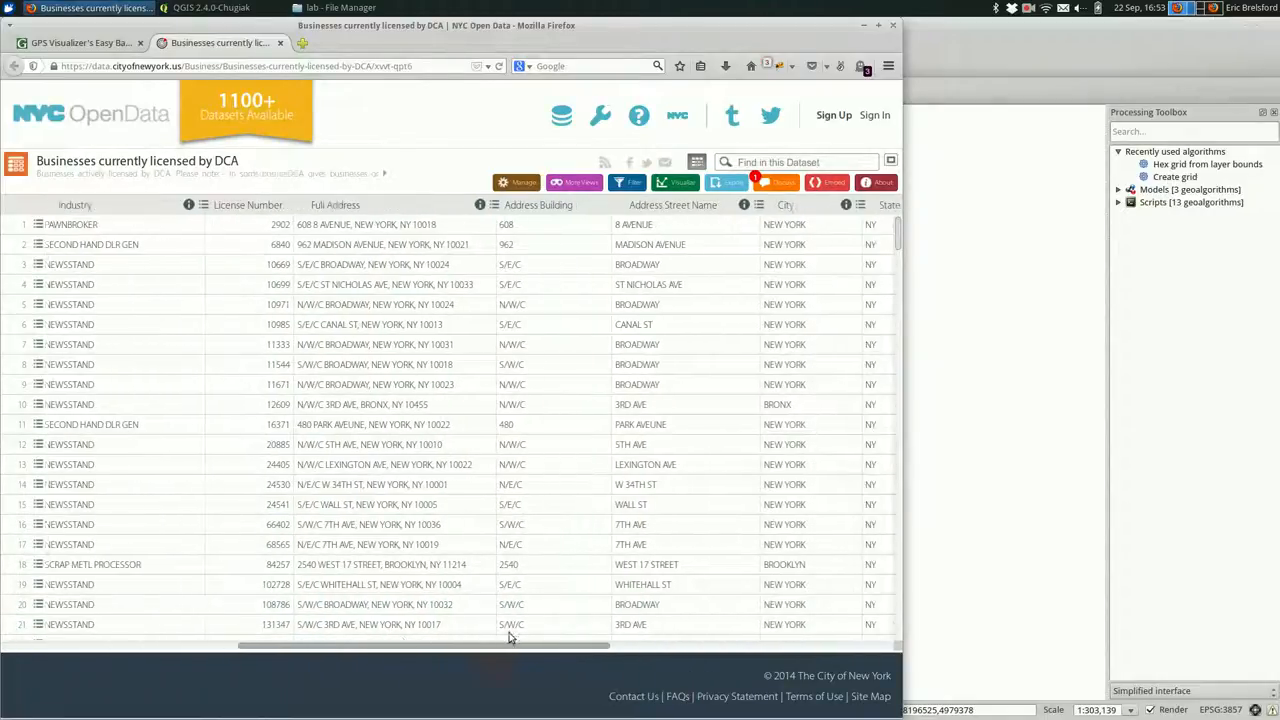
- In a new Firefox tab, search for mmqgis and reach Michael Minn's MMQGIS page
scroll("right", 3)
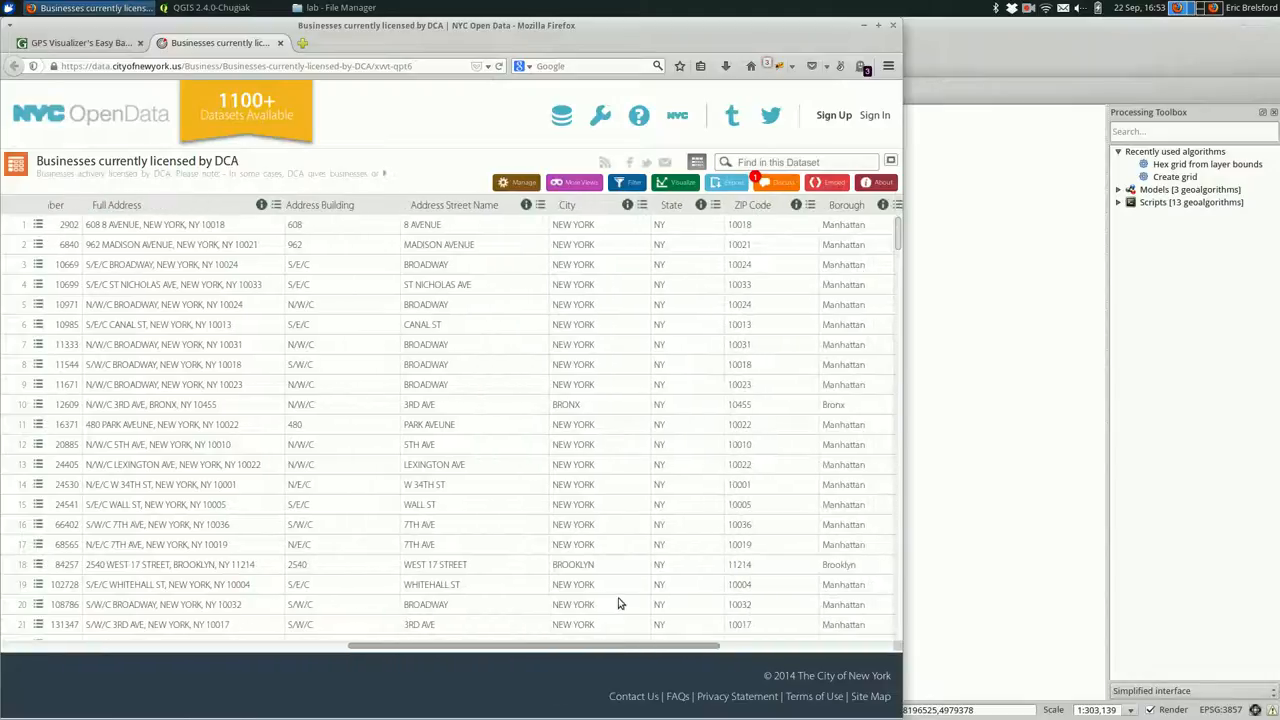
scroll("right", 3)
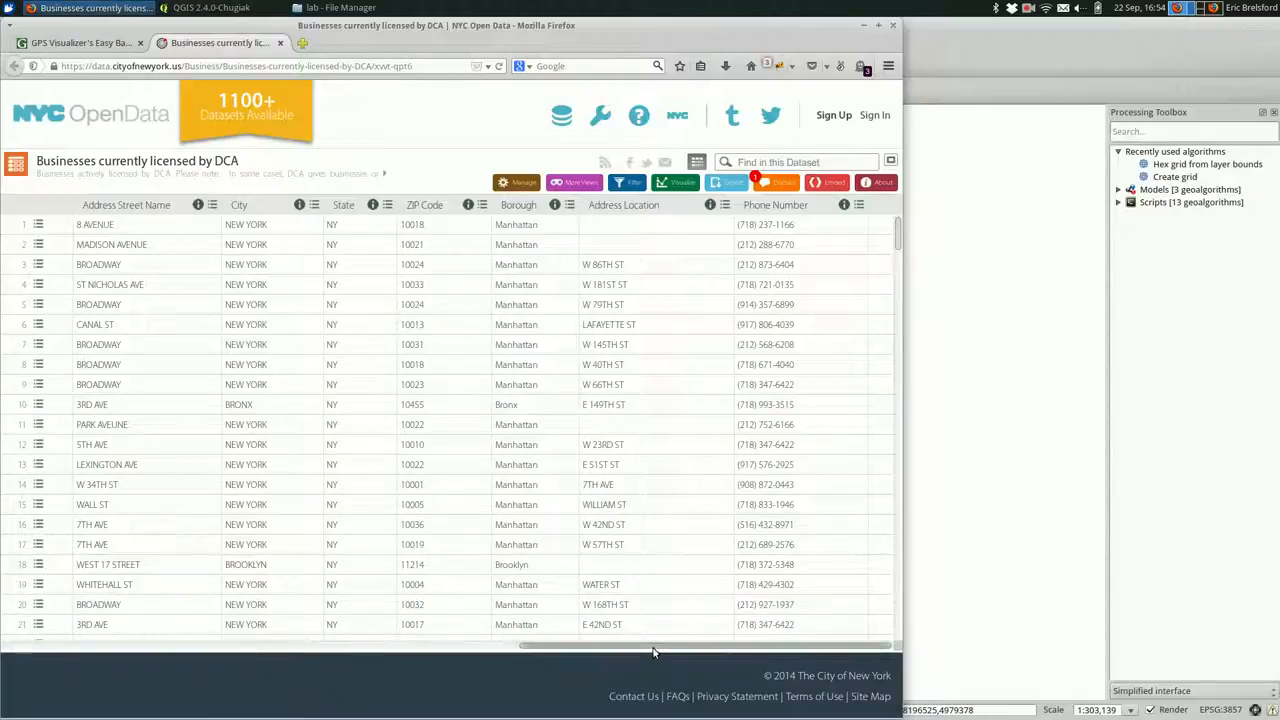
scroll("left", 3)
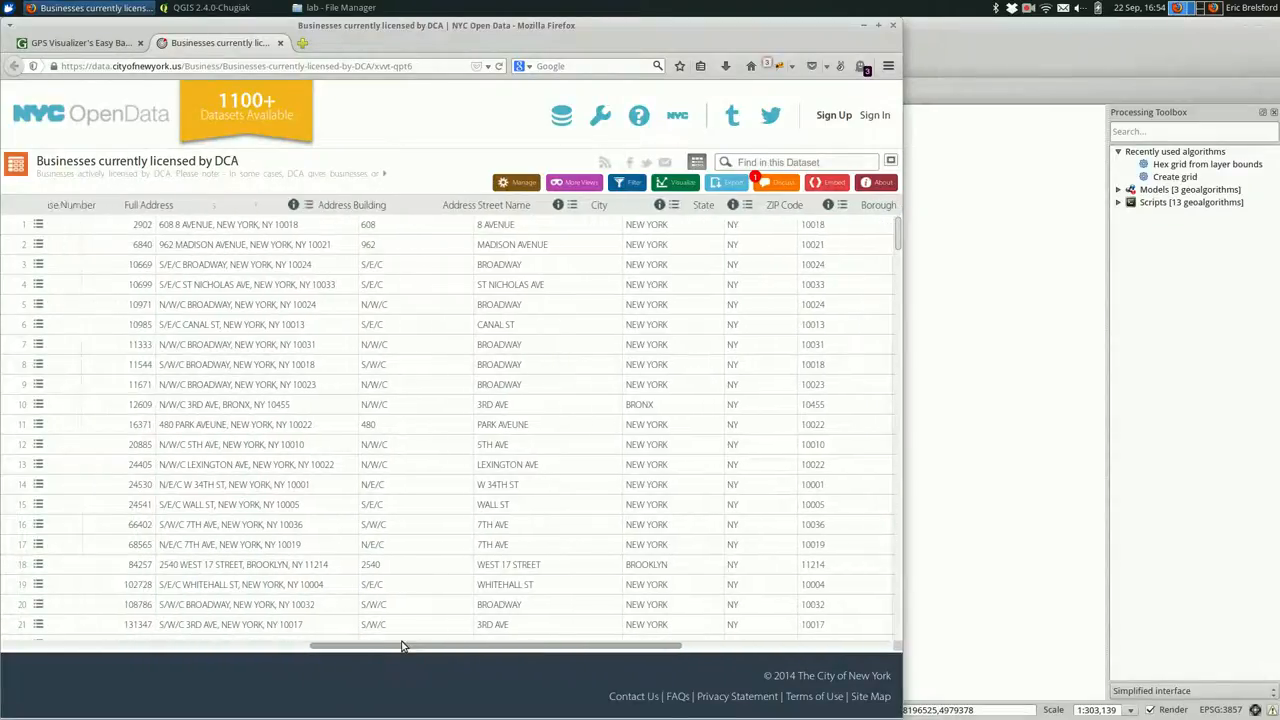
scroll("left", 3)
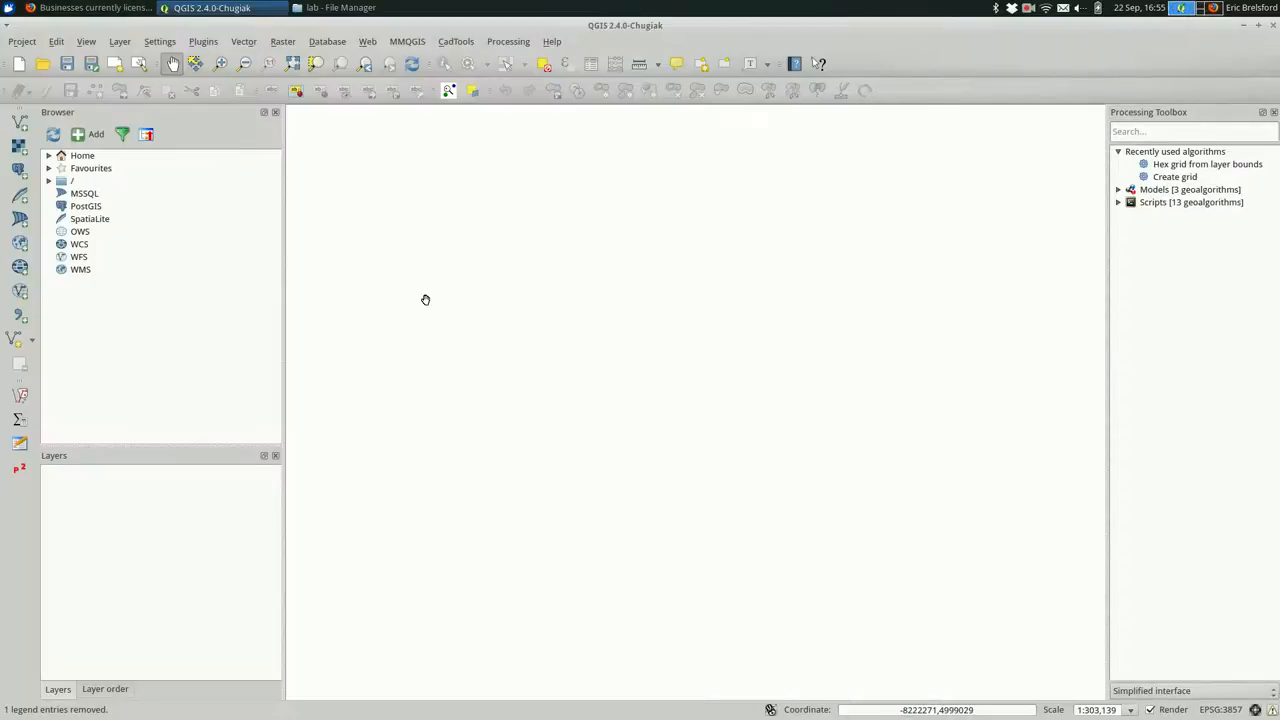
left_click(96, 8)
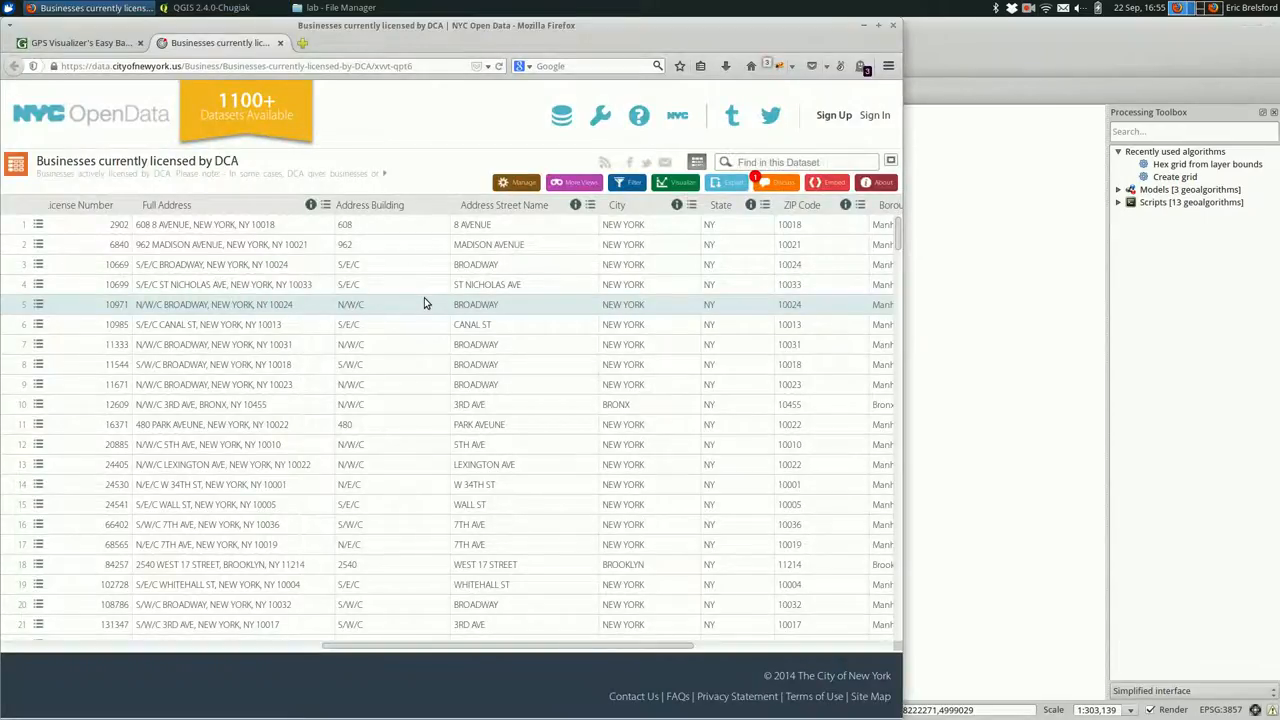
left_click(302, 42)
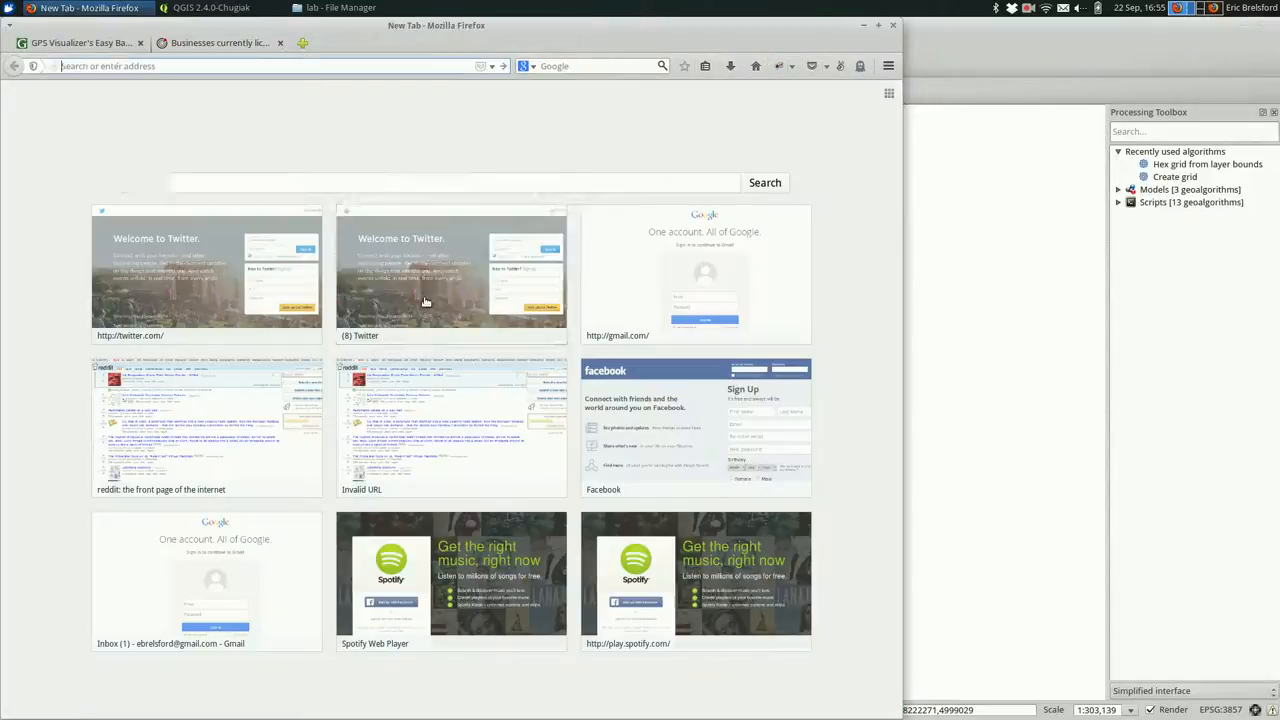
type("mmqgis")
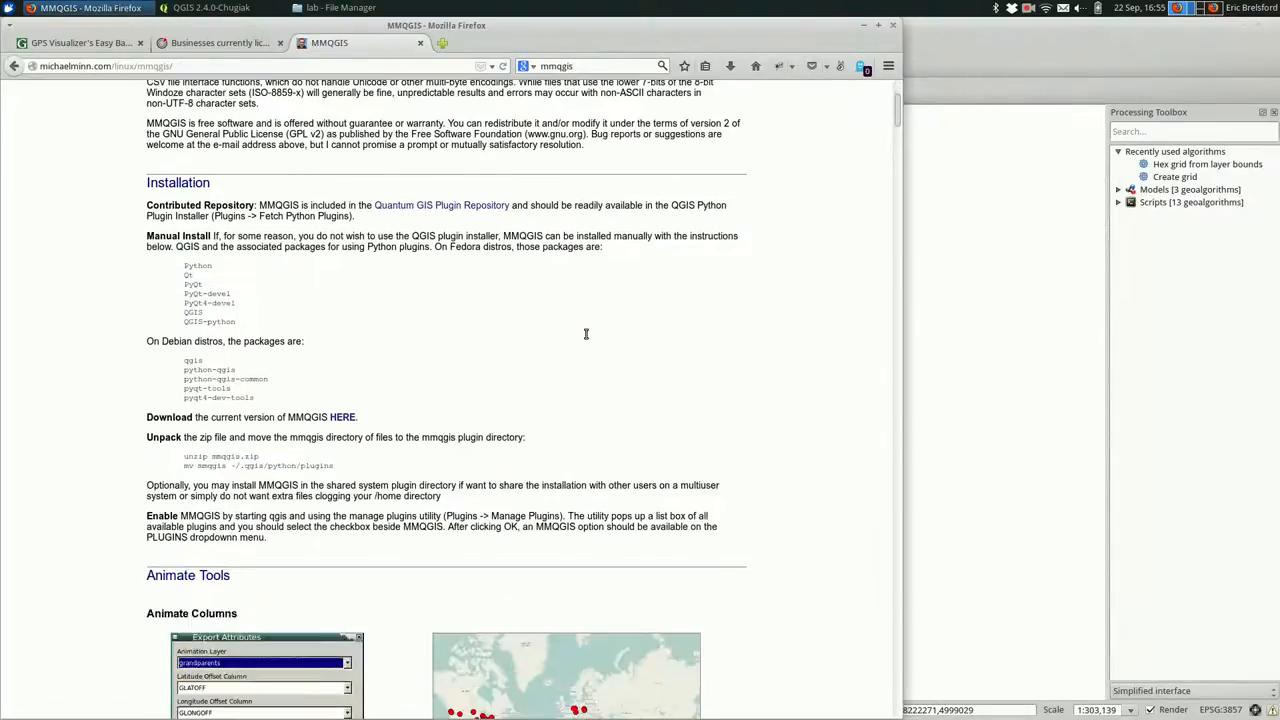
scroll("up", 3)
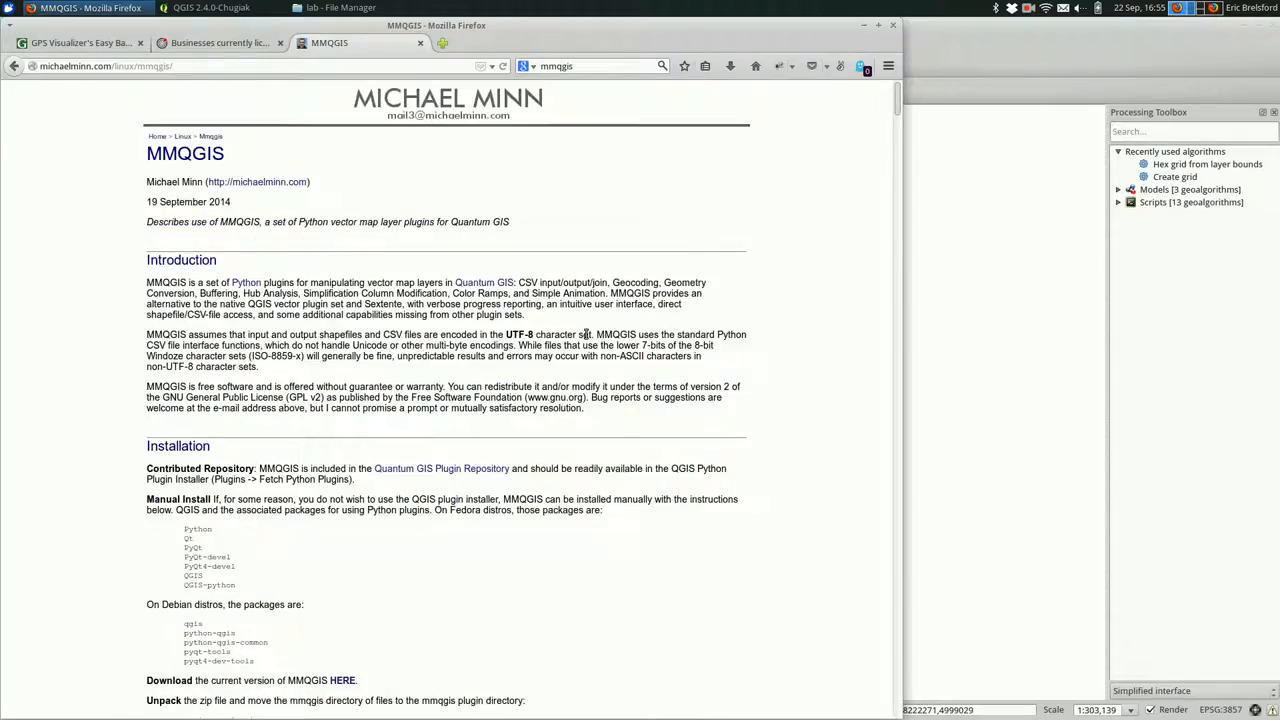
- Find the Geocode CSV With Web Service section via 'geocod', then return to QGIS
key("ctrl+f")
type("geocod")
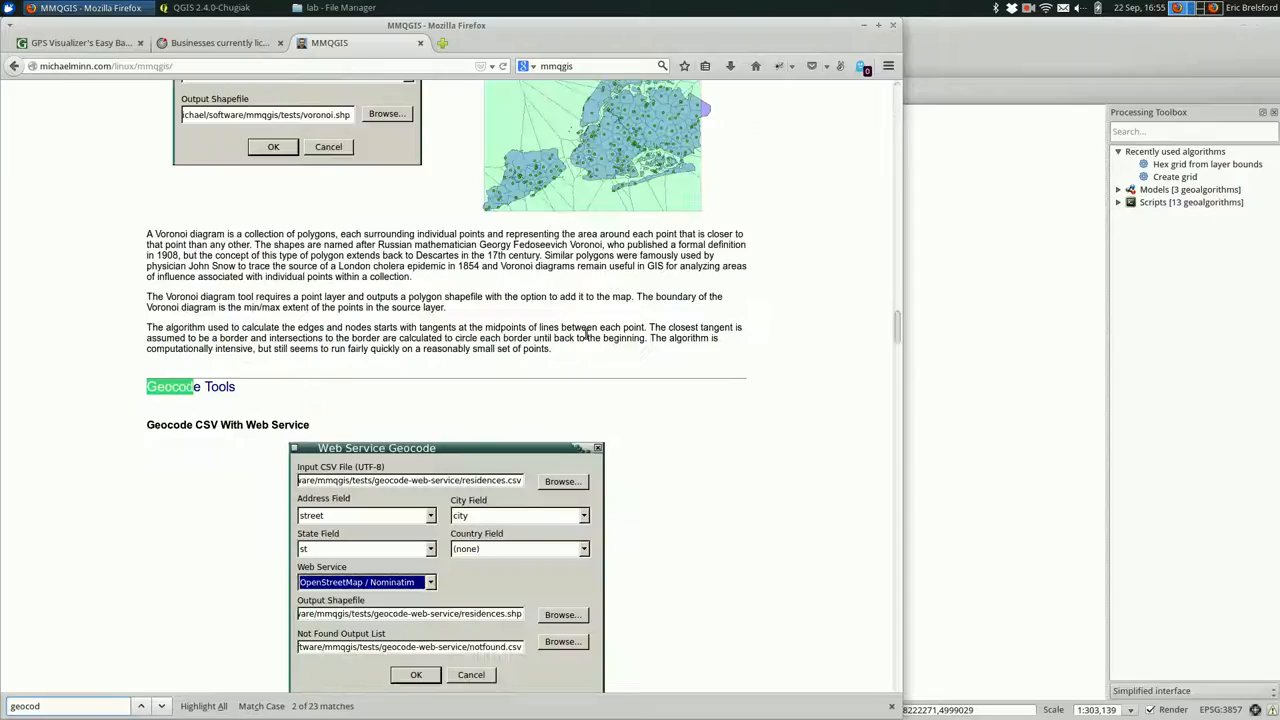
scroll("down", 3)
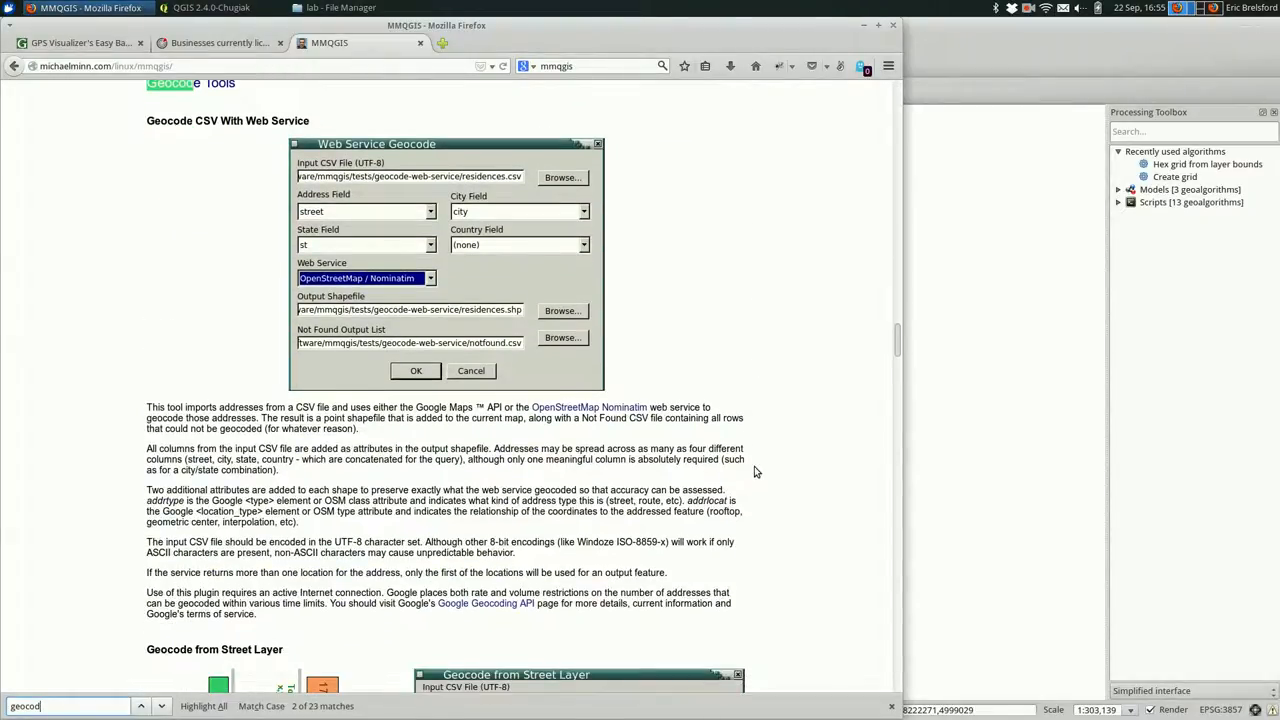
scroll("up", 3)
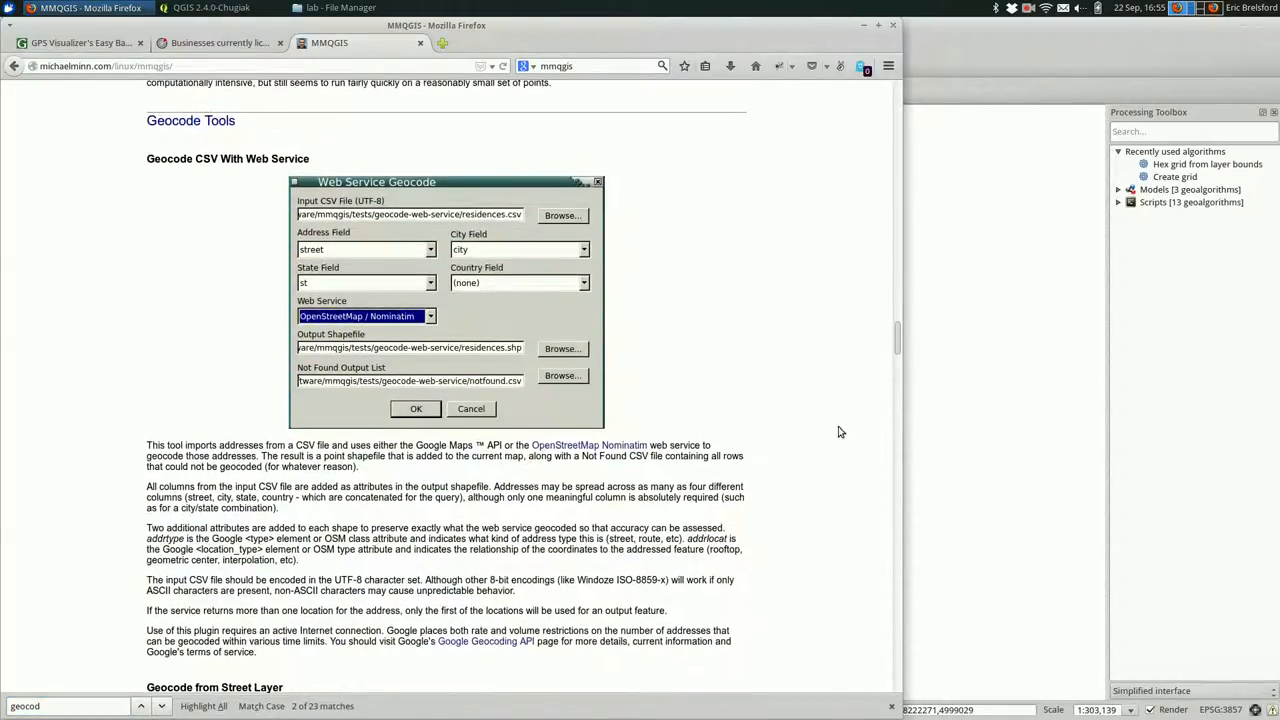
left_click(210, 8)
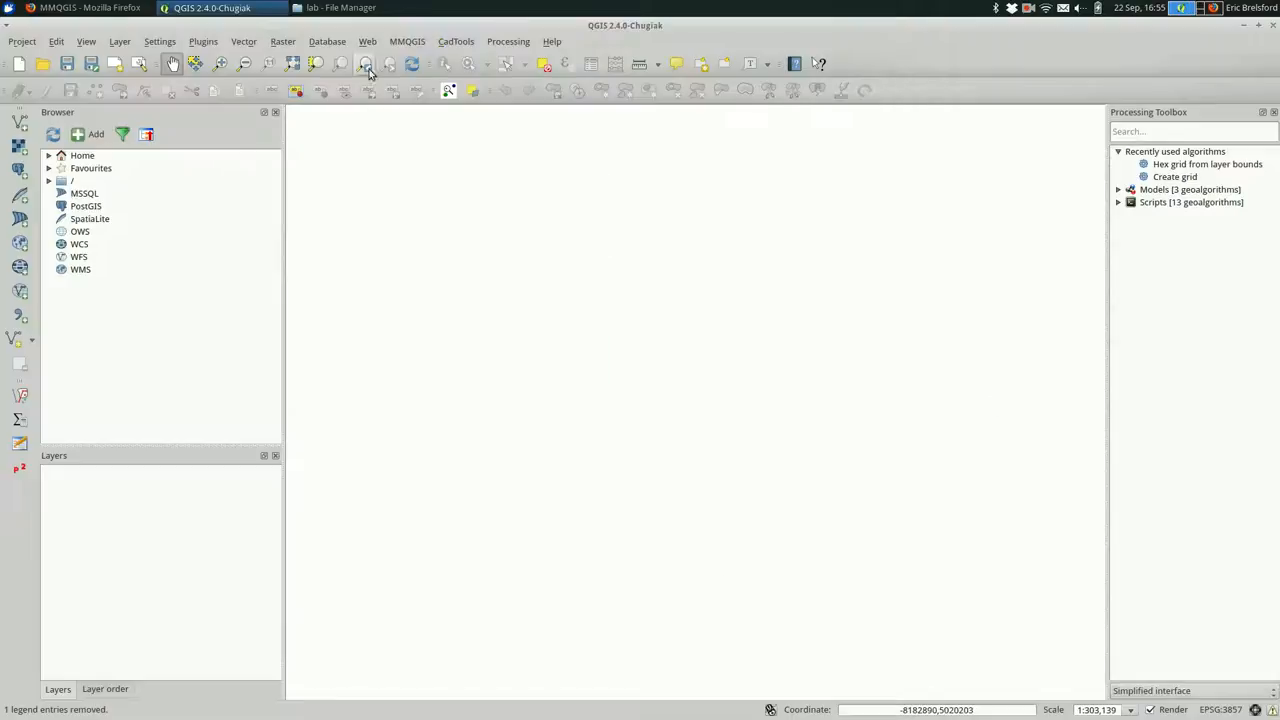
left_click(204, 40)
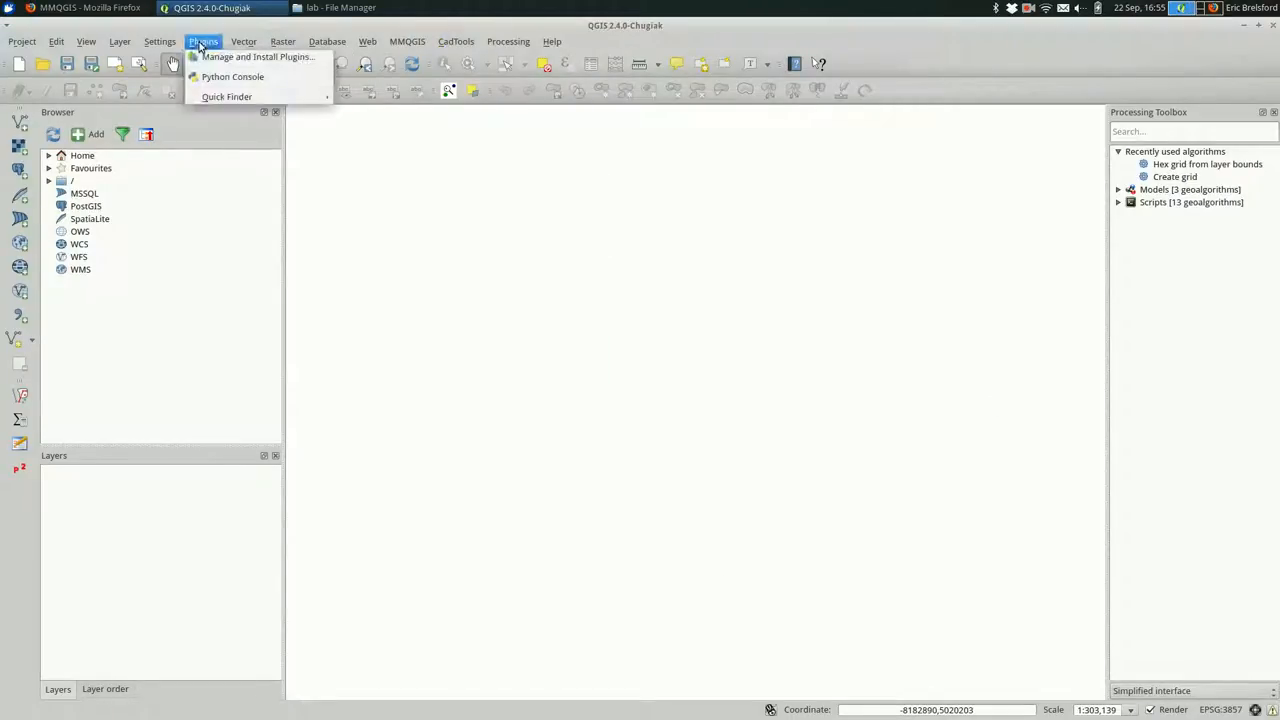
mouse_move(256, 56)
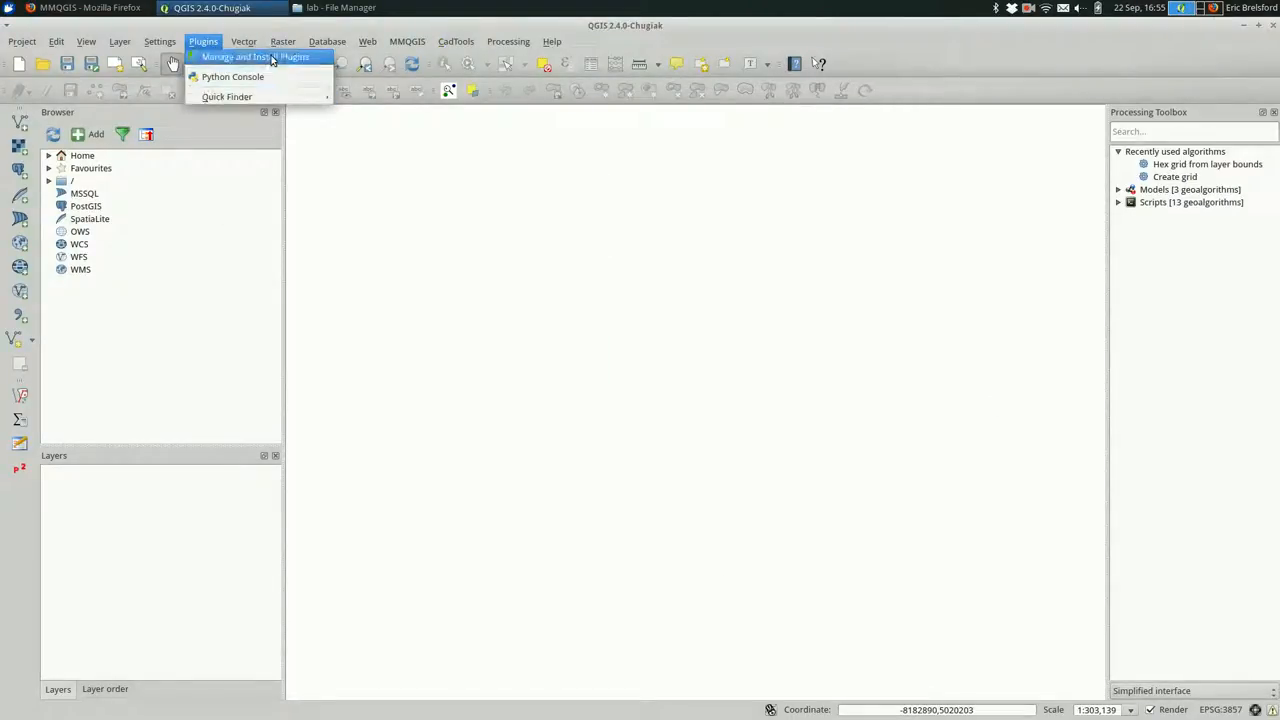
left_click(256, 56)
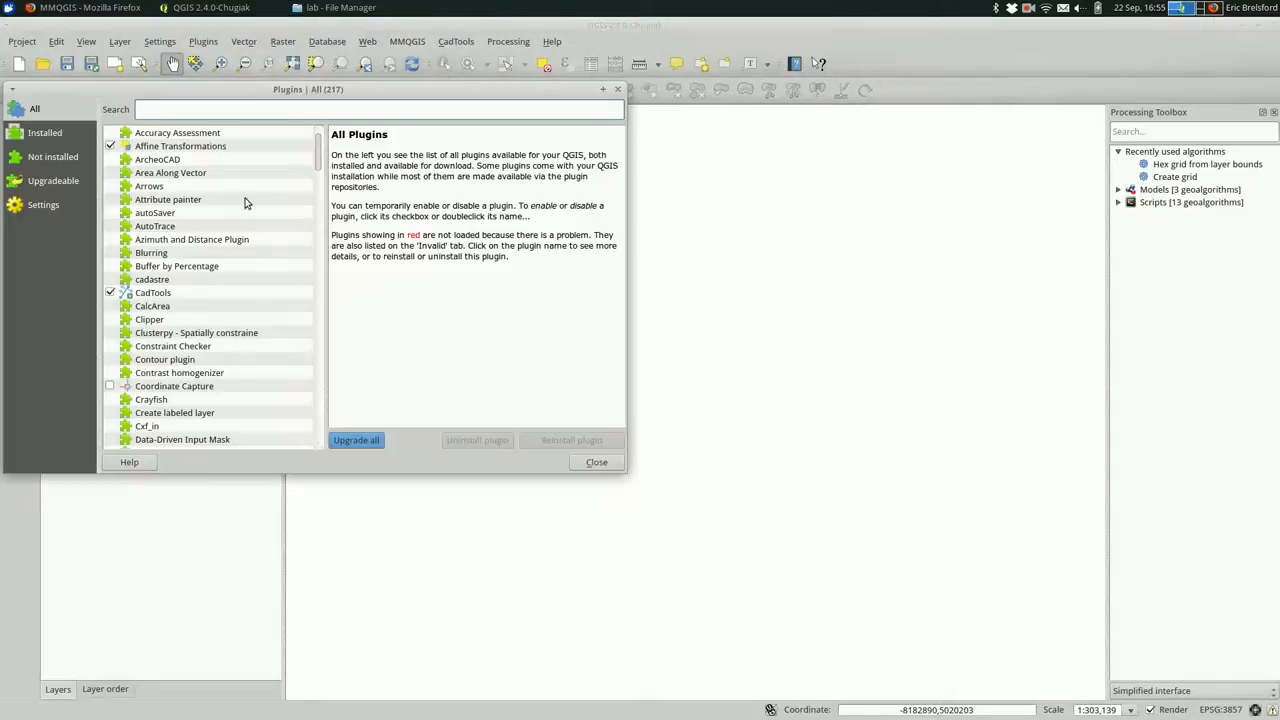
type("mmqgis")
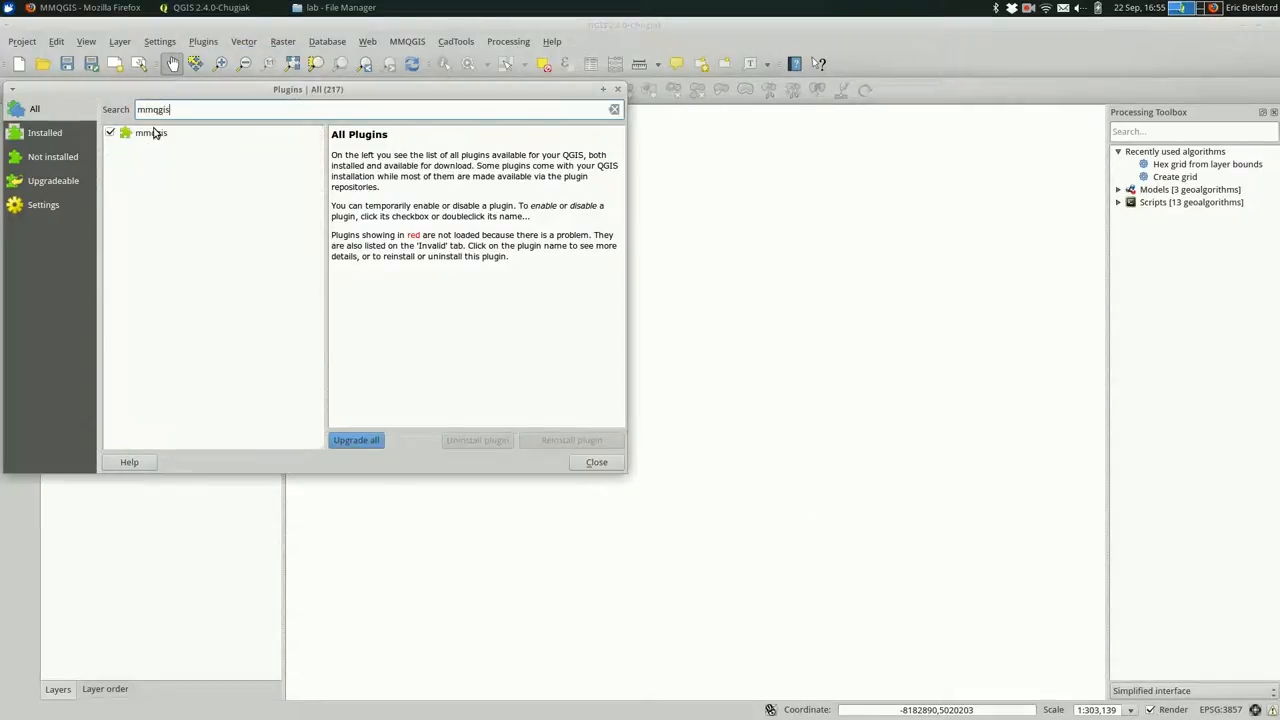
left_click(152, 132)
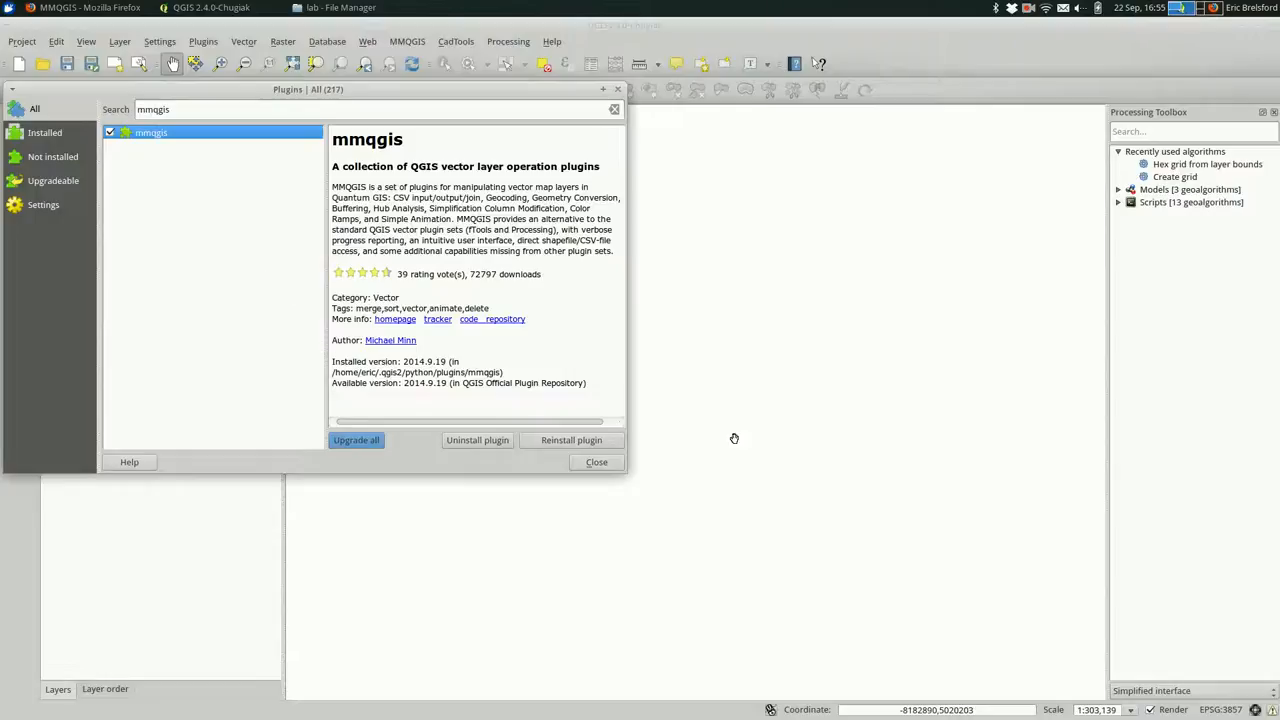
mouse_move(572, 440)
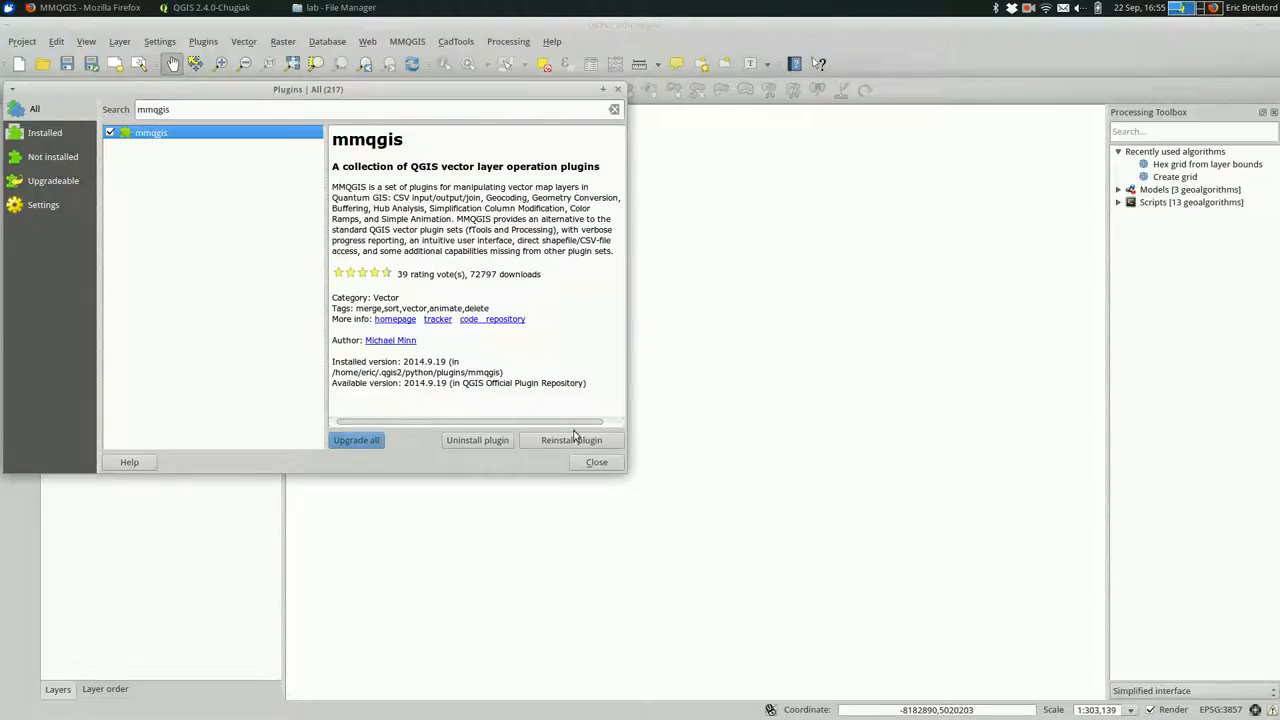
left_click(596, 462)
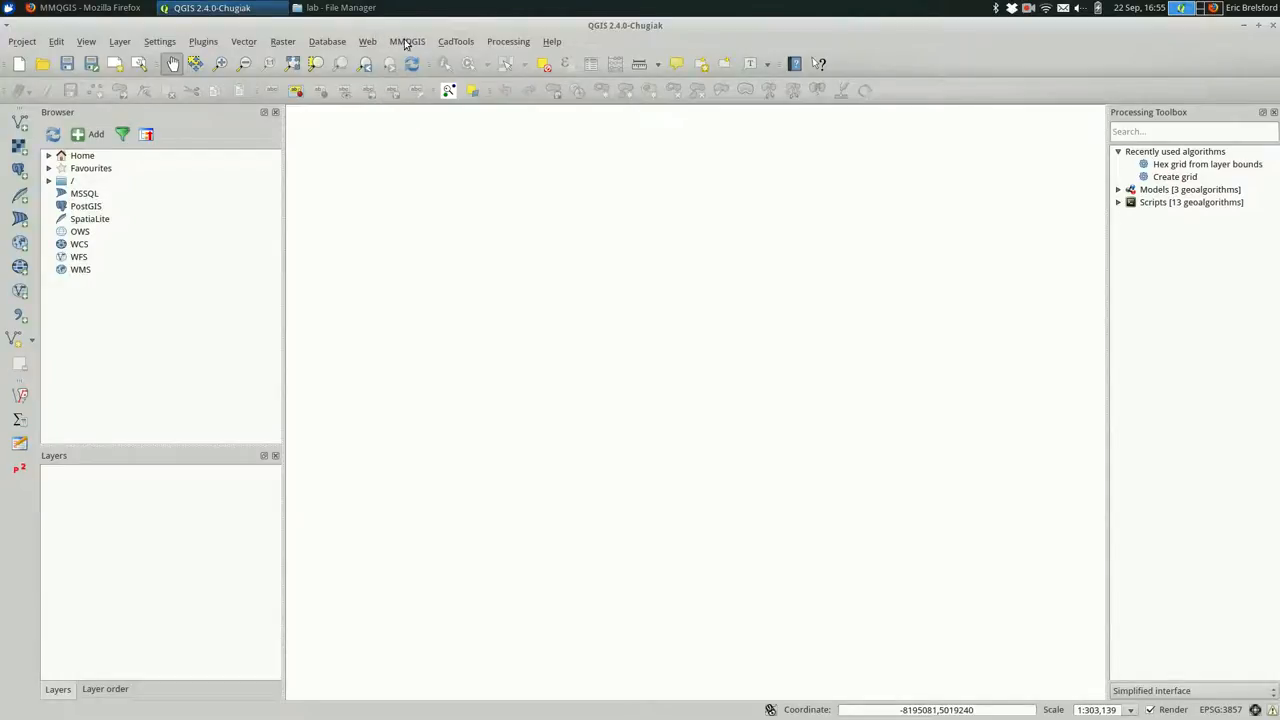
- Launch MMQGIS's Geocode CSV with Google / OpenStreetMap tool from the MMQGIS menu
left_click(408, 40)
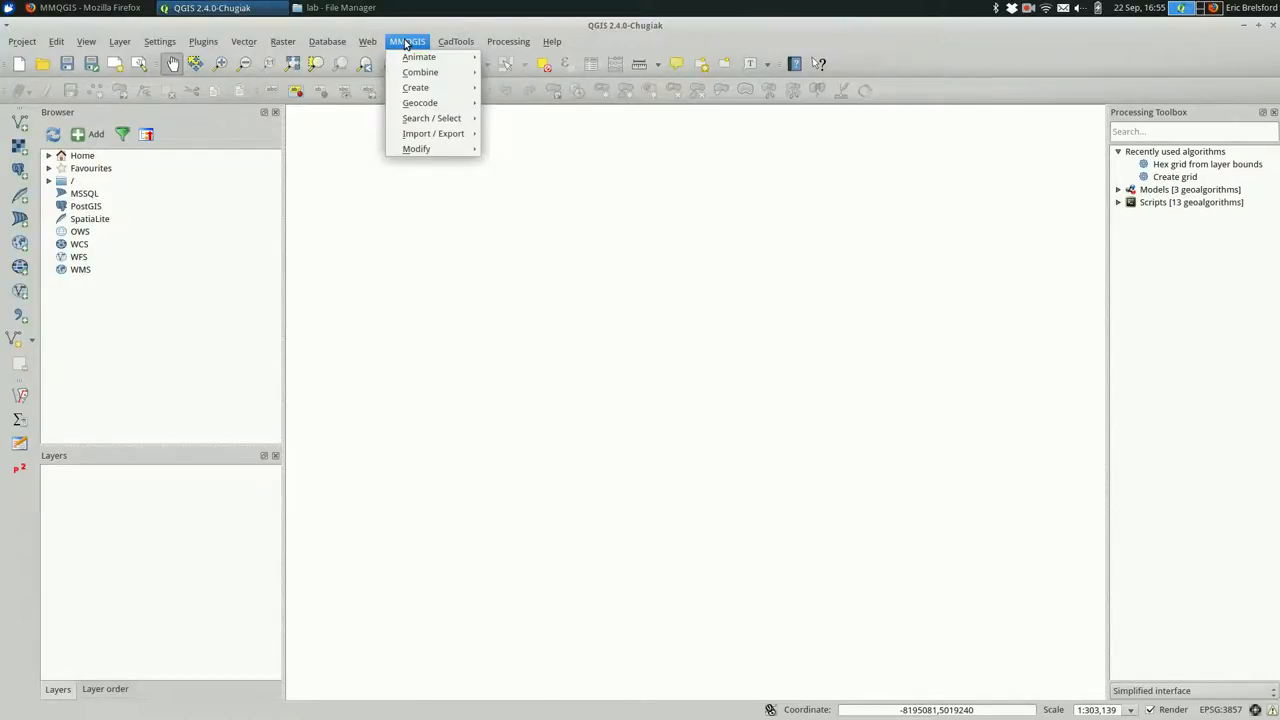
mouse_move(420, 104)
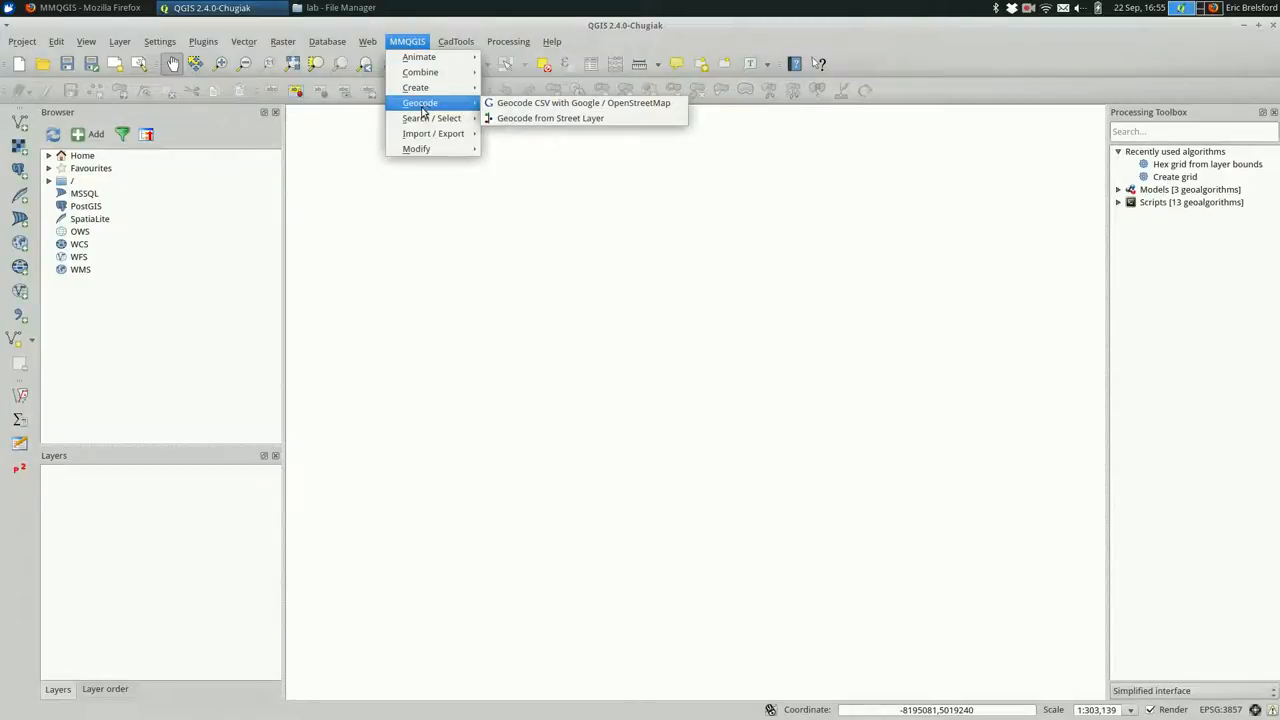
mouse_move(550, 104)
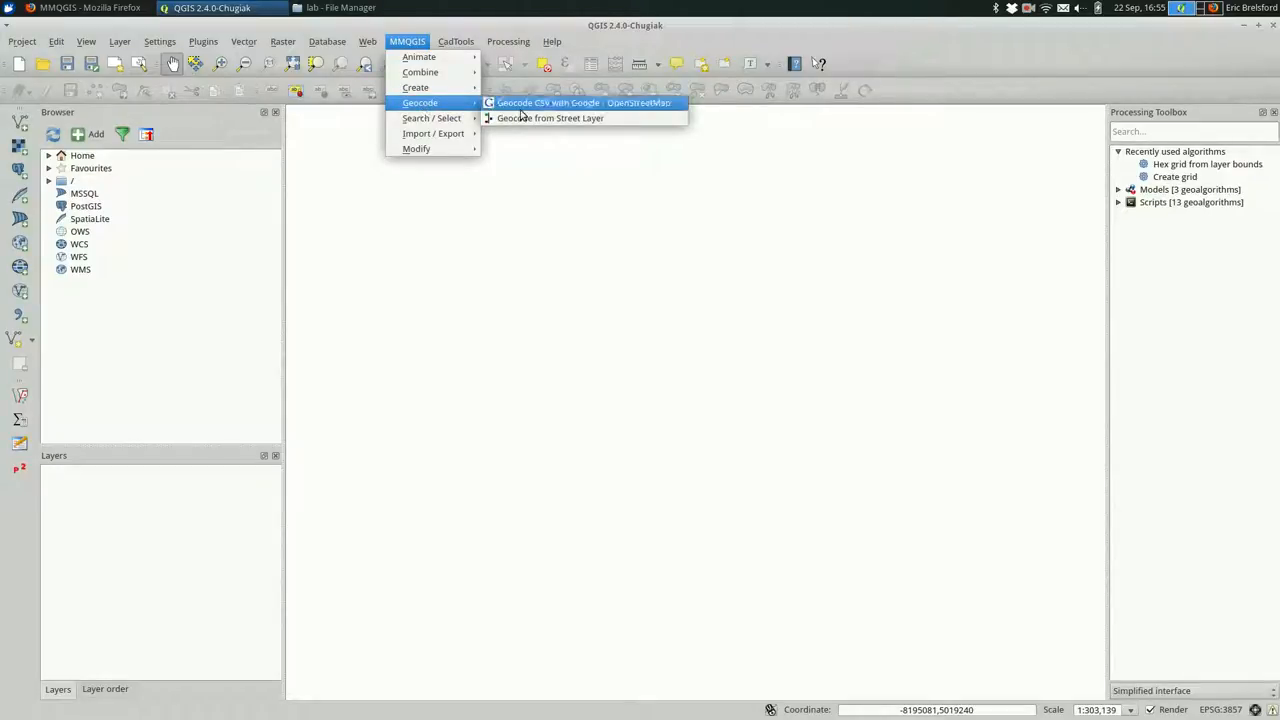
mouse_move(568, 102)
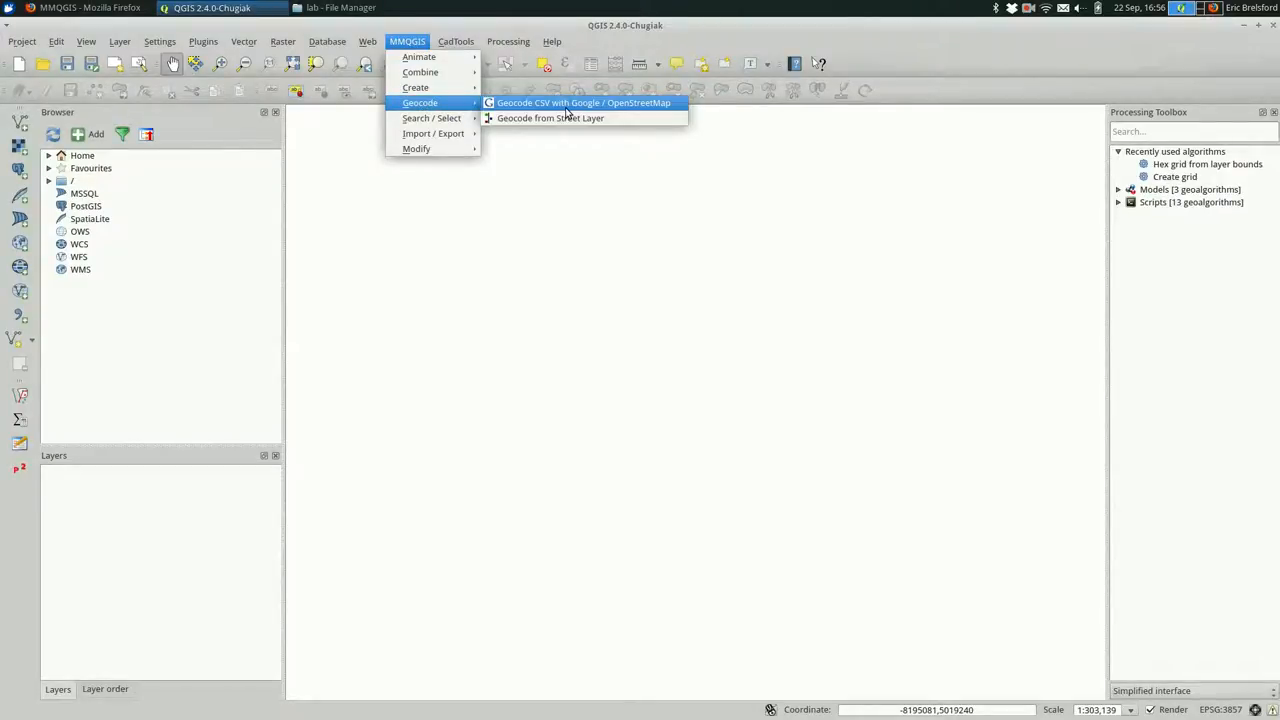
left_click(584, 102)
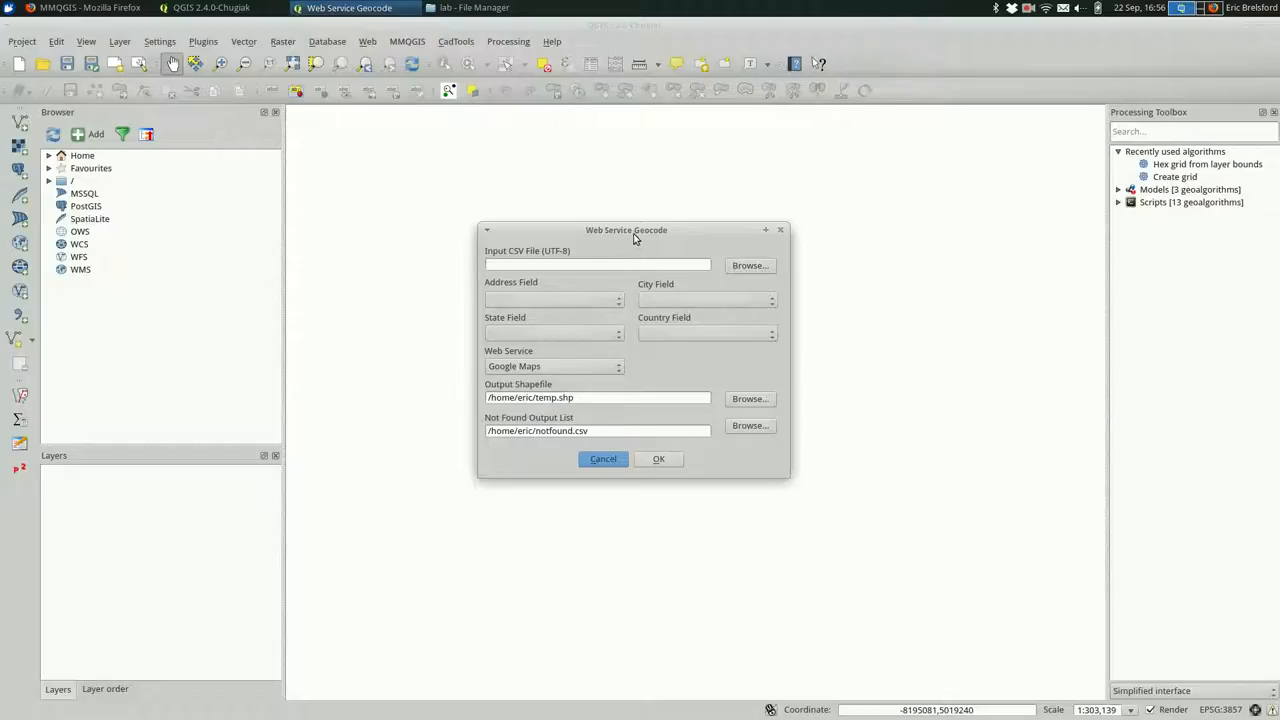
- Move the geocode dialog aside and choose Google Maps as the web service
left_click_drag(626, 230, 328, 186)
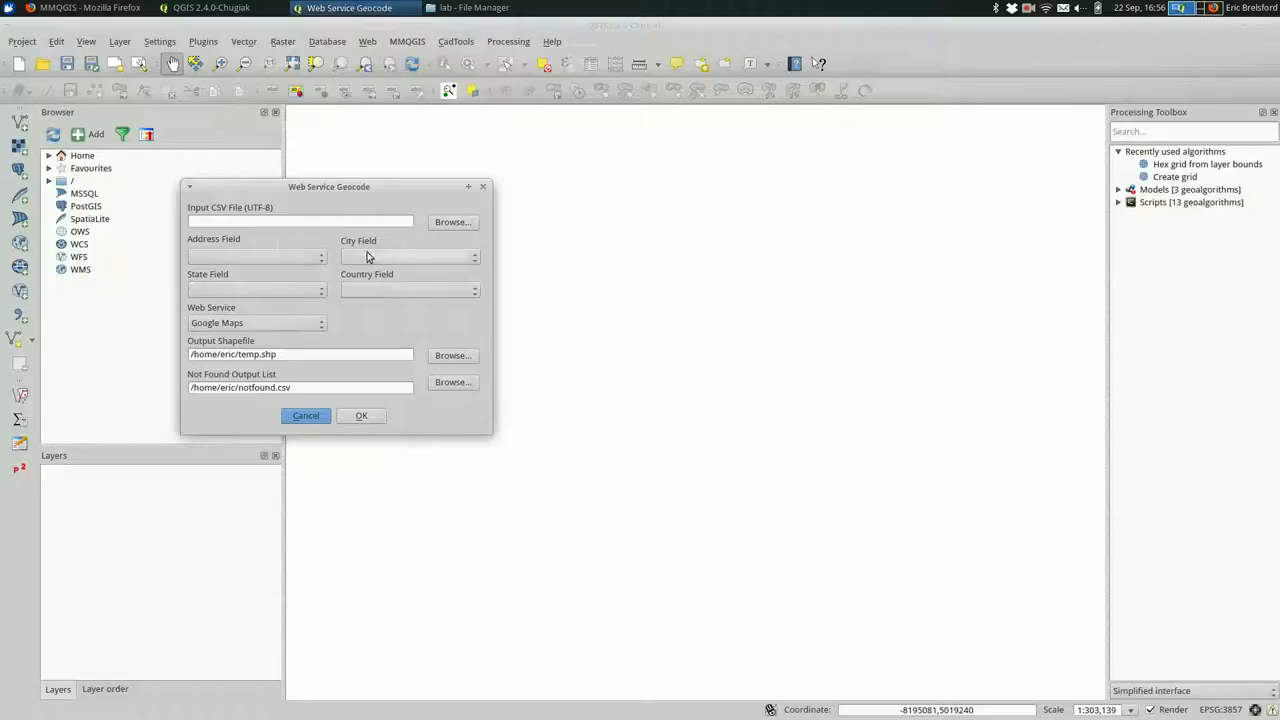
mouse_move(362, 292)
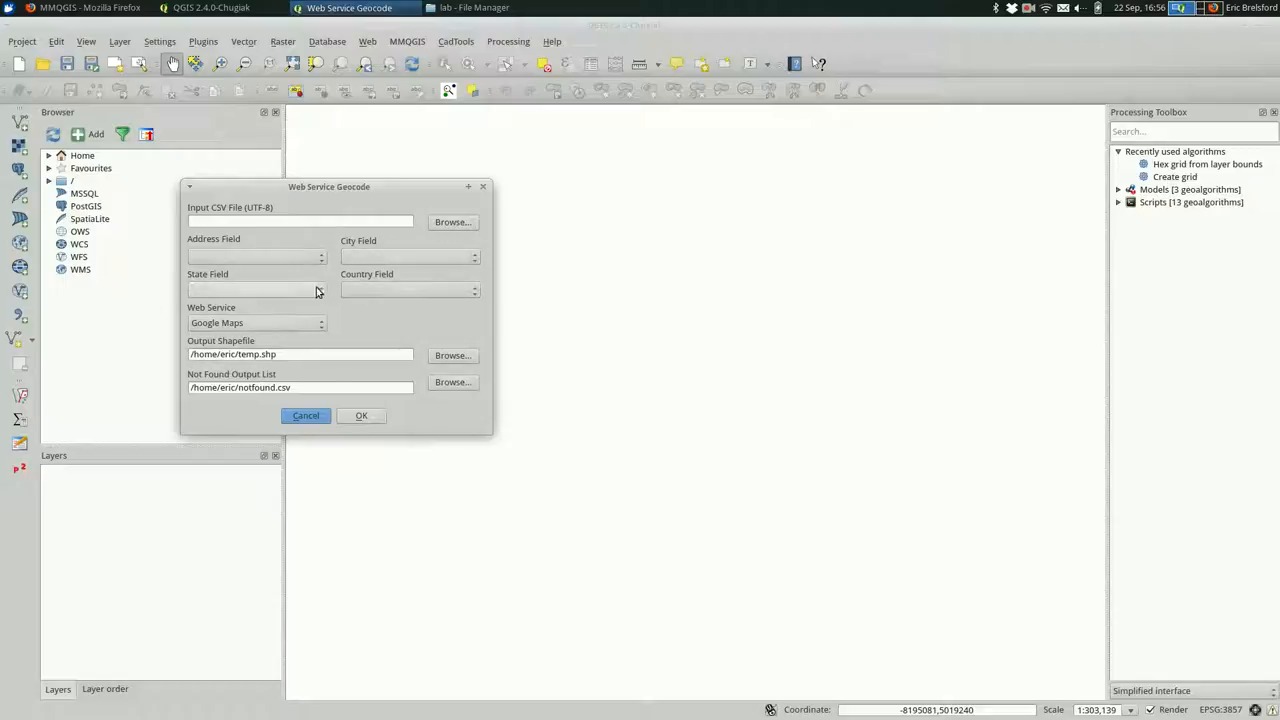
mouse_move(296, 304)
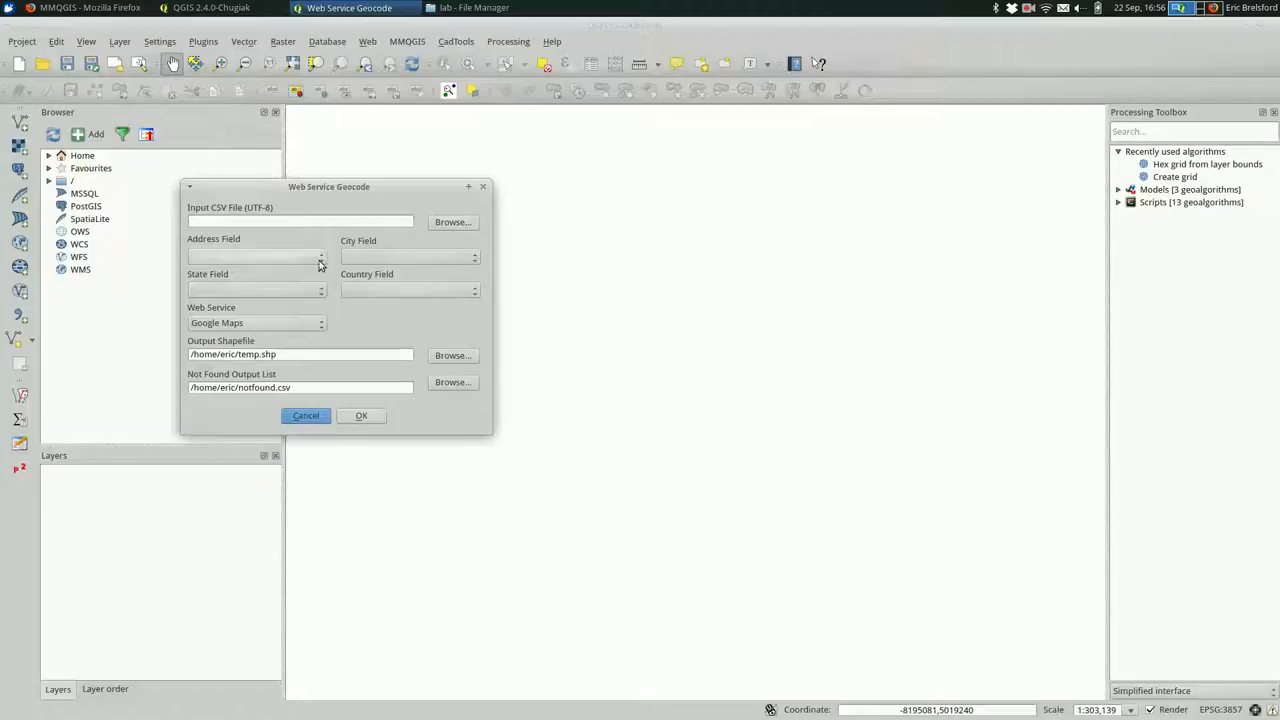
mouse_move(360, 292)
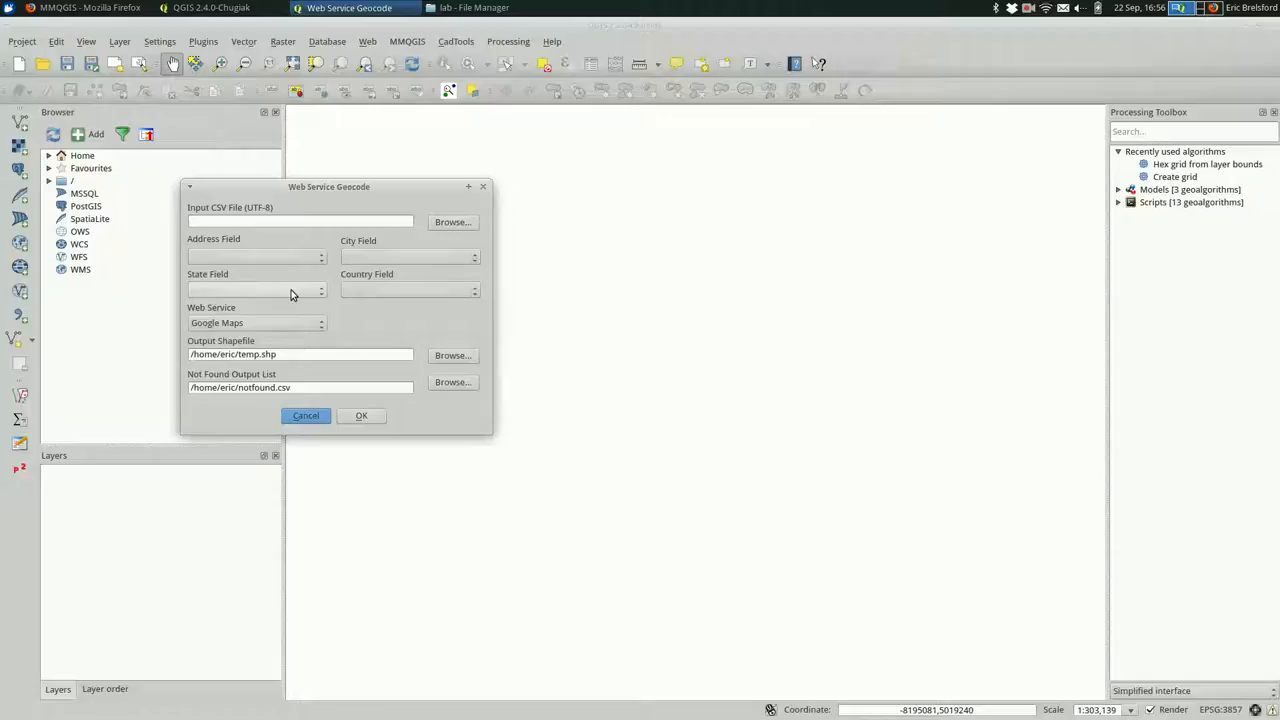
mouse_move(296, 258)
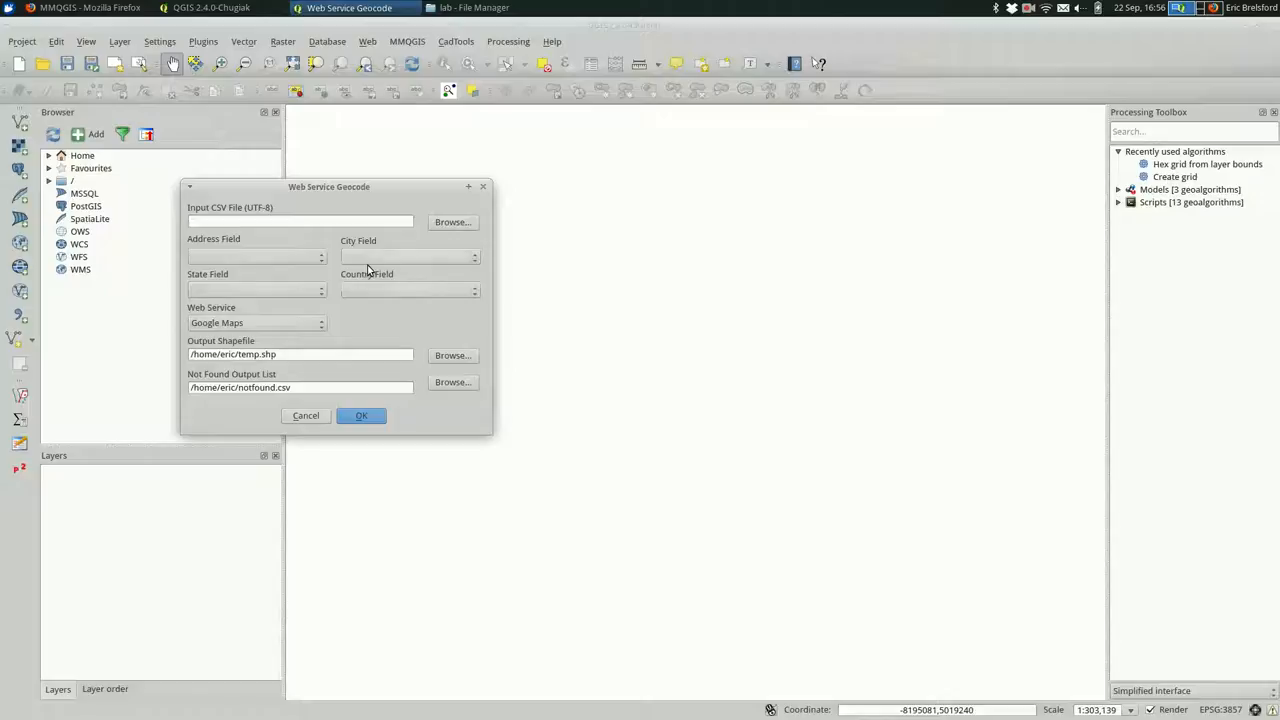
mouse_move(284, 306)
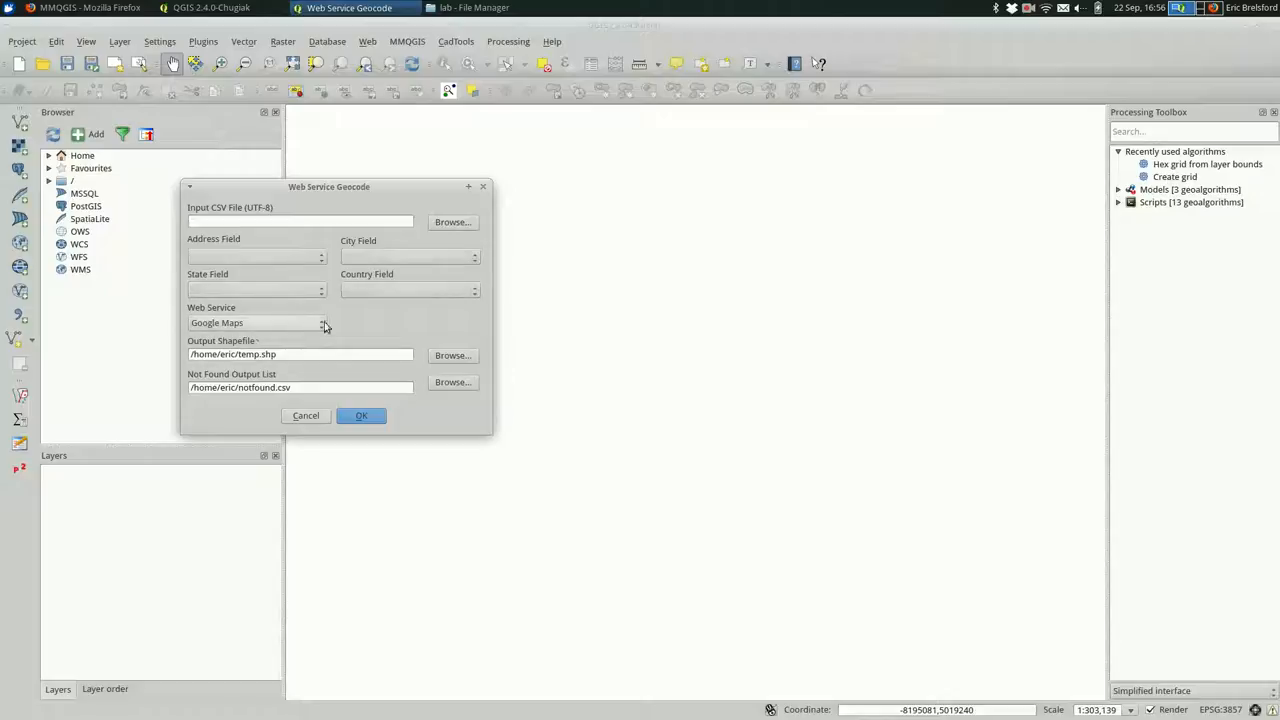
left_click(320, 322)
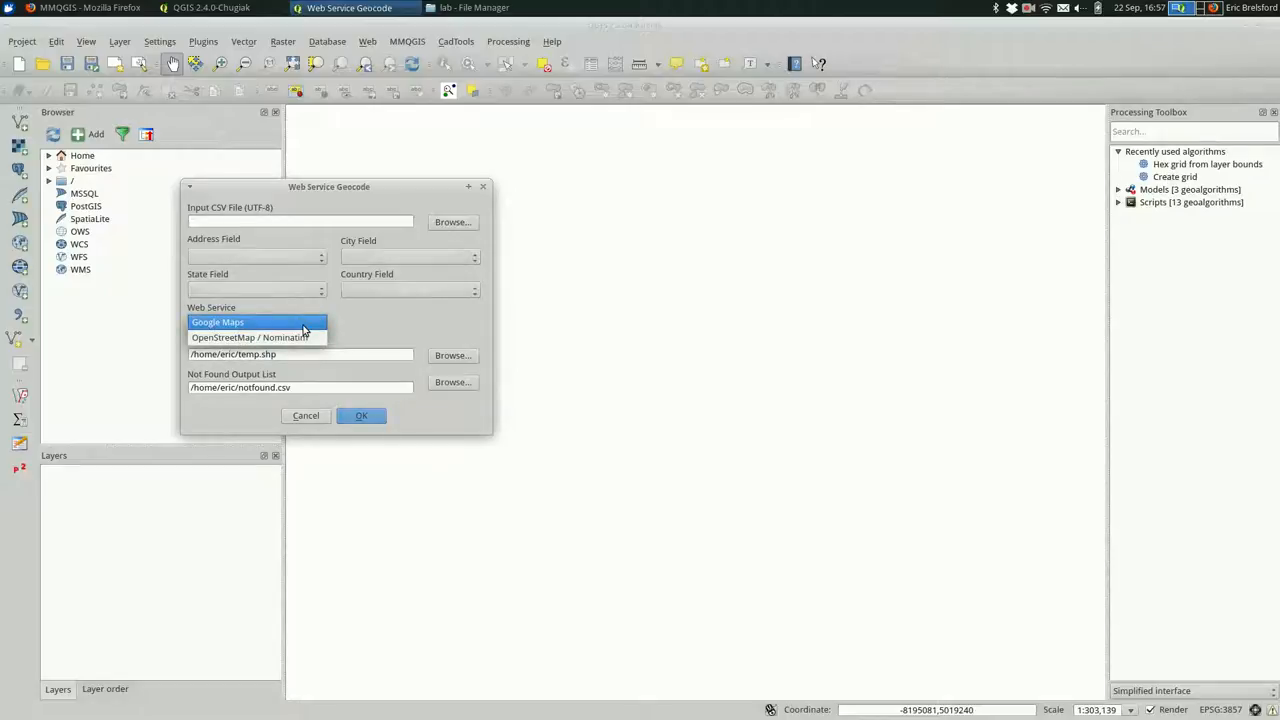
mouse_move(368, 342)
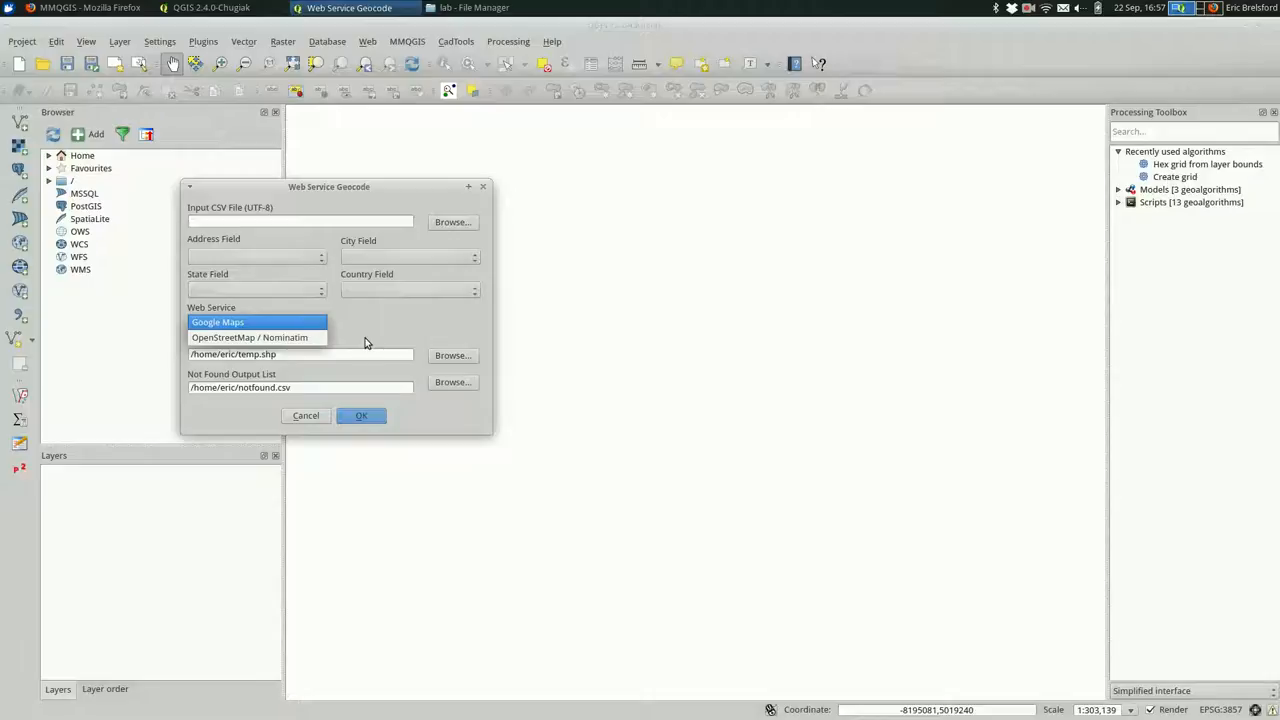
left_click(216, 322)
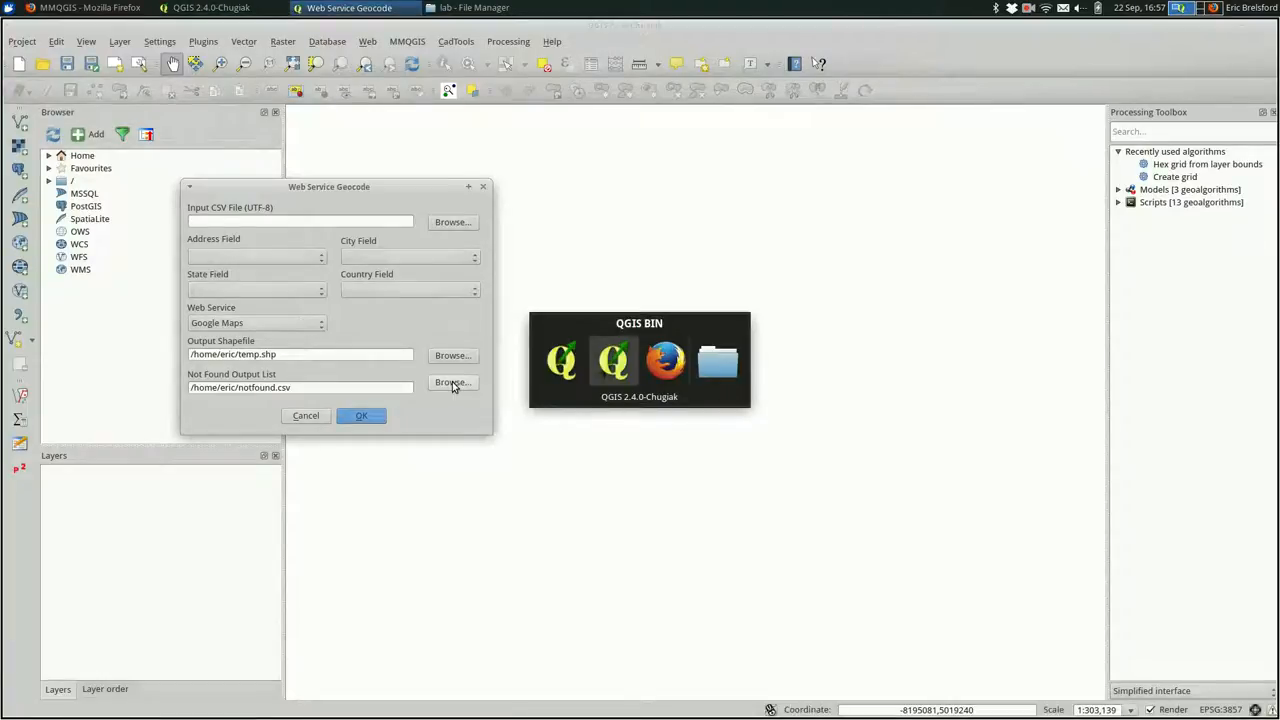
- From the File Manager lab folder, open pawnbrokers_excerpt.csv in LibreOffice Calc
left_click(474, 8)
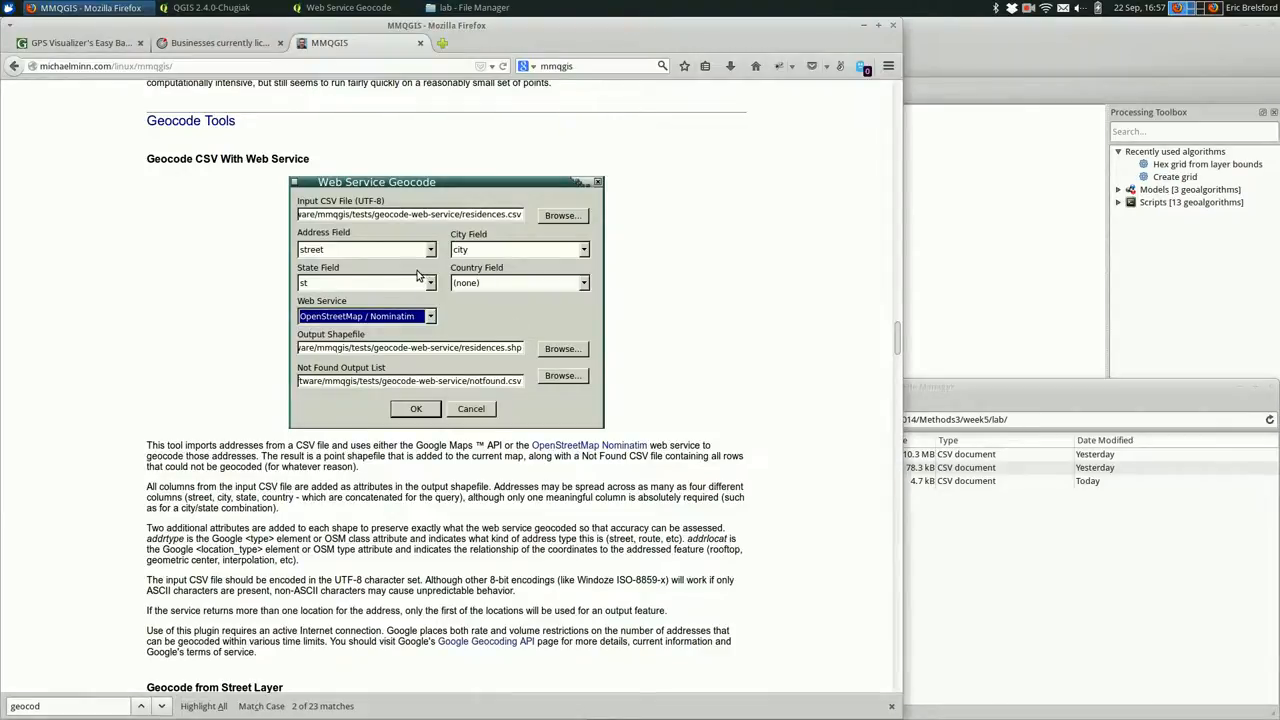
left_click(220, 42)
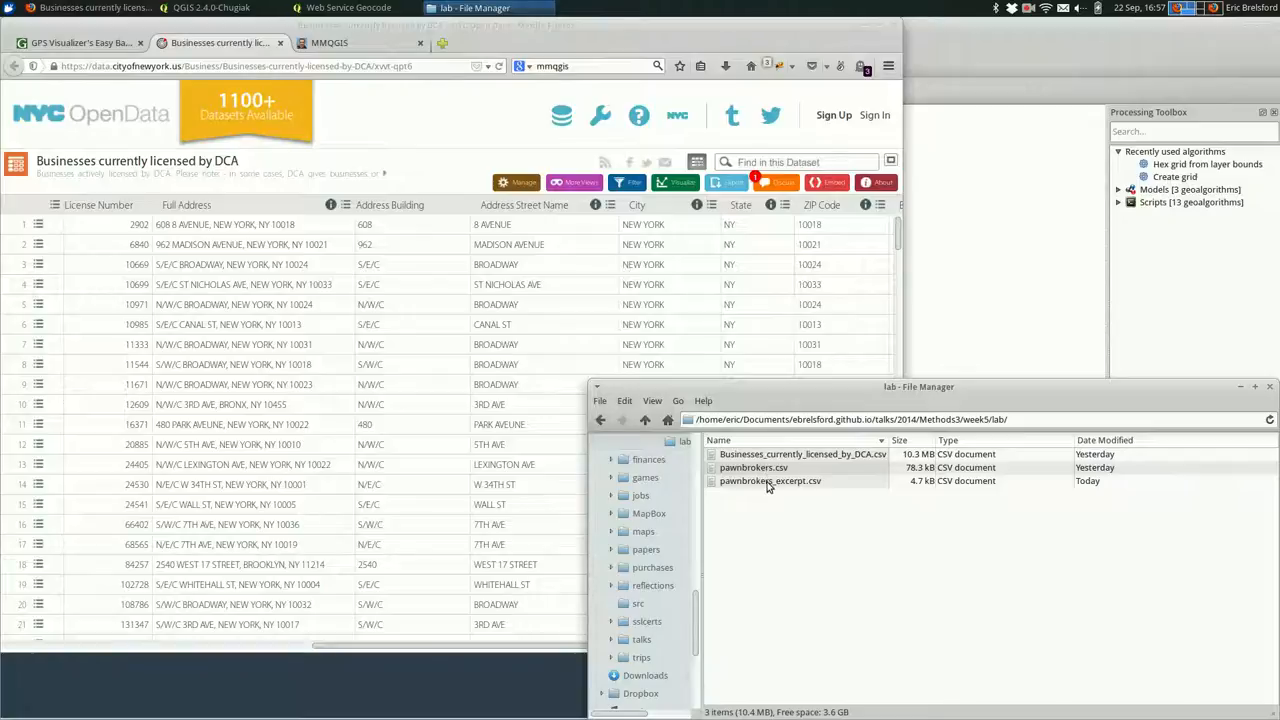
left_click(770, 480)
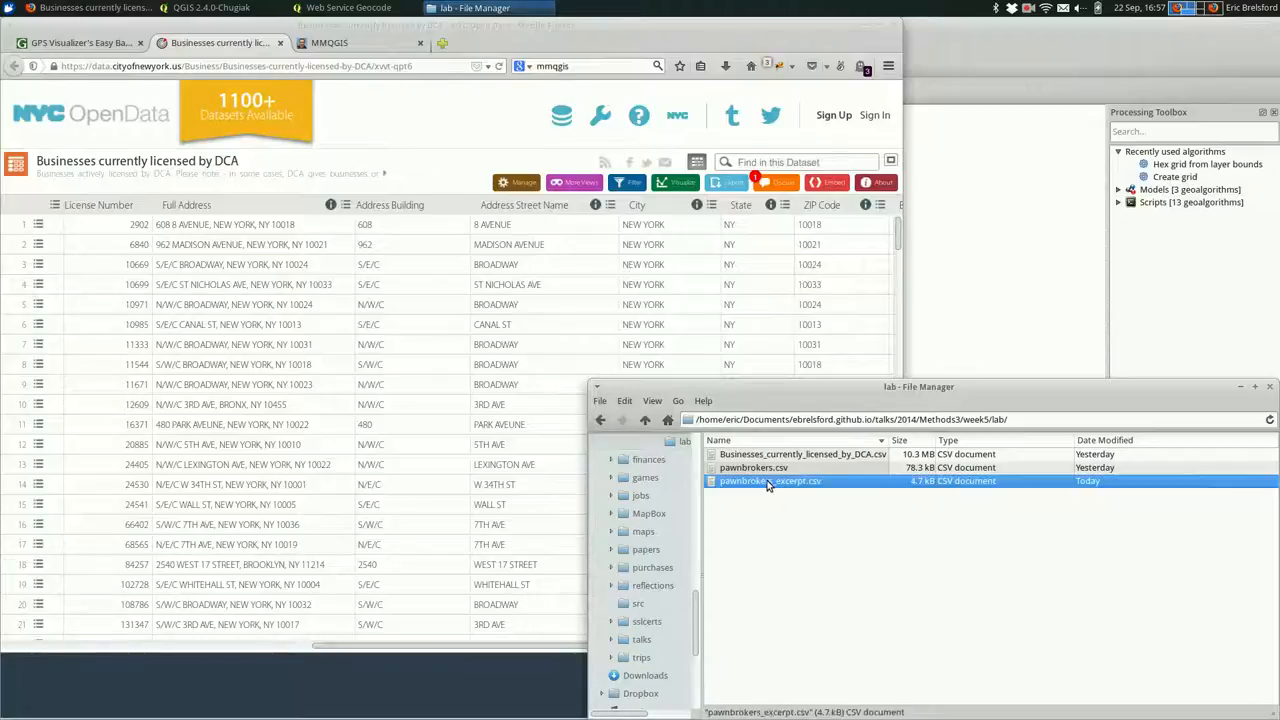
double_click(770, 480)
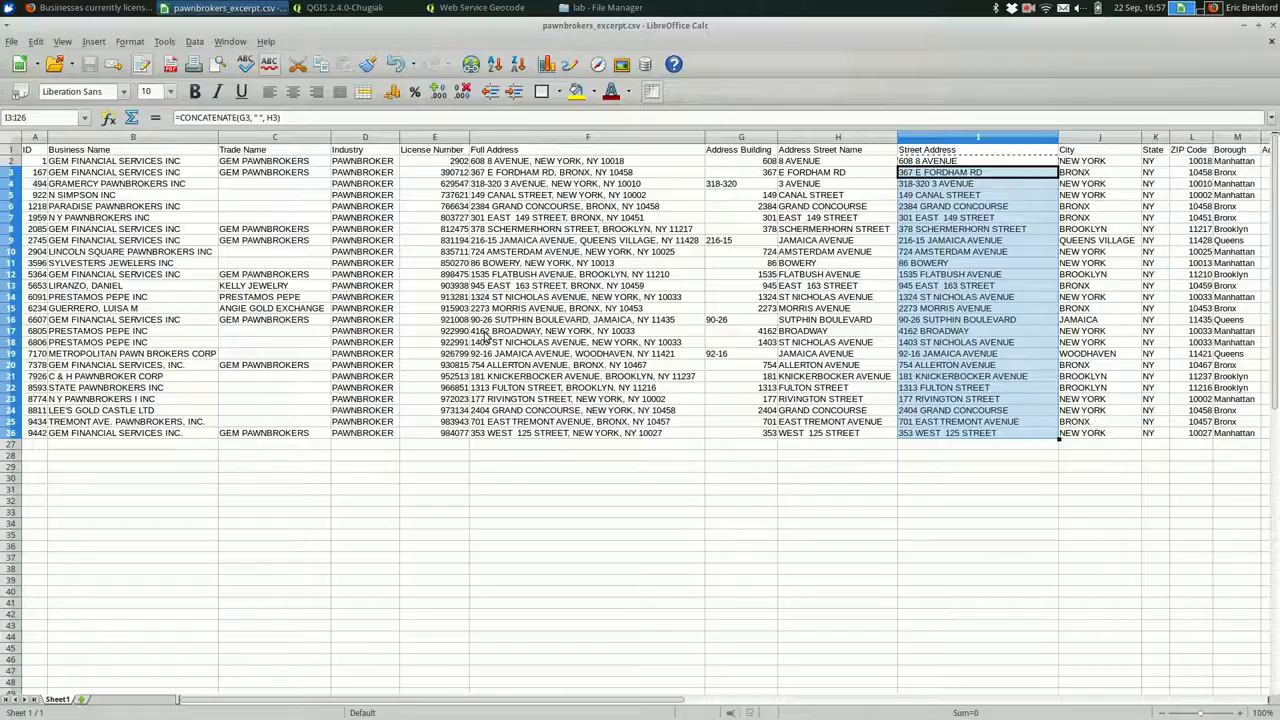
left_click(584, 332)
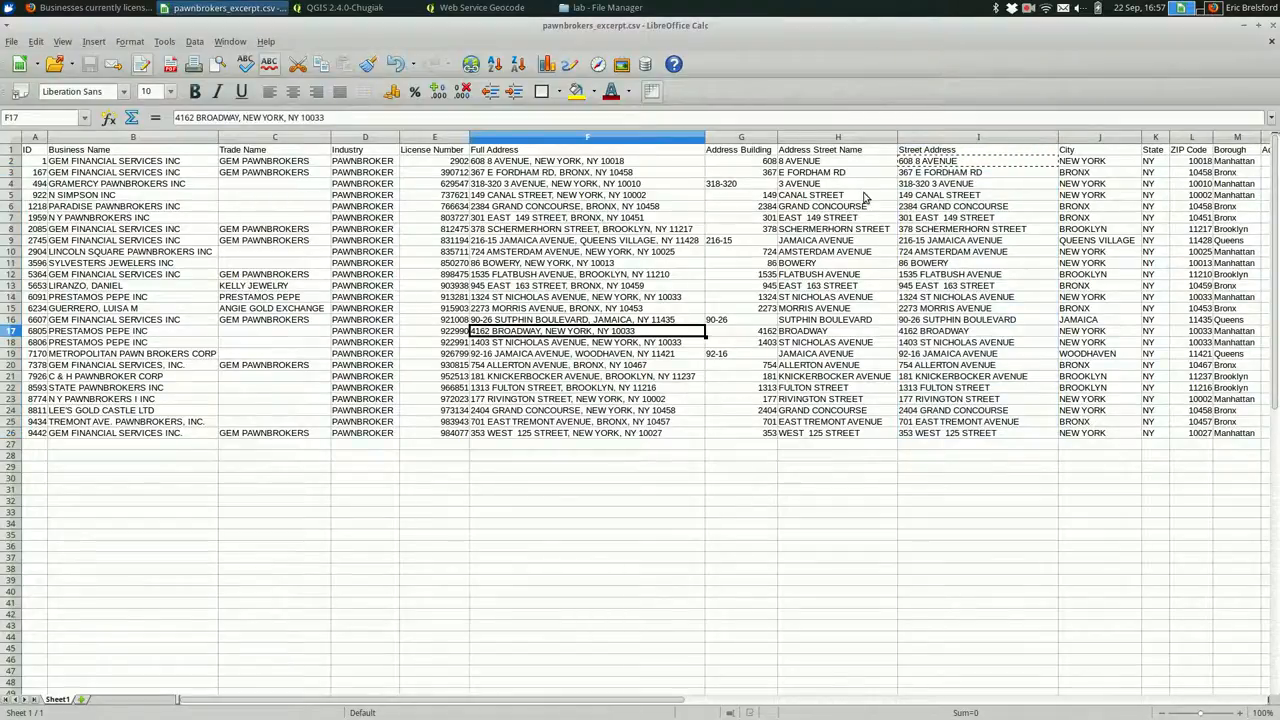
scroll("right", 3)
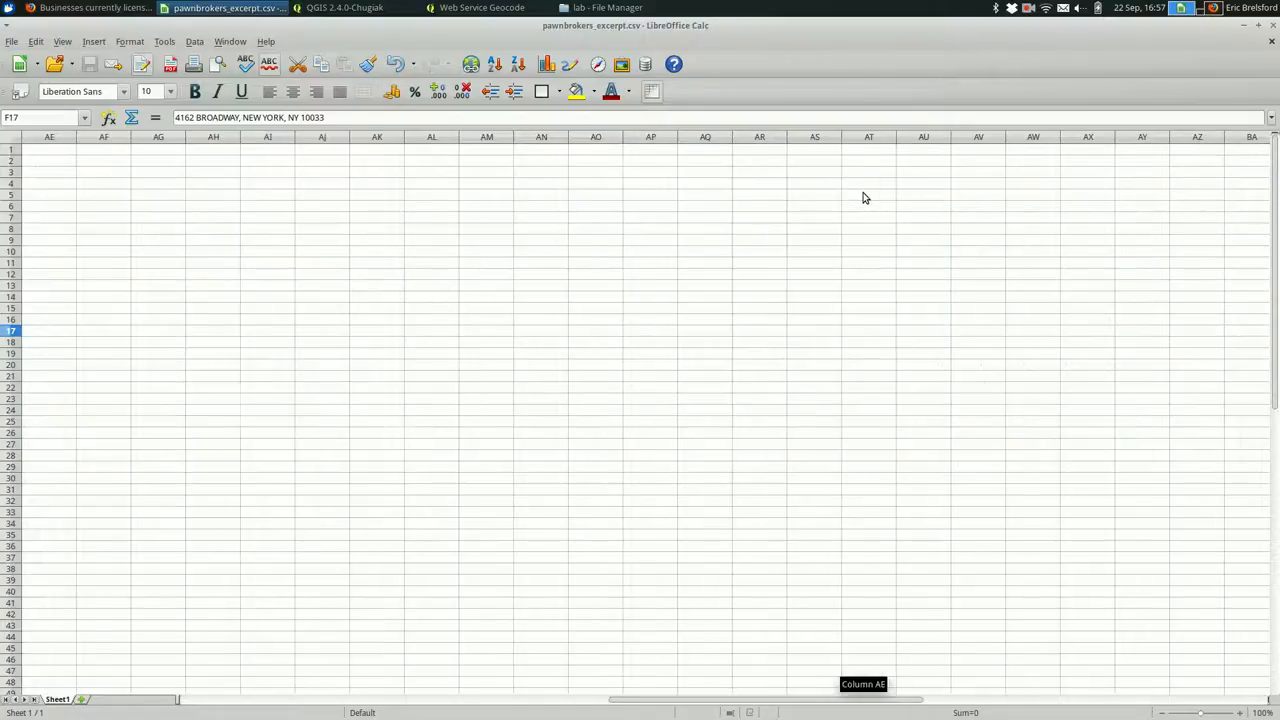
scroll("left", 3)
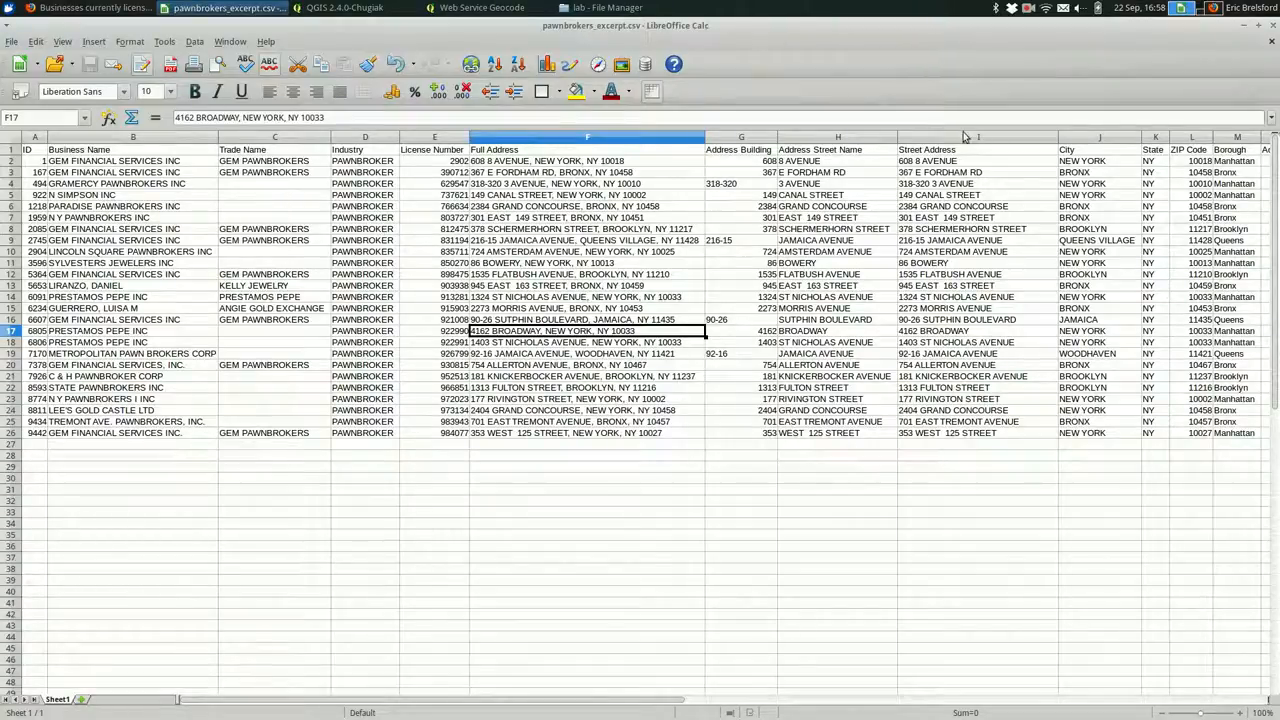
scroll("right", 3)
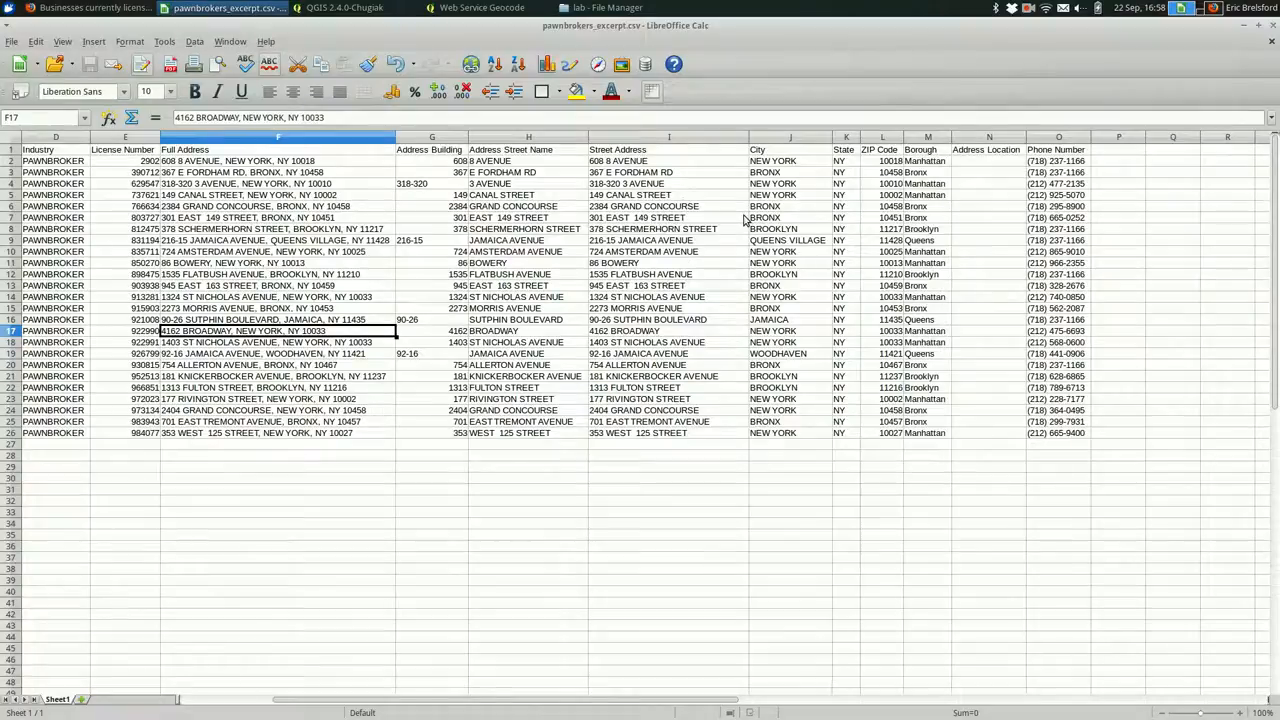
left_click(668, 148)
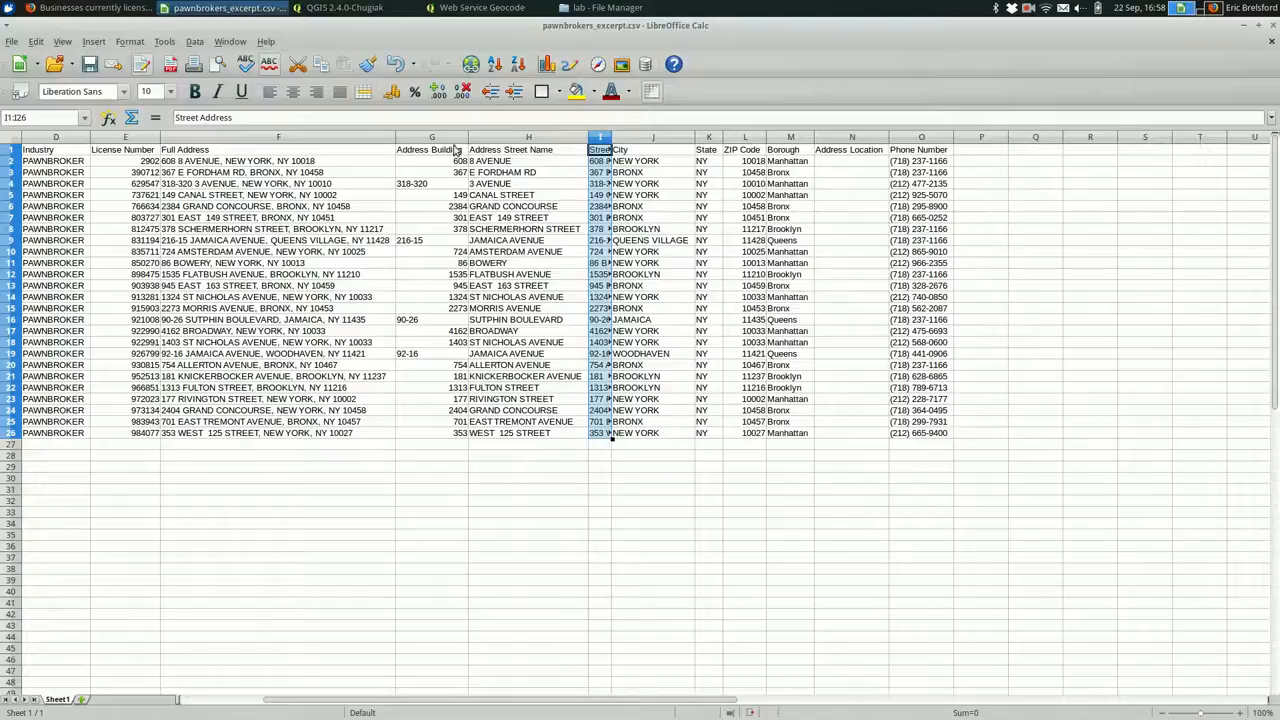
left_click(432, 160)
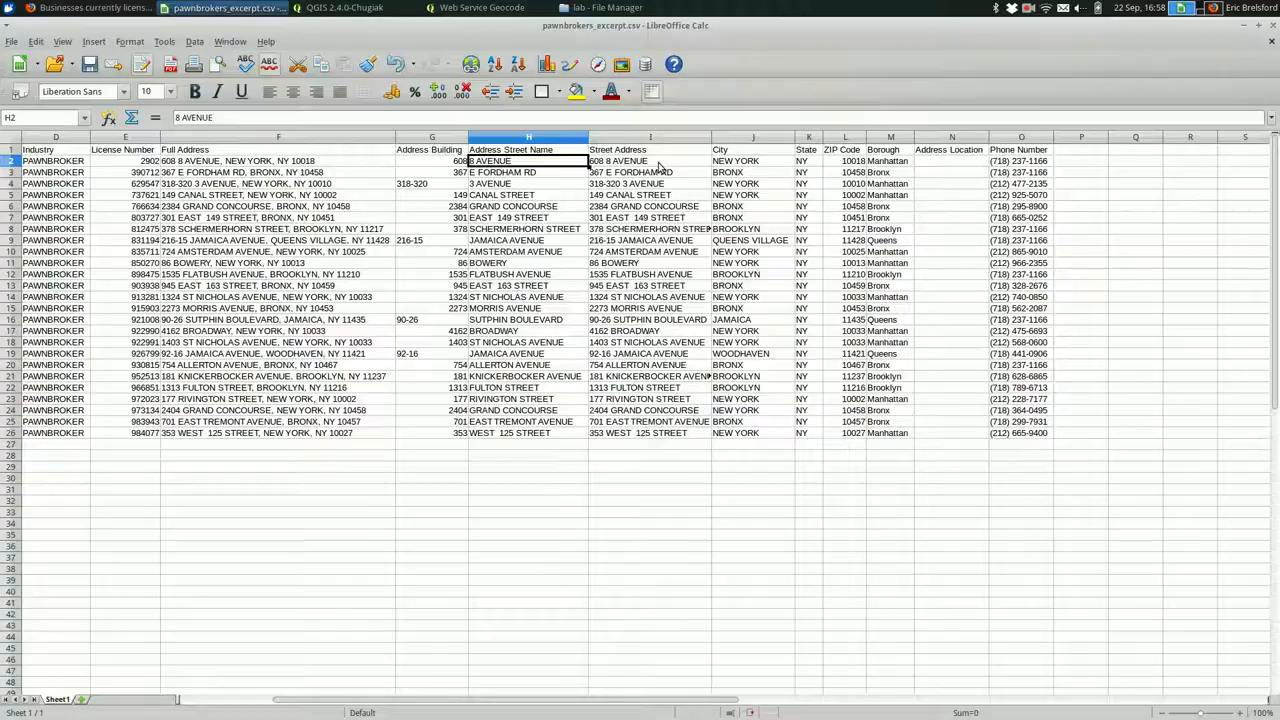
left_click(650, 160)
type("=CONCATENATE(G2, \" \", H2)")
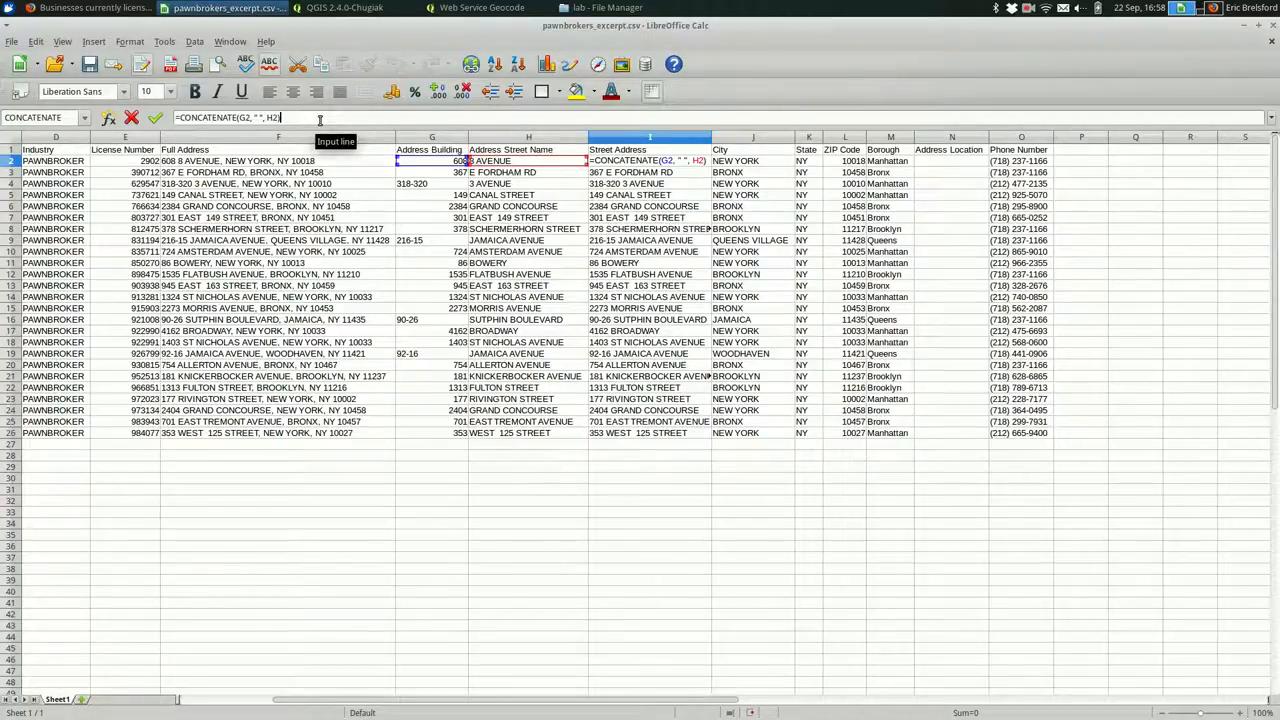
mouse_move(484, 230)
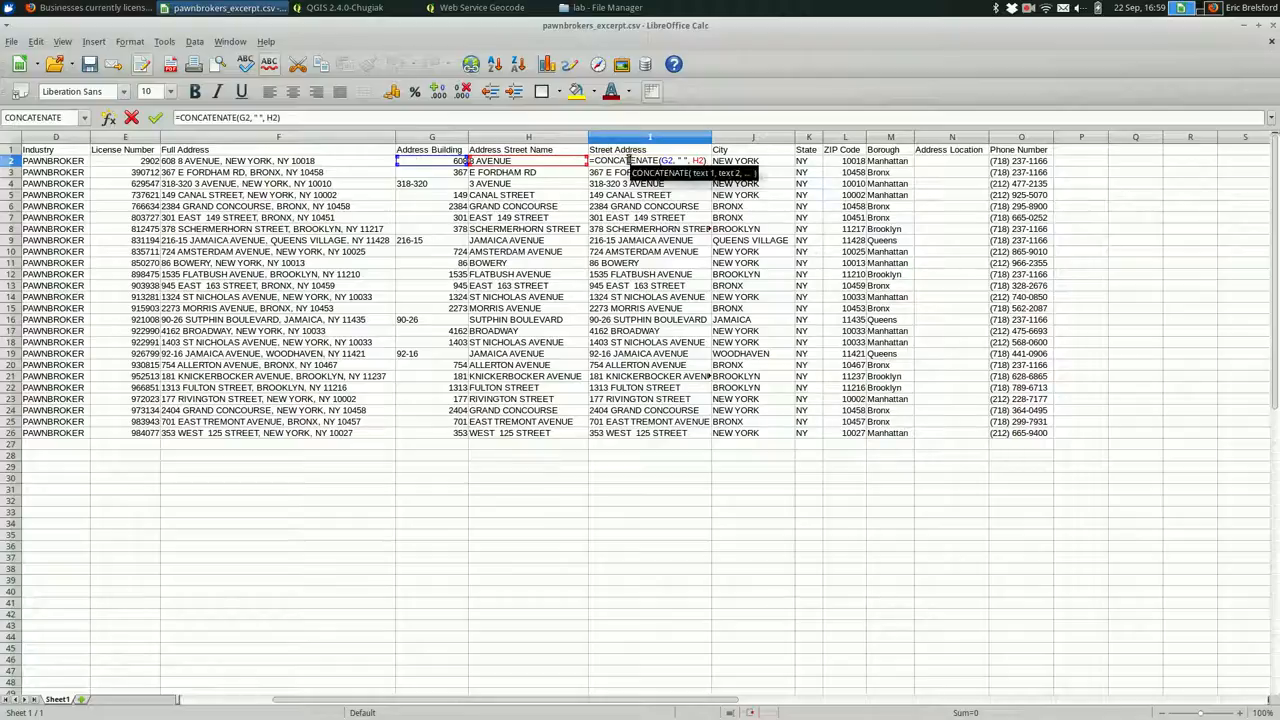
left_click(650, 184)
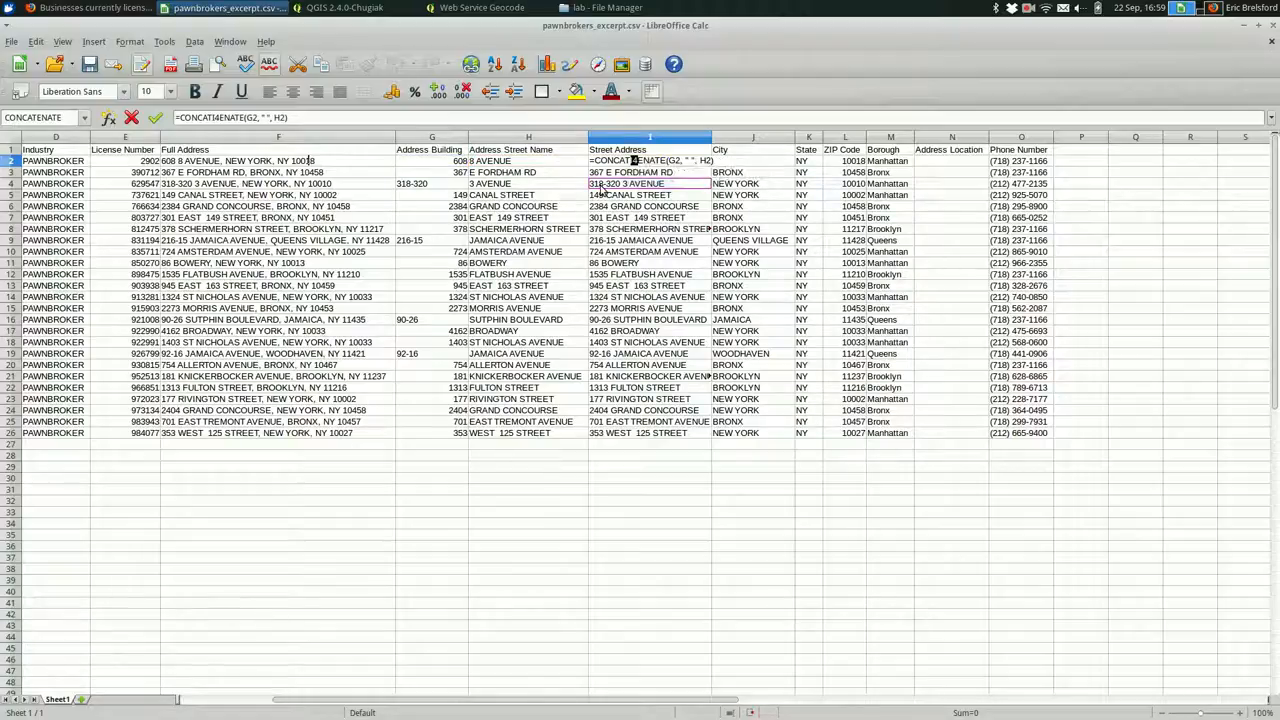
key("Return")
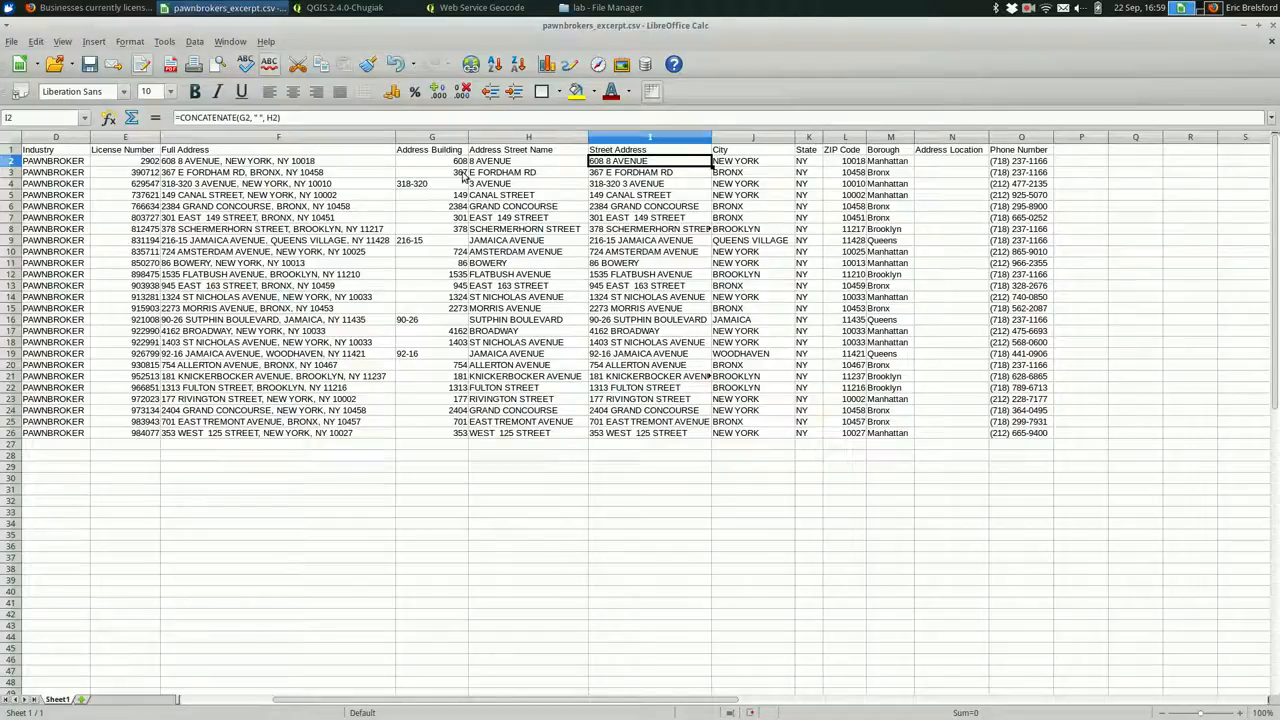
mouse_move(498, 180)
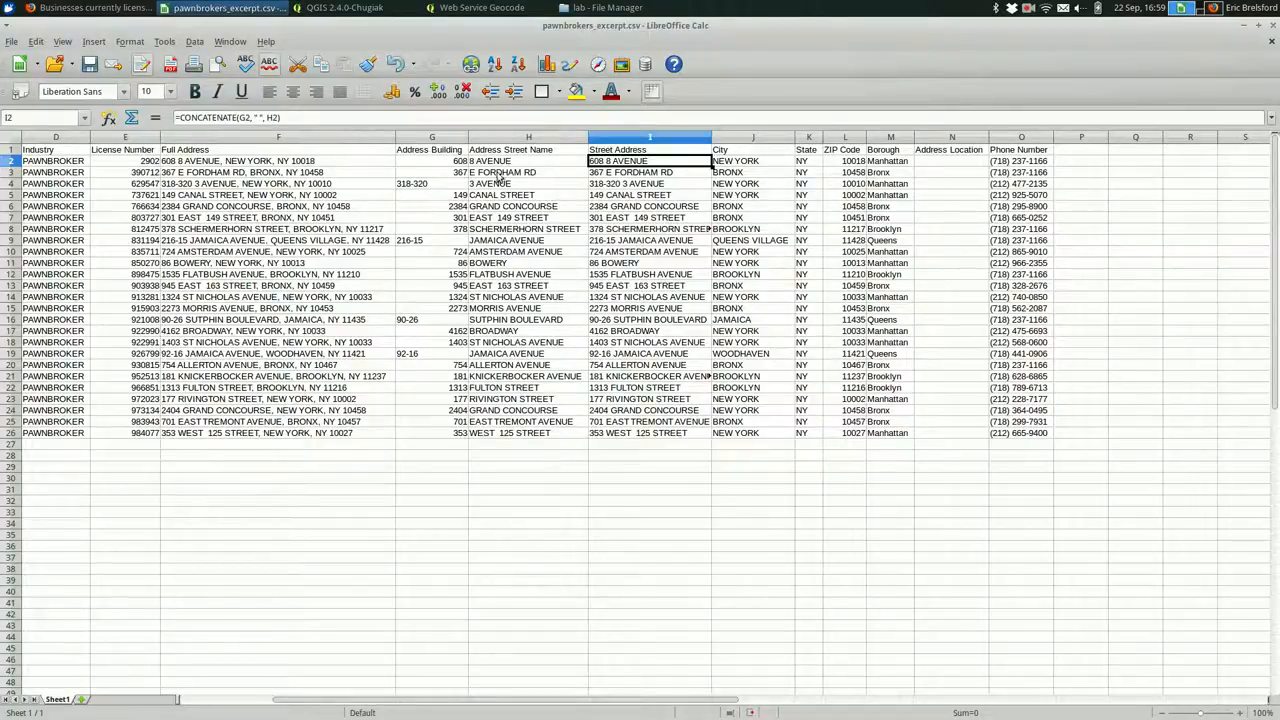
mouse_move(644, 172)
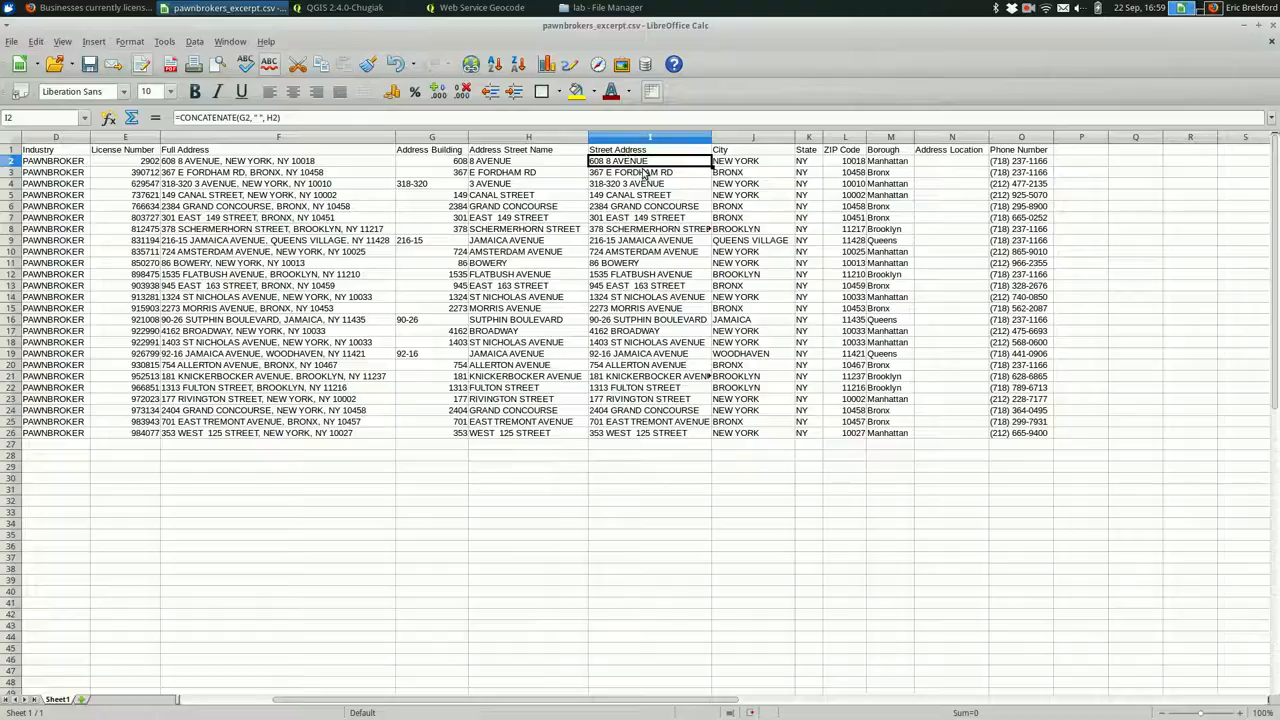
left_click(276, 160)
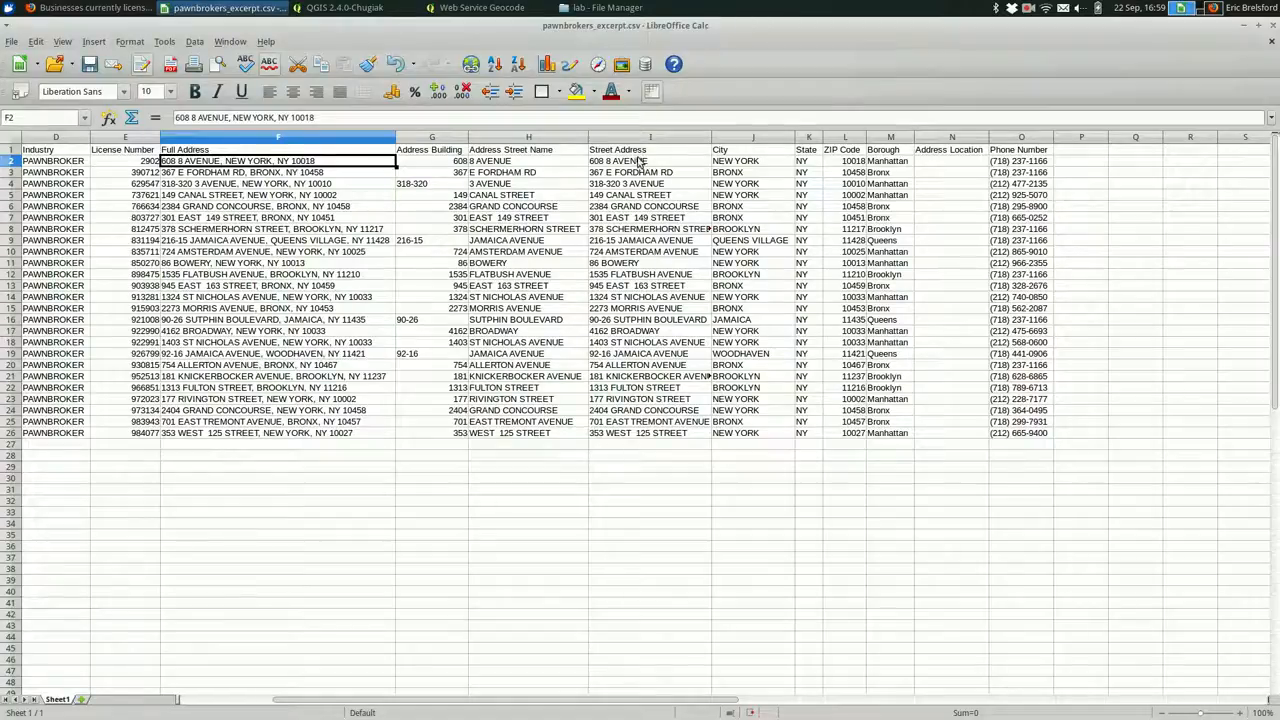
- Check row 2's street address, city and state cells, then return to QGIS
left_click(650, 160)
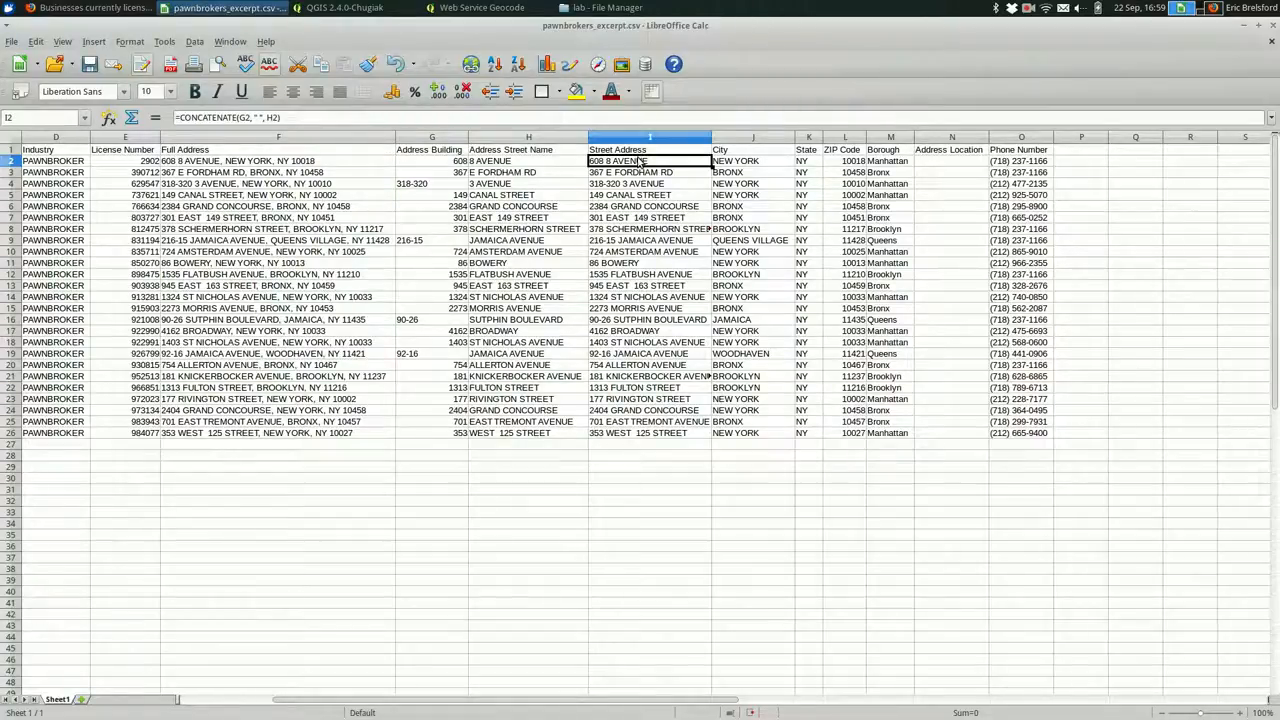
mouse_move(648, 182)
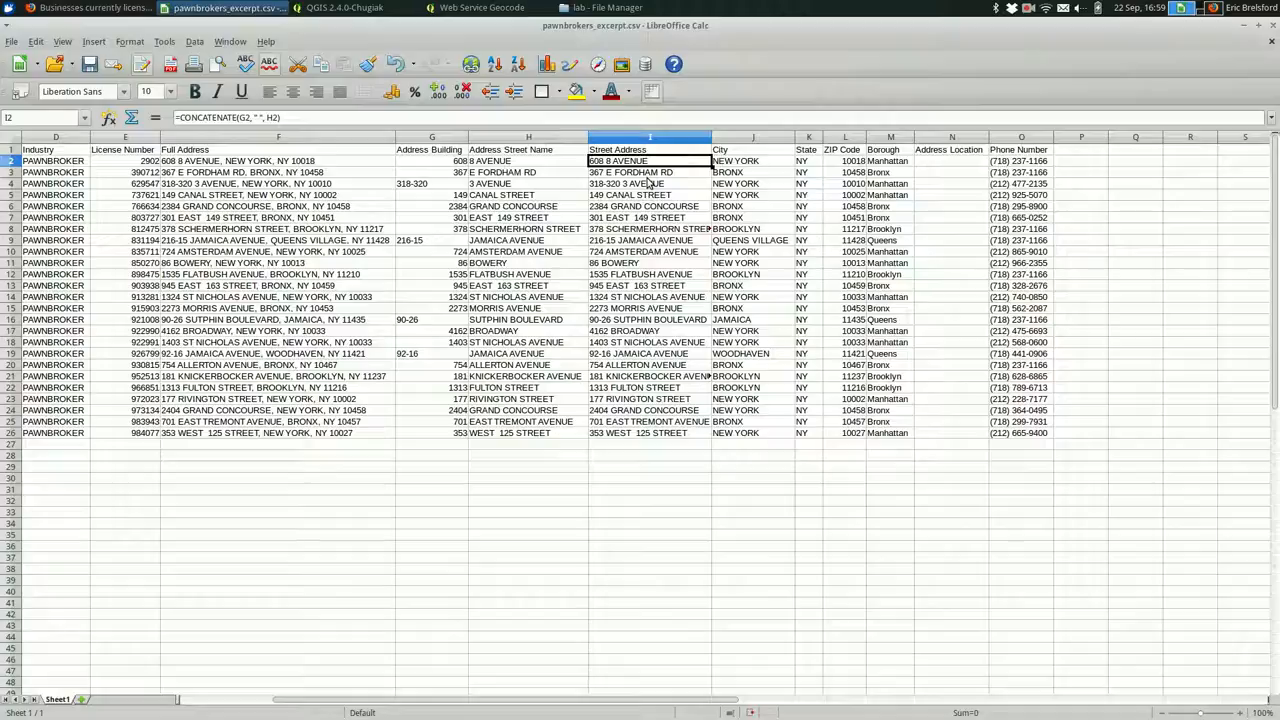
left_click(752, 160)
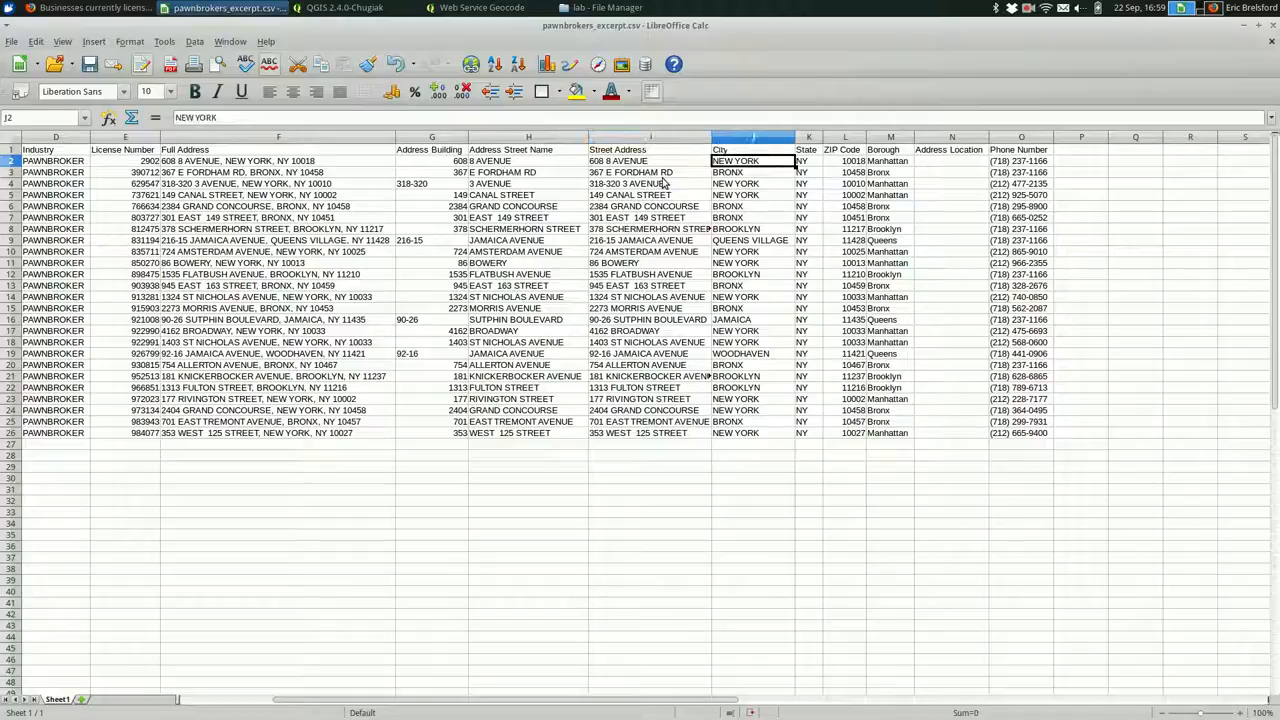
left_click(804, 160)
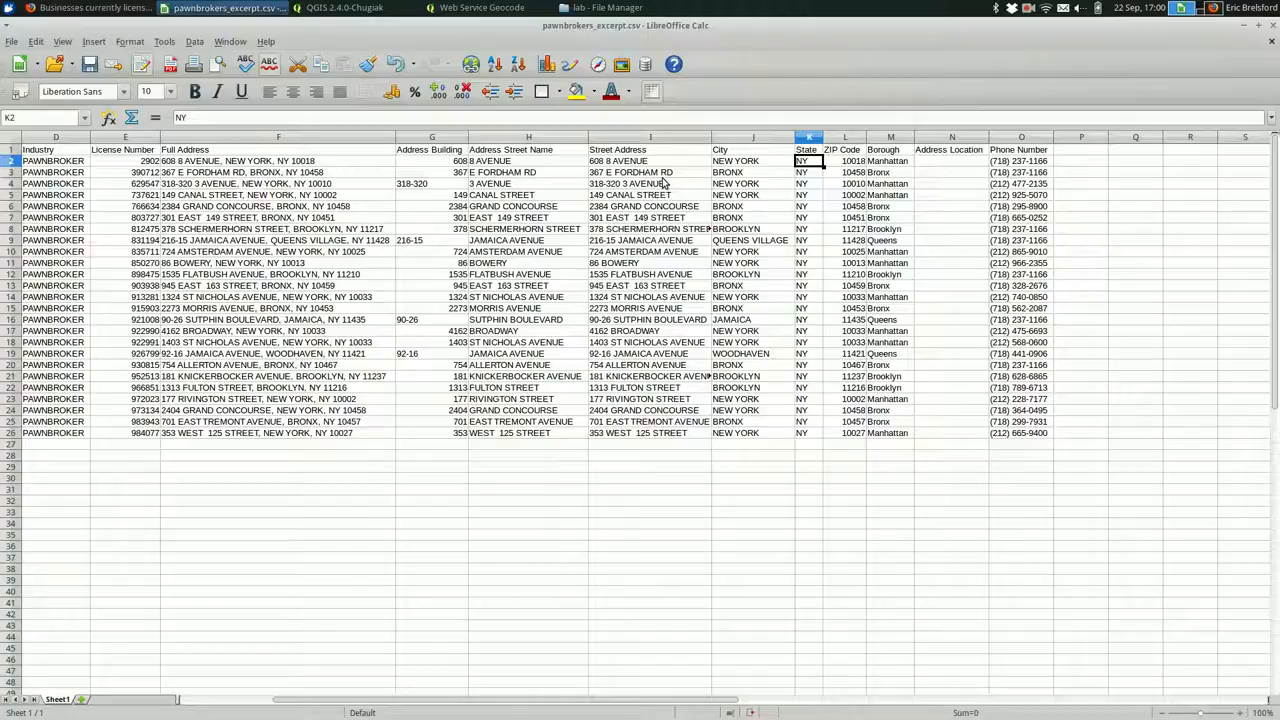
left_click(480, 8)
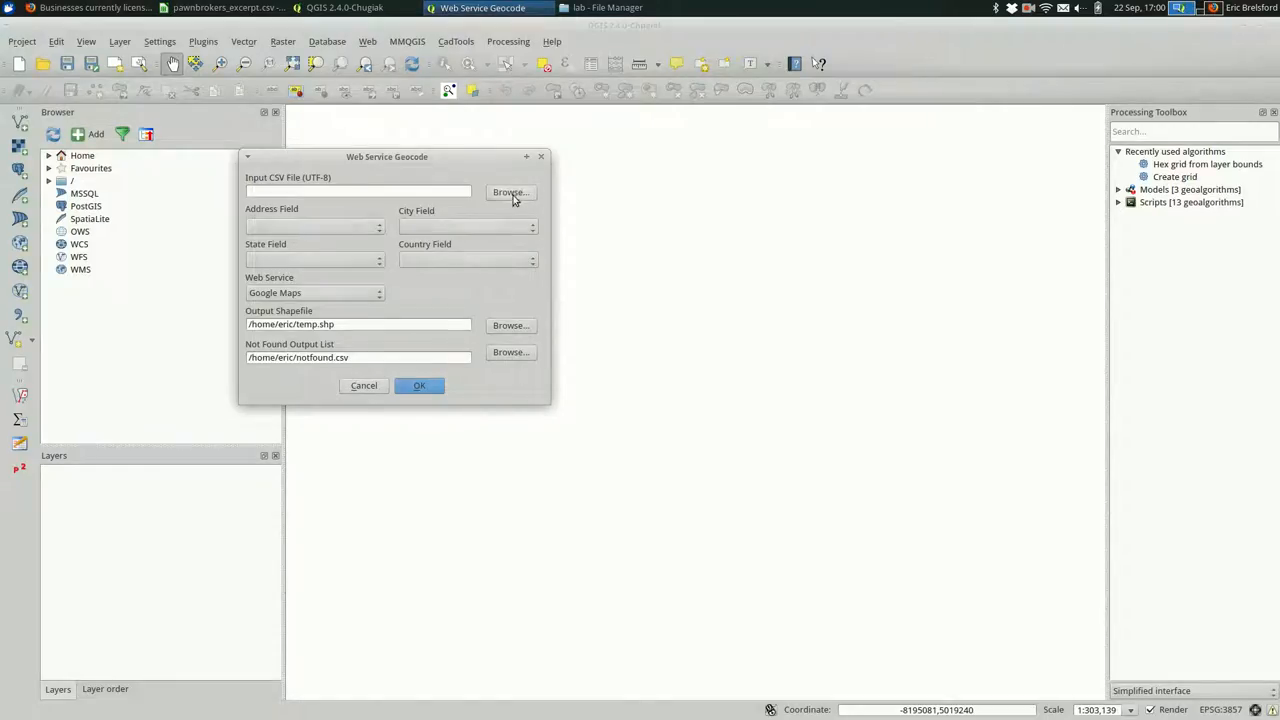
- Choose pawnbrokers_excerpt.csv from the lab folder as the input CSV
left_click(510, 192)
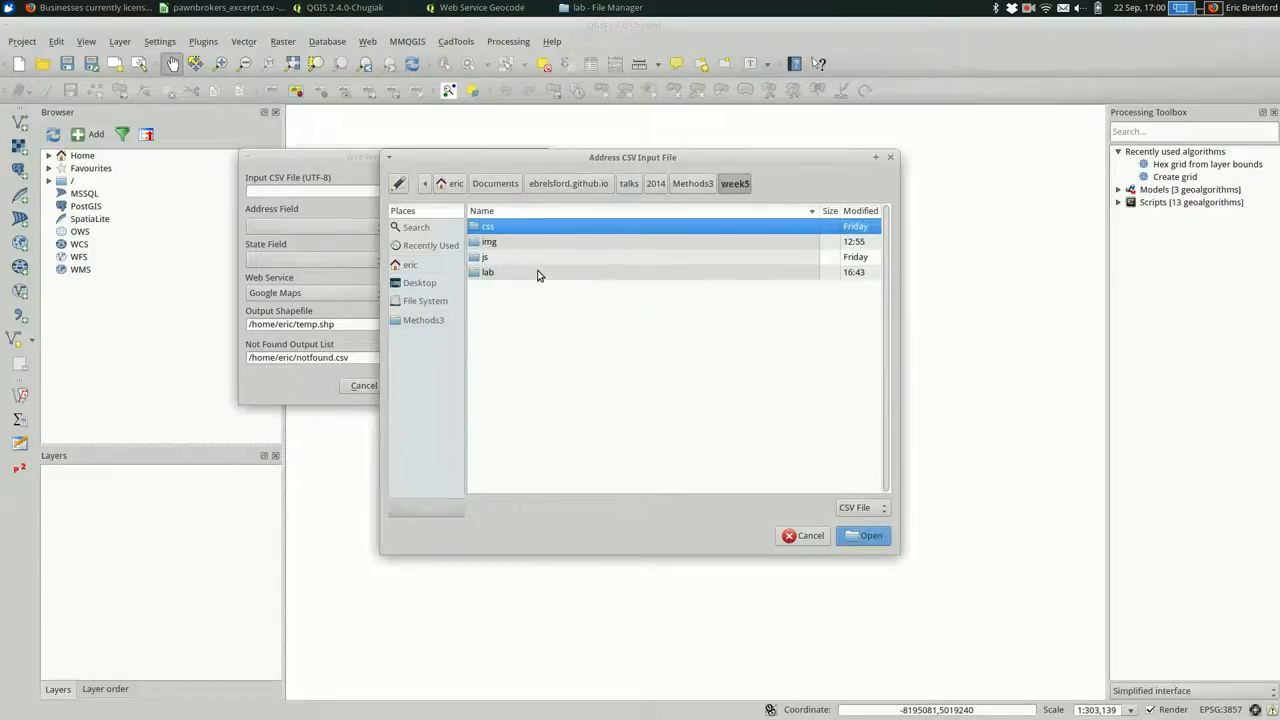
double_click(488, 272)
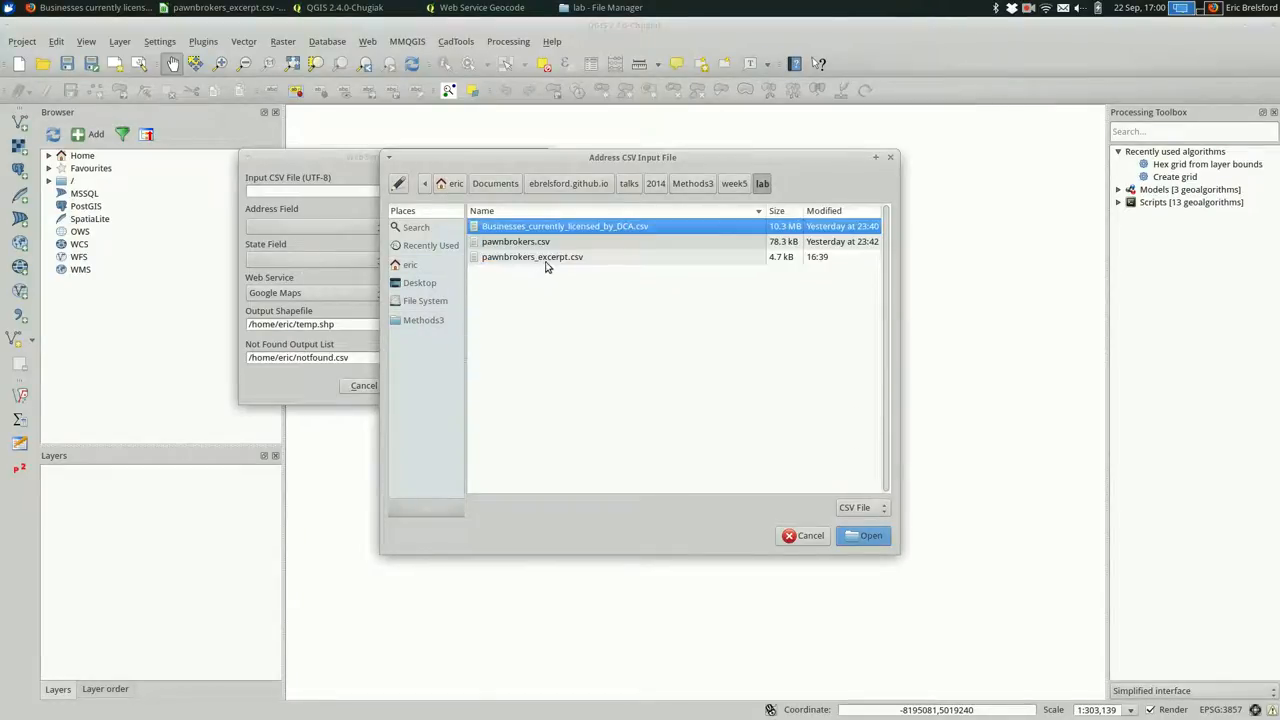
left_click(864, 536)
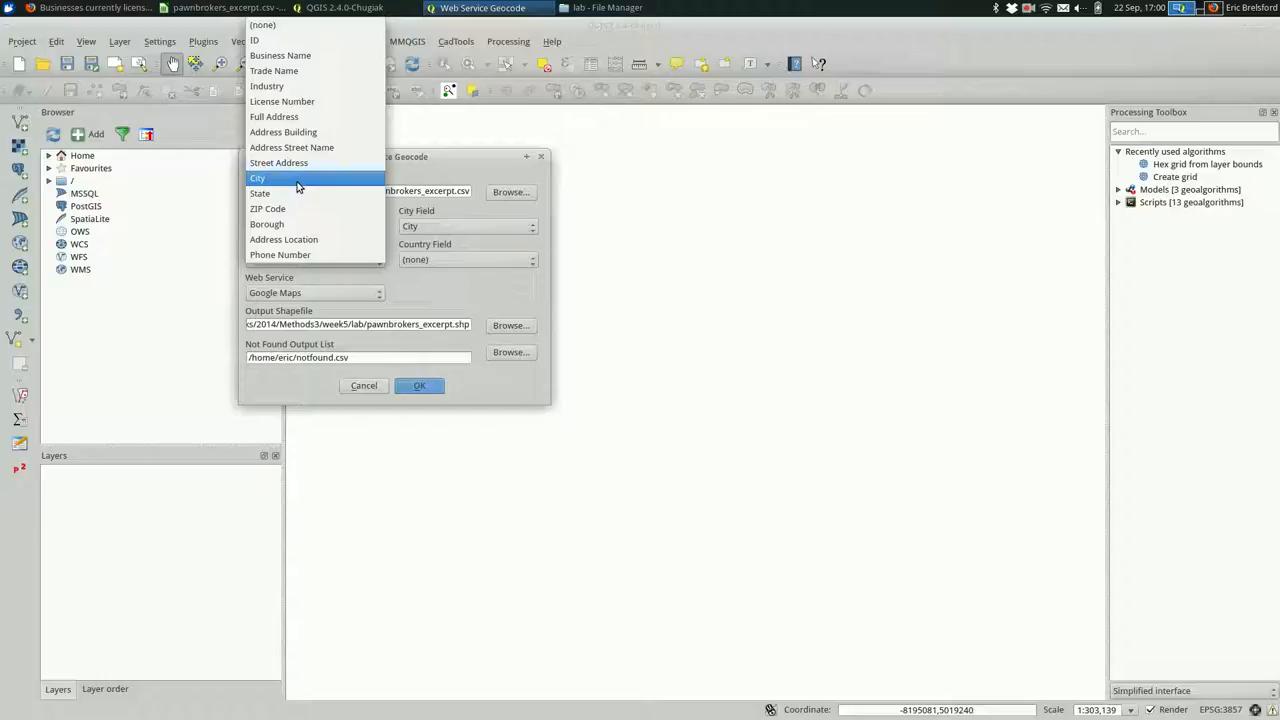
mouse_move(290, 192)
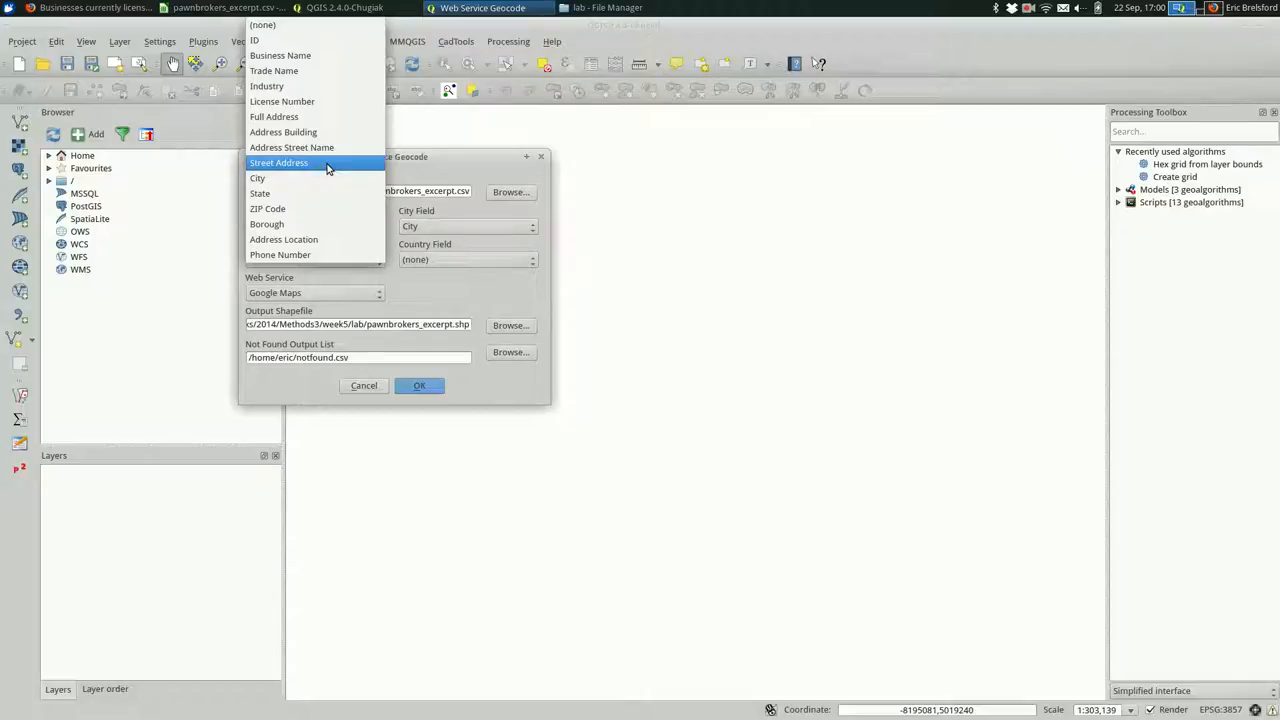
- Use Street Address as the address field and leave Country at (none)
left_click(278, 162)
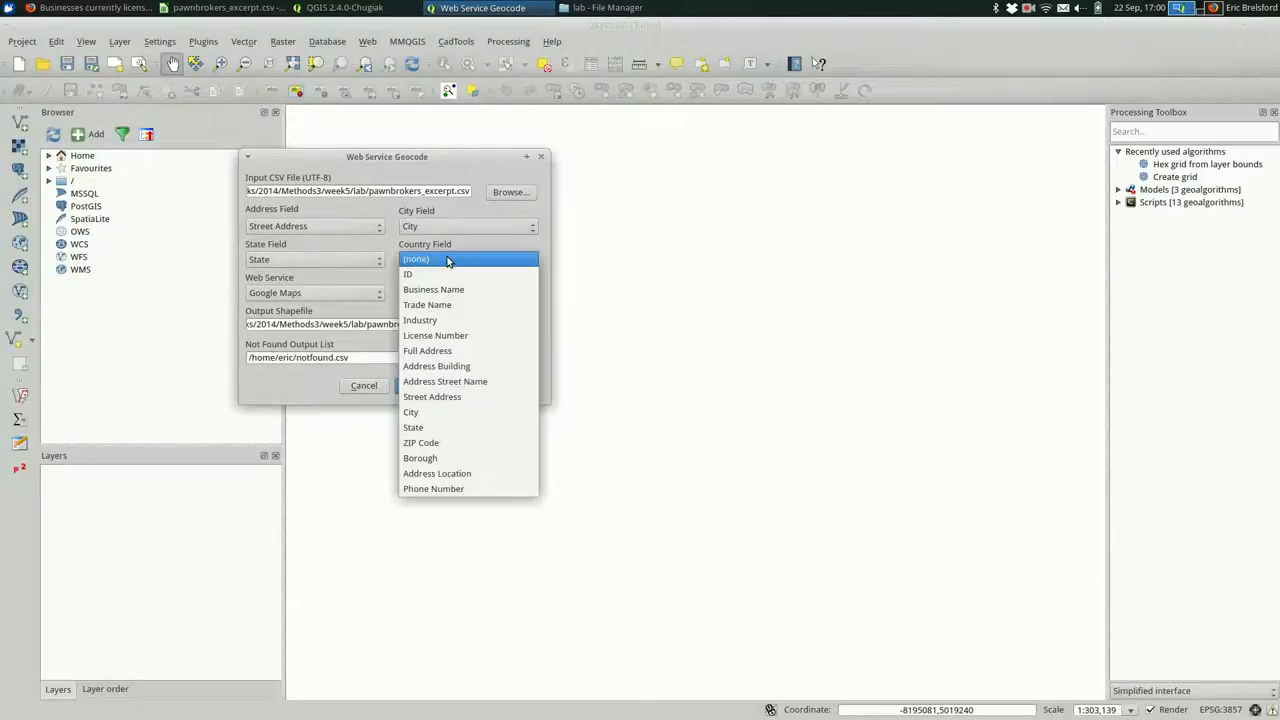
left_click(416, 260)
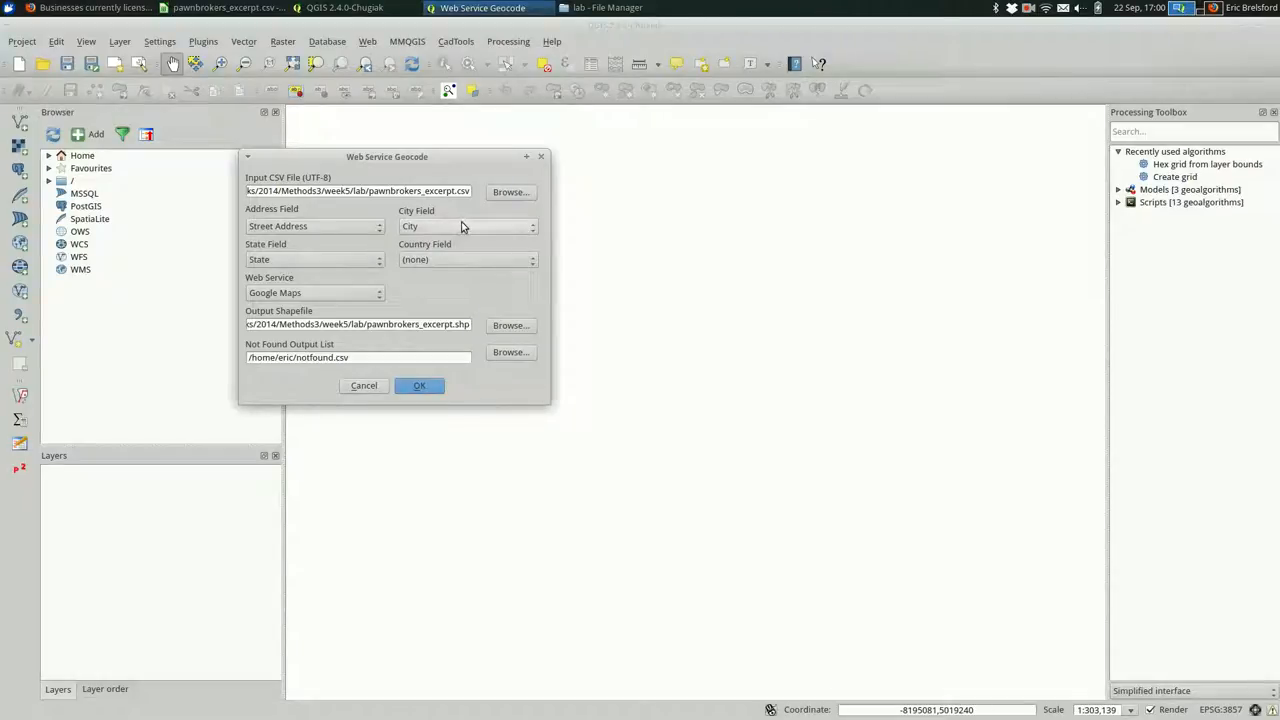
mouse_move(456, 312)
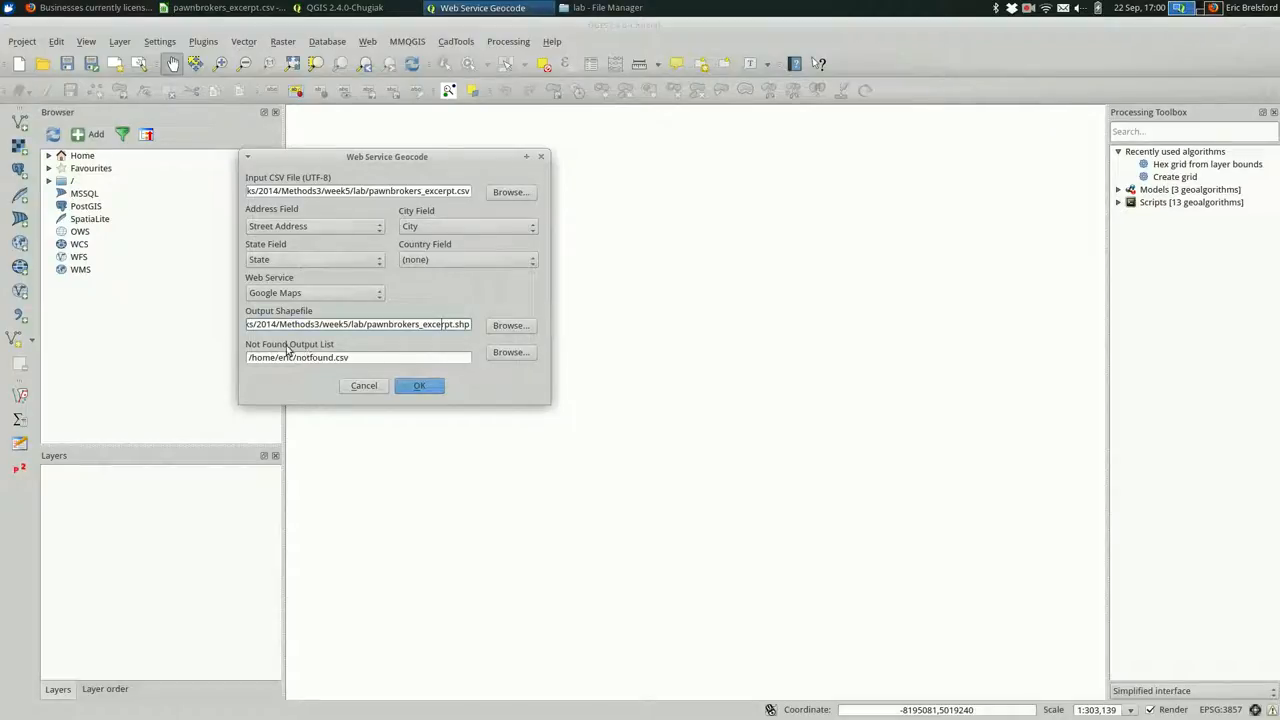
mouse_move(528, 356)
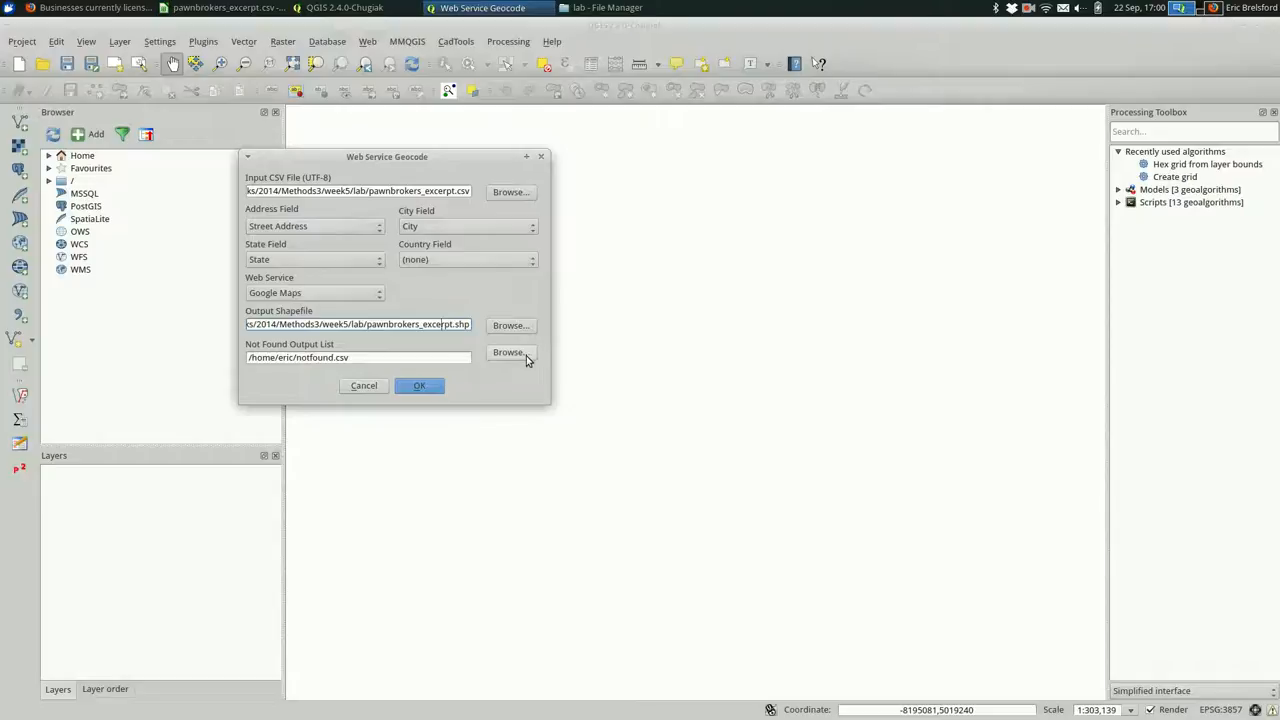
- Save the not-found list as notfound.csv on the Desktop and start geocoding
left_click(510, 352)
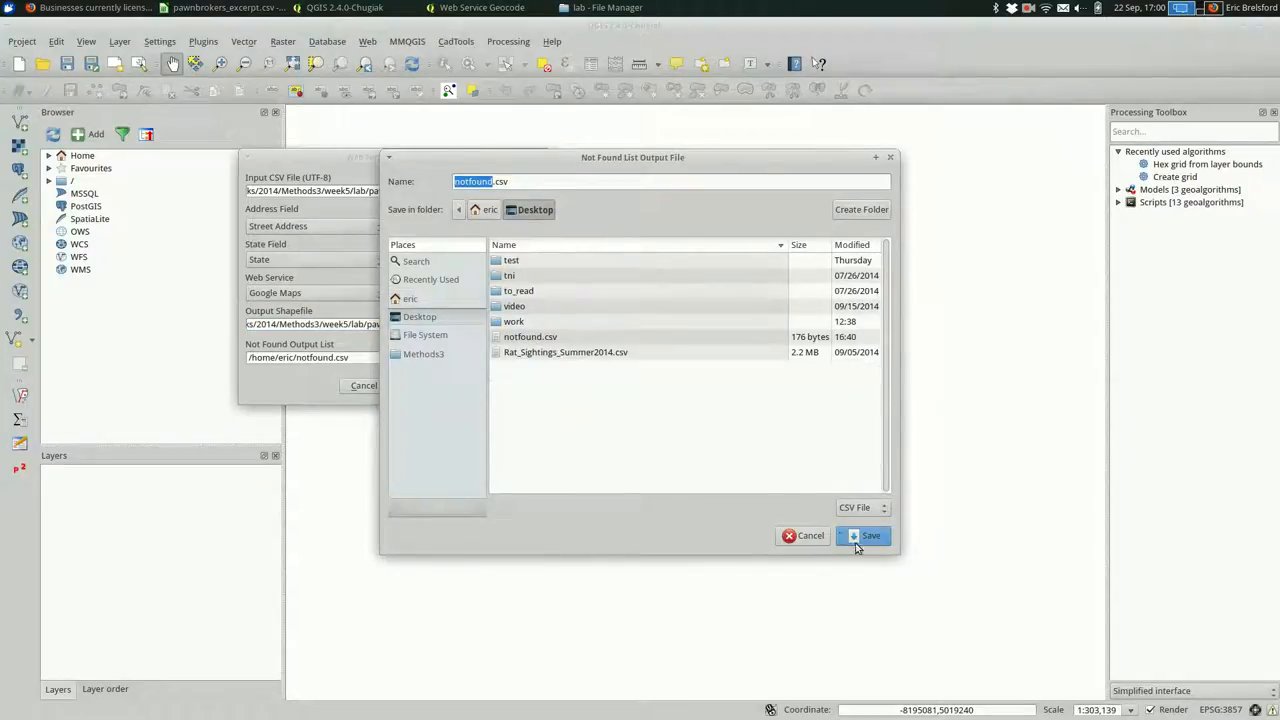
left_click(872, 536)
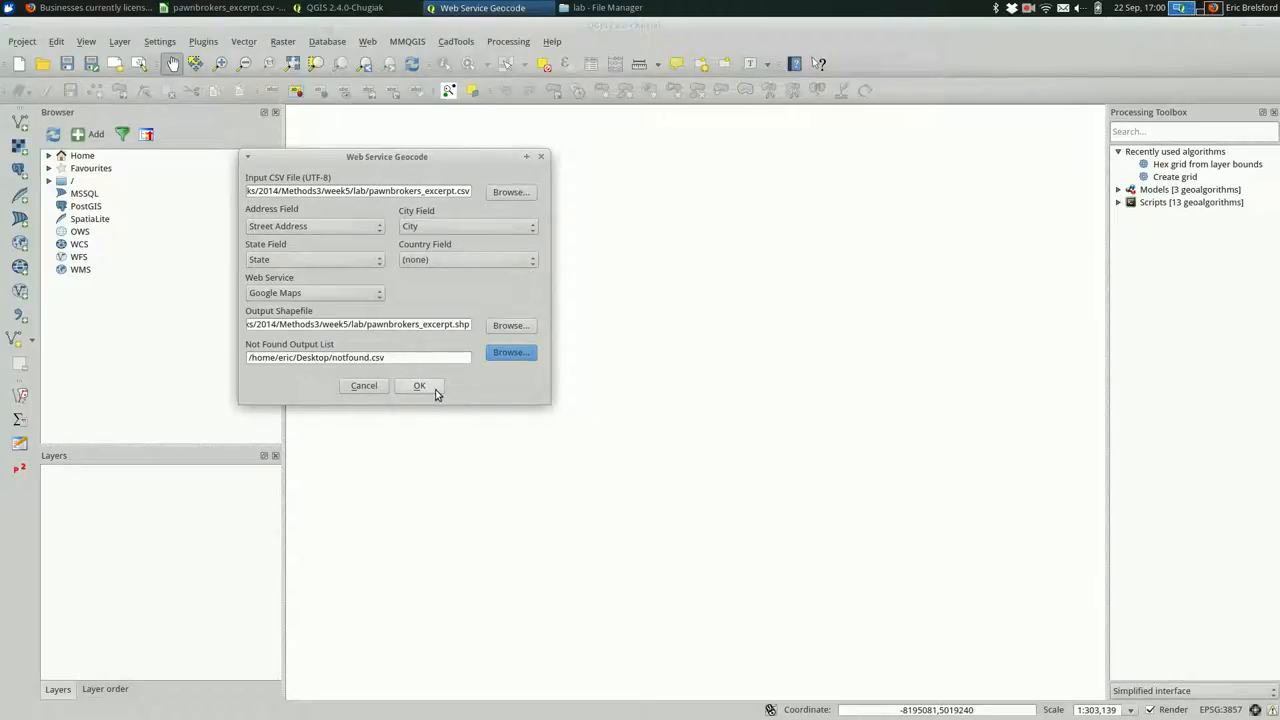
left_click(420, 386)
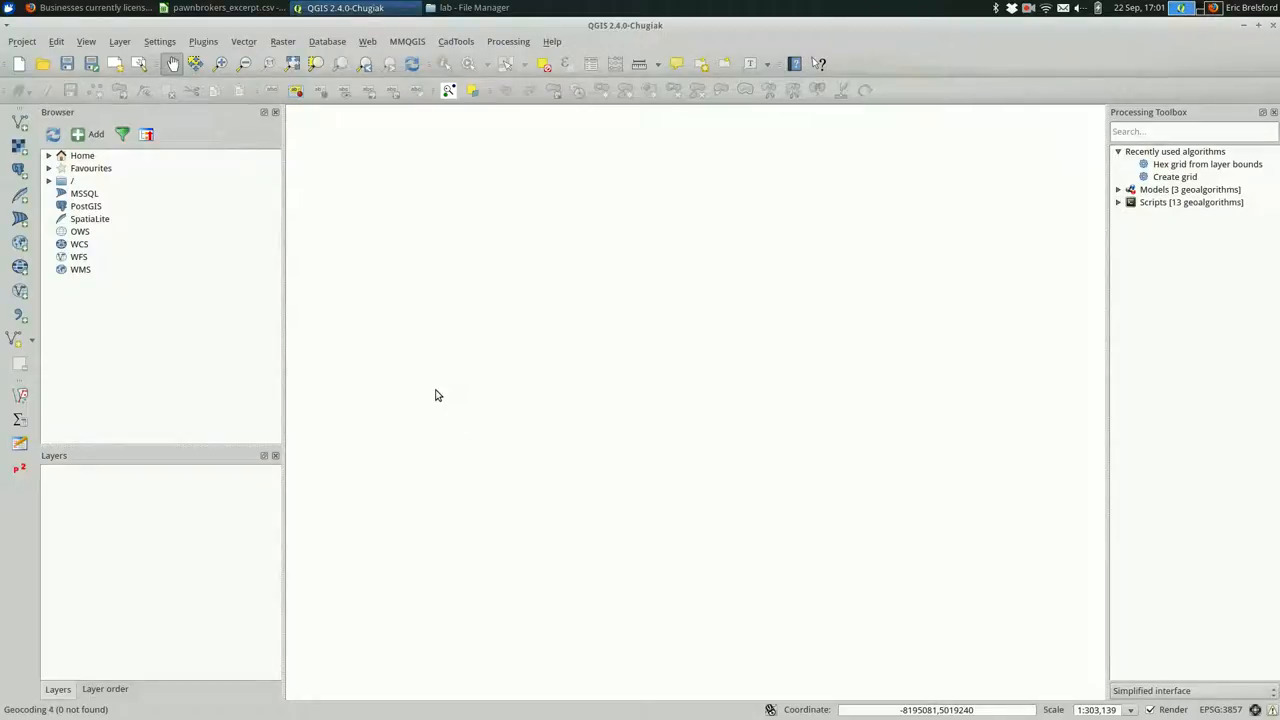
mouse_move(118, 560)
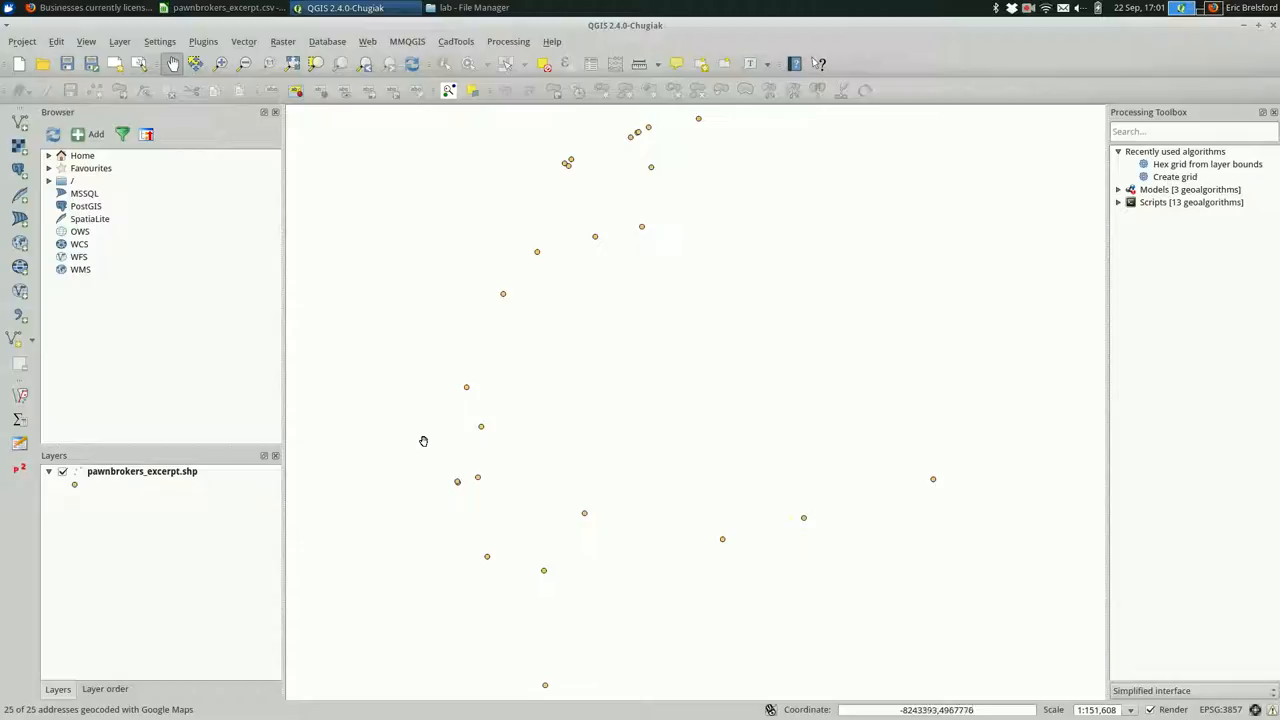
mouse_move(524, 312)
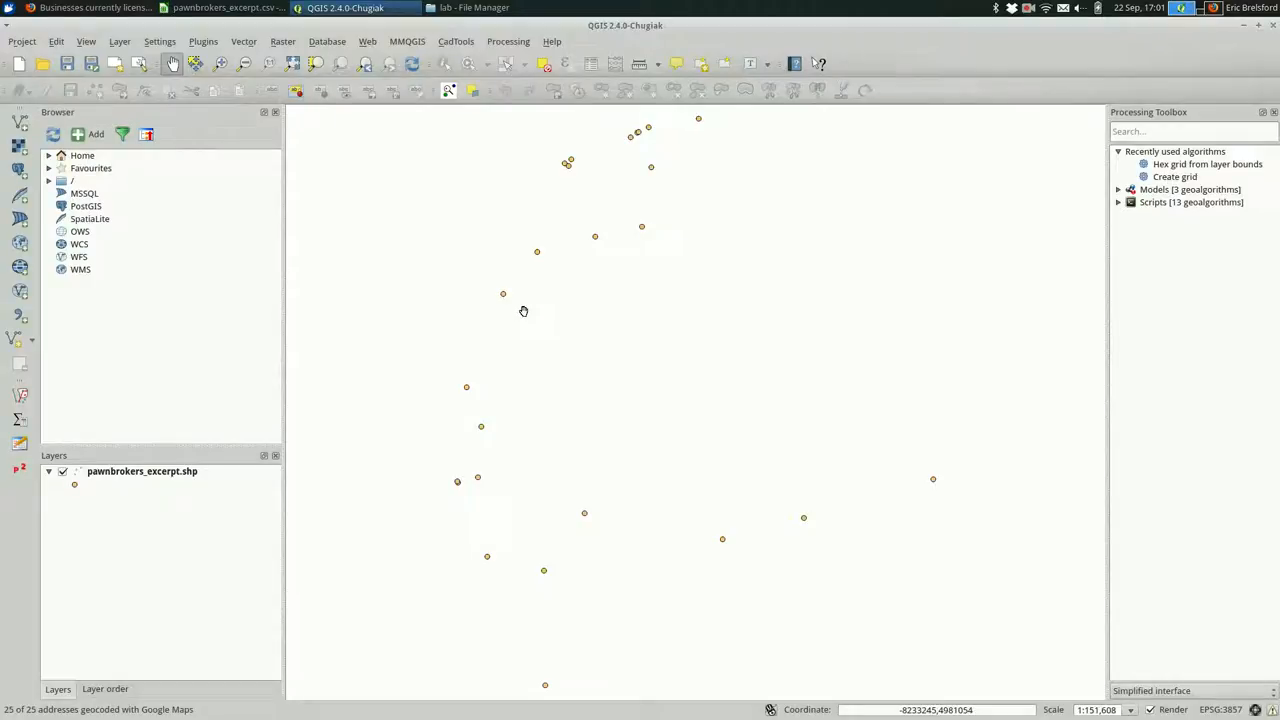
- After all 25 addresses geocode, look through the Web menu's basemap sources
scroll("down", 3)
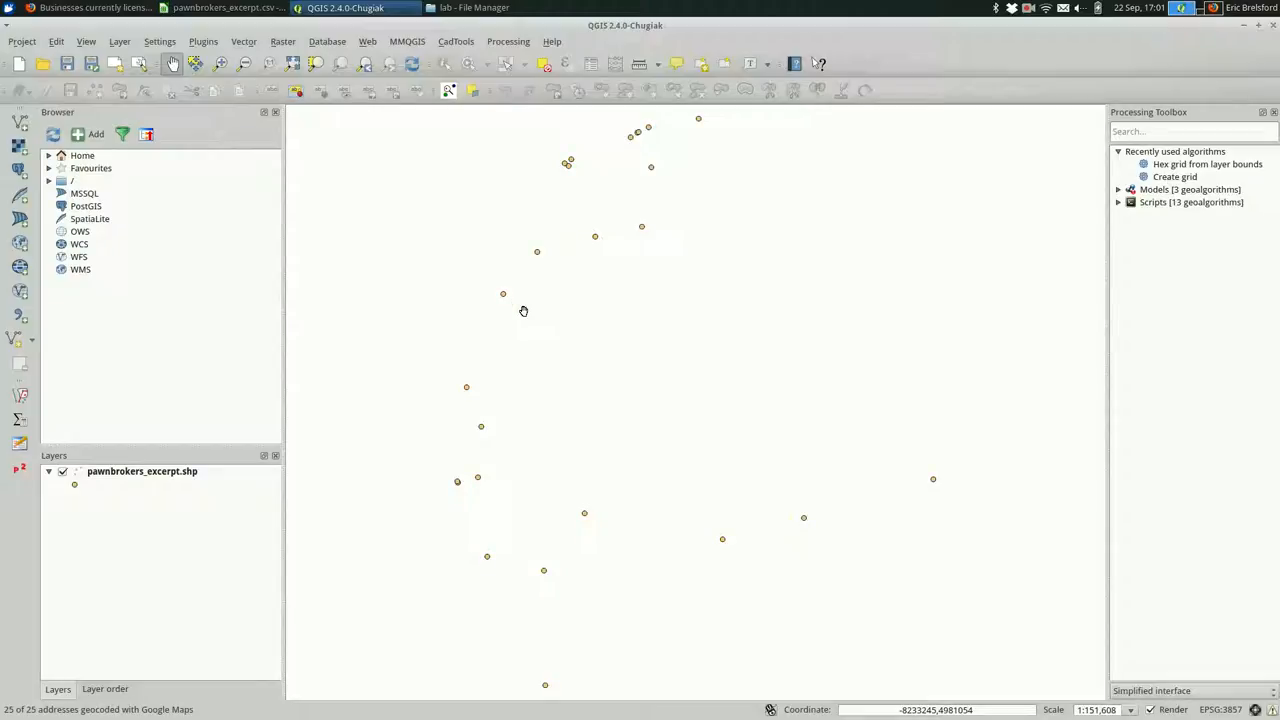
left_click(368, 40)
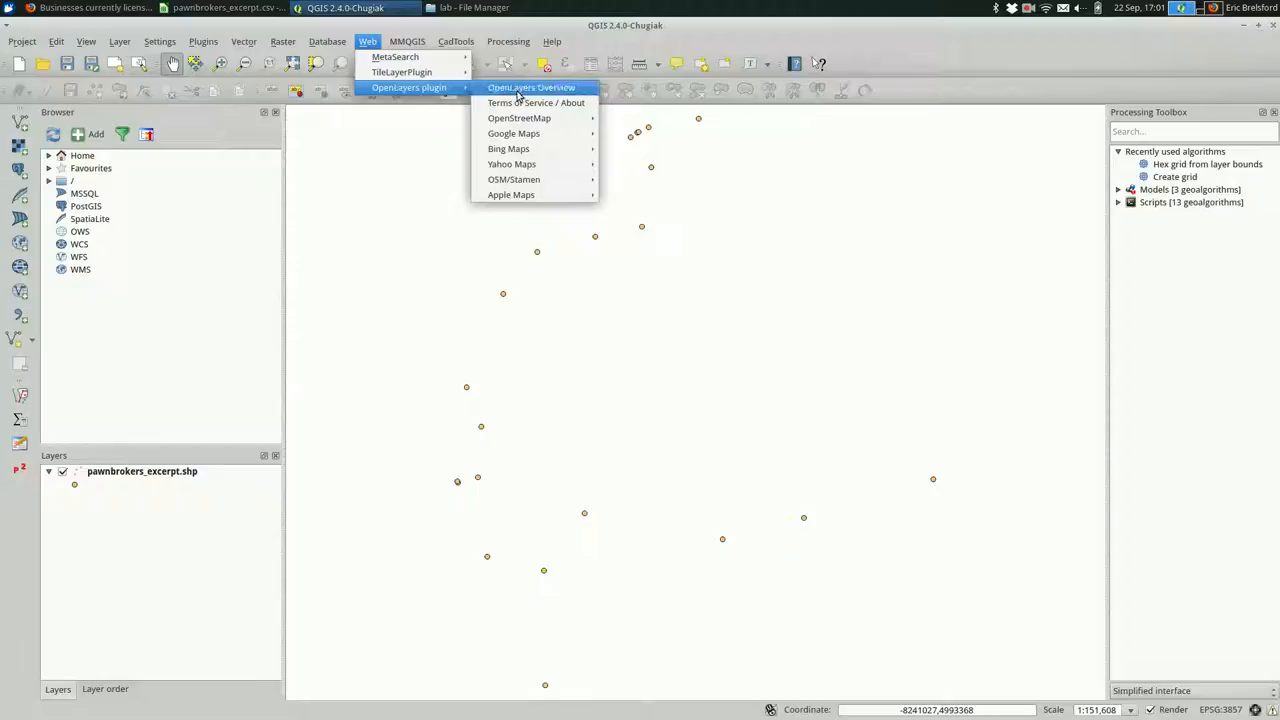
mouse_move(512, 132)
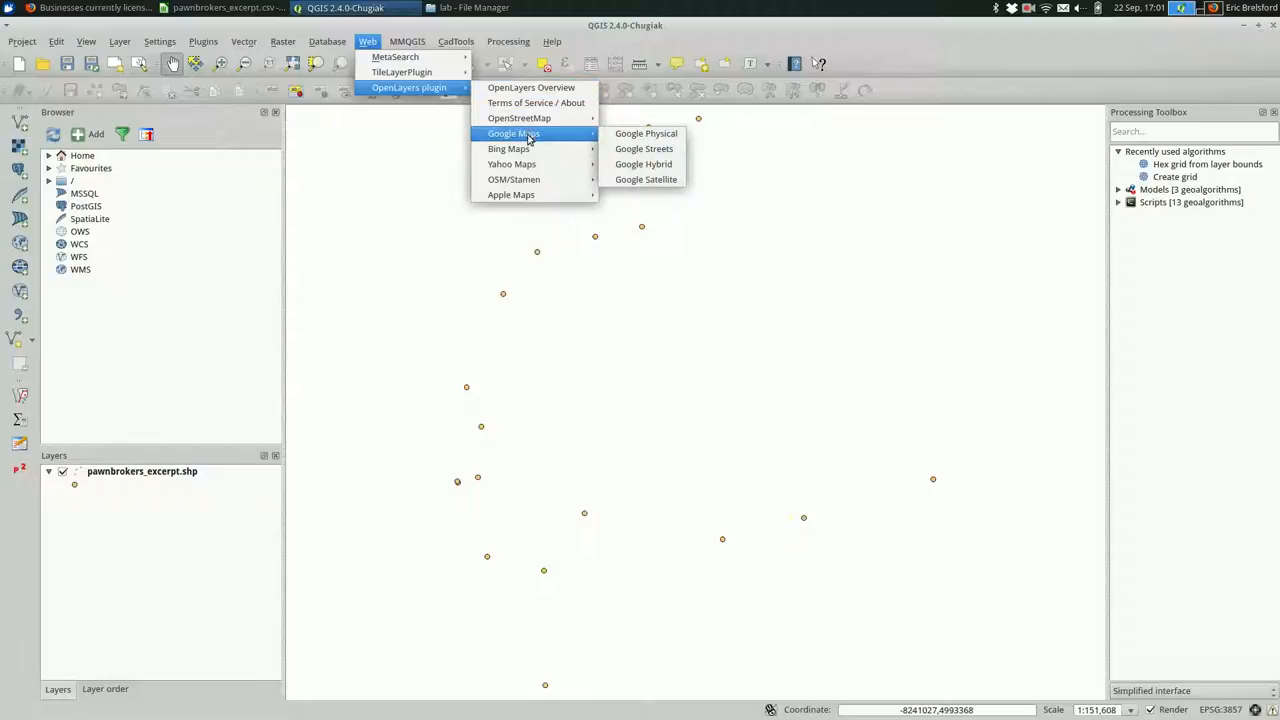
mouse_move(512, 164)
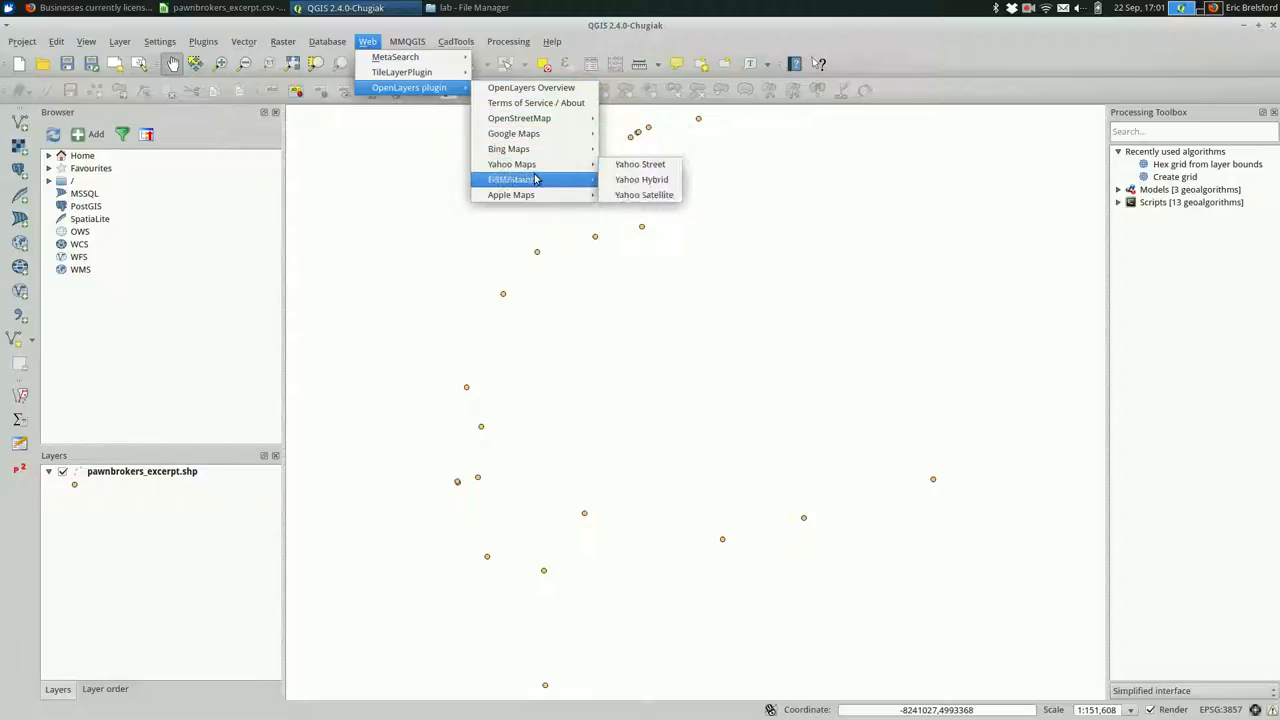
mouse_move(512, 180)
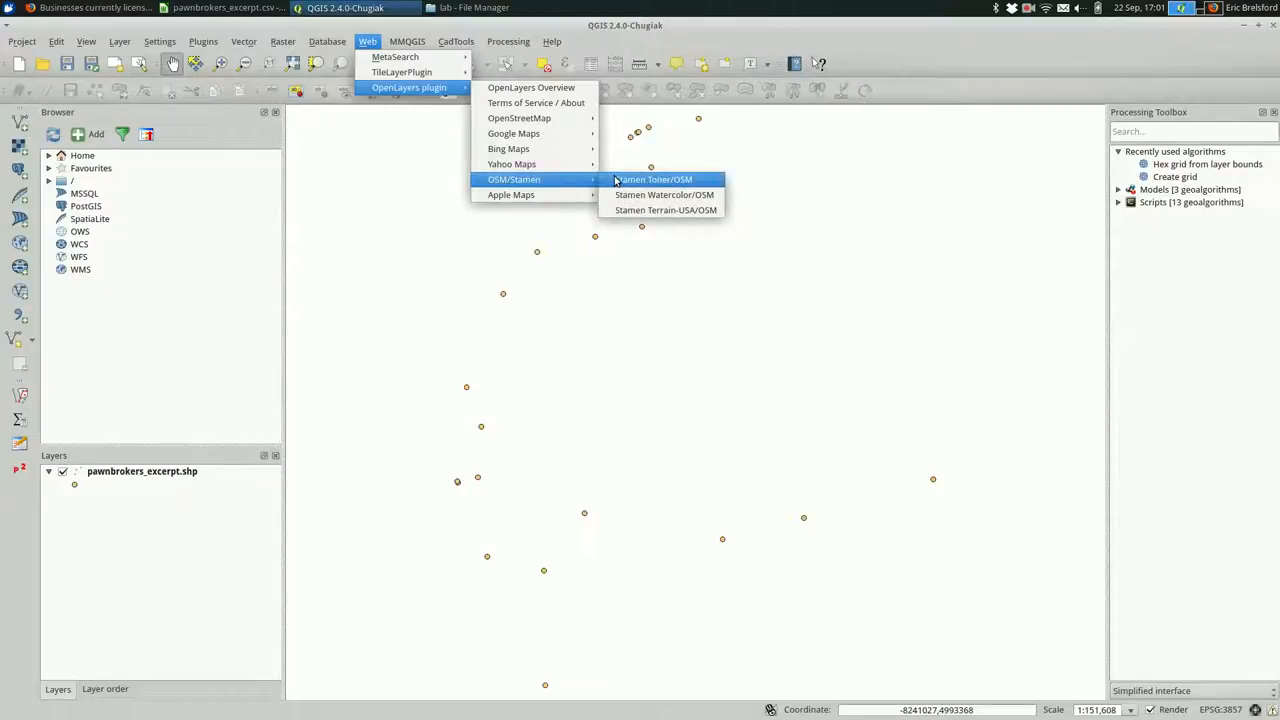
- Add the Stamen Toner/OSM basemap and move the pawnbrokers_excerpt points above it
left_click(652, 180)
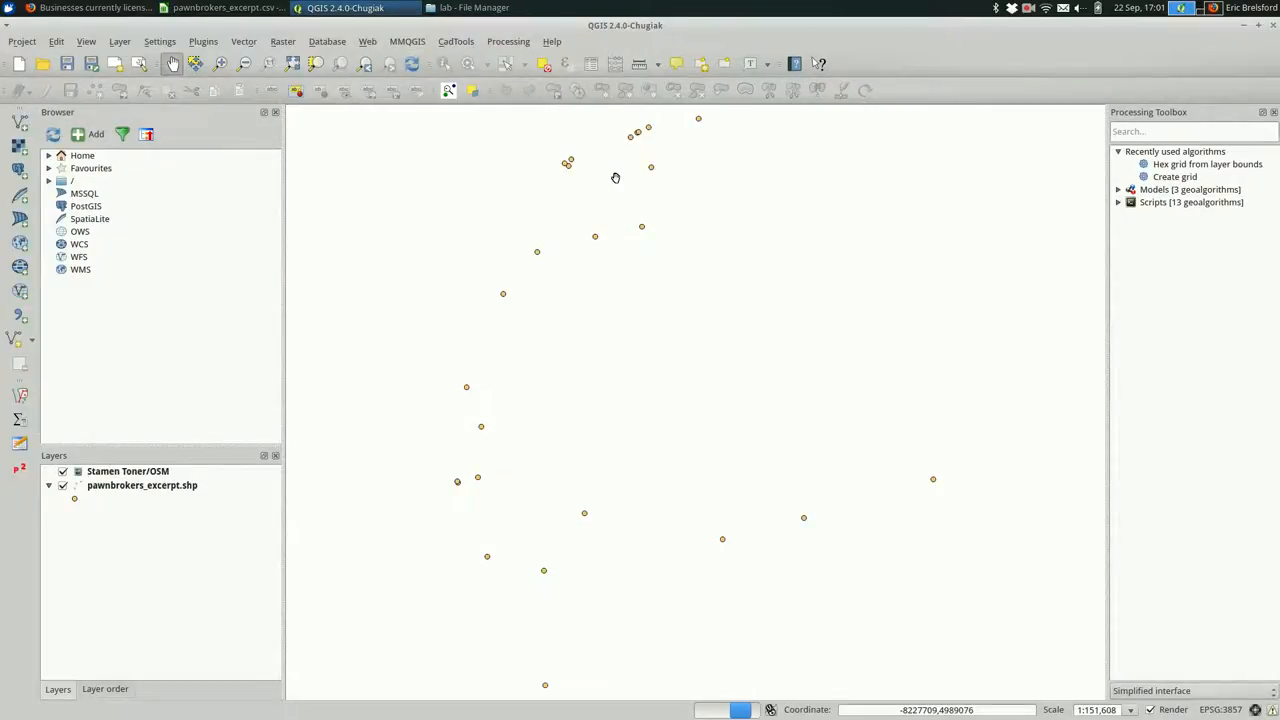
left_click(64, 472)
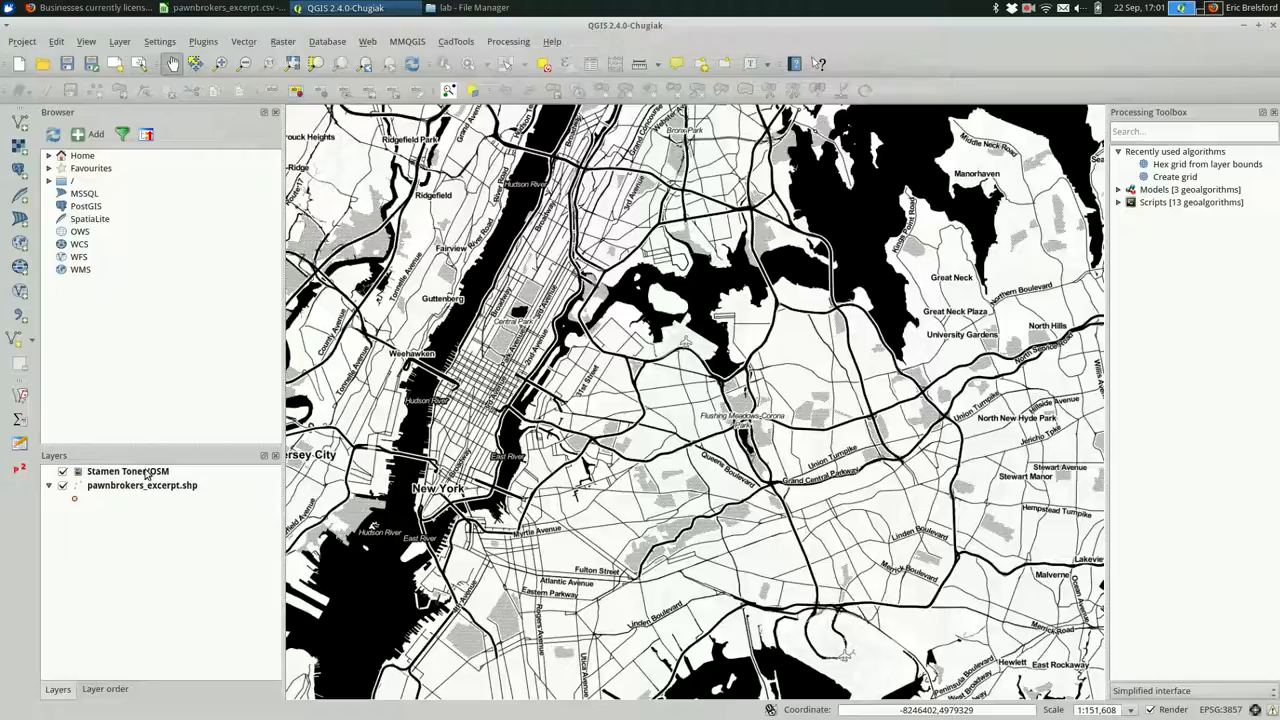
left_click_drag(142, 486, 142, 464)
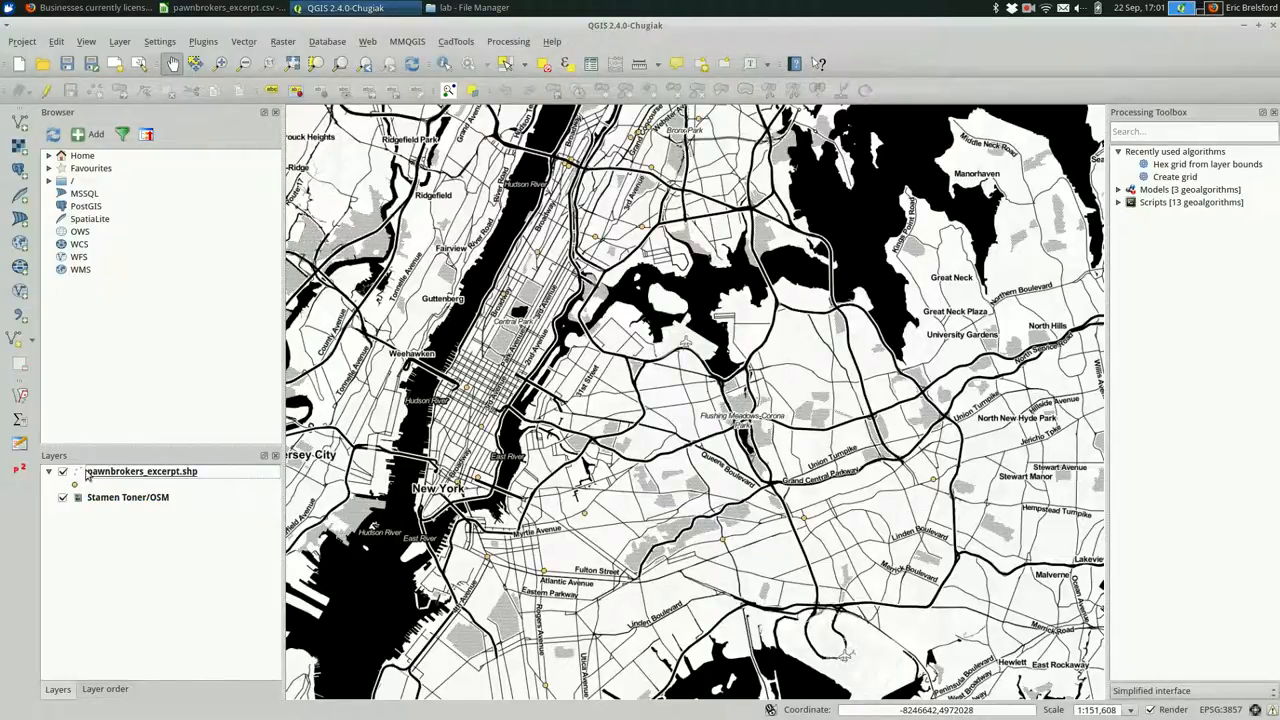
double_click(140, 472)
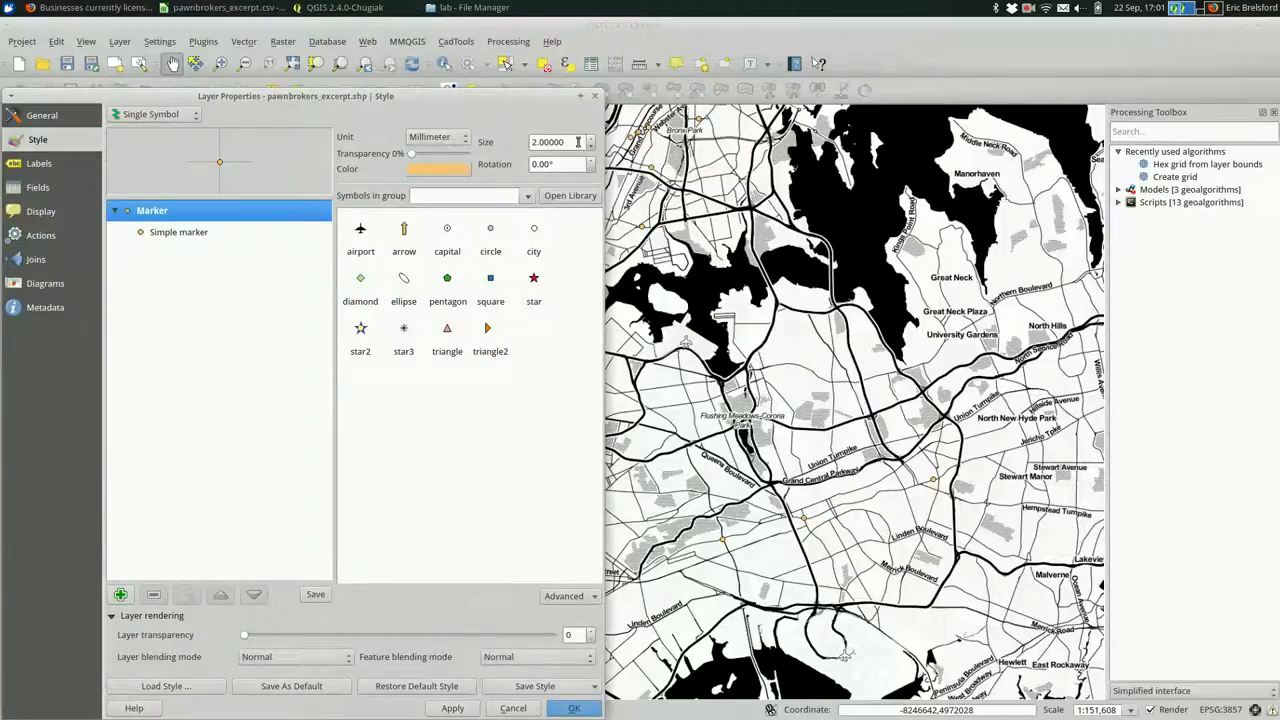
- Set the marker size to 3.4 and colour the pawnbroker points blue
triple_click(548, 140)
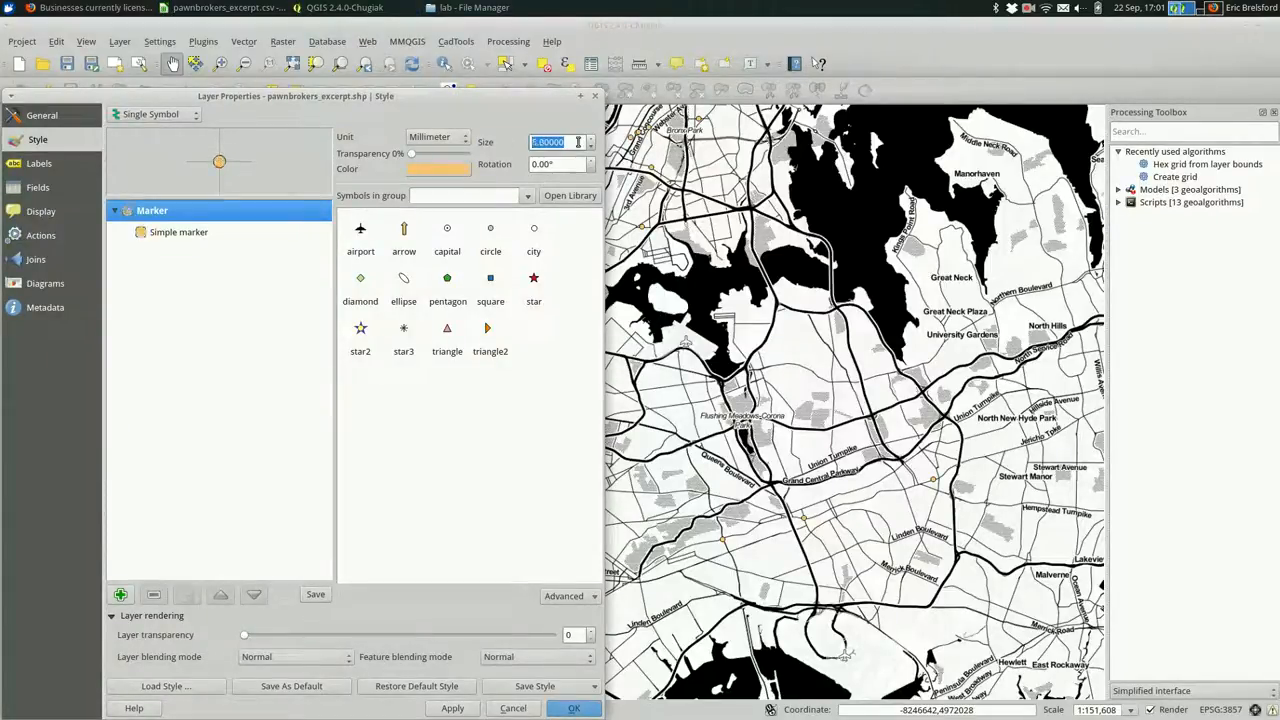
left_click(436, 168)
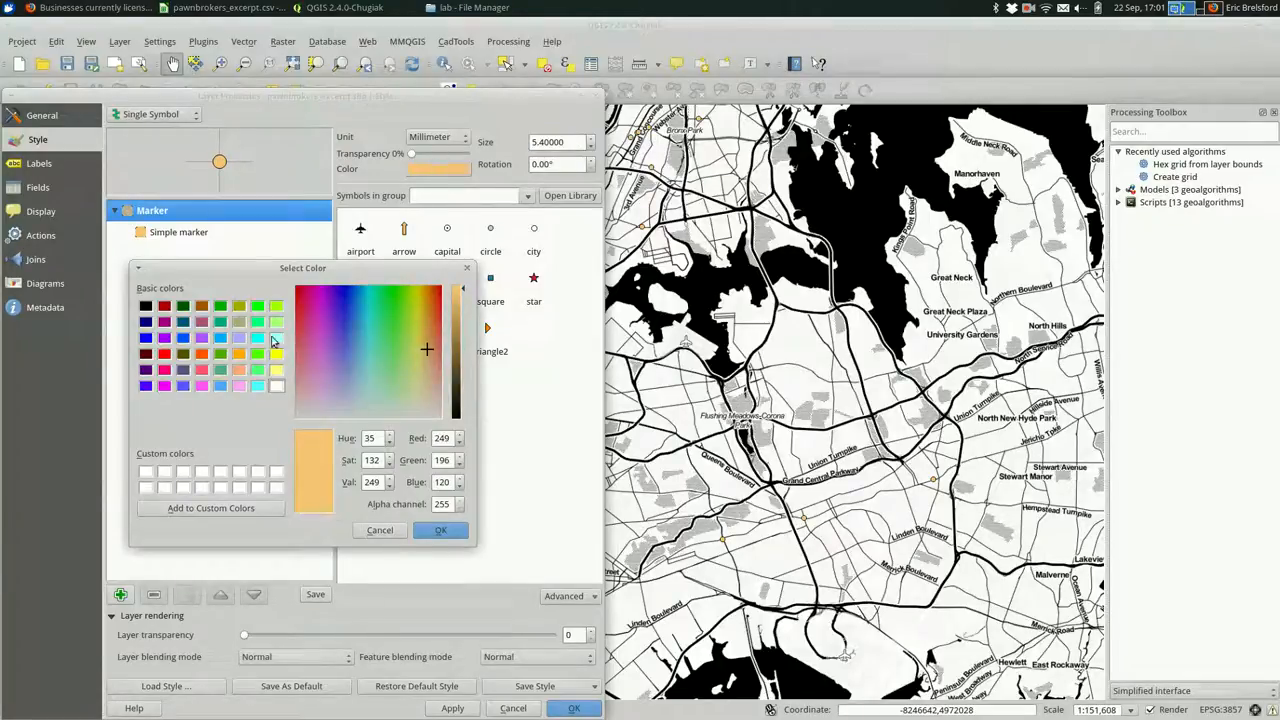
left_click(348, 312)
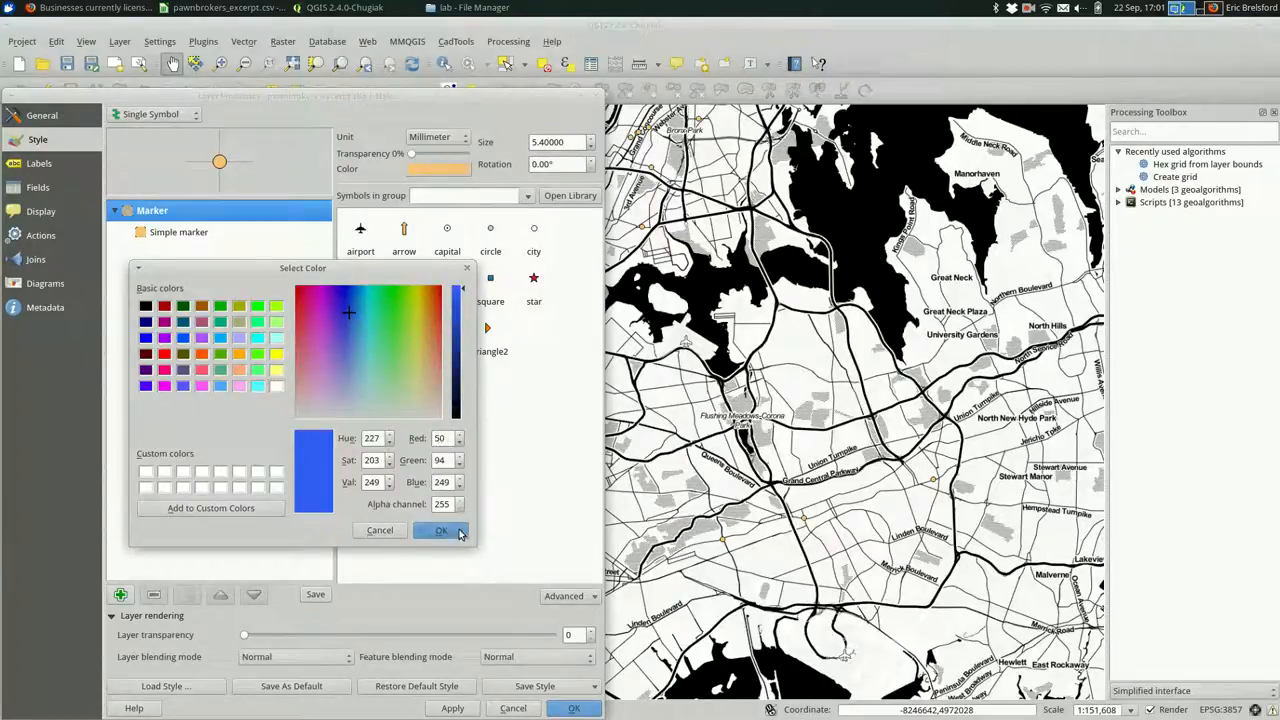
left_click(440, 530)
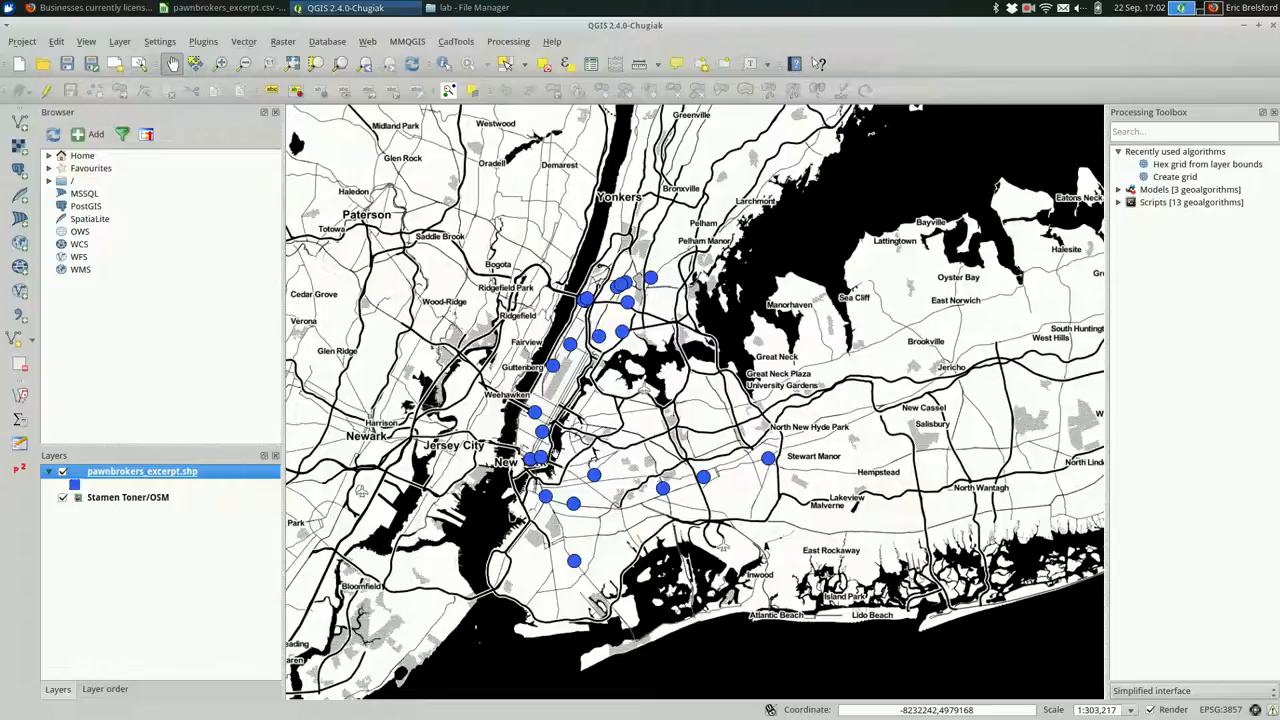
- Zoom closer on the blue pawnbroker points, then switch to the File Manager window
right_click(142, 472)
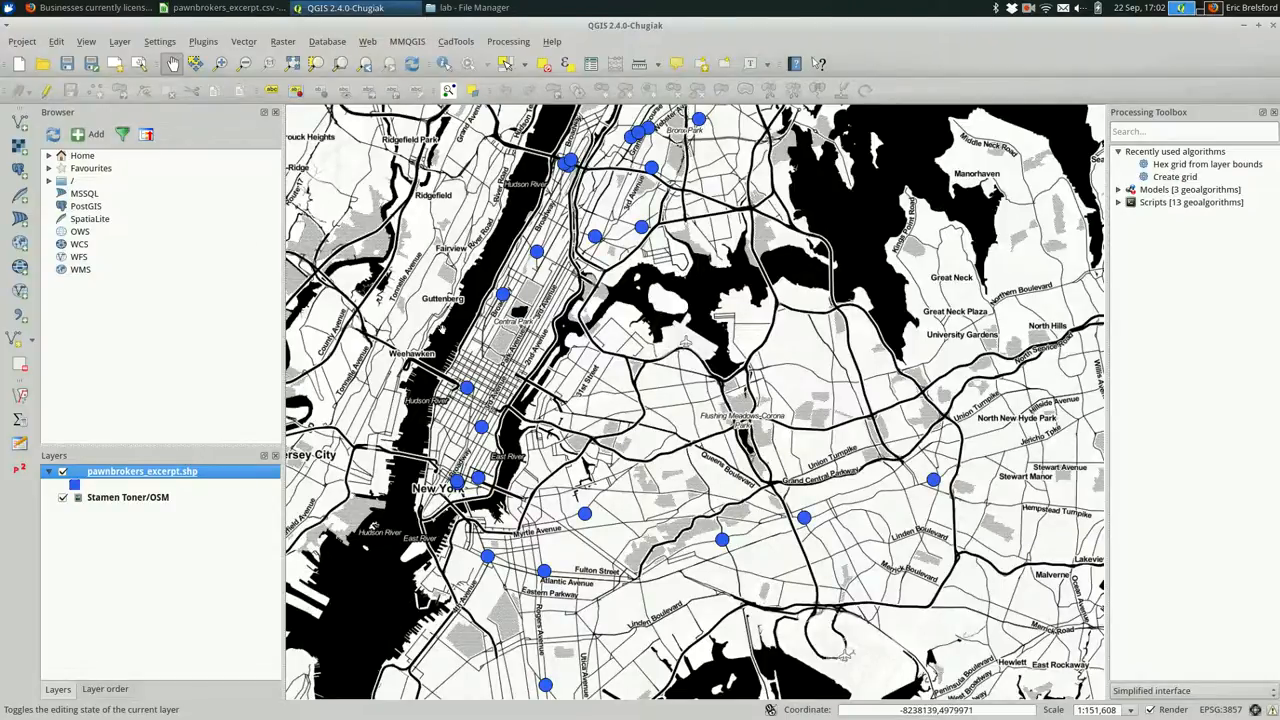
left_click(476, 8)
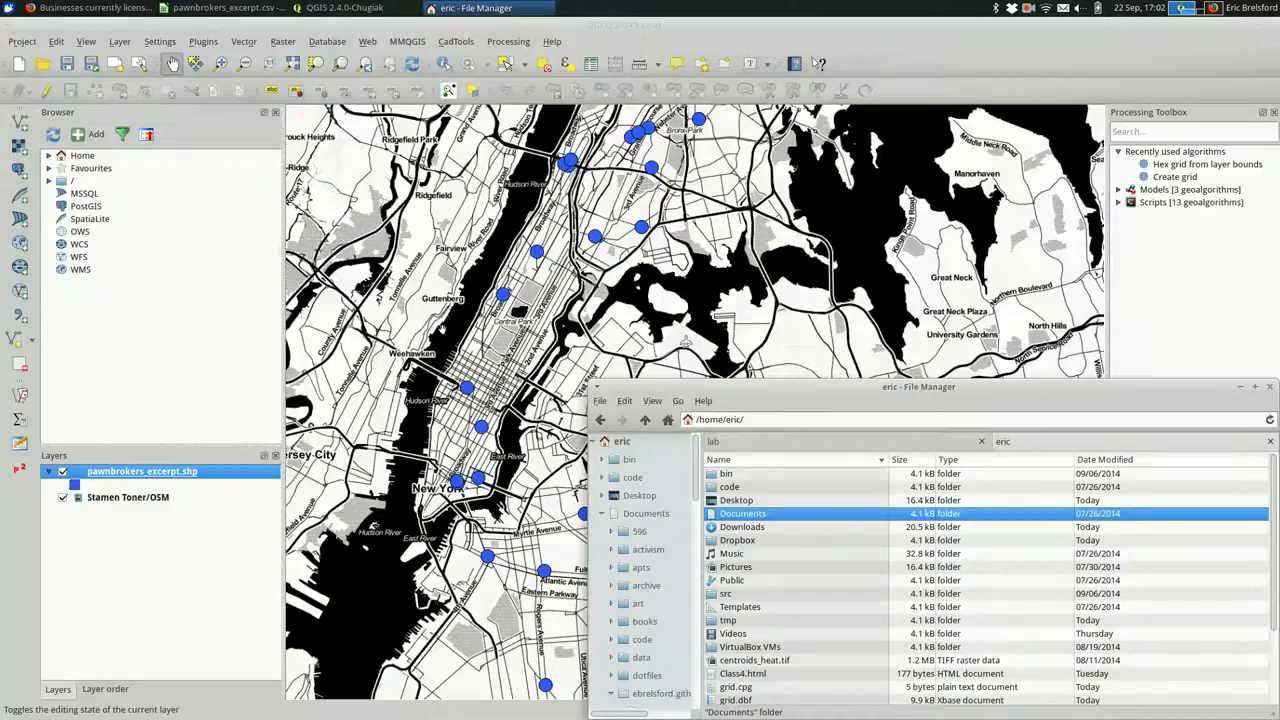
- Preview notfound.csv from the Desktop in Calc's text import, confirming only the header row remains
left_click(640, 496)
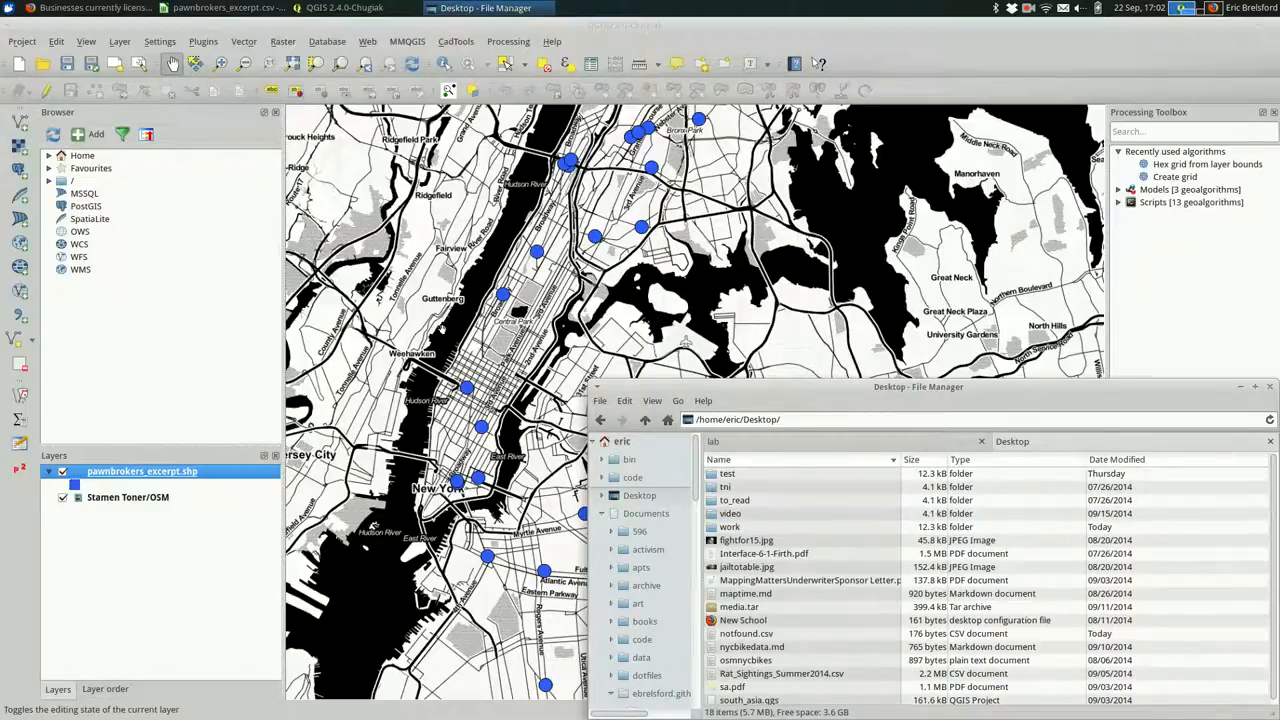
double_click(746, 632)
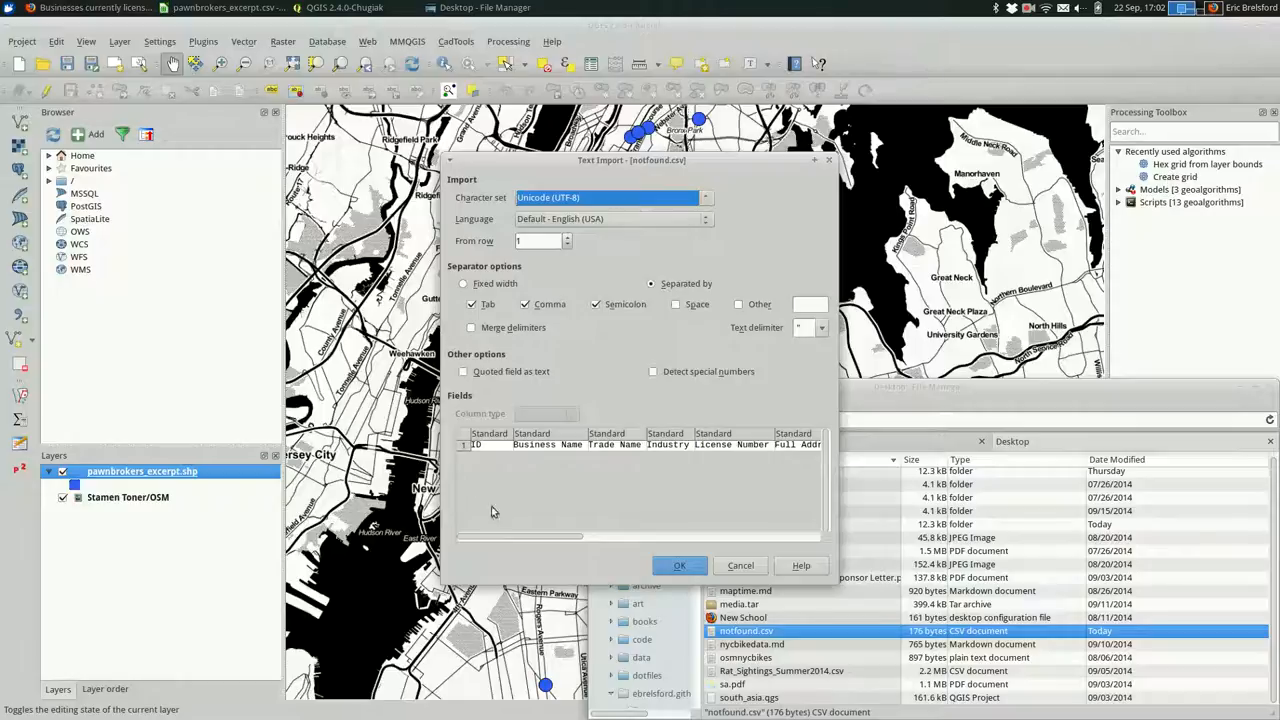
scroll("right", 3)
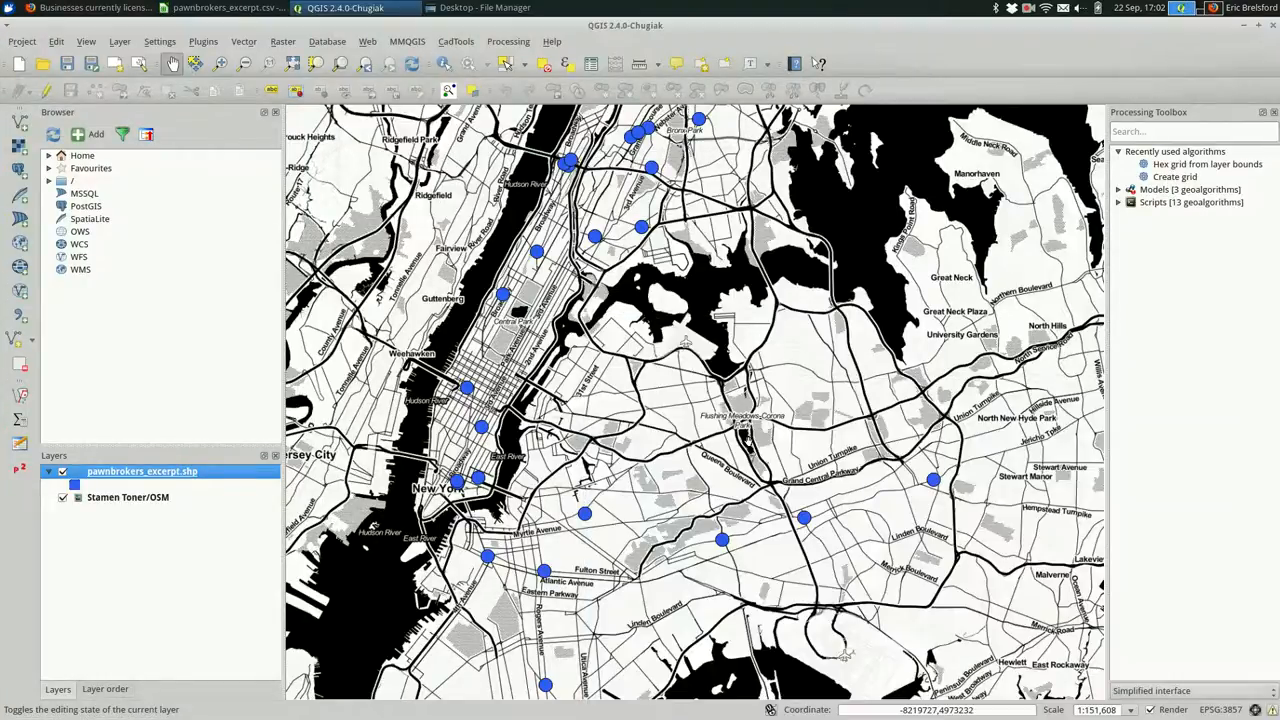
- Show the pawnbrokers_excerpt attribute table and scroll to the addrtype and addrlocat columns
right_click(140, 472)
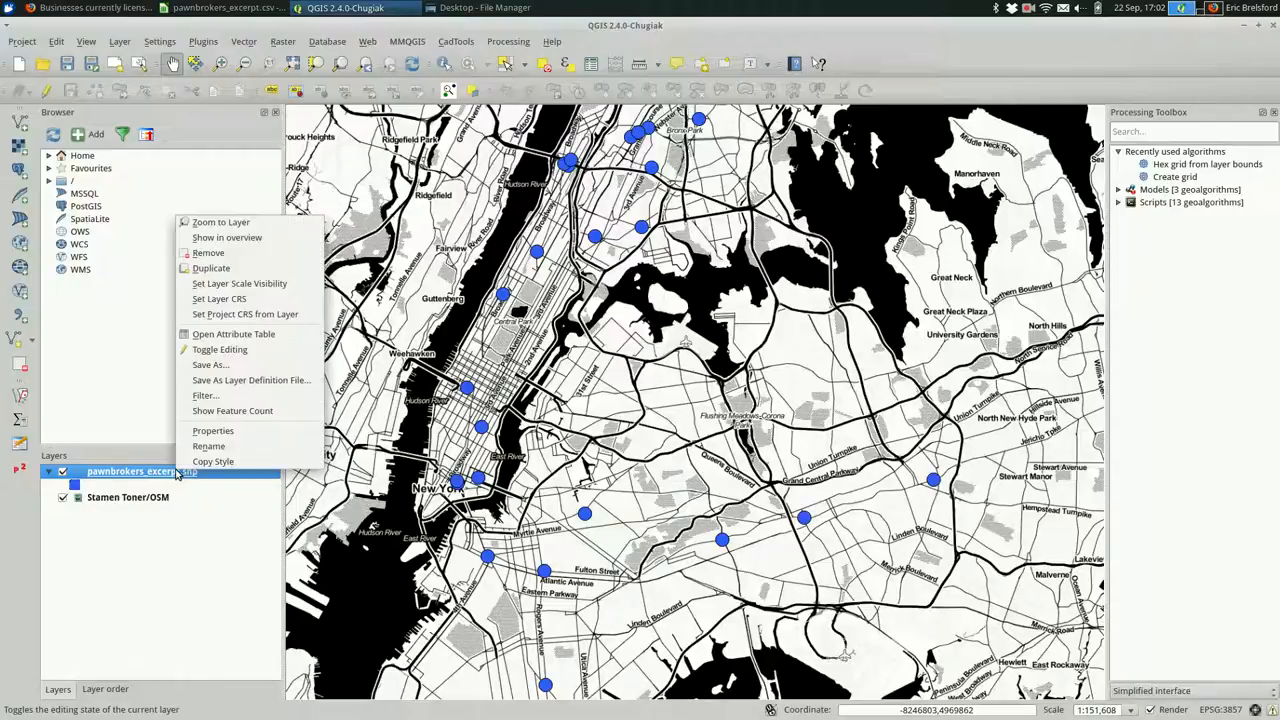
mouse_move(232, 334)
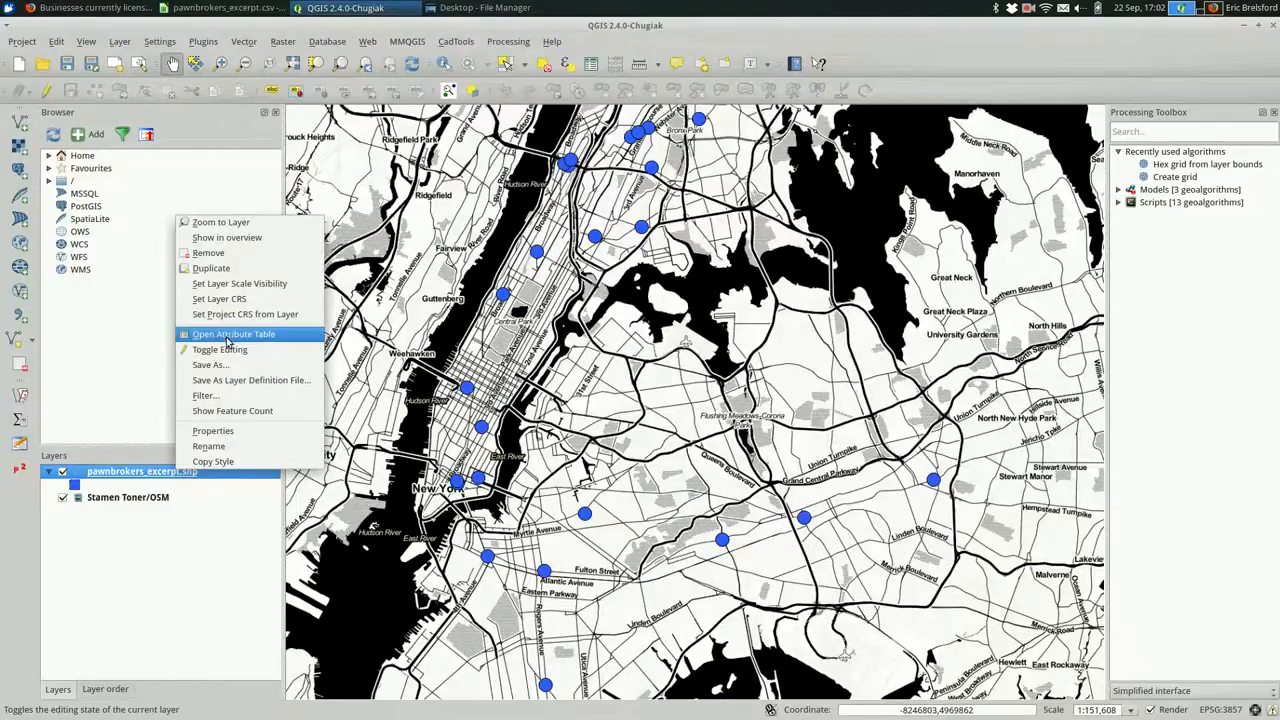
left_click(232, 334)
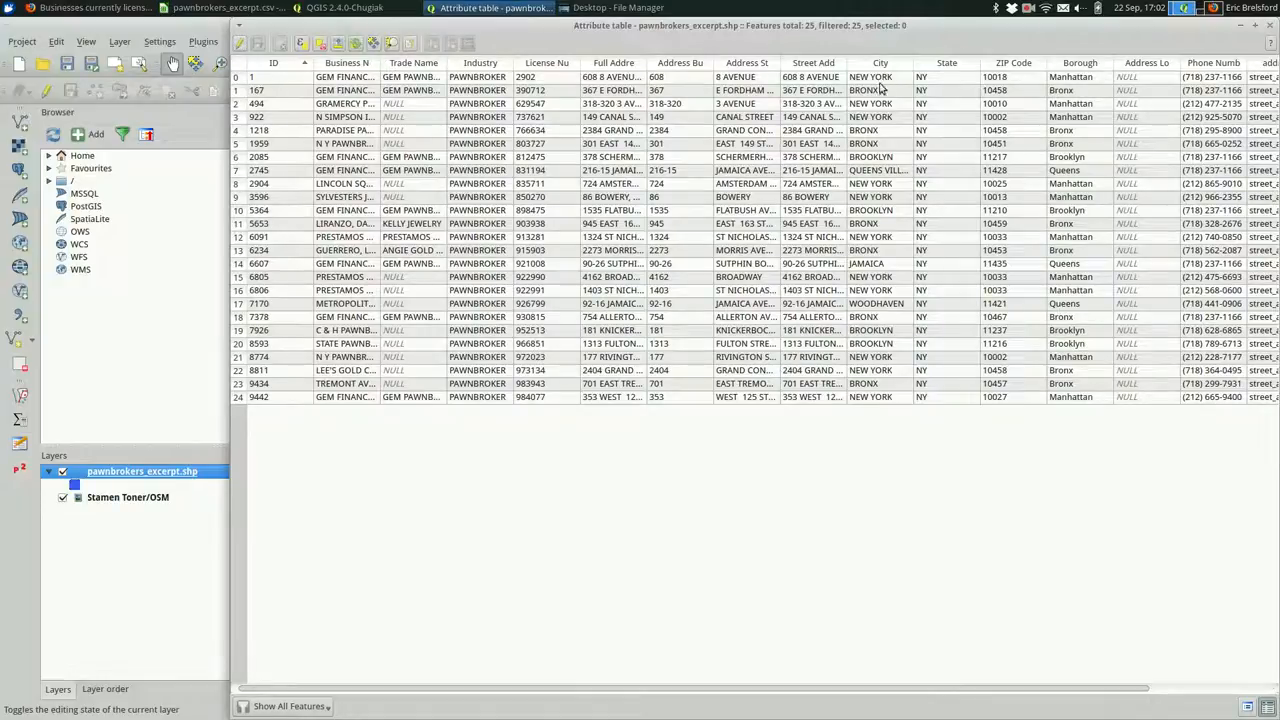
mouse_move(1010, 84)
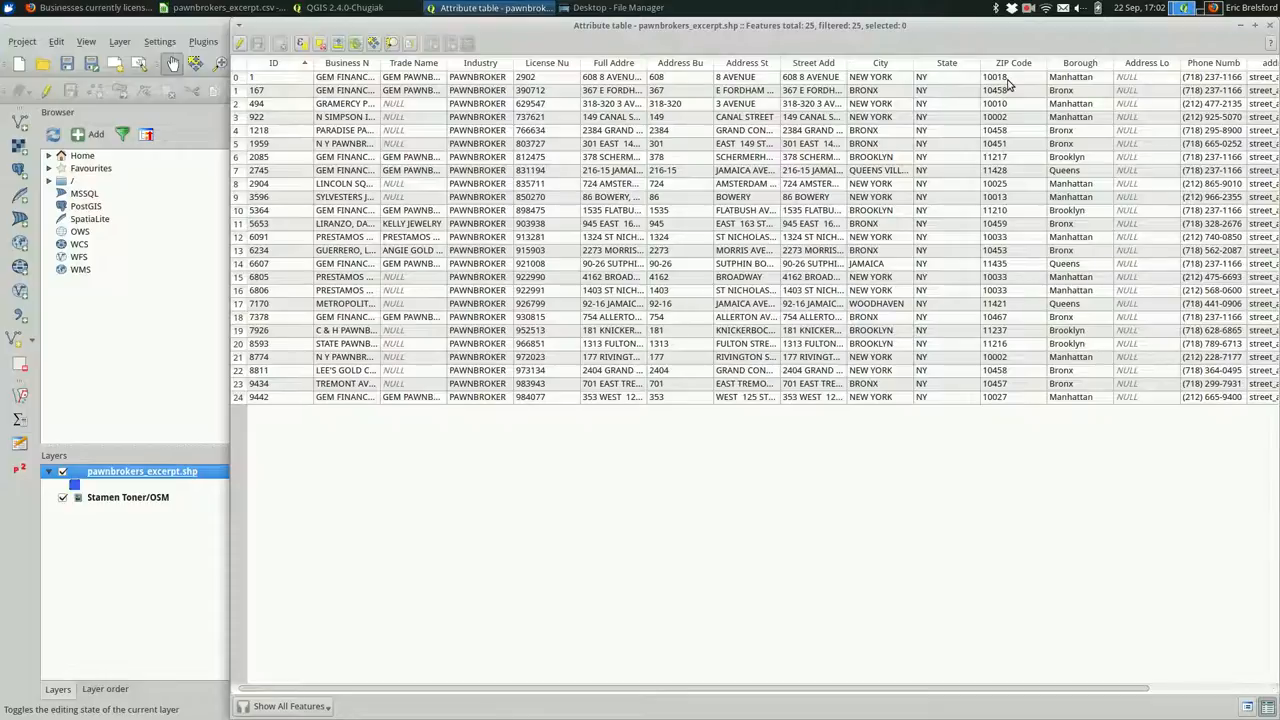
scroll("right", 3)
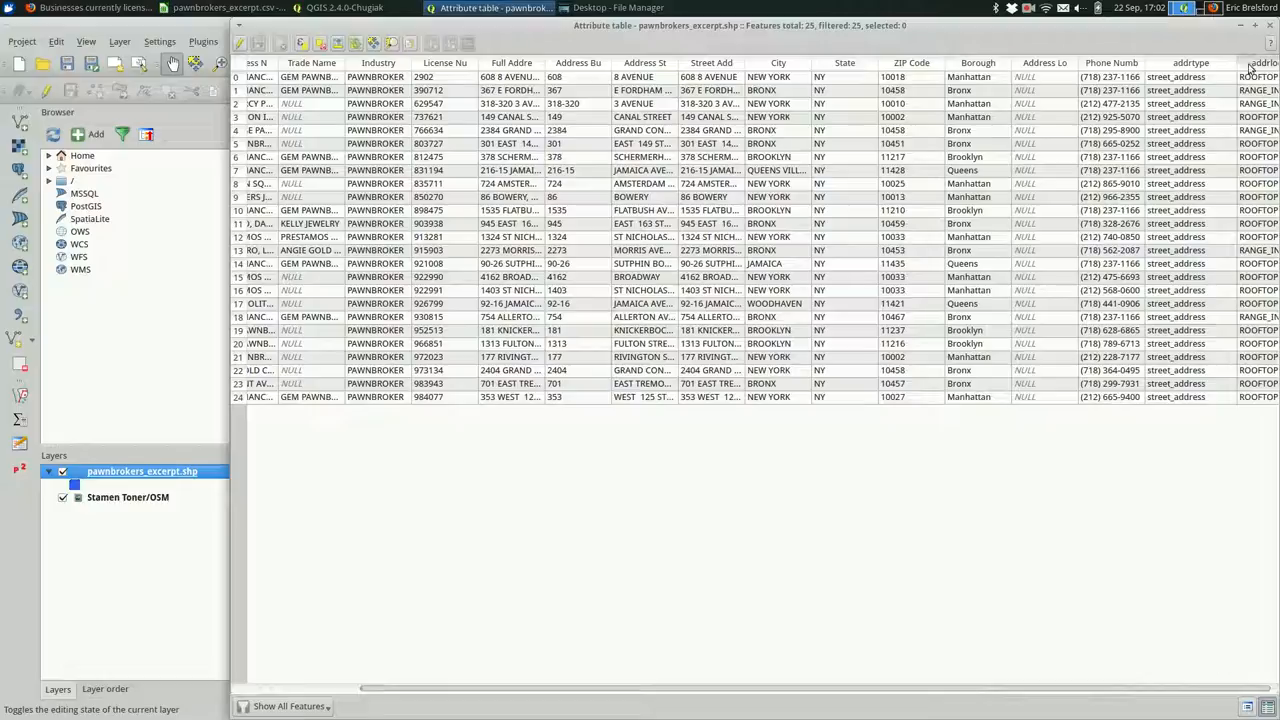
mouse_move(1042, 24)
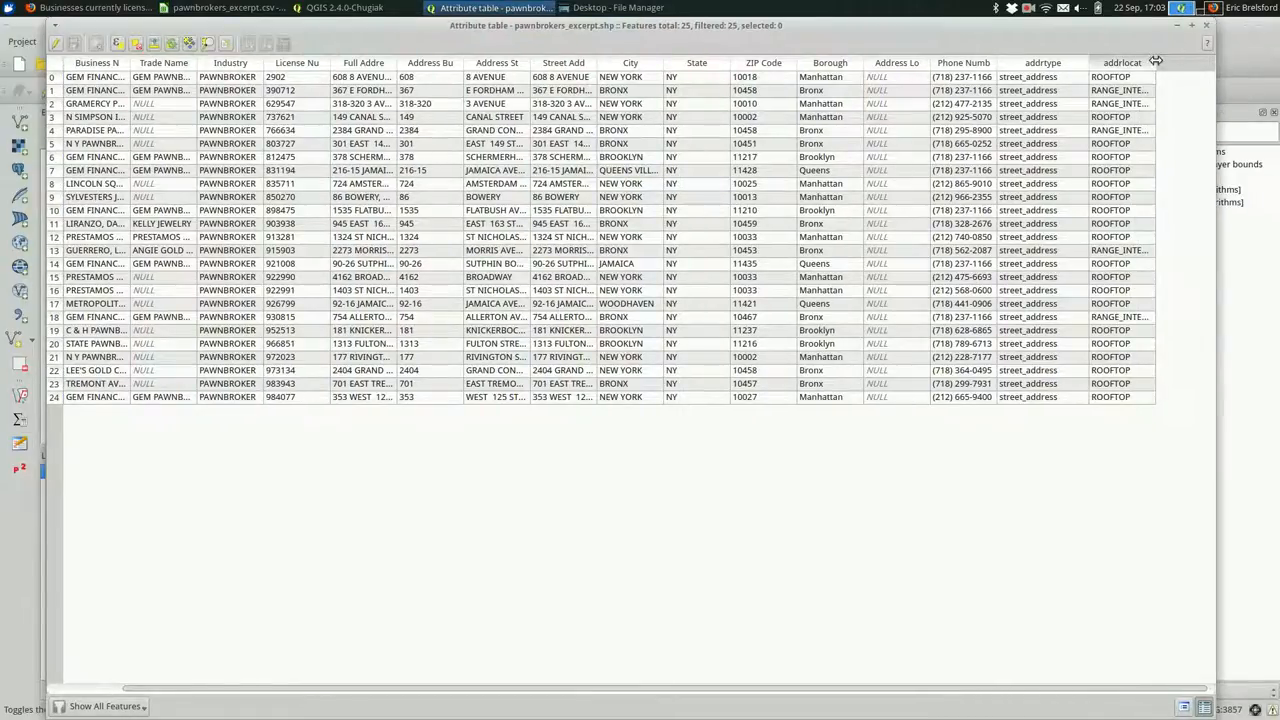
left_click_drag(1156, 62, 1196, 62)
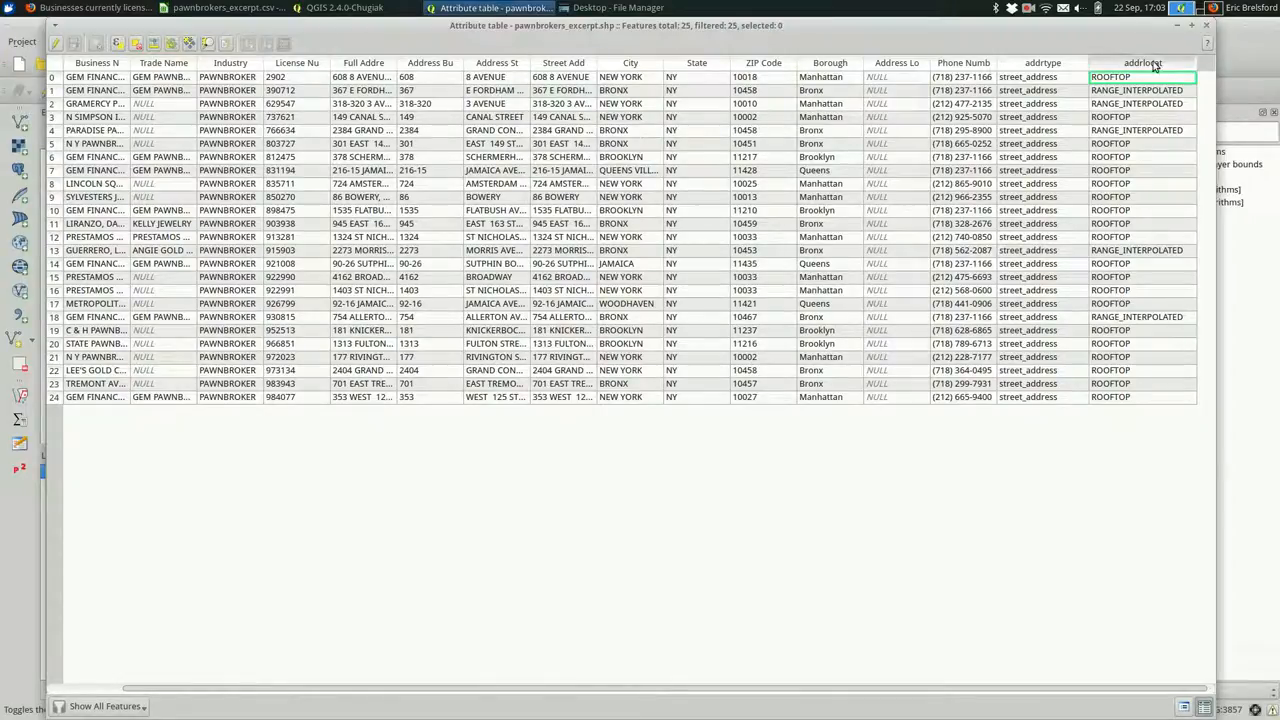
mouse_move(1144, 62)
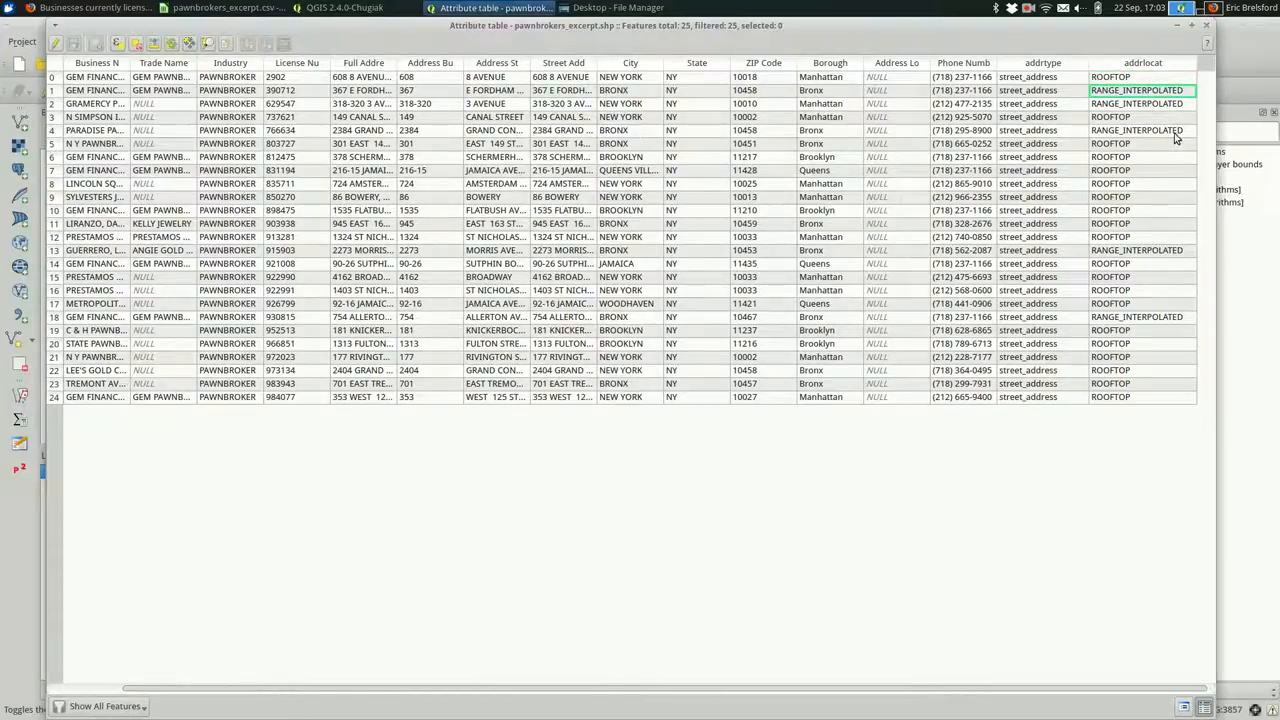
left_click(1140, 130)
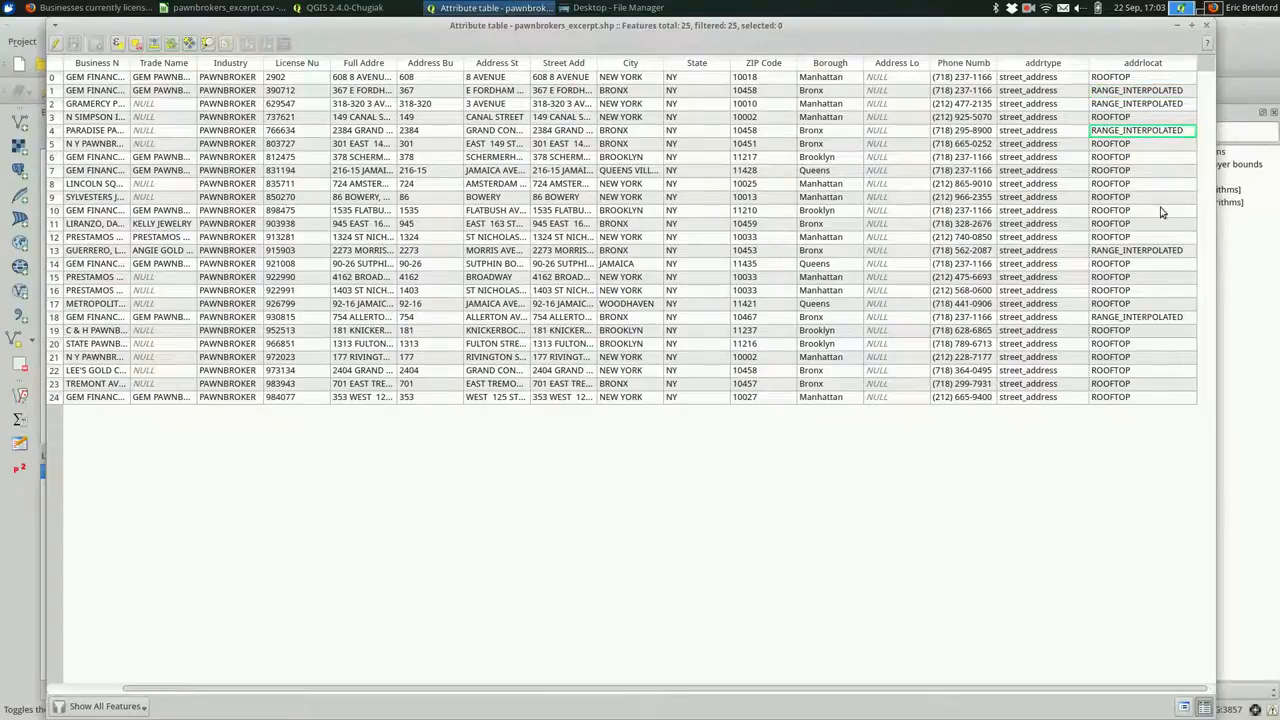
left_click(1144, 250)
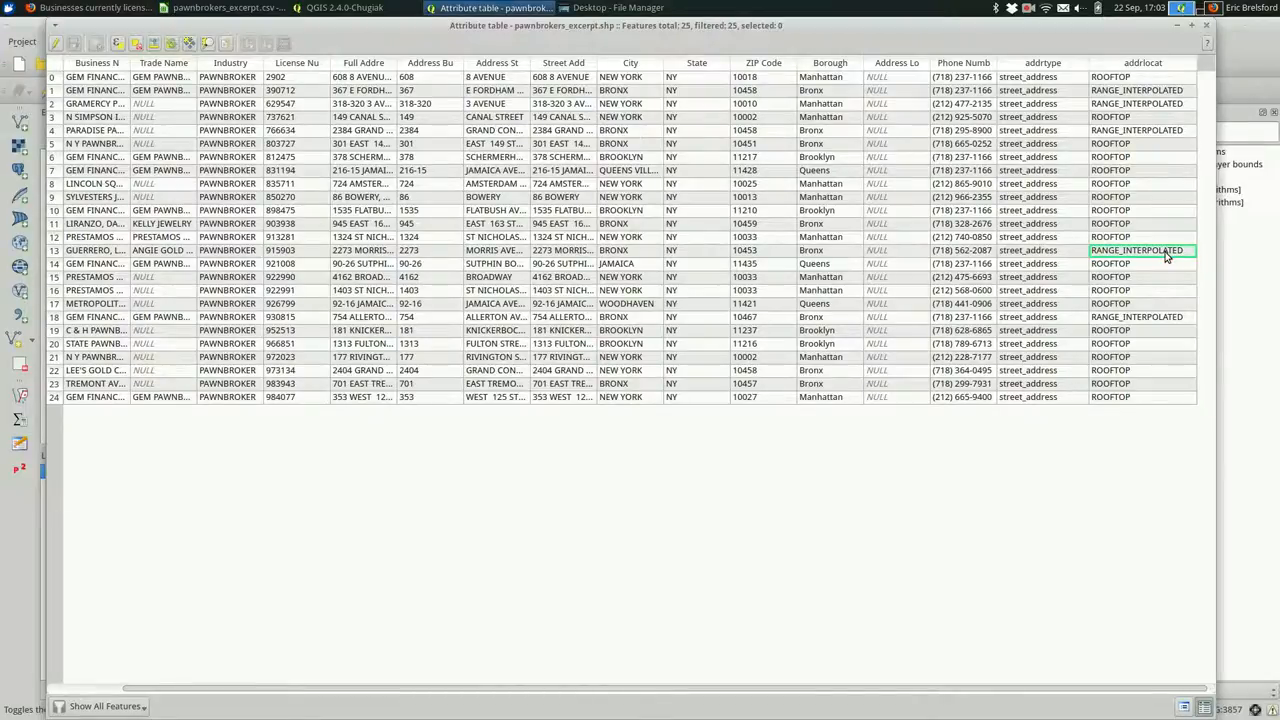
mouse_move(1080, 110)
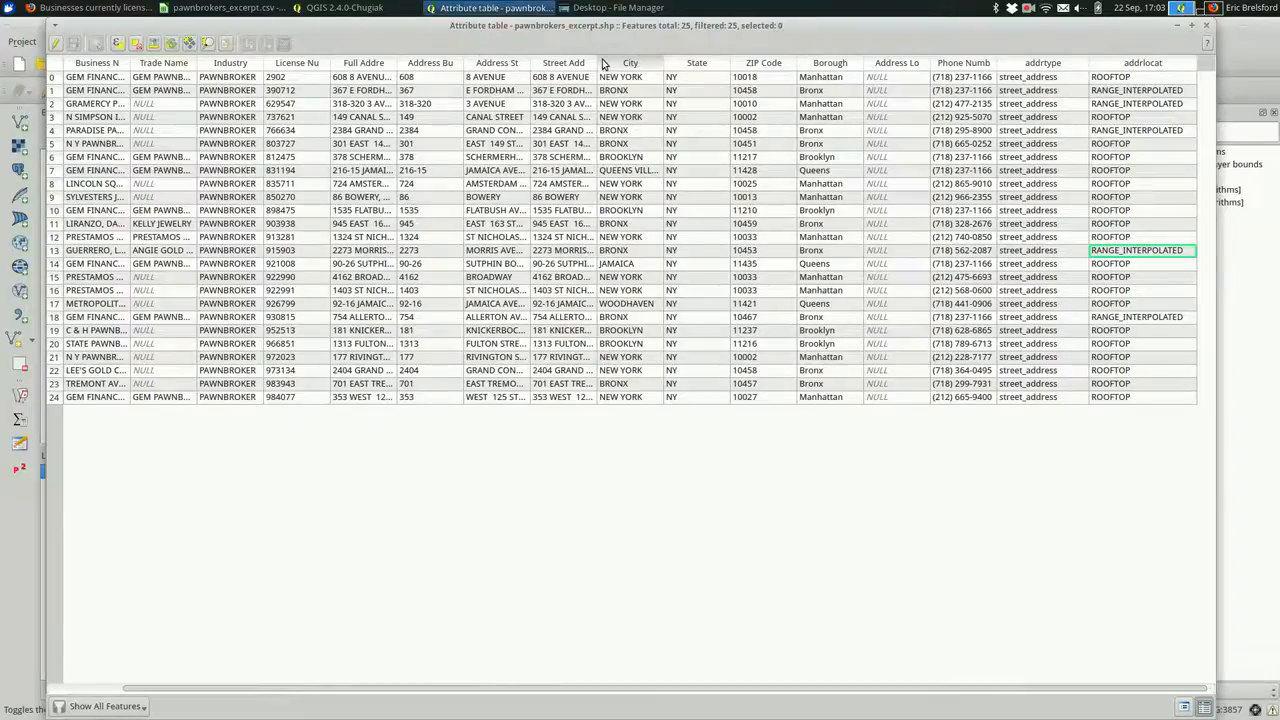
- Widen the Street Add column so full addresses like '367 E FORDHAM ROAD' show
left_click_drag(600, 62, 664, 62)
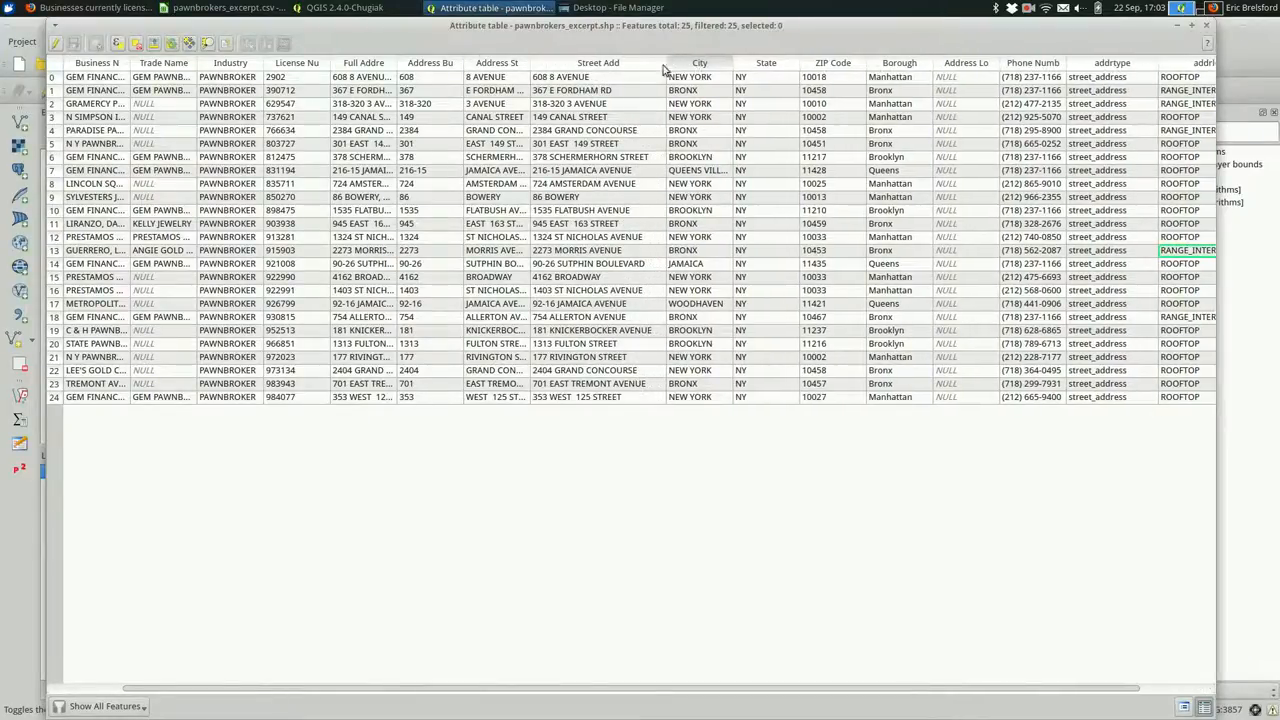
mouse_move(668, 112)
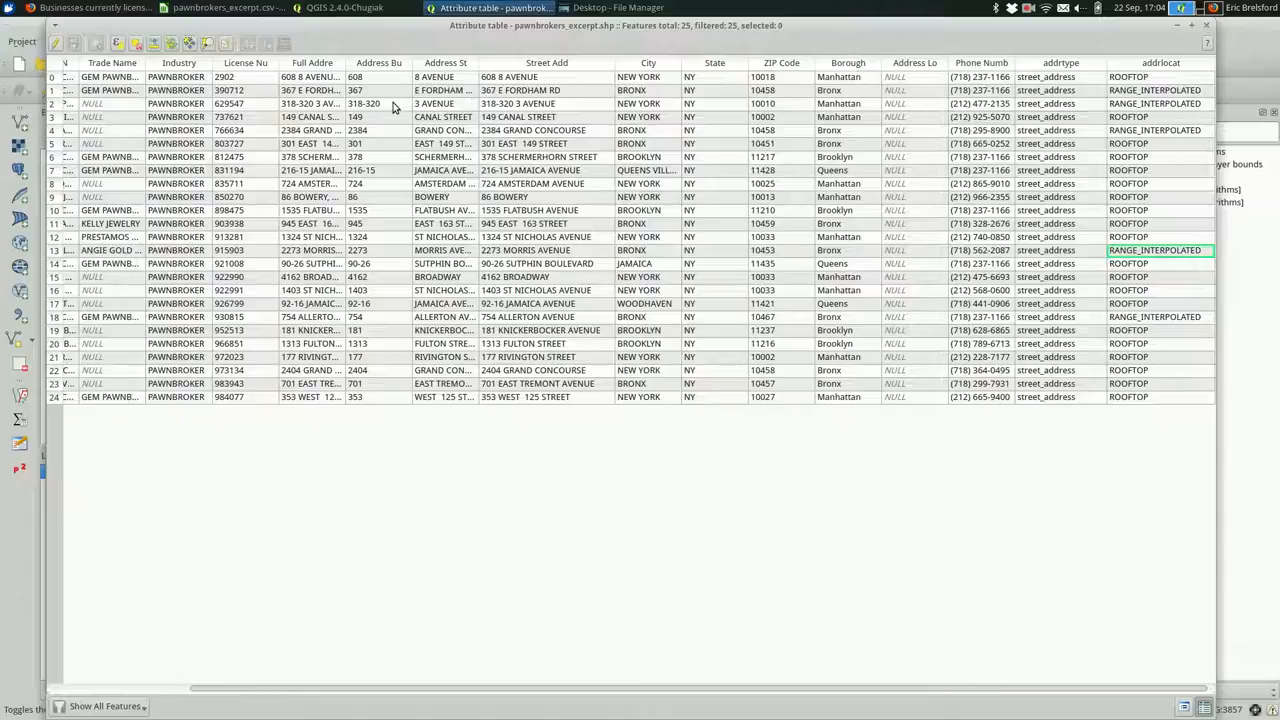
- Close the attribute table to show the map again, then switch to Firefox with a new tab
left_click(344, 8)
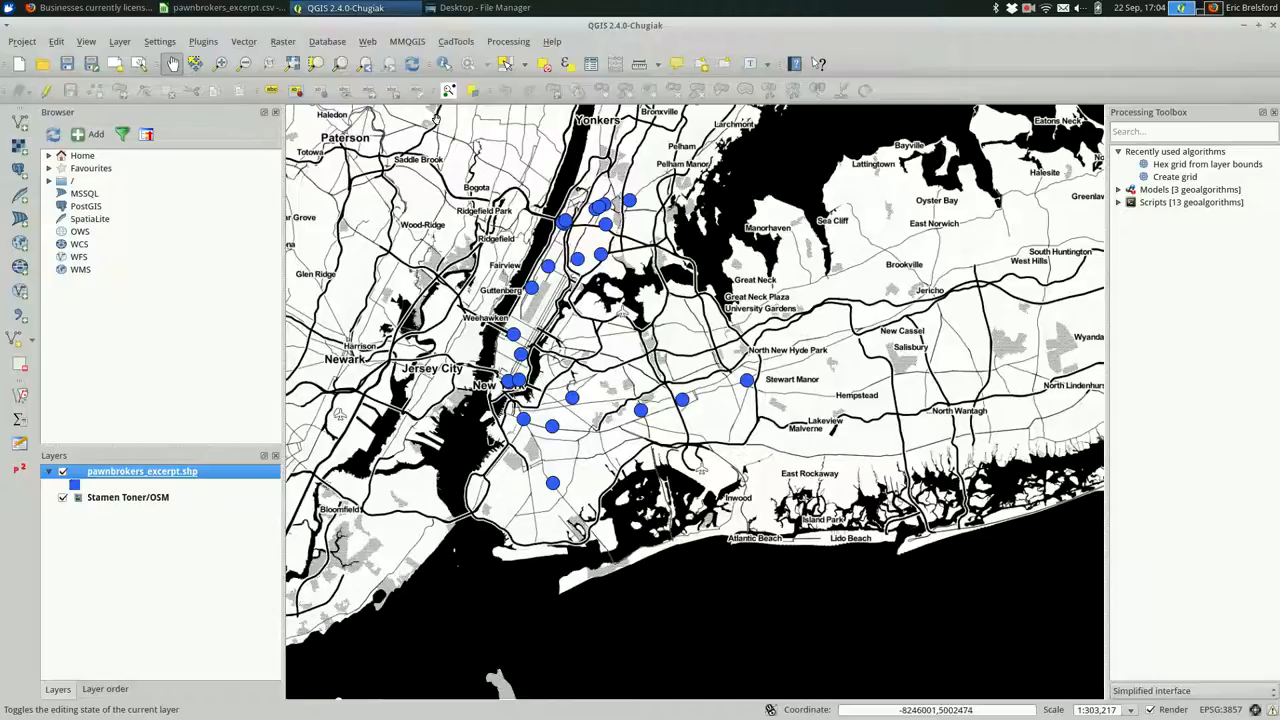
left_click(408, 40)
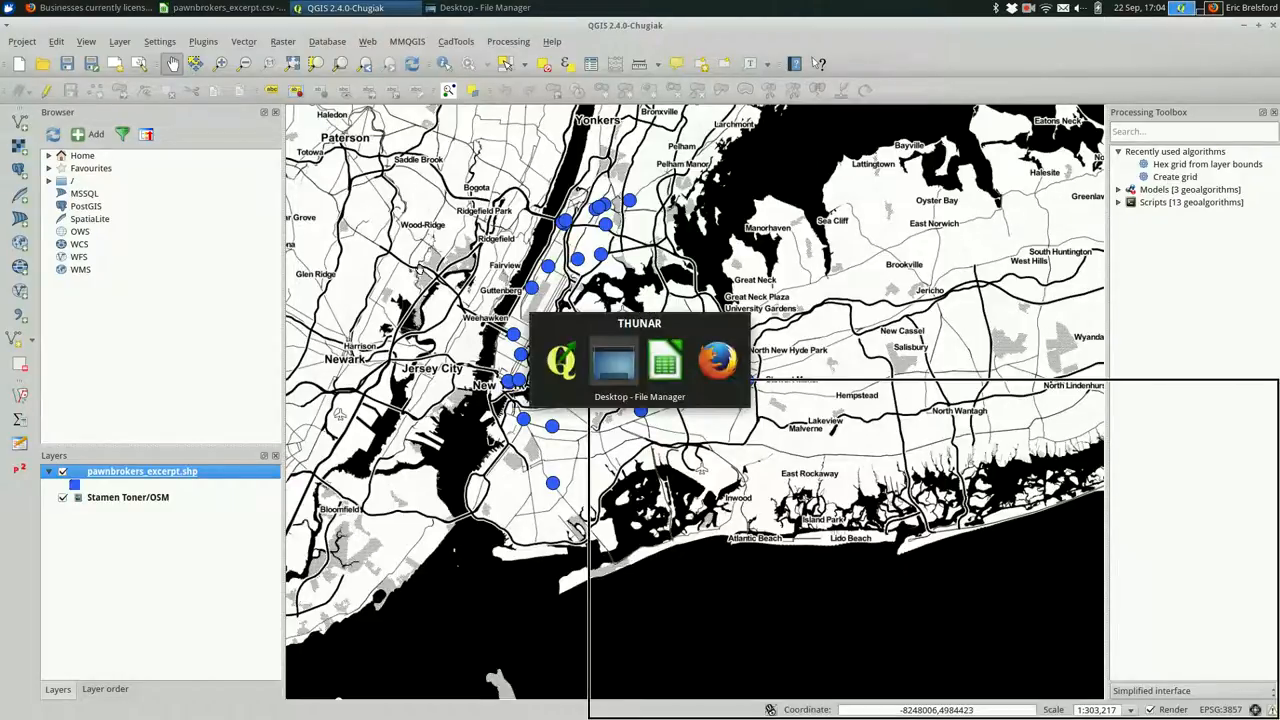
left_click(718, 360)
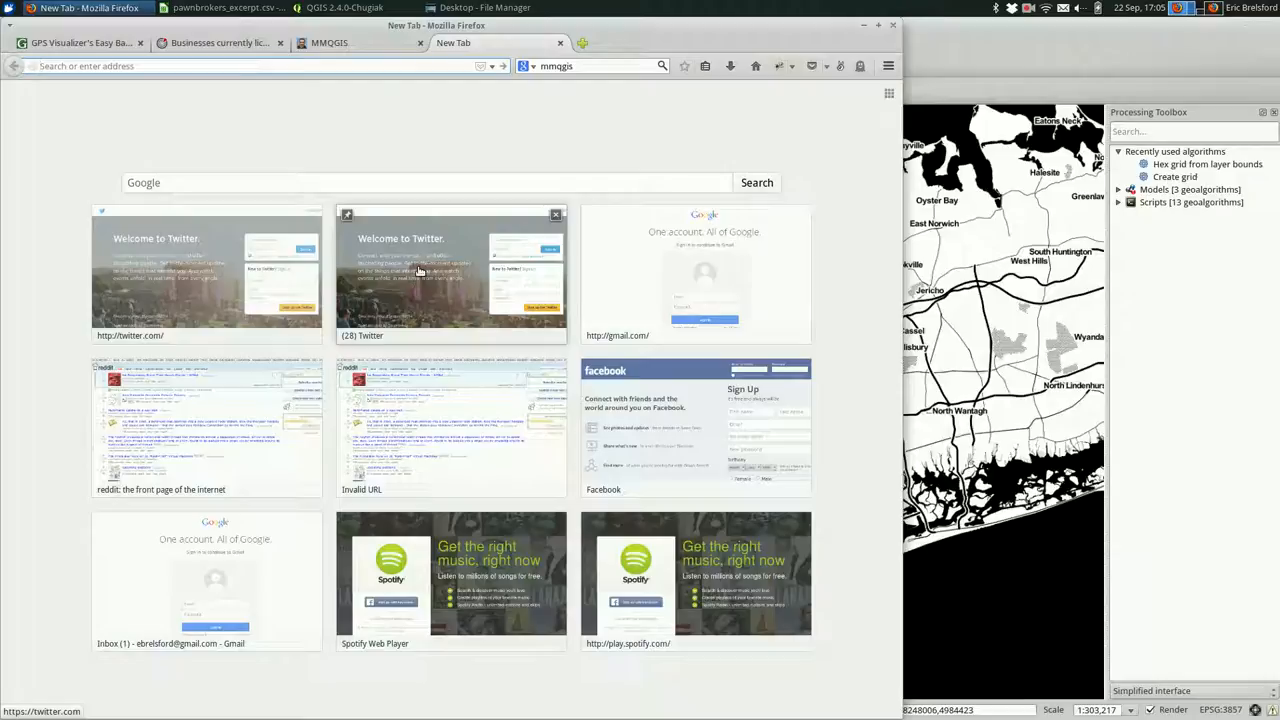
- Load the Census Geocoder page on census.gov and highlight its 1,000-address batch limit sentence
type("census.gov/")
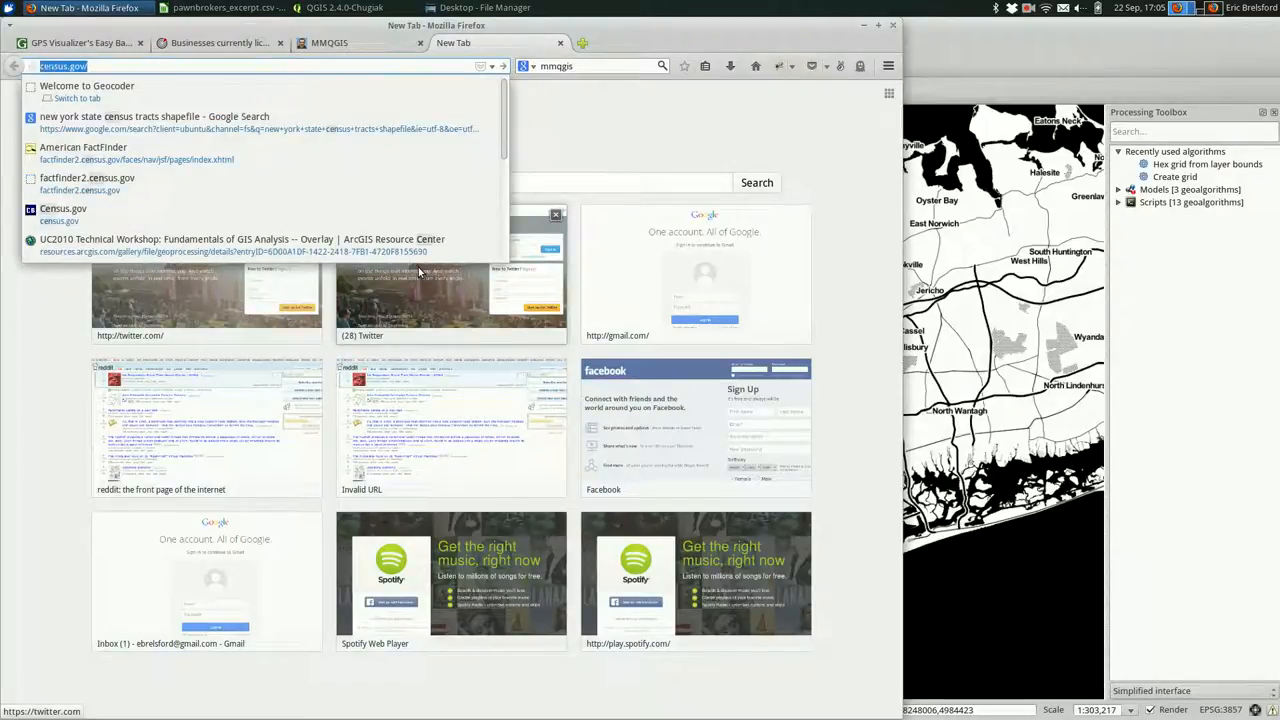
type("geocoding.geo.census.gov")
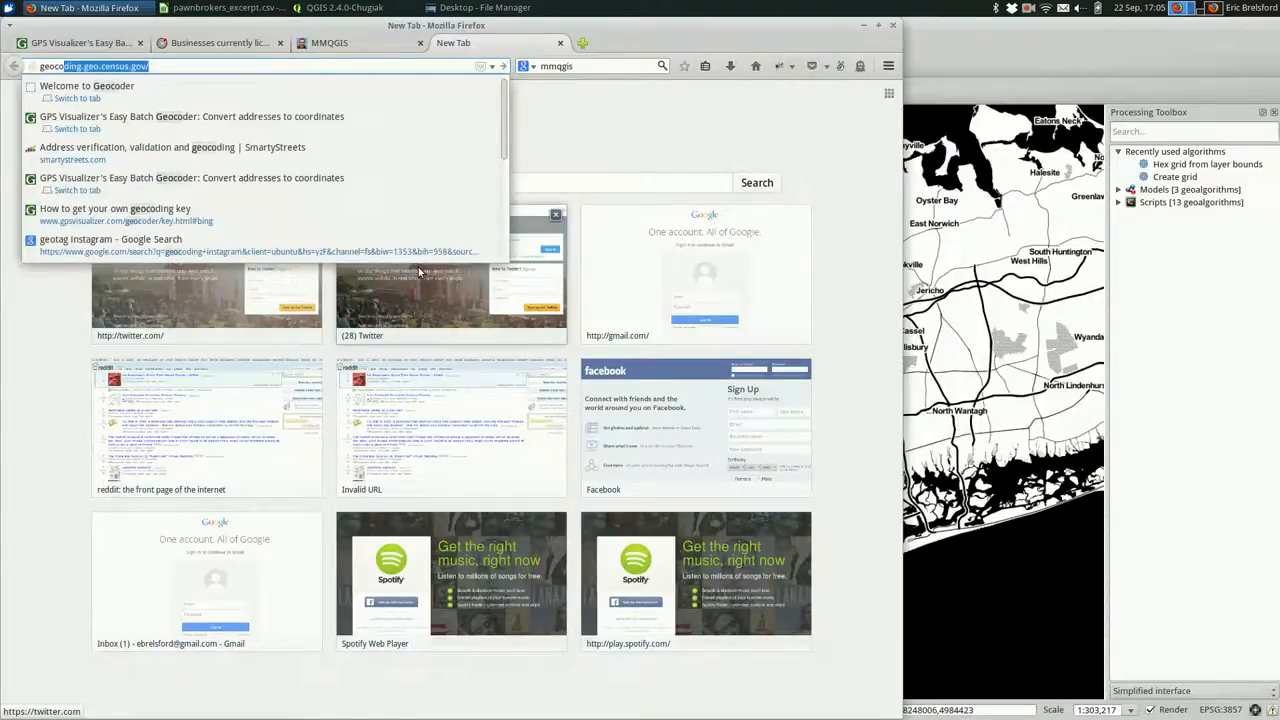
type("geocoder.")
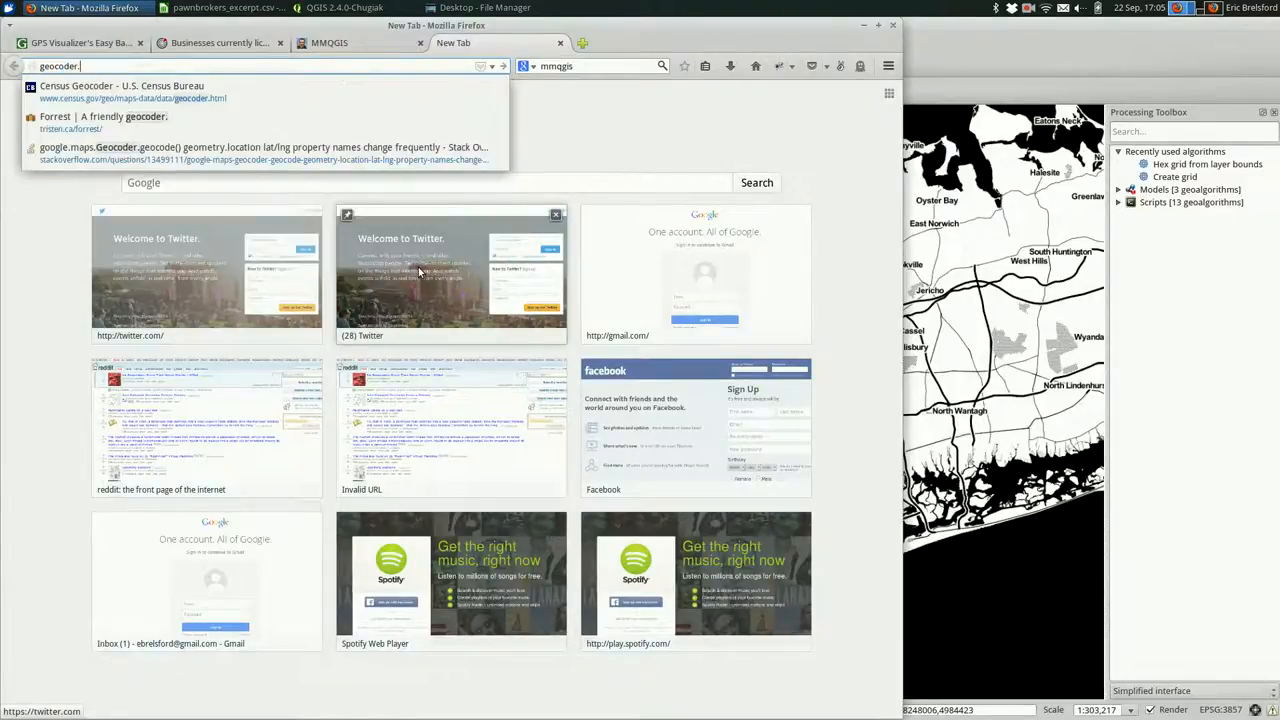
left_click(122, 92)
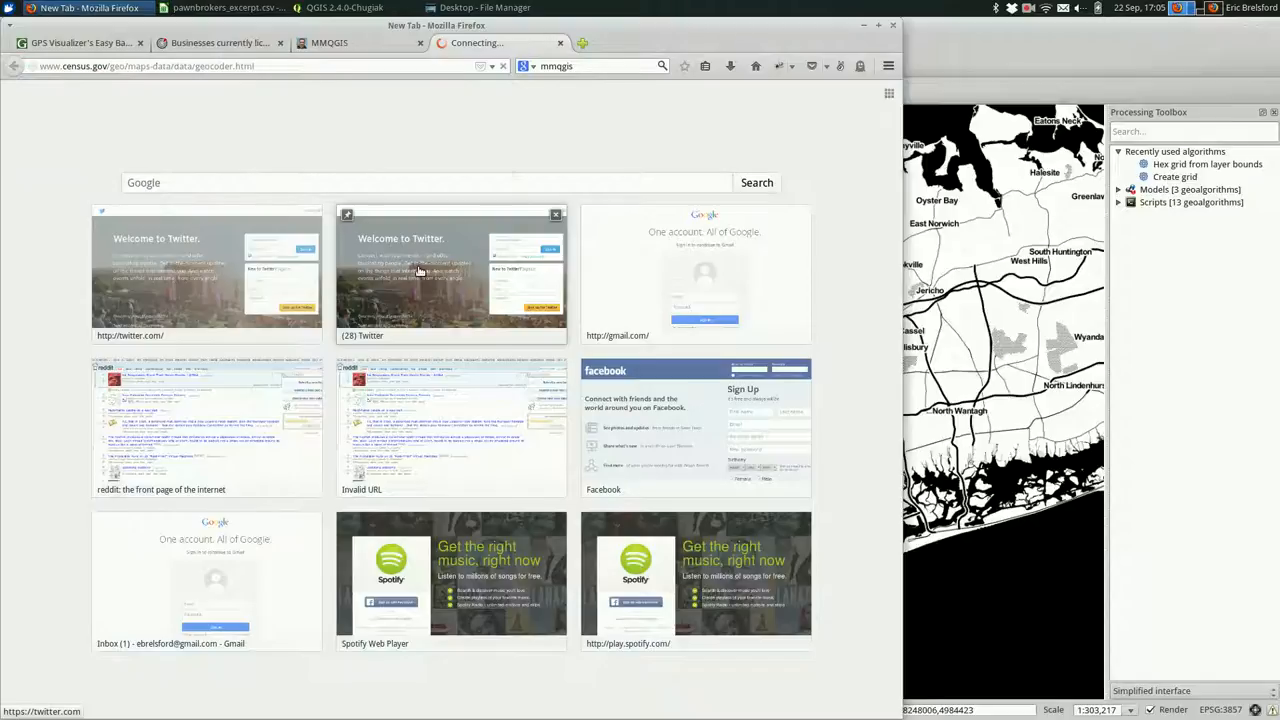
mouse_move(884, 388)
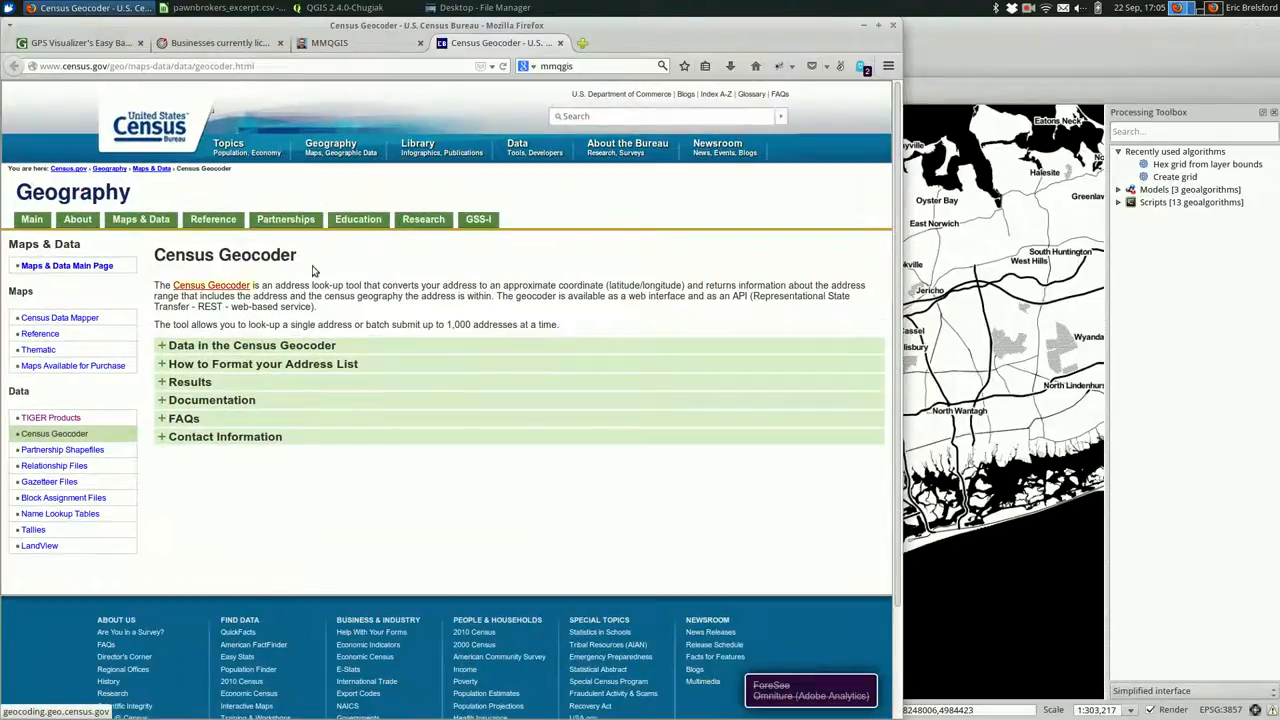
scroll("down", 3)
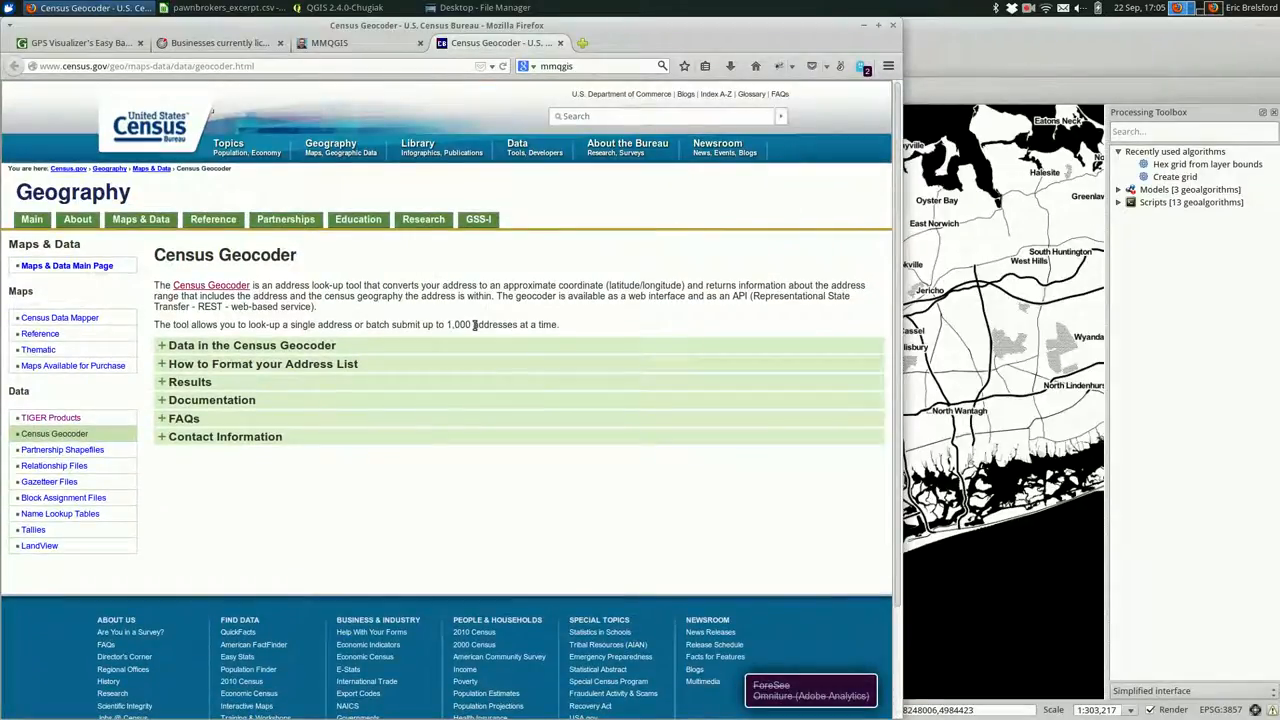
triple_click(356, 324)
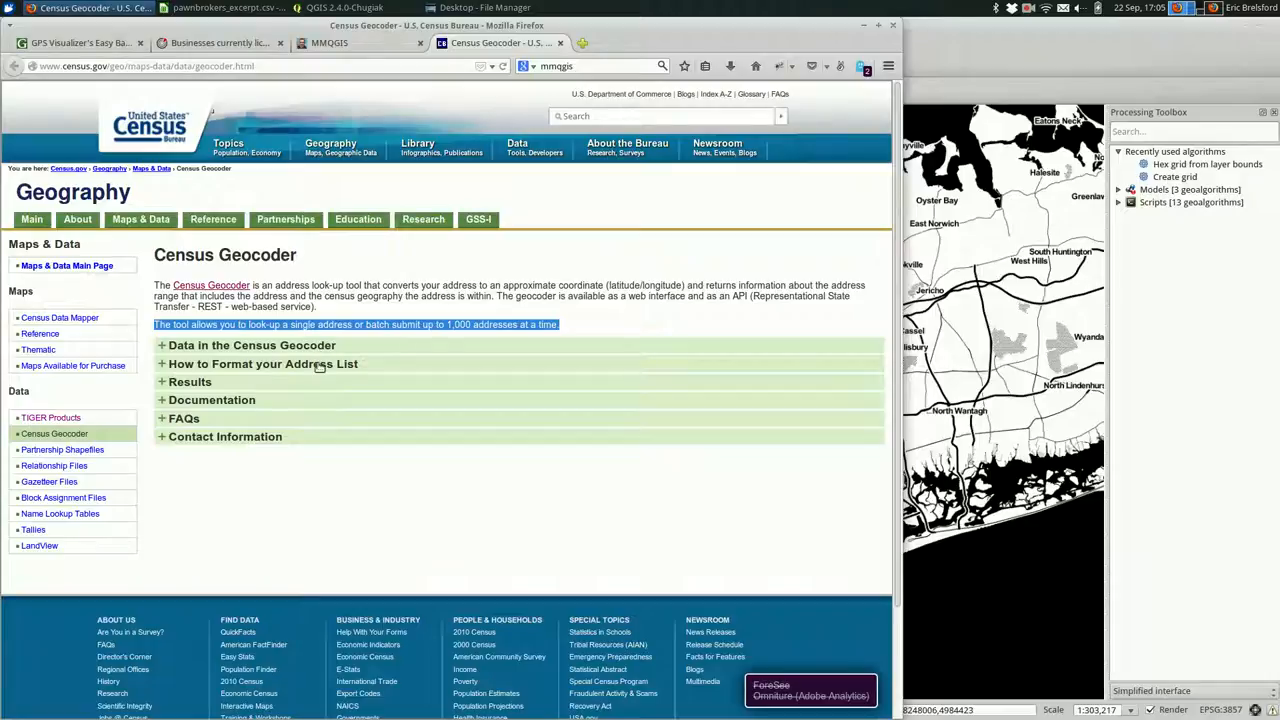
- Expand 'How to Format your Address List' and highlight the Unique ID and street-address requirements
left_click(264, 364)
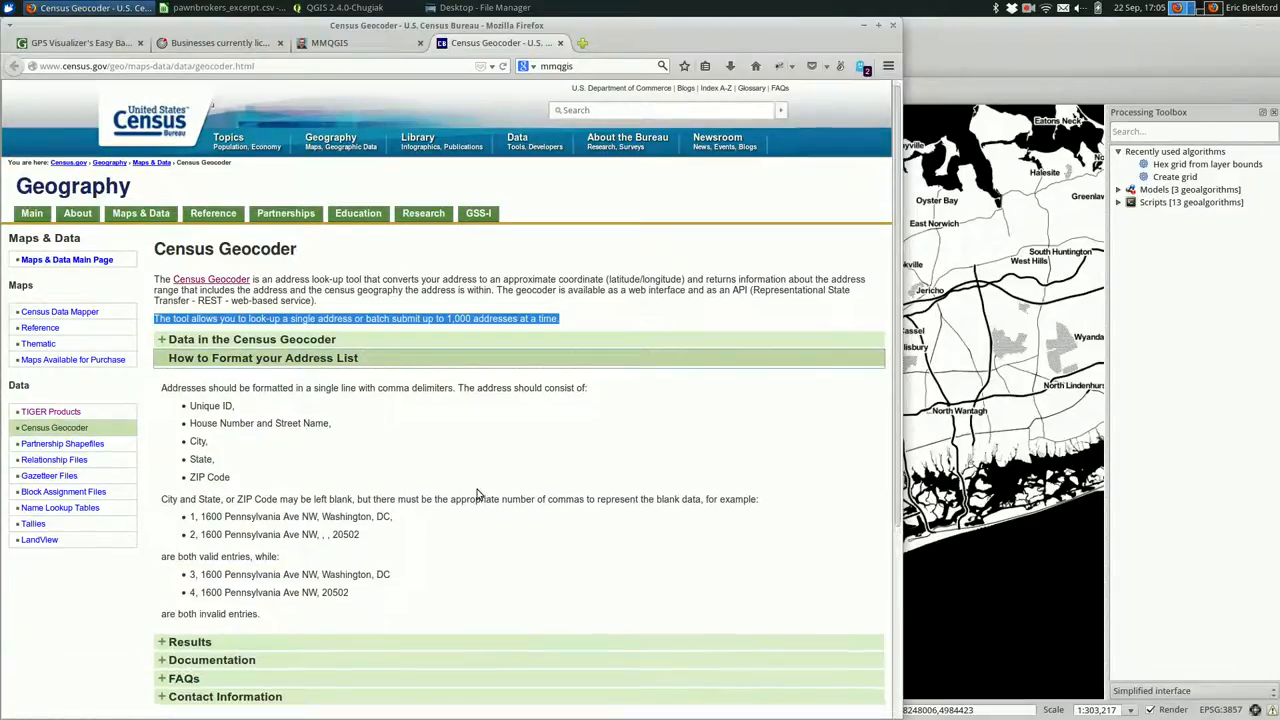
scroll("down", 3)
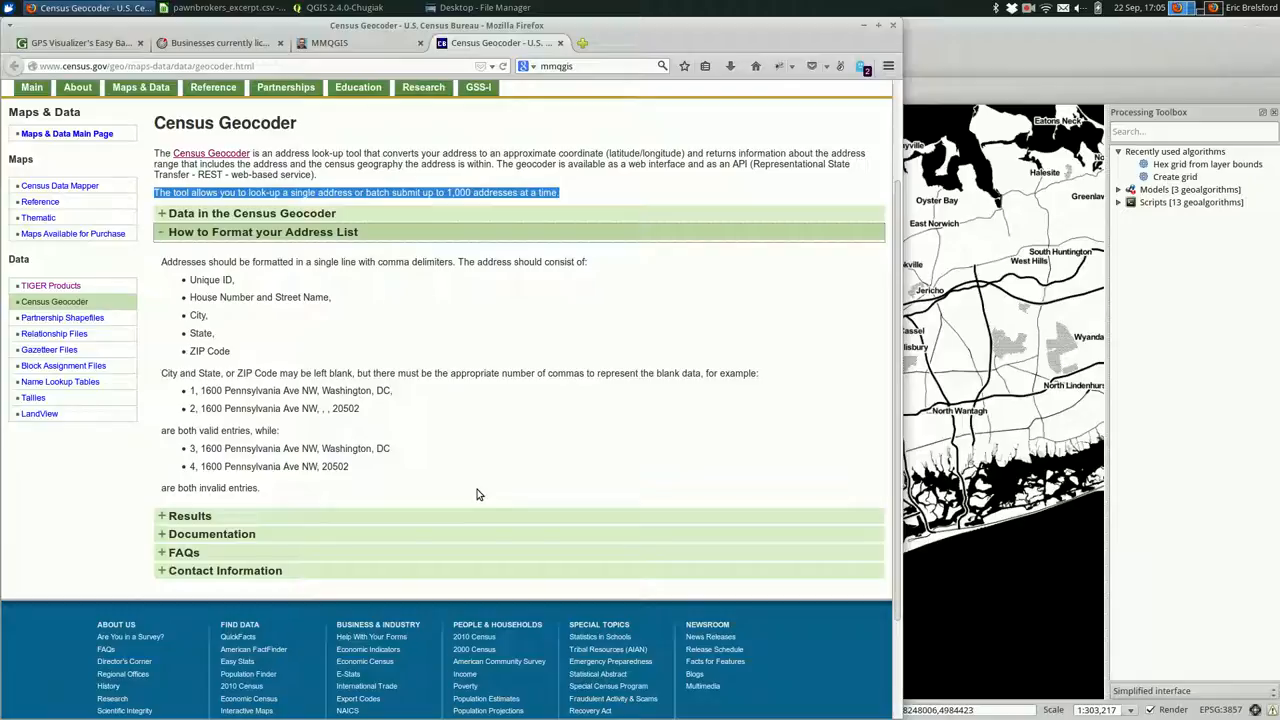
mouse_move(212, 346)
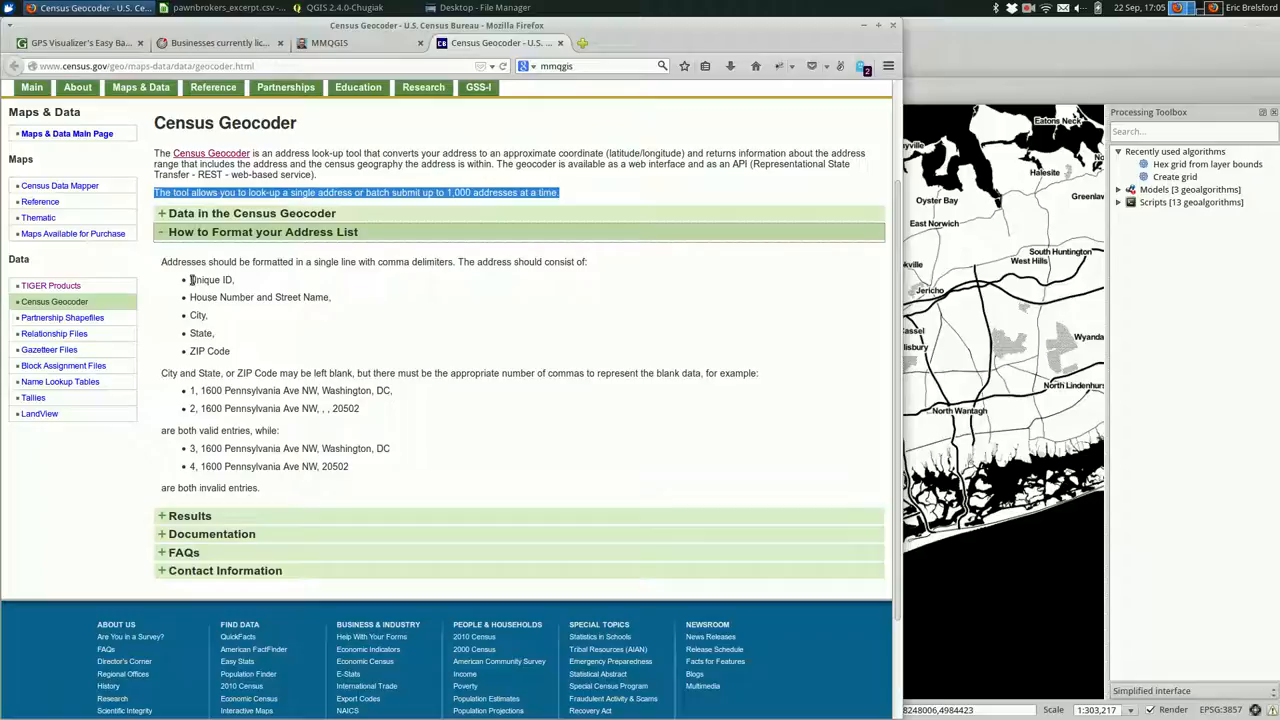
double_click(210, 280)
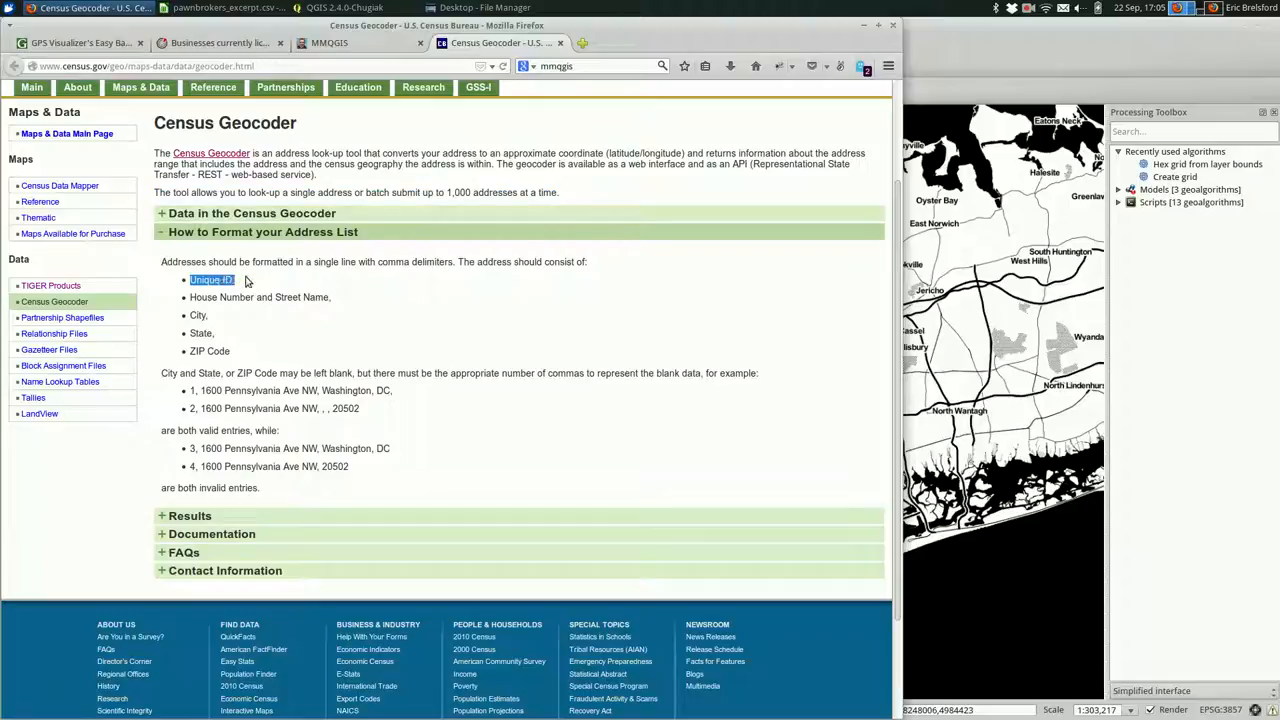
double_click(280, 296)
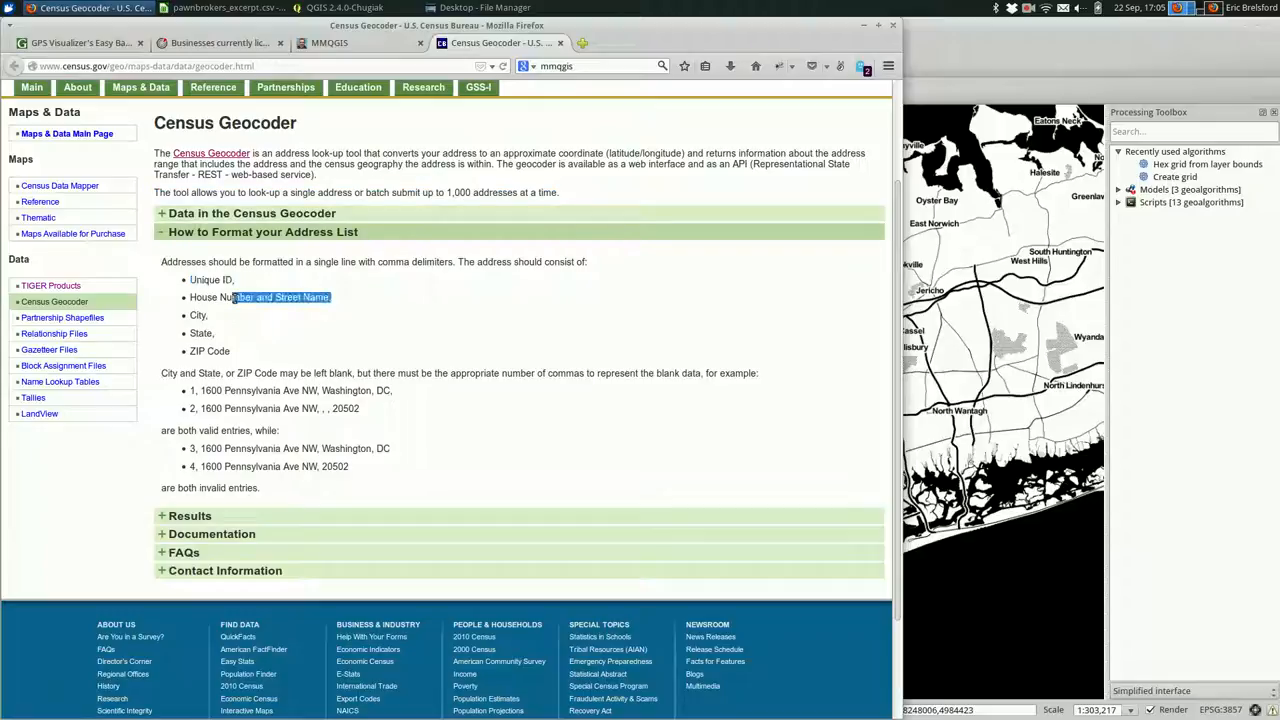
left_click(230, 328)
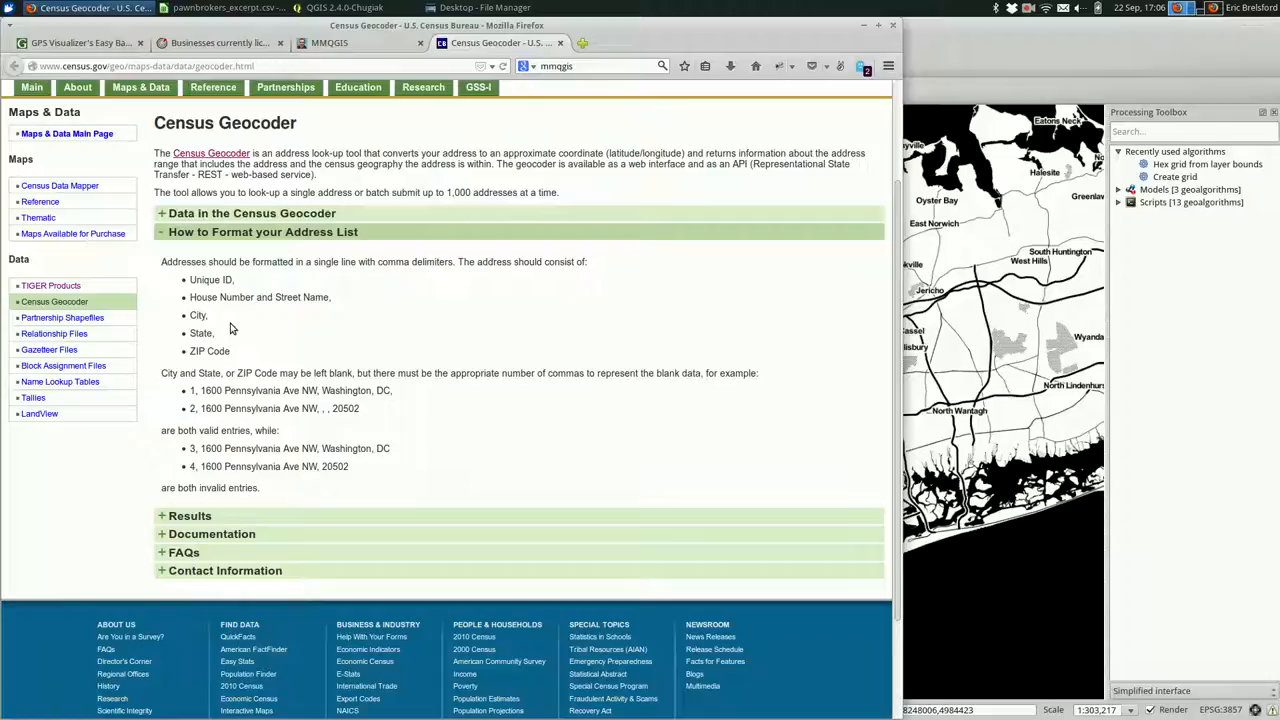
mouse_move(228, 300)
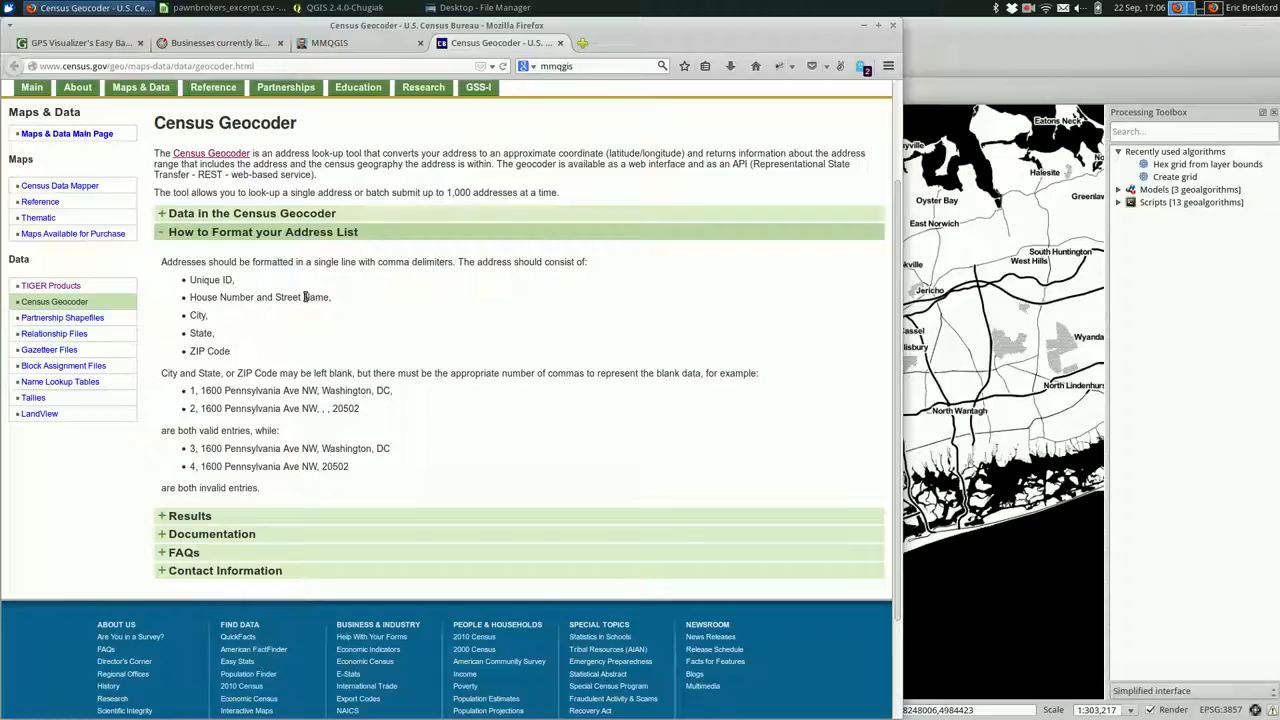
mouse_move(290, 312)
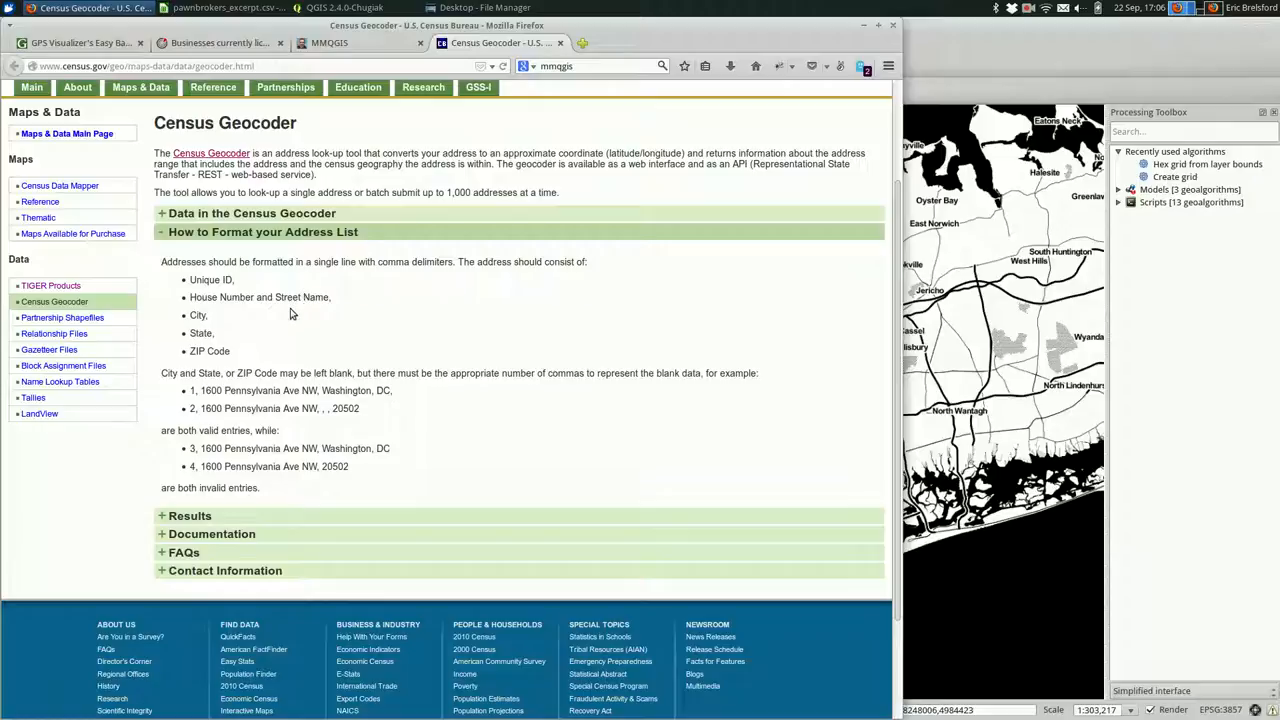
mouse_move(286, 358)
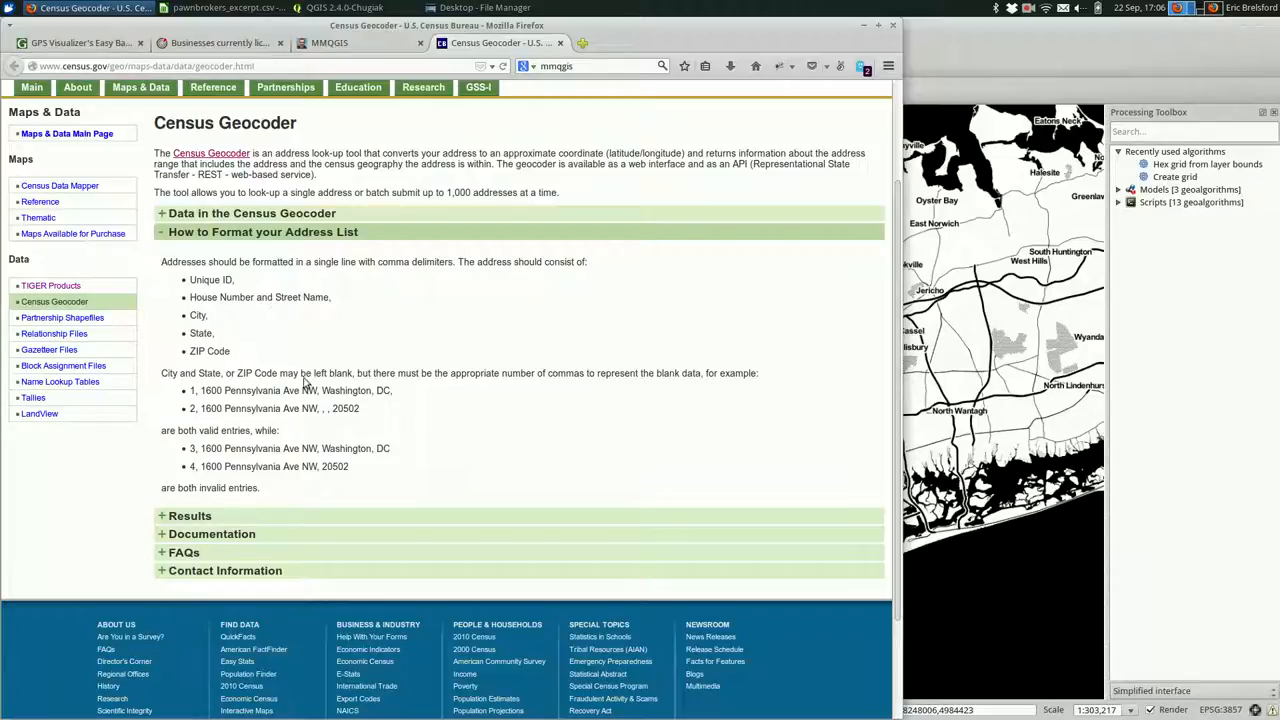
mouse_move(406, 390)
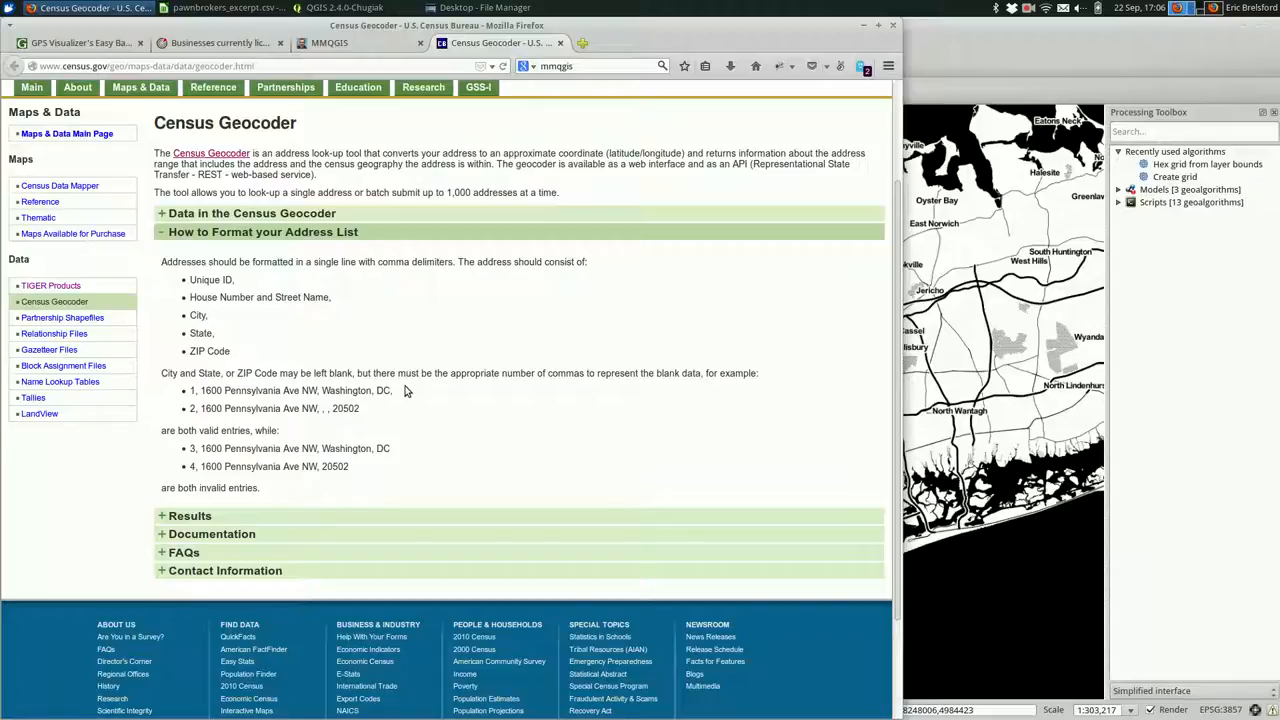
mouse_move(418, 418)
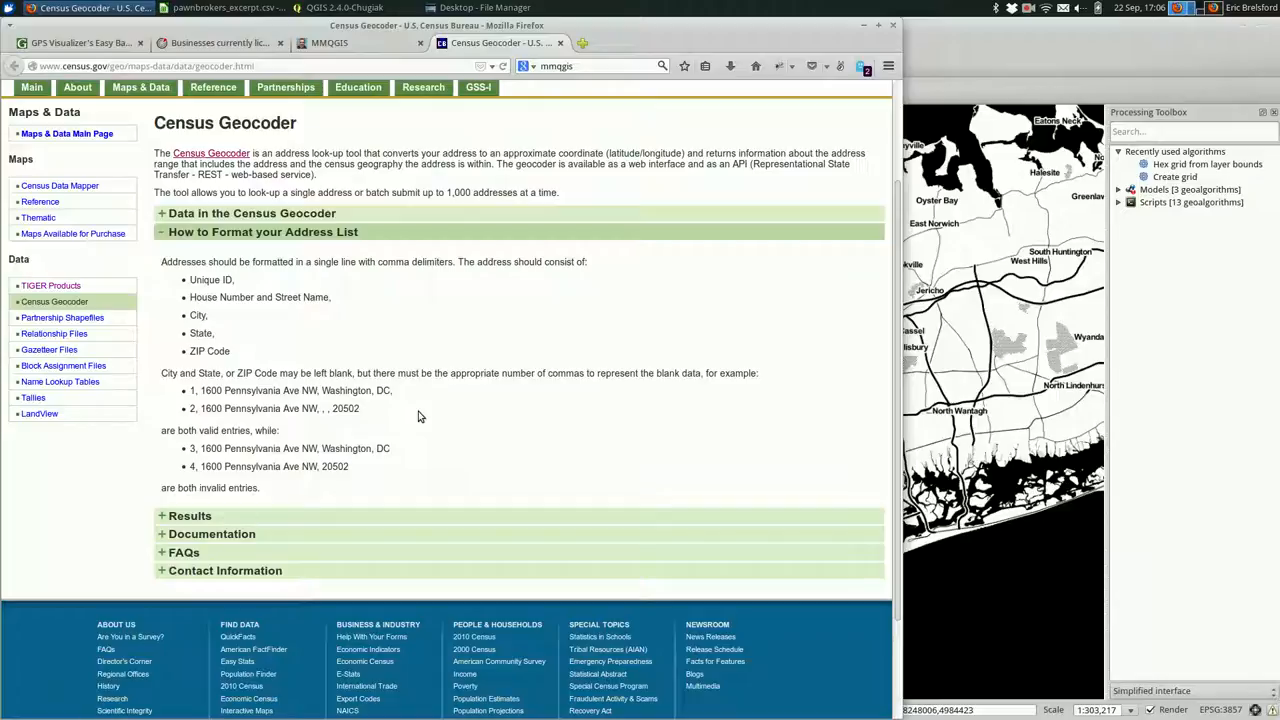
scroll("down", 3)
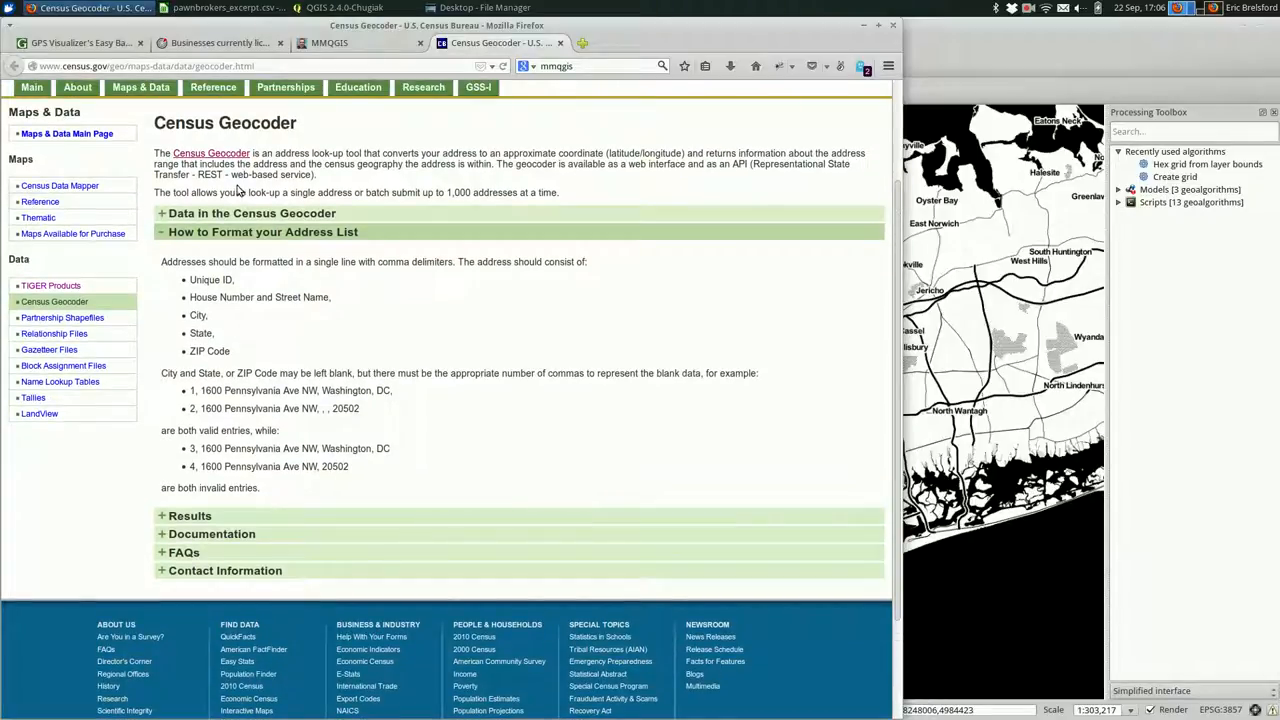
mouse_move(210, 152)
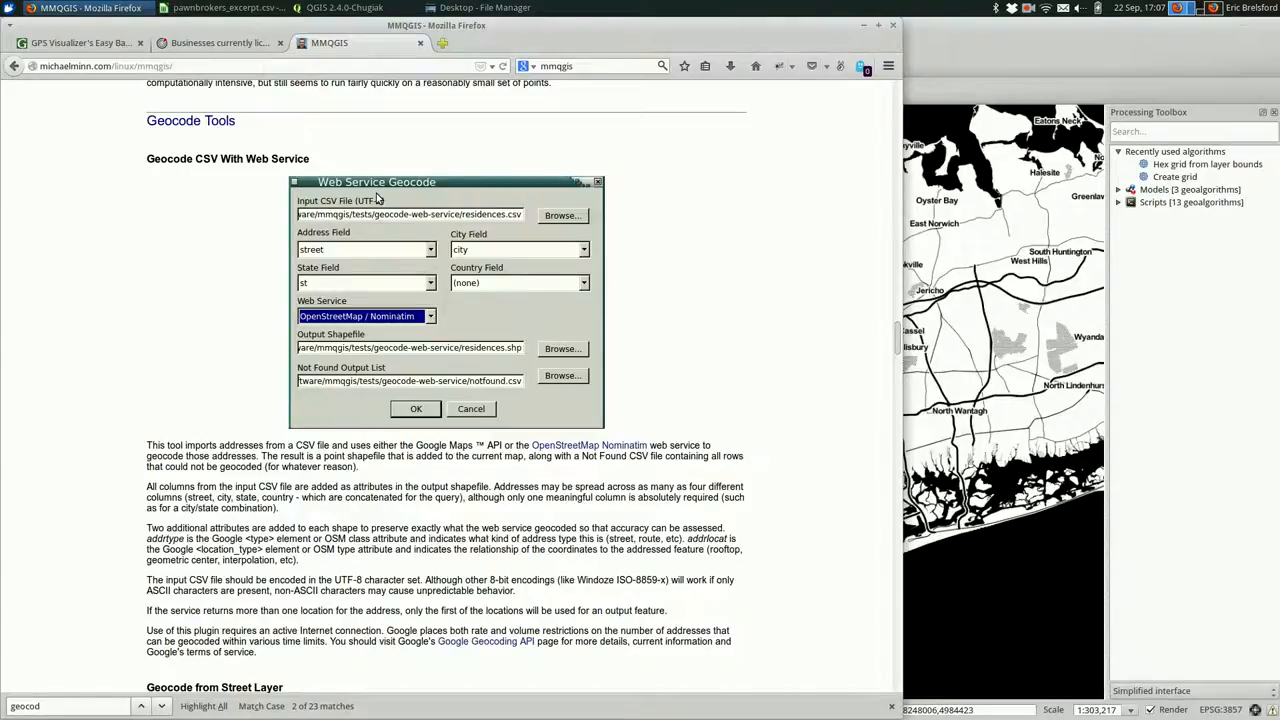
- Switch to the GPS Visualizer Address Locator tab in Firefox
left_click(80, 44)
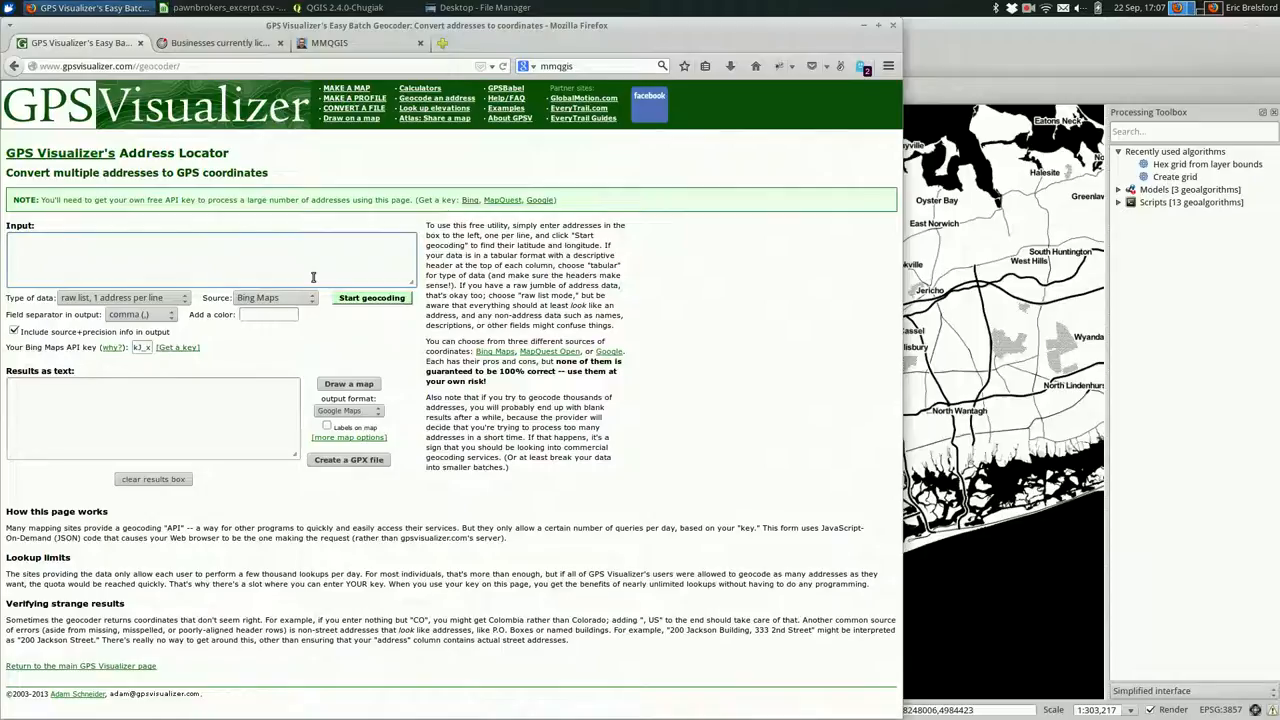
- Choose Bing Maps as the geocoding source in the Address Locator
left_click(276, 296)
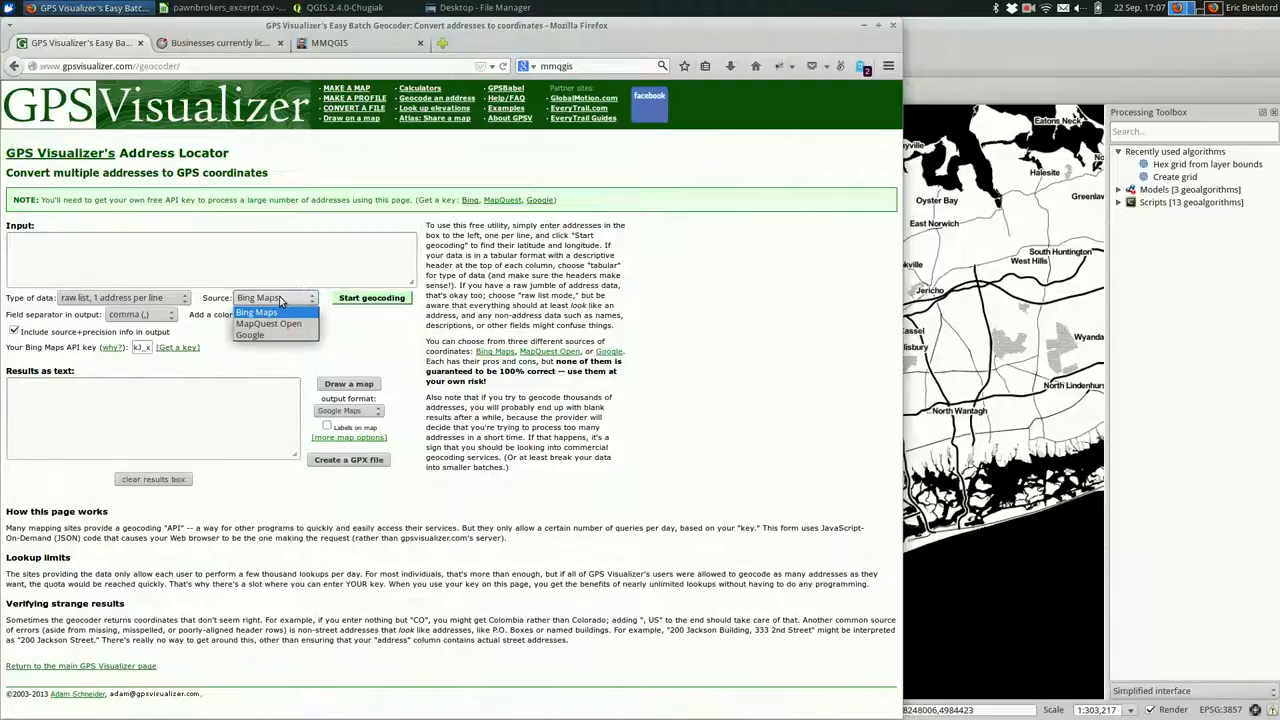
left_click(256, 312)
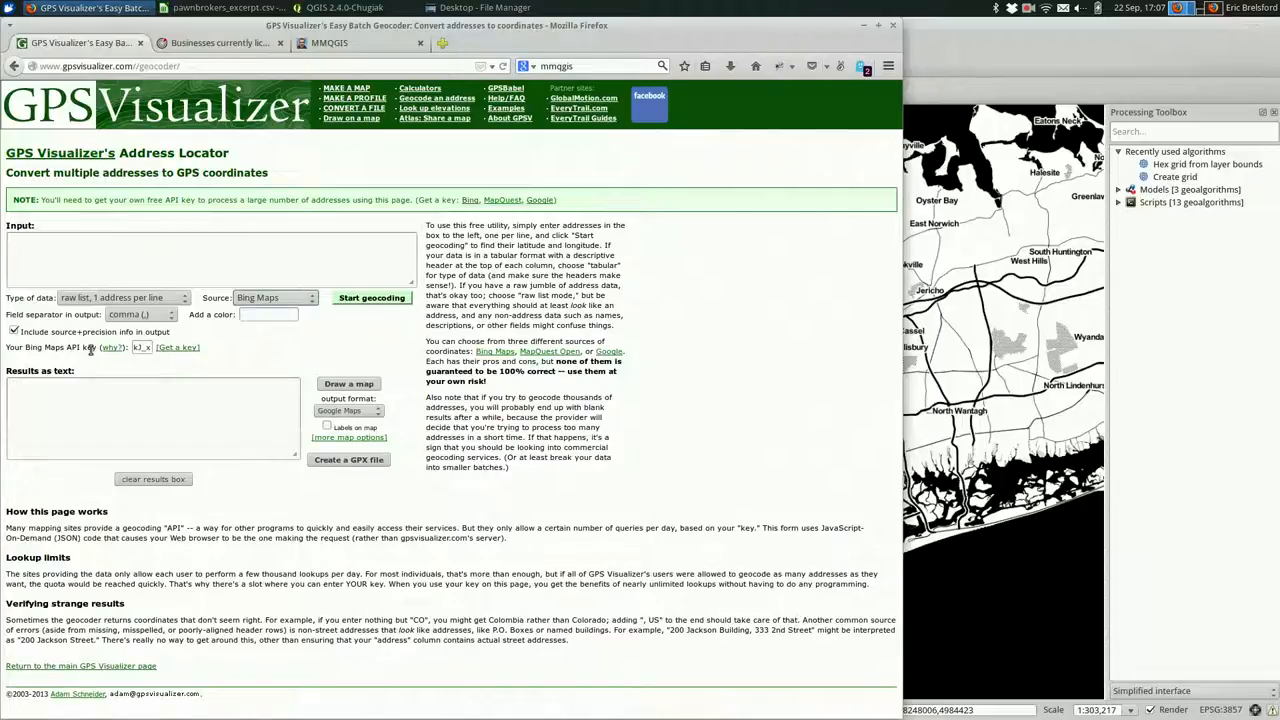
mouse_move(208, 332)
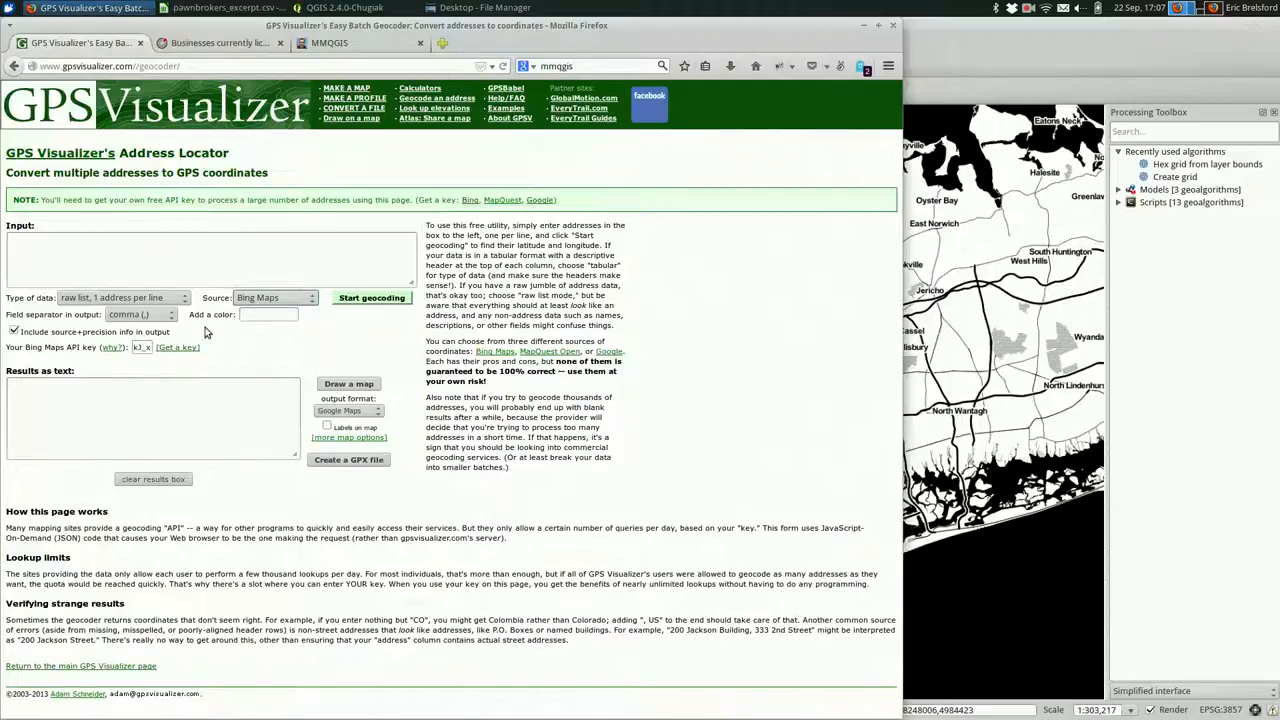
left_click(176, 348)
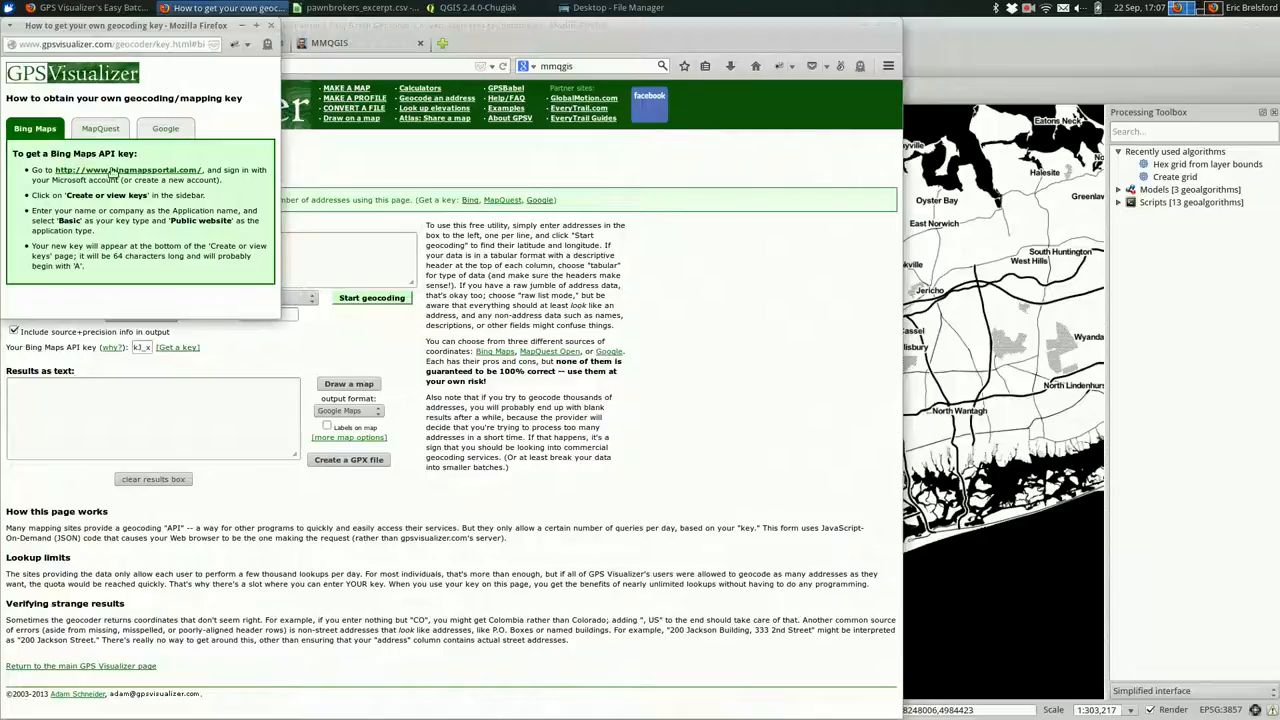
mouse_move(128, 168)
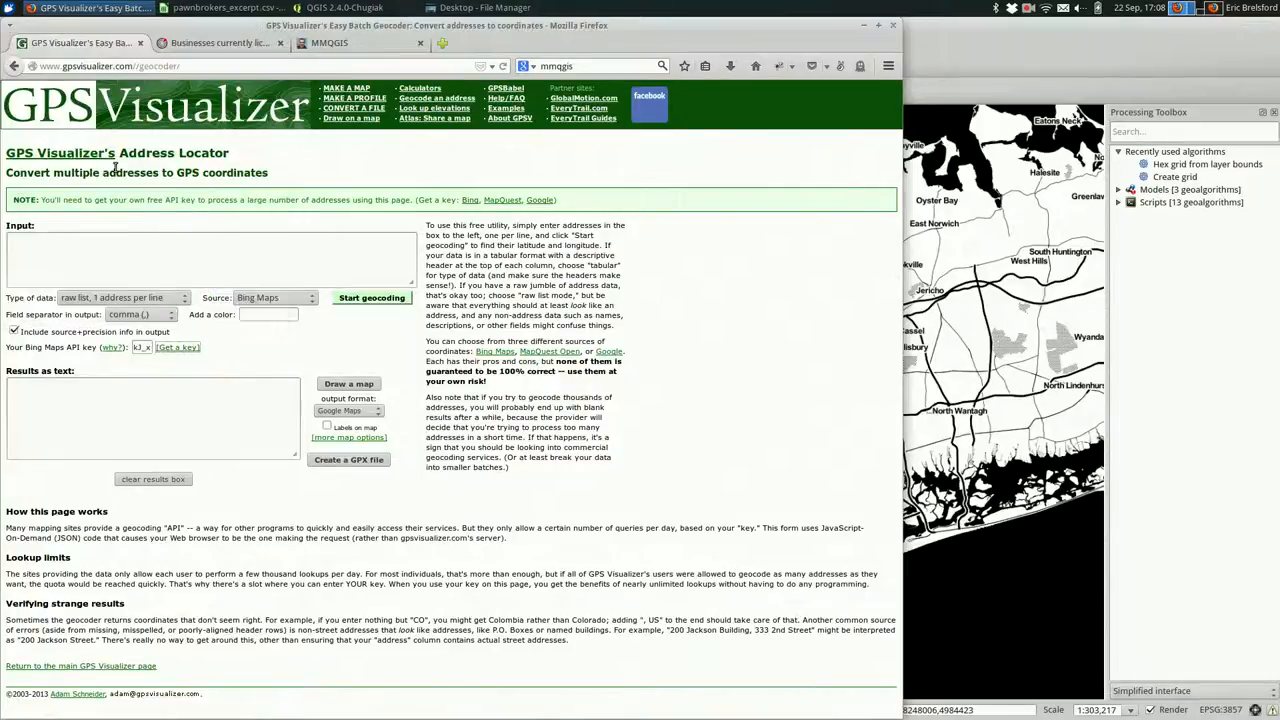
mouse_move(156, 356)
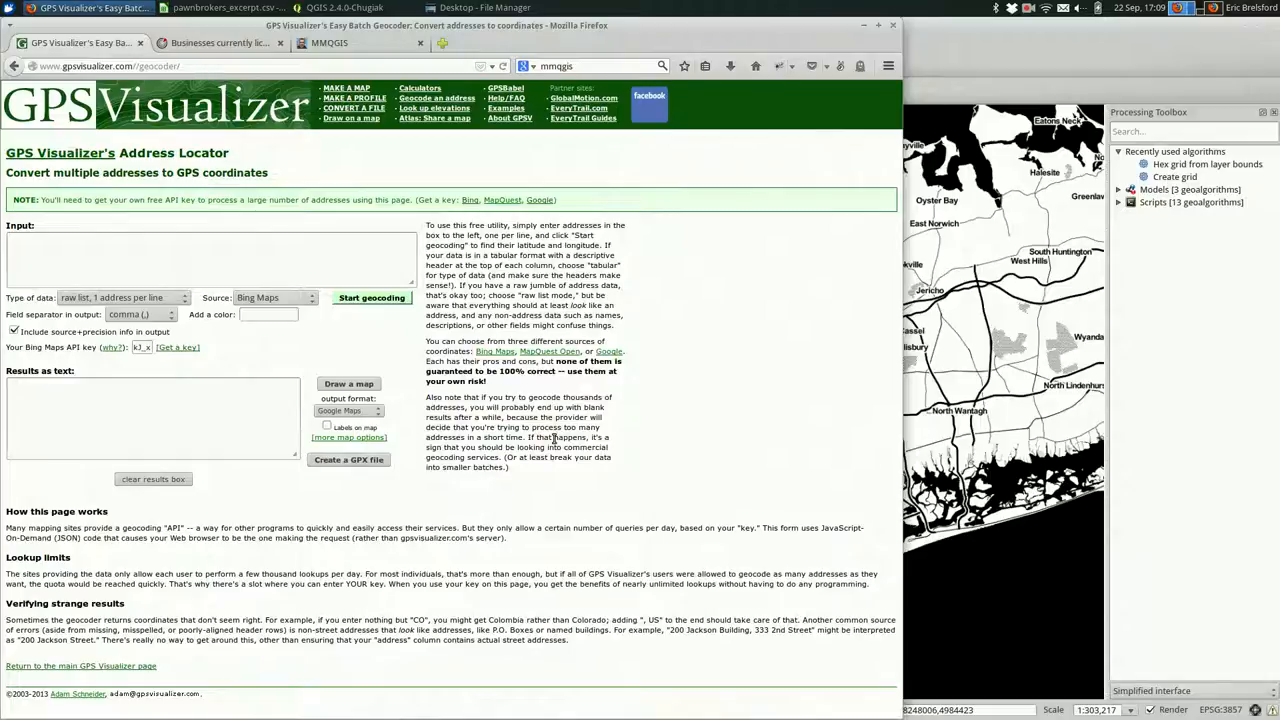
- Set the input type to 'tabular (columns & a header)' and the output field separator to 'tab'
left_click(120, 296)
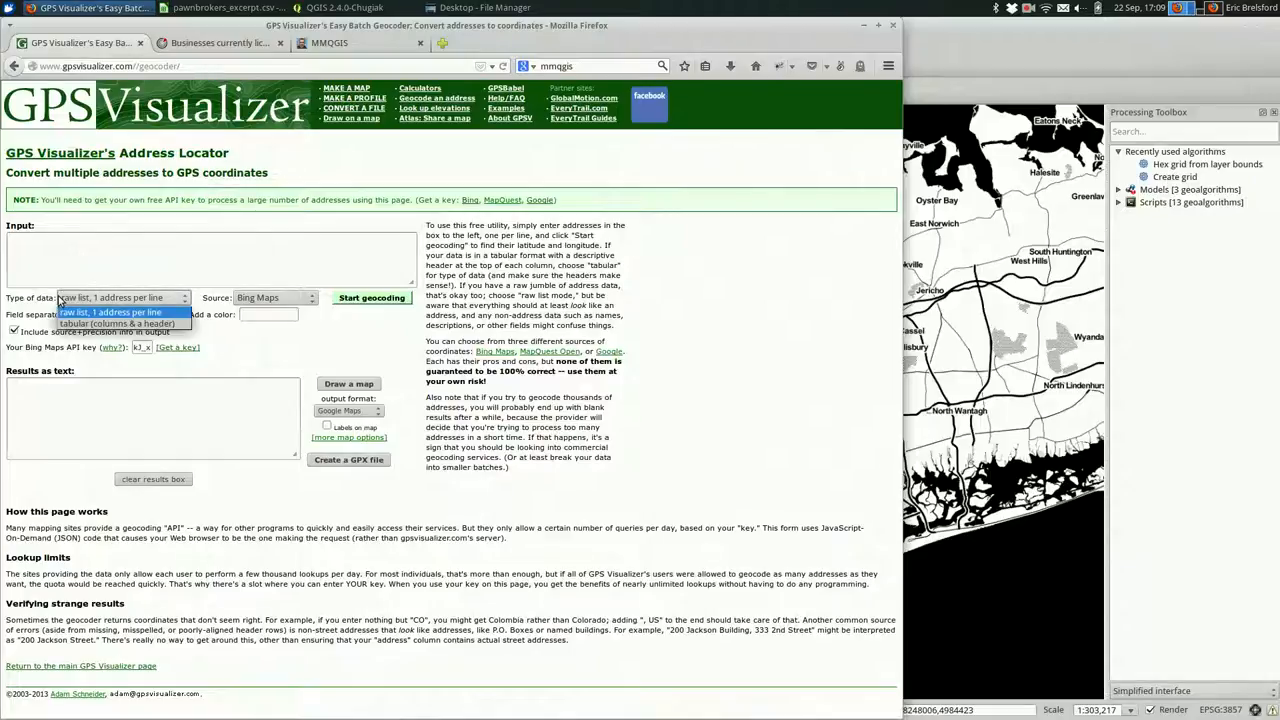
left_click(116, 324)
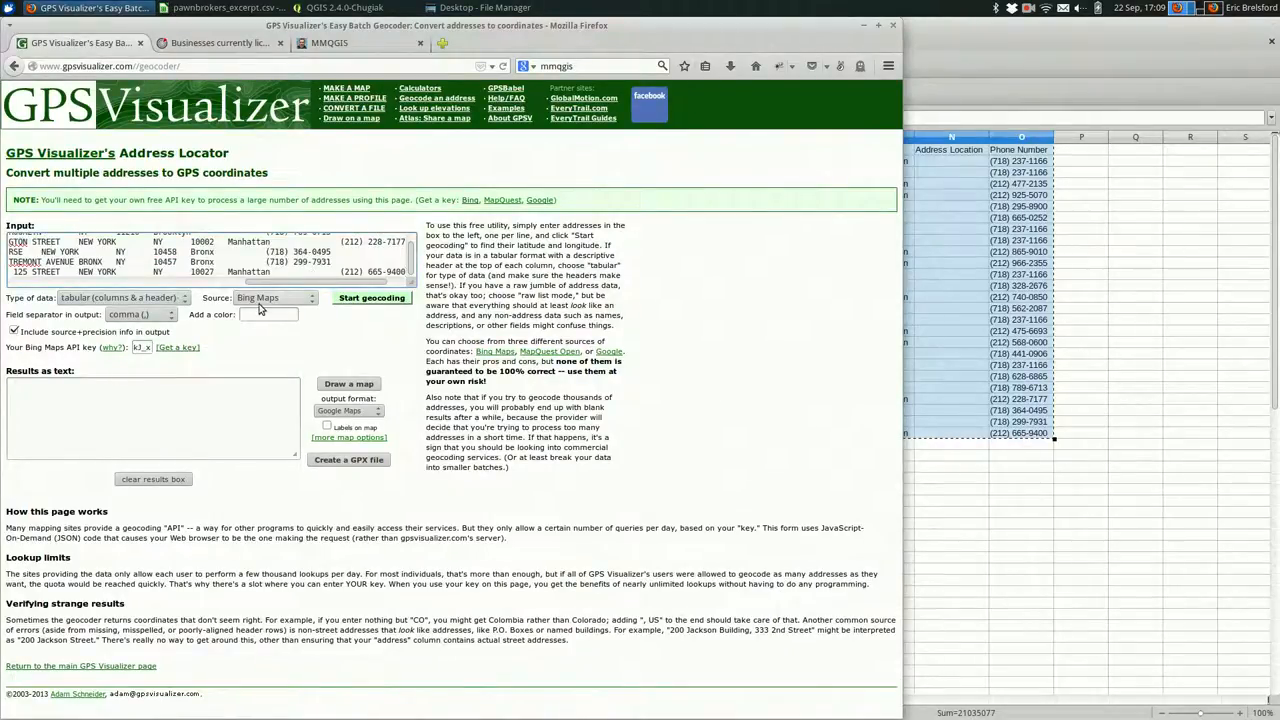
mouse_move(144, 326)
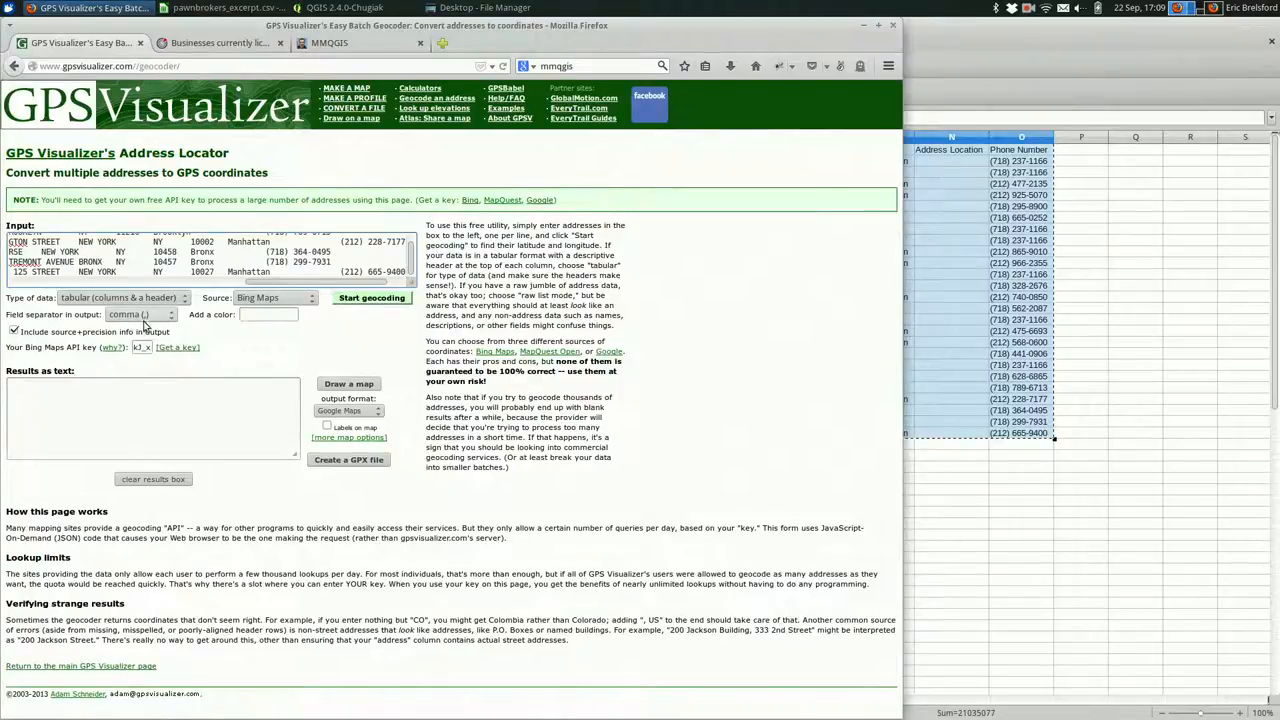
left_click(140, 314)
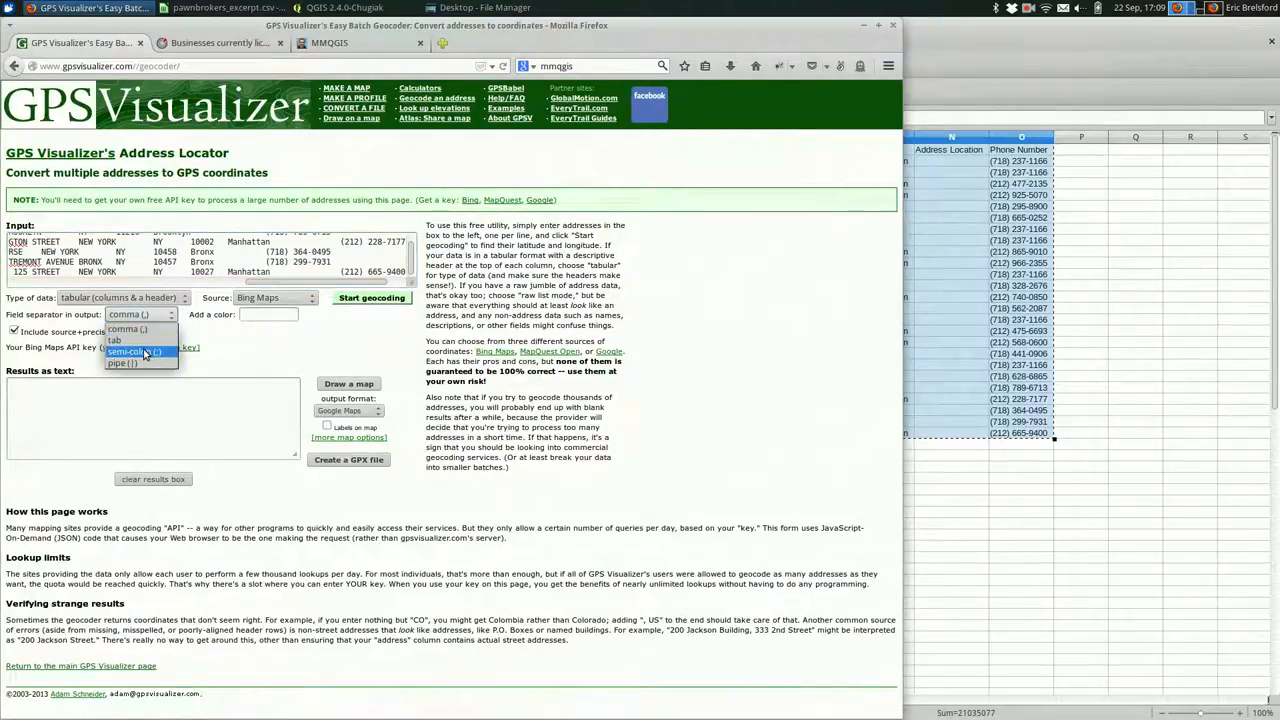
left_click(116, 340)
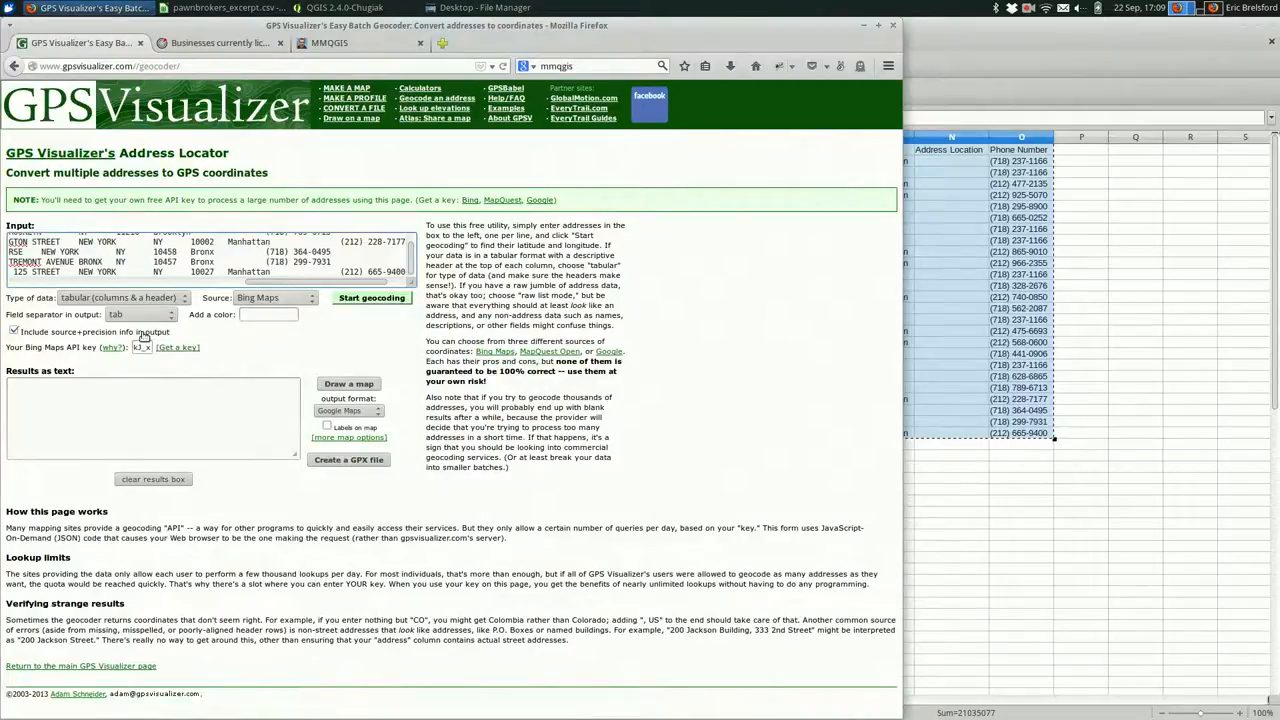
mouse_move(376, 312)
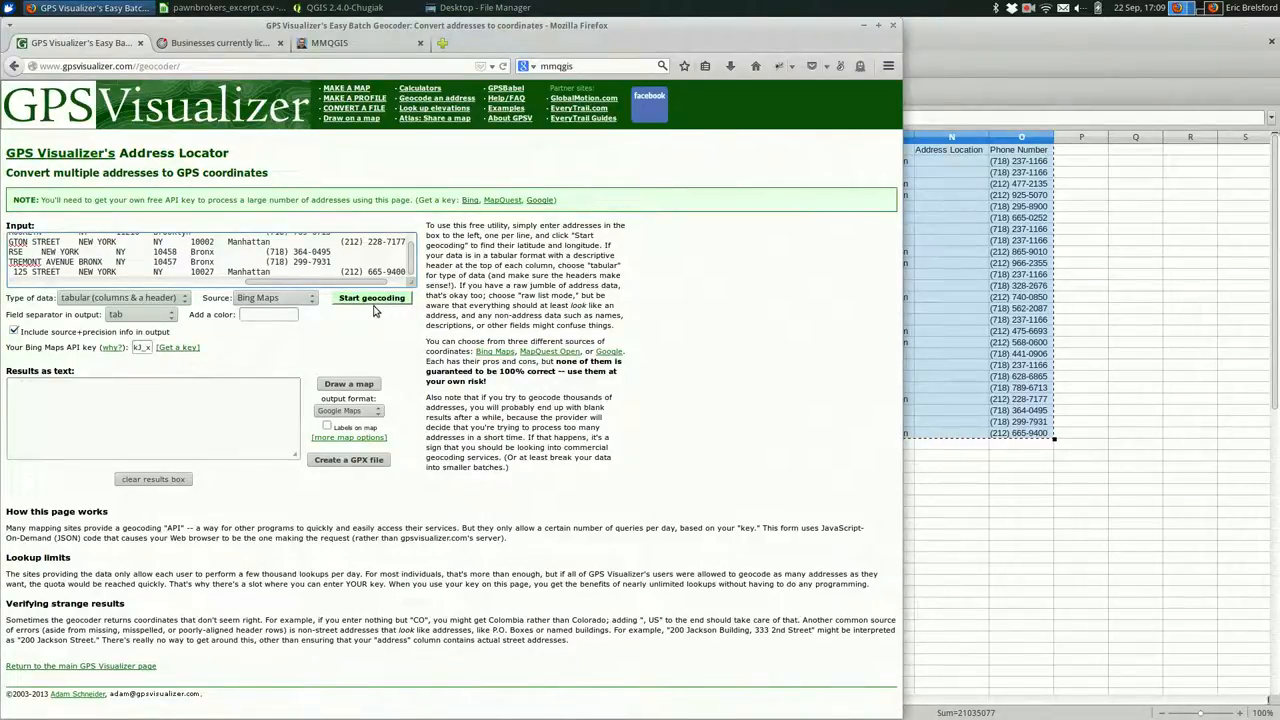
- Start Bing geocoding of the pasted addresses and select the latitude/longitude results for copying
left_click(372, 298)
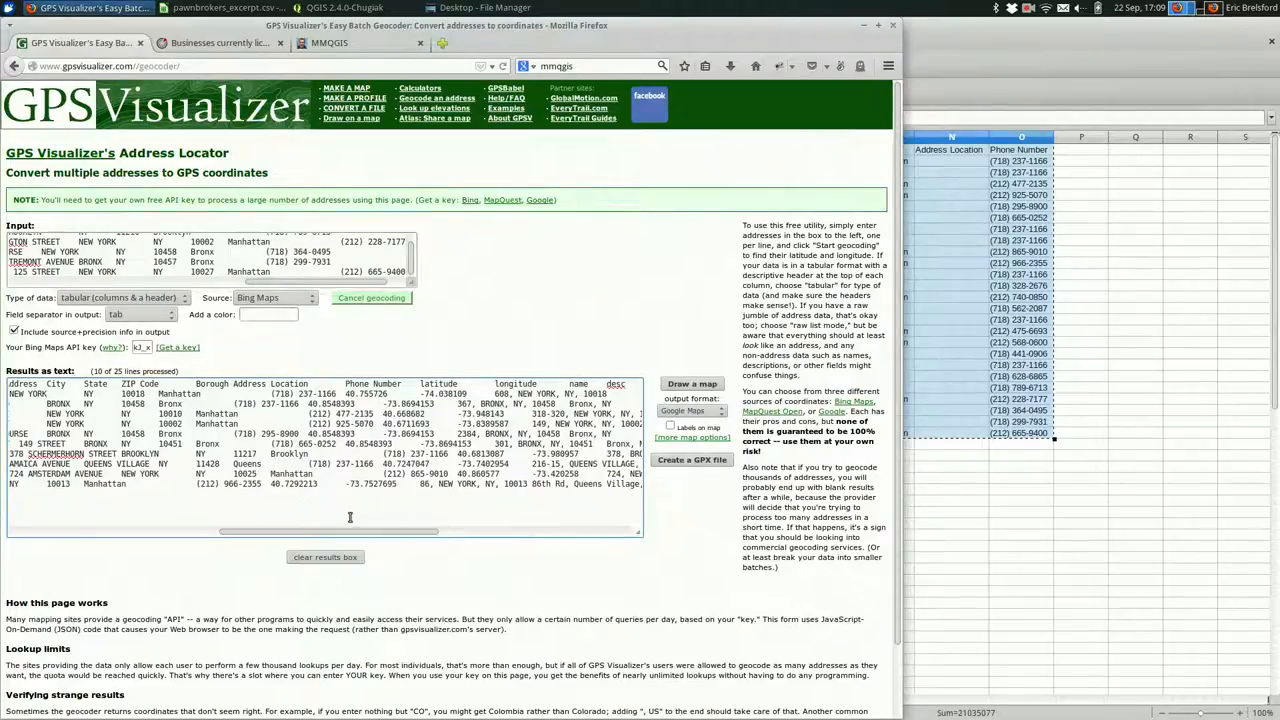
left_click_drag(300, 532, 430, 532)
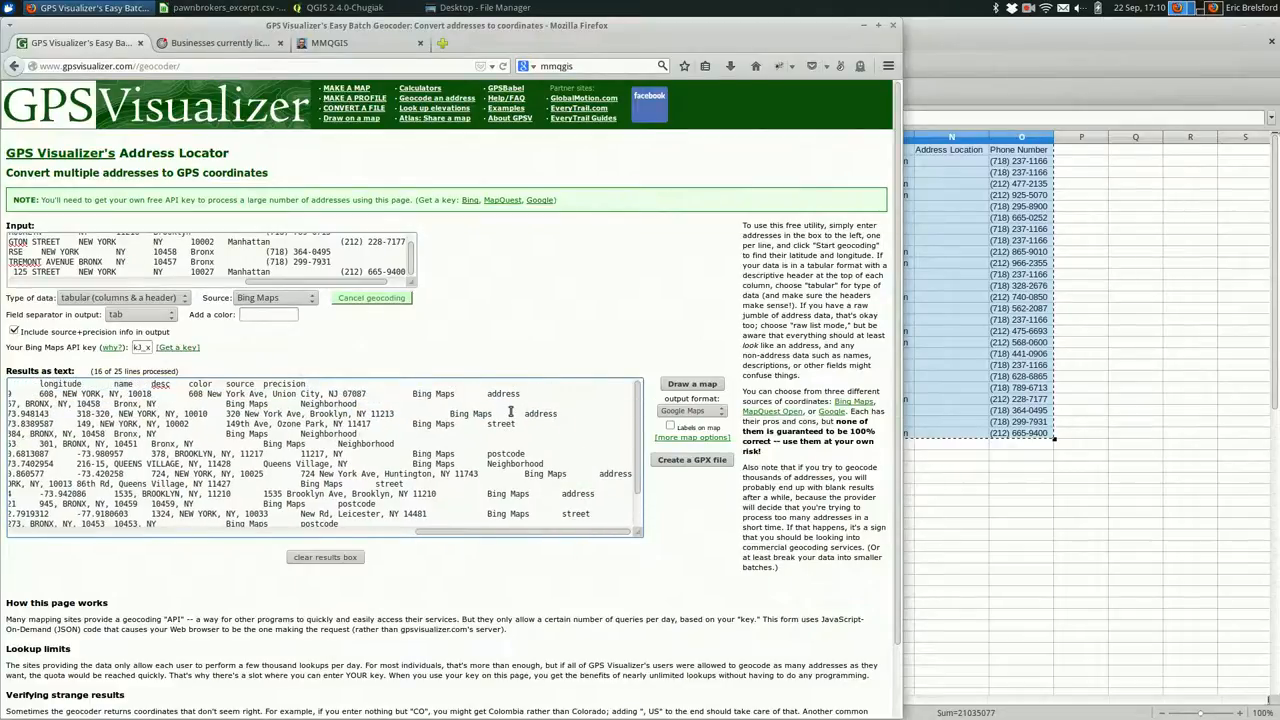
scroll("down", 3)
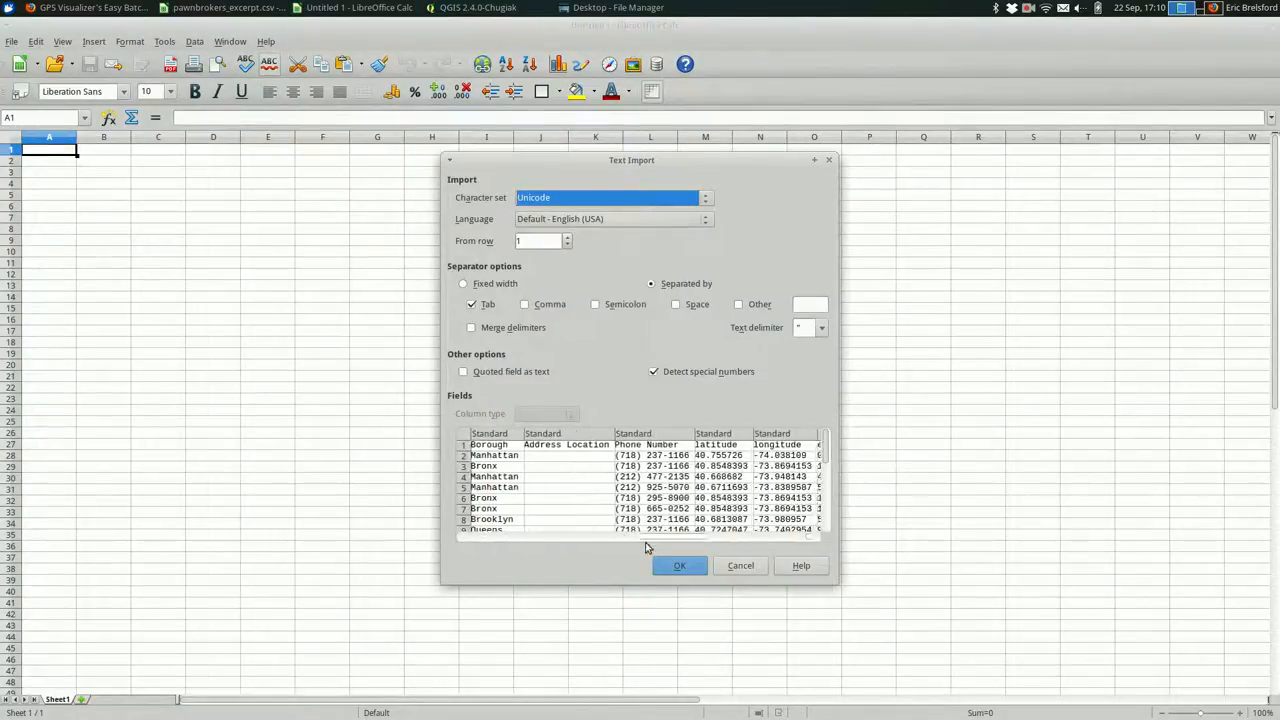
- Accept the Tab-separated text import and widen the longitude column to show full values
scroll("right", 3)
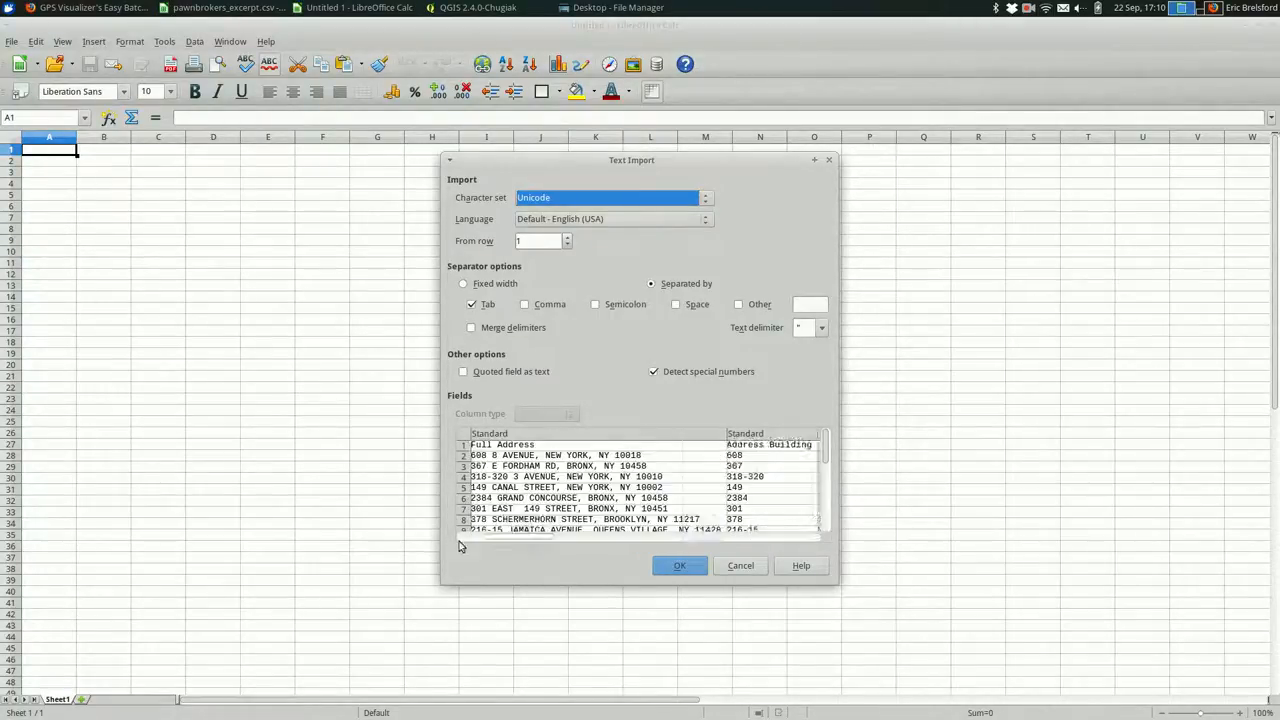
left_click(680, 564)
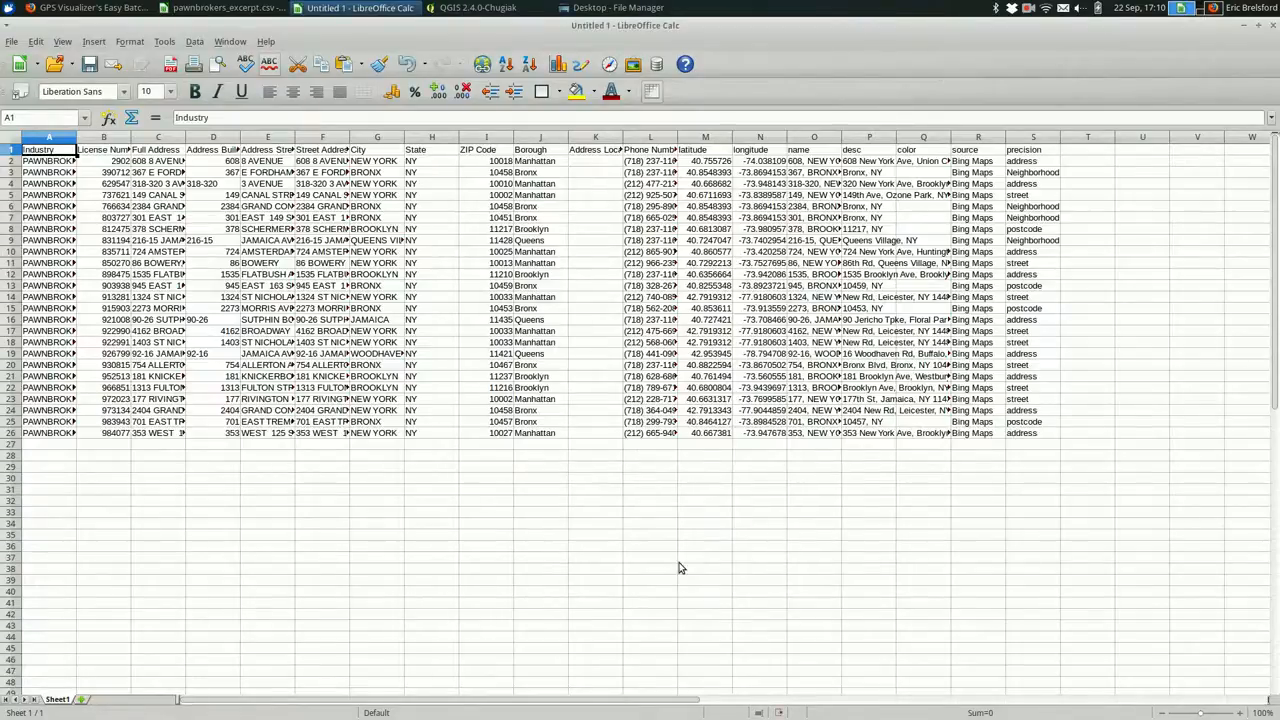
mouse_move(786, 130)
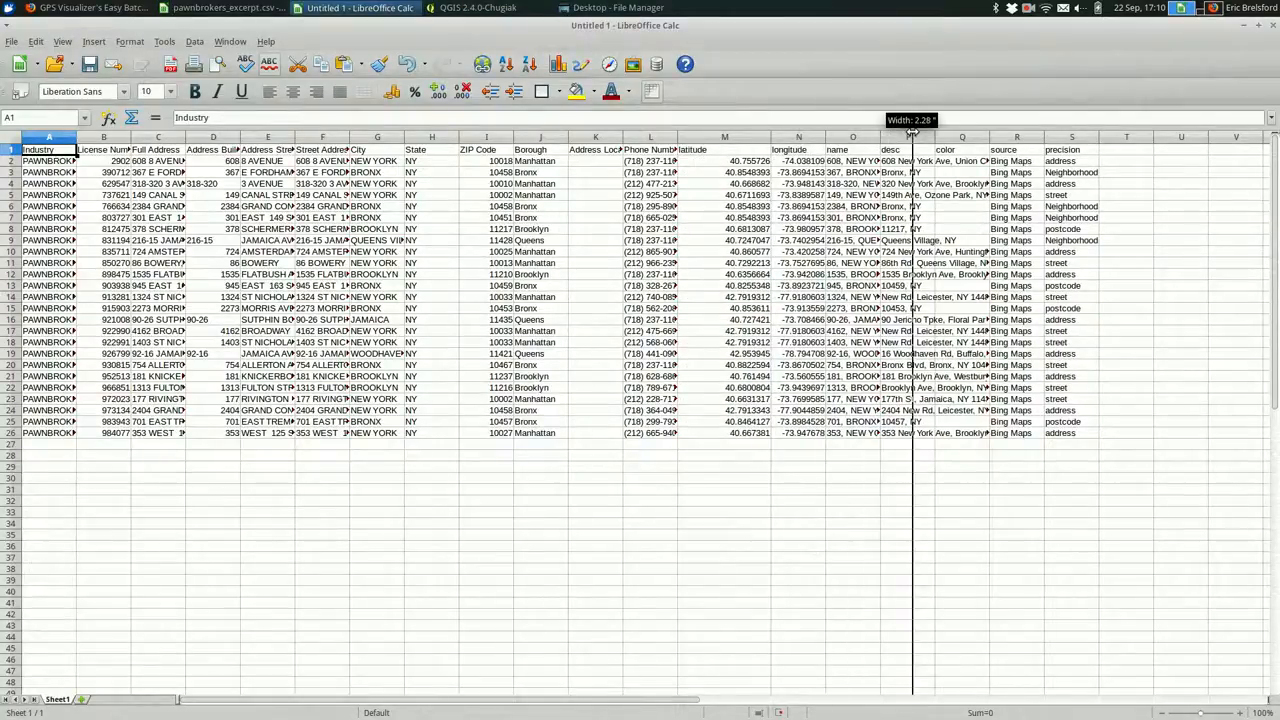
left_click_drag(910, 136, 870, 136)
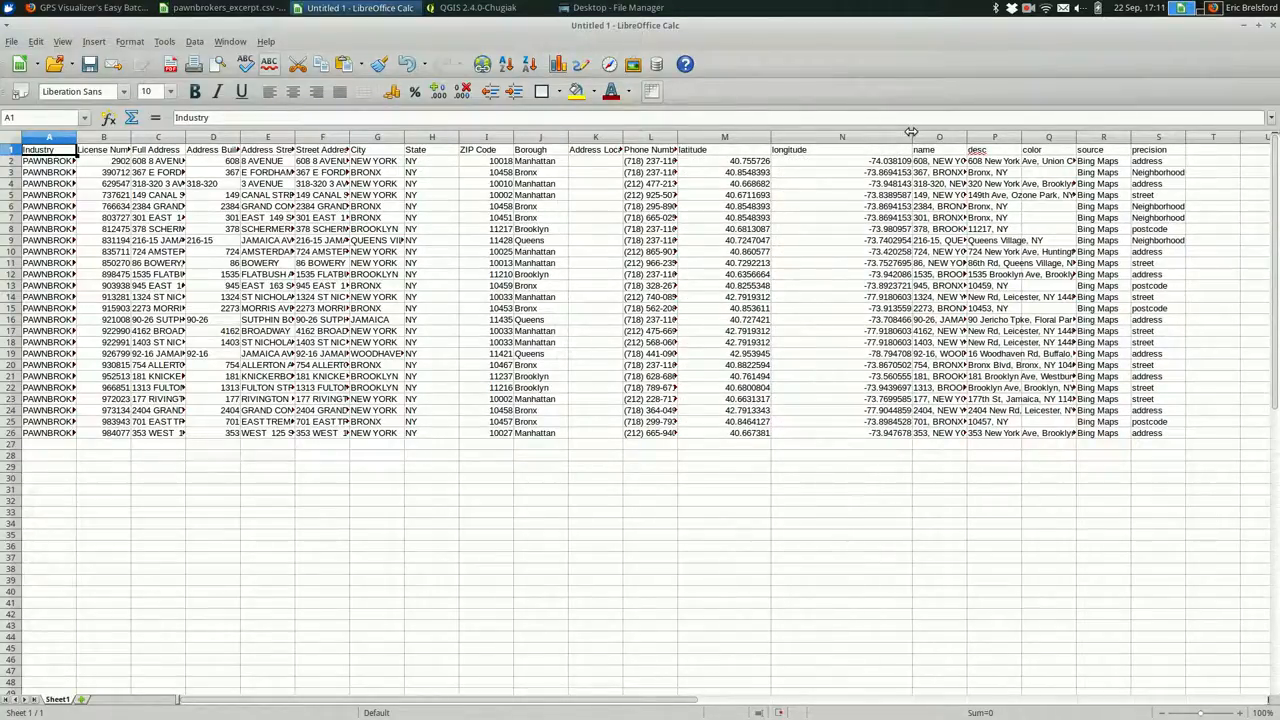
mouse_move(818, 364)
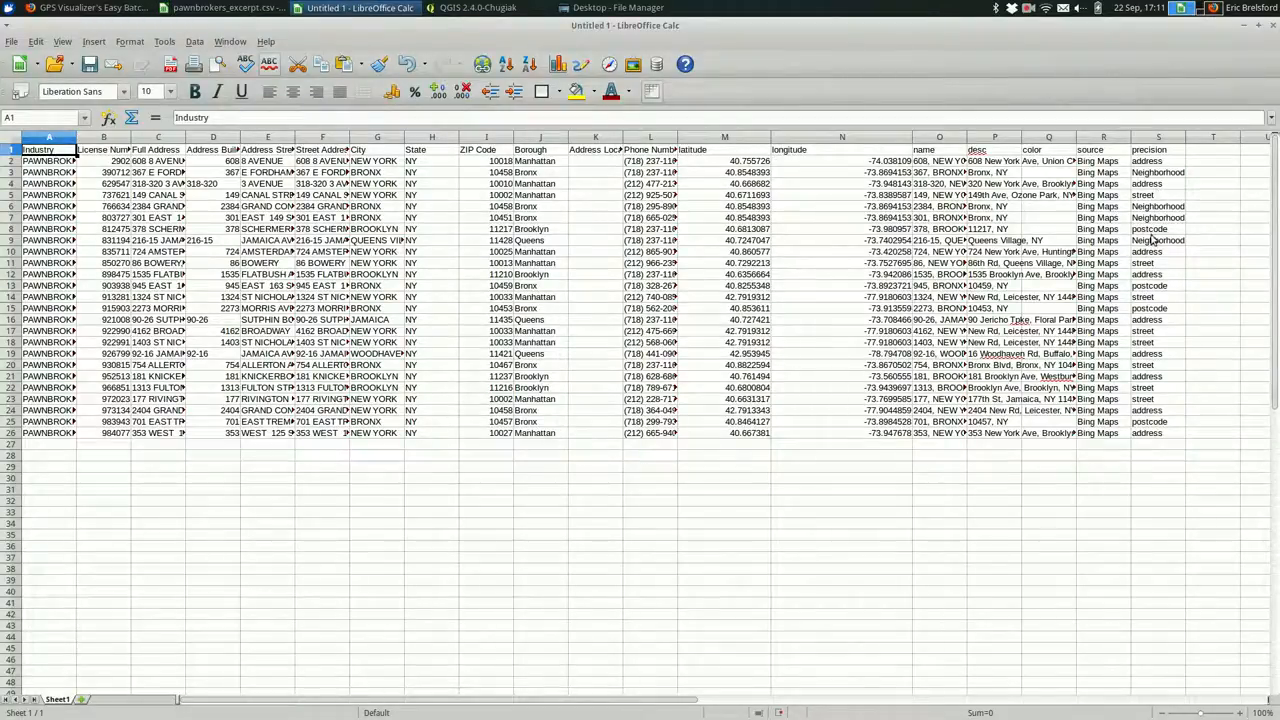
left_click(1158, 240)
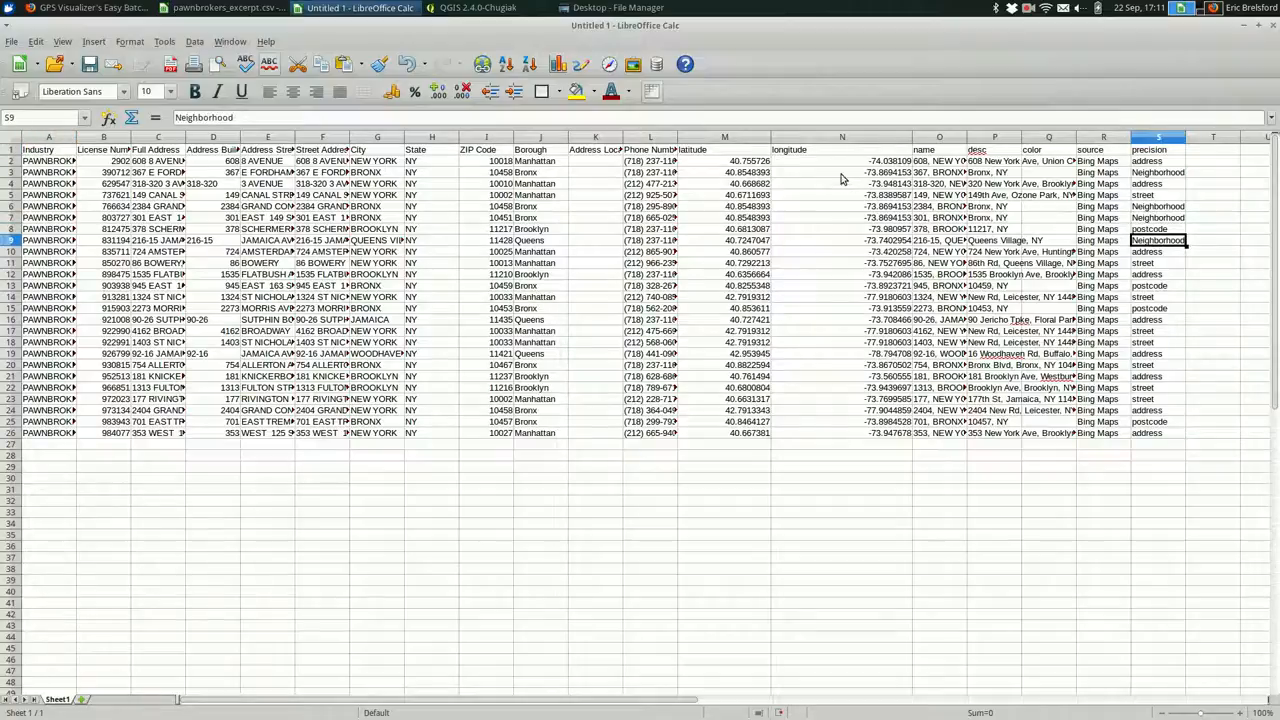
mouse_move(856, 148)
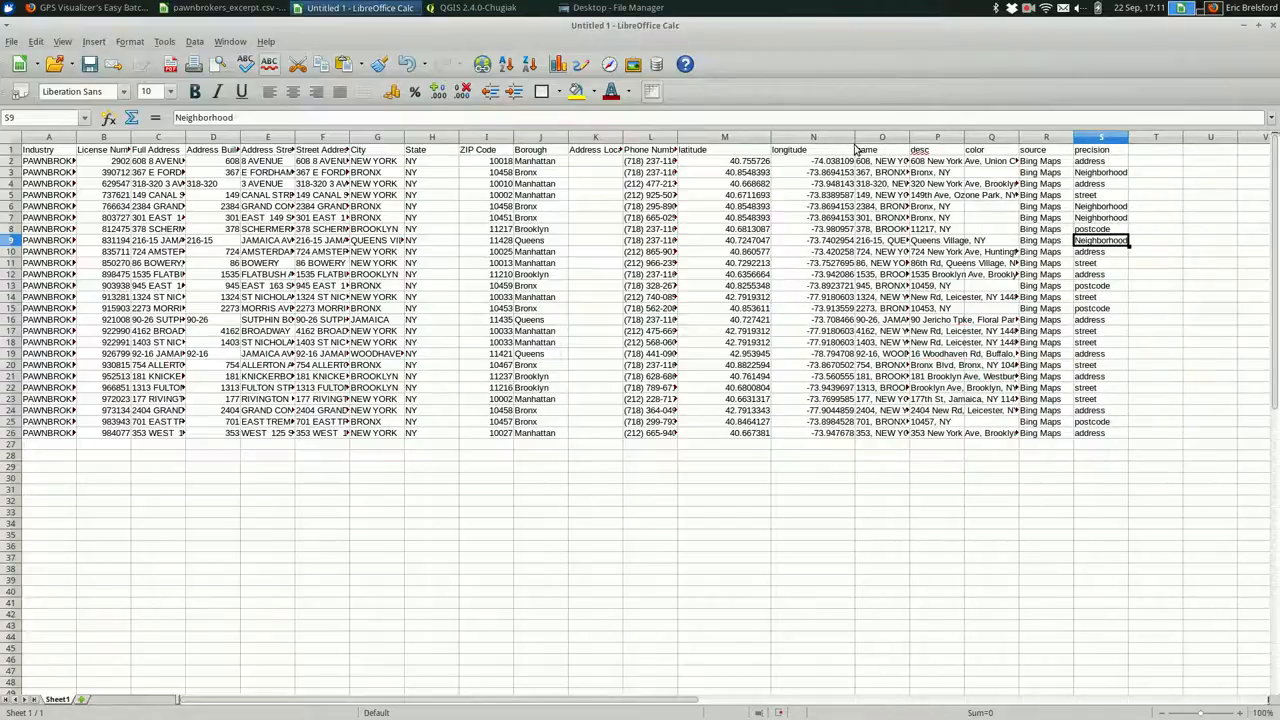
- Compare against the QGIS map of original pawnbroker points, then return to the geocoded sheet
left_click(478, 8)
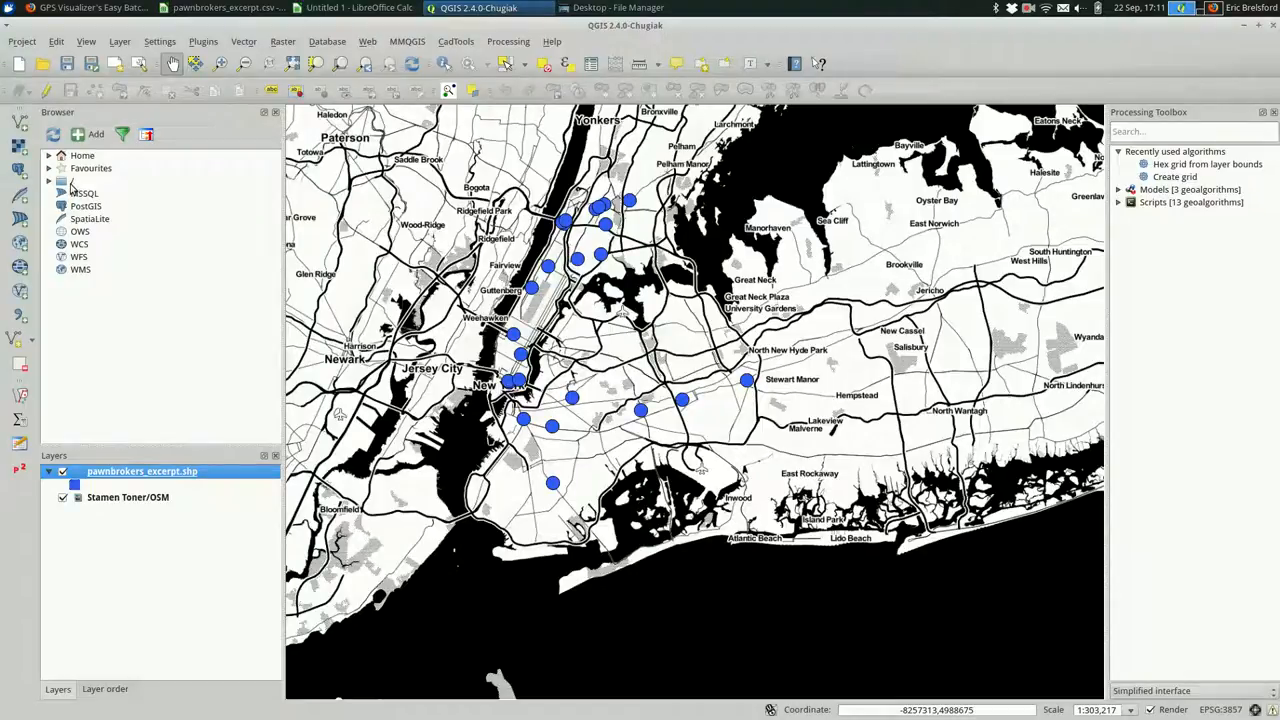
left_click(92, 168)
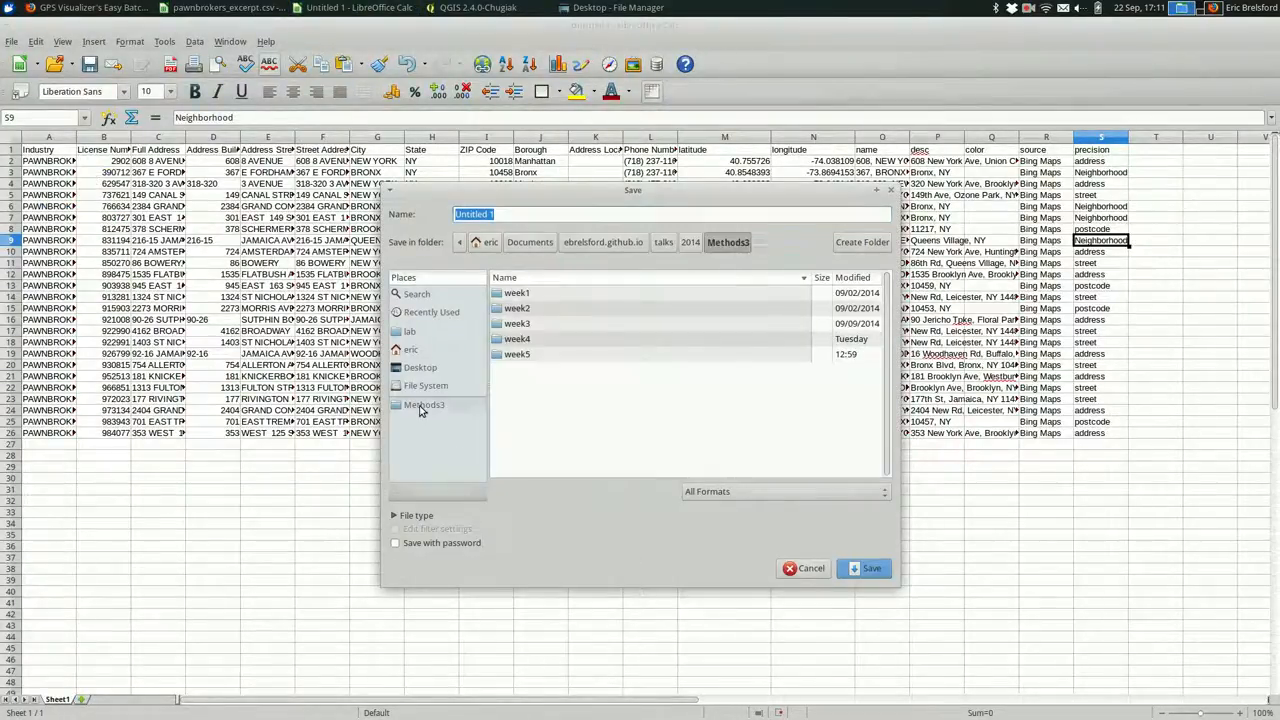
- Save the sheet to the Desktop as pawnbrokers_bing.csv, keeping Text CSV format
double_click(516, 354)
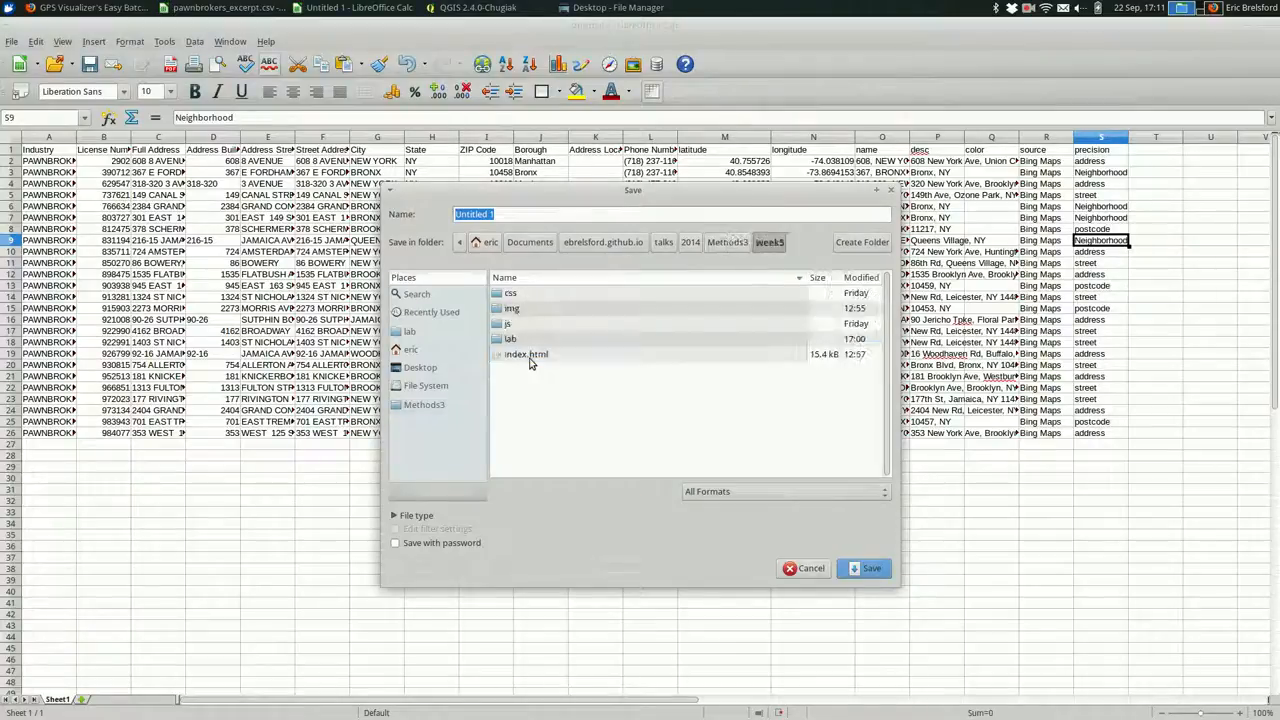
left_click(420, 368)
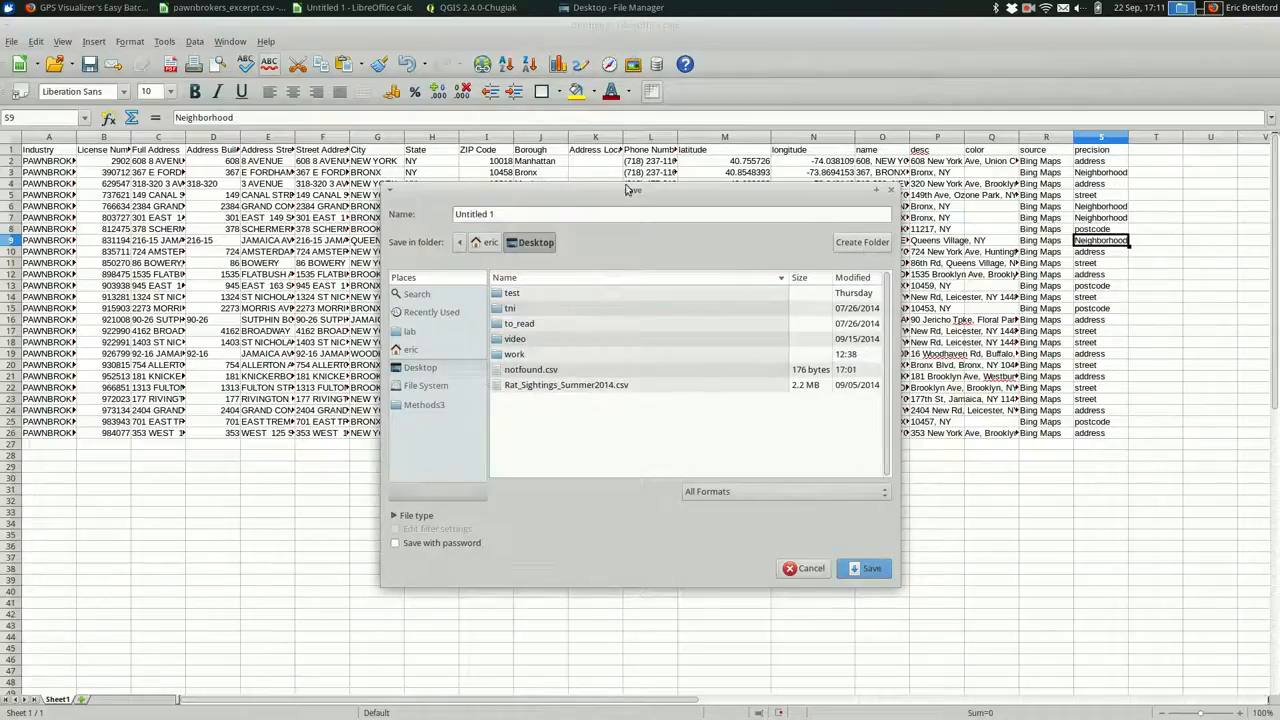
left_click(620, 214)
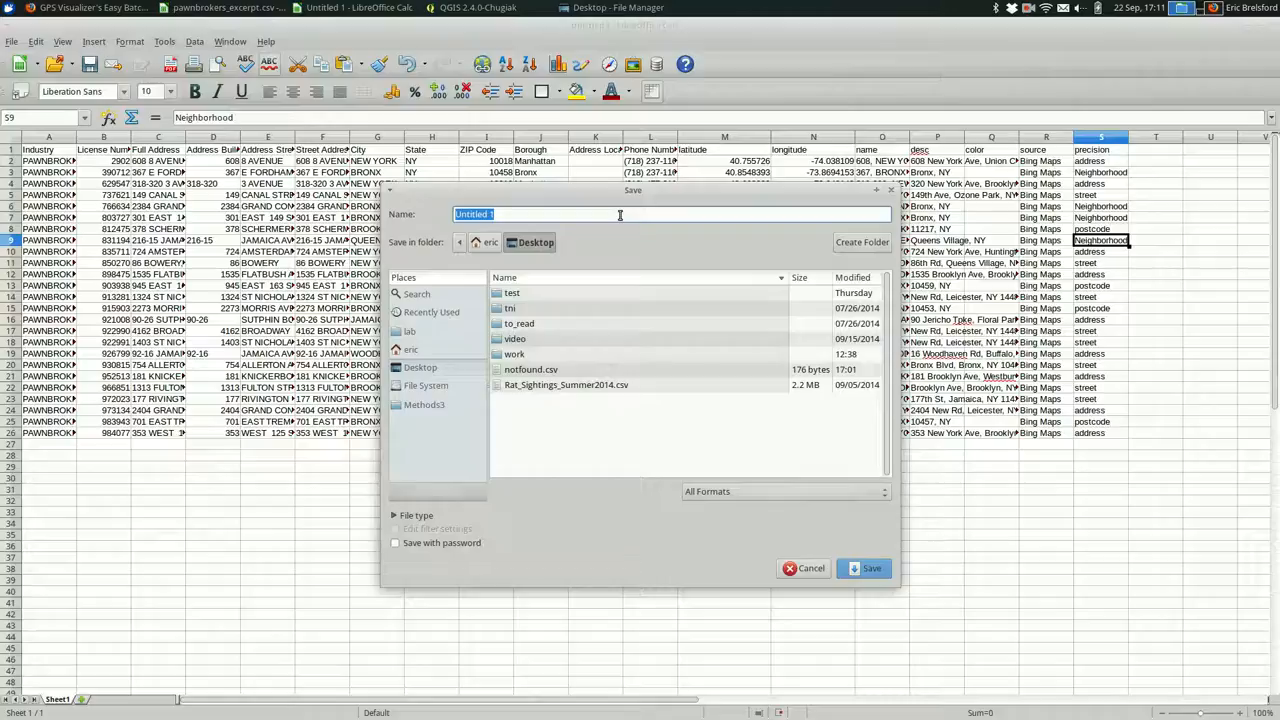
type("pawnbrokers_")
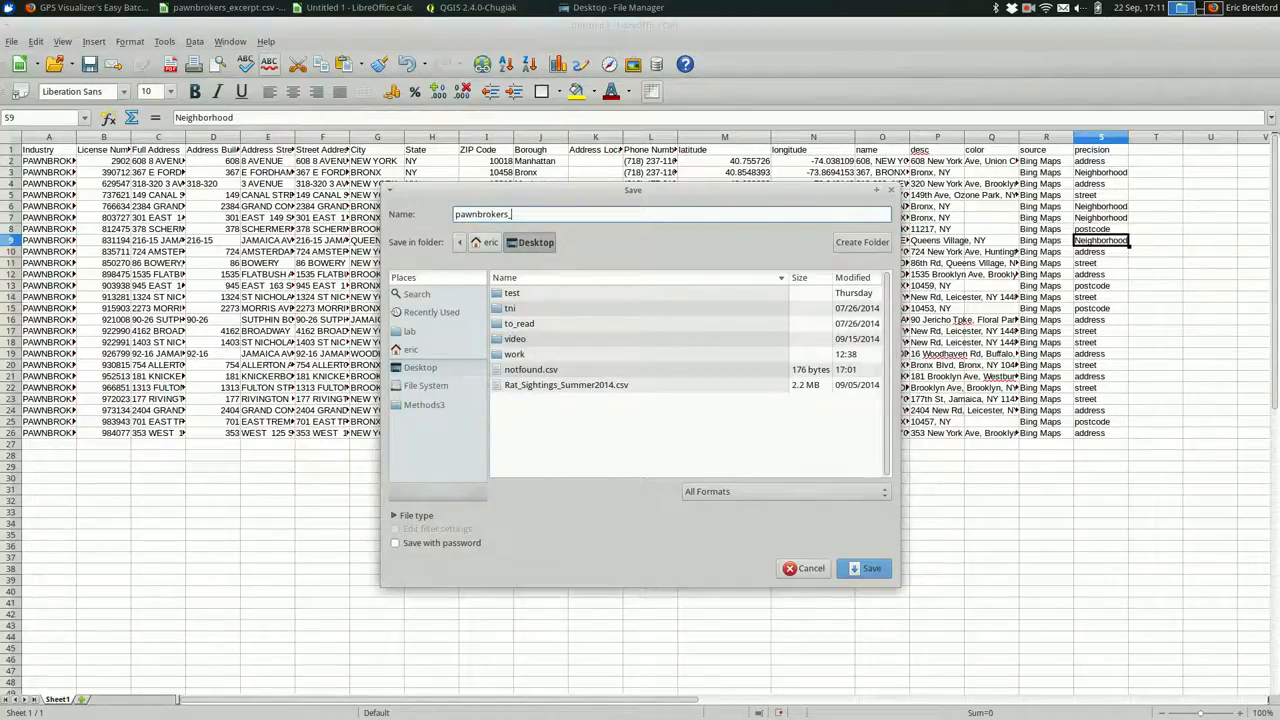
type("bing")
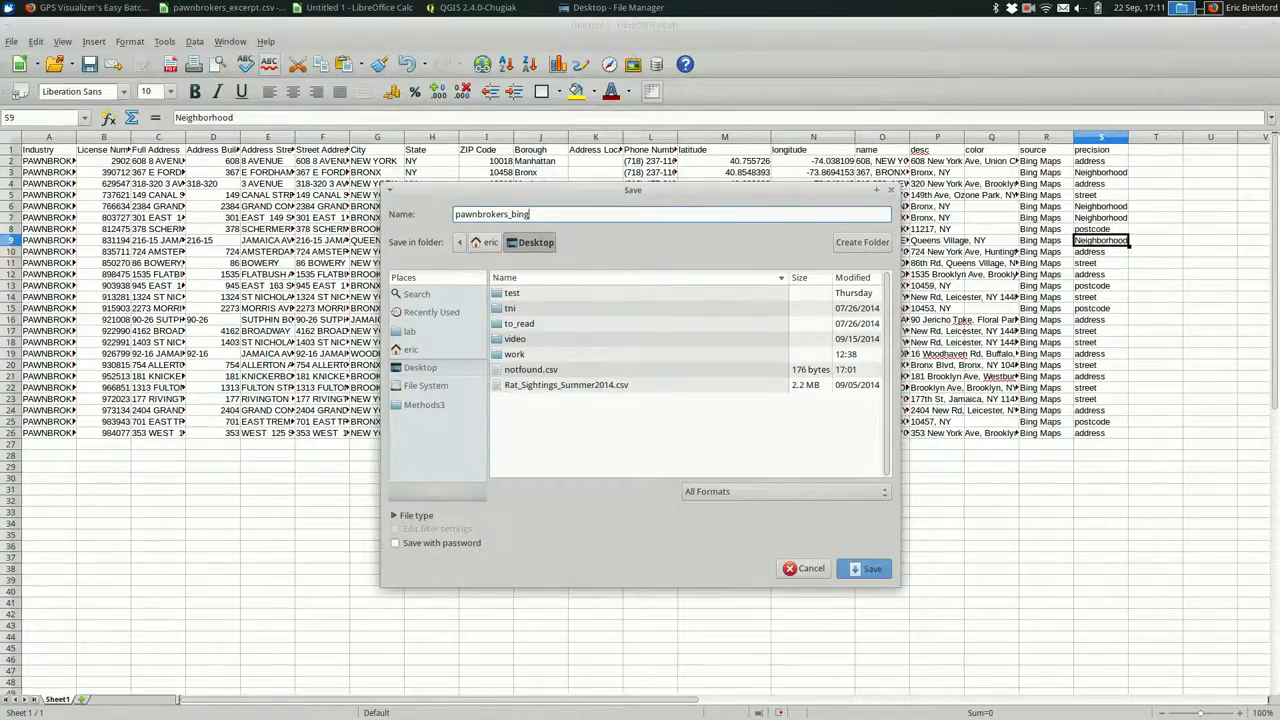
left_click(864, 568)
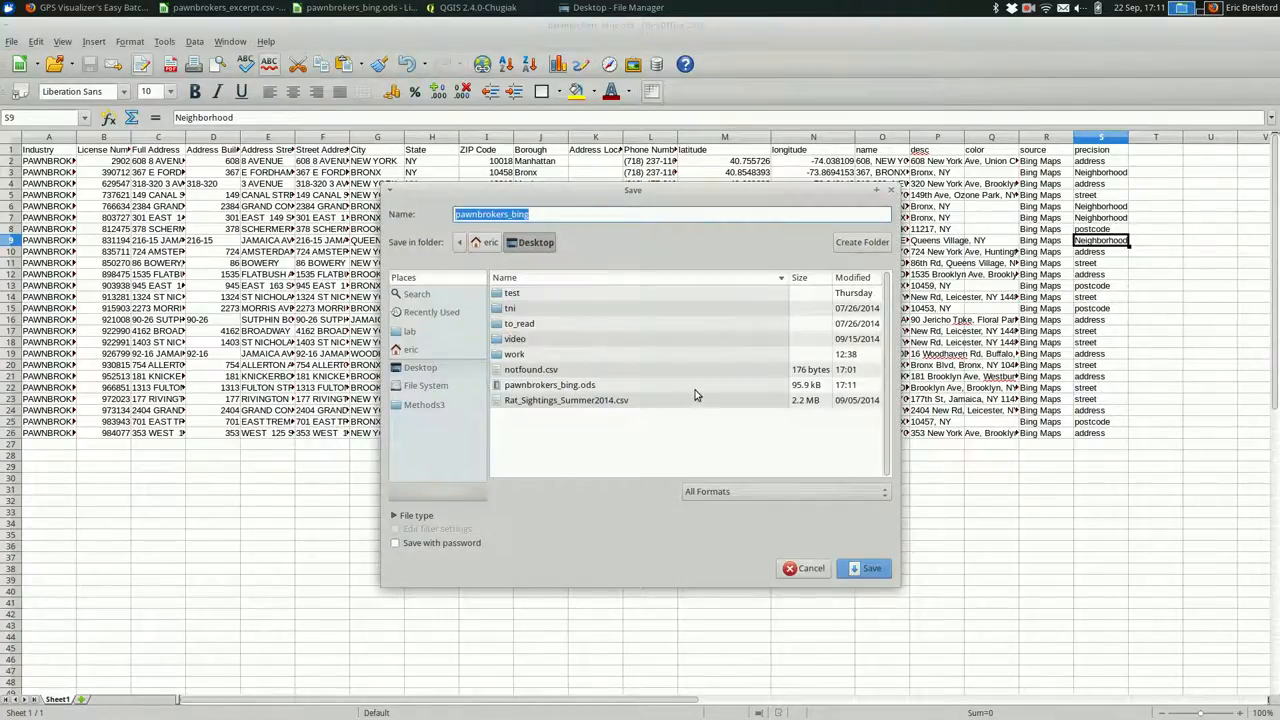
type(".csv")
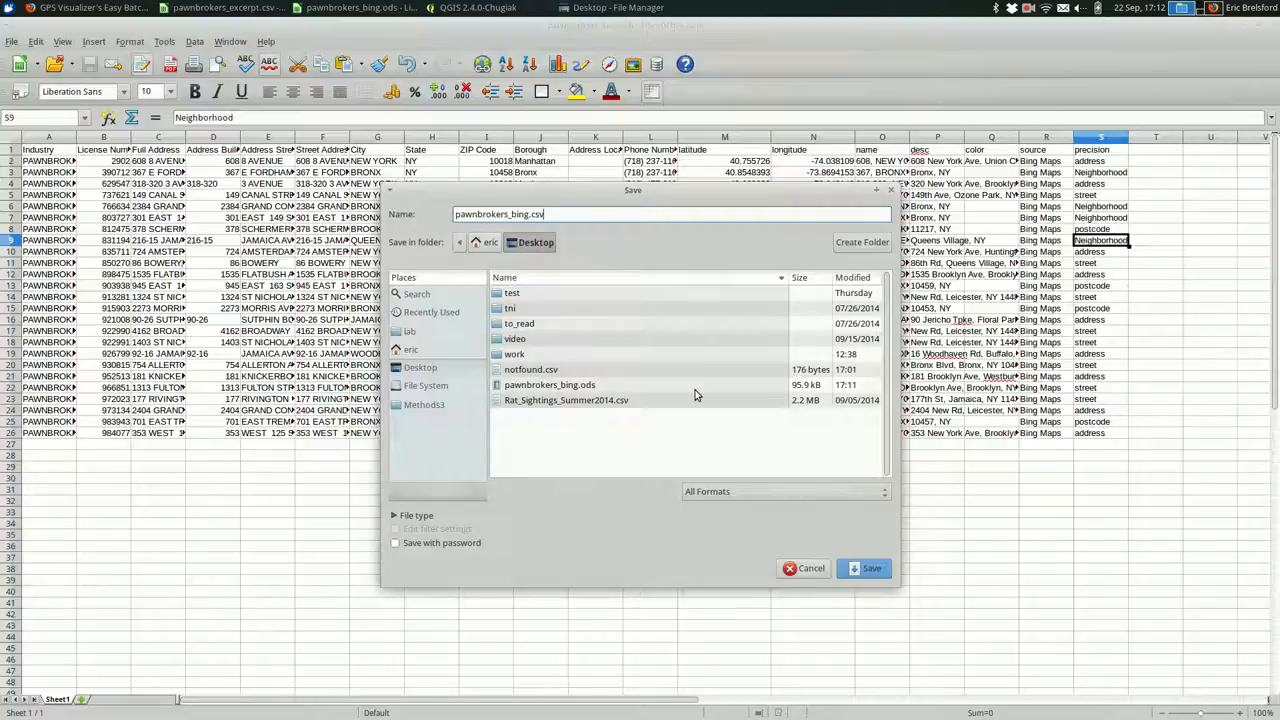
left_click(864, 568)
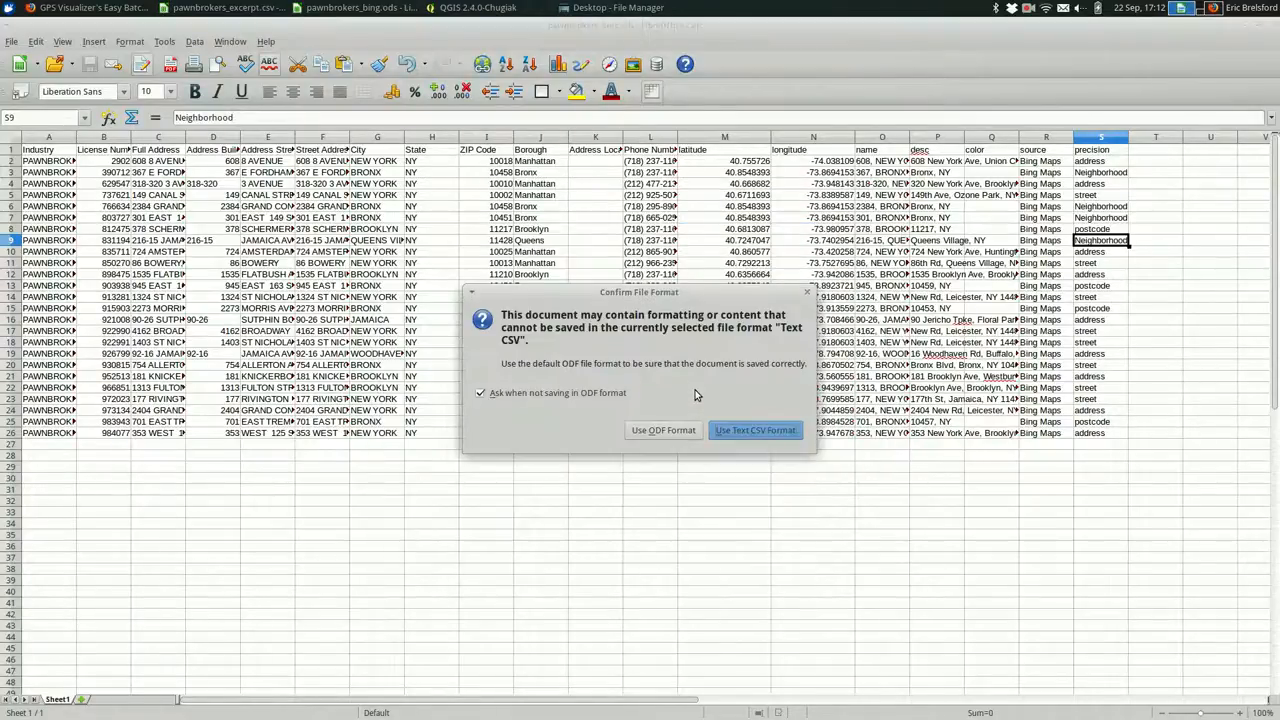
left_click(754, 430)
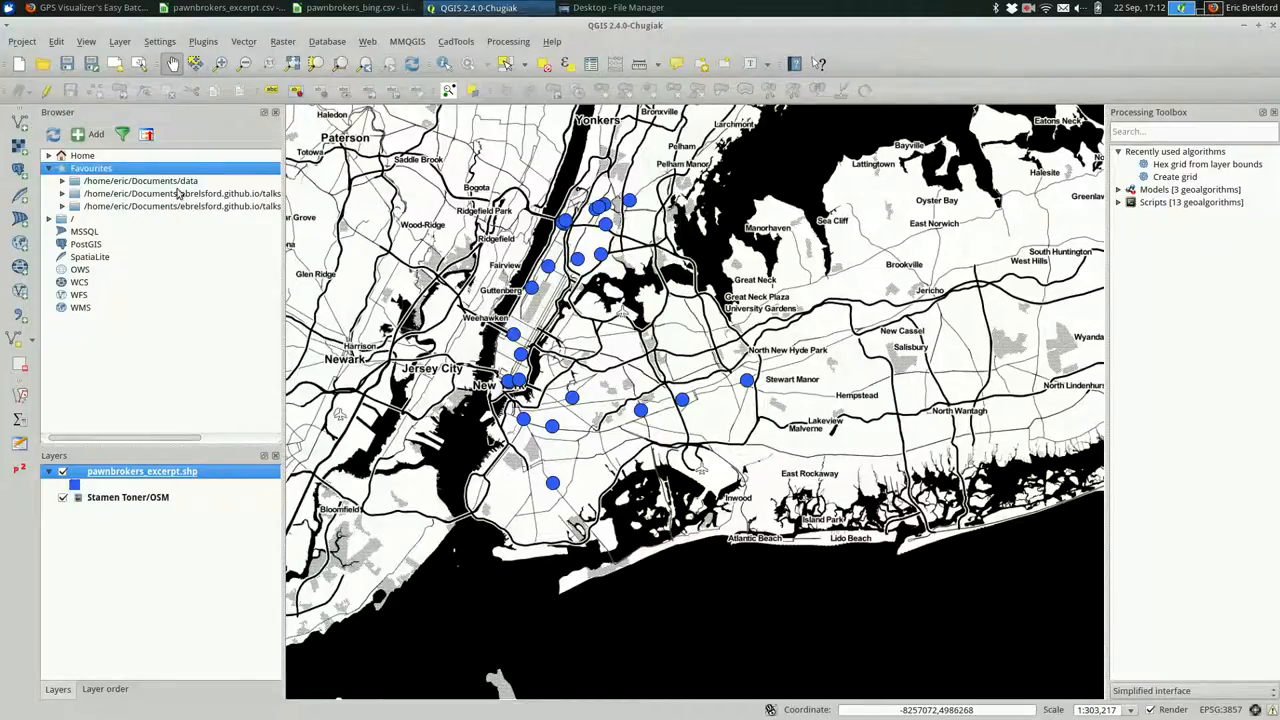
- Begin adding a delimited text layer and browse to the Desktop for pawnbrokers_bing.csv
left_click(120, 40)
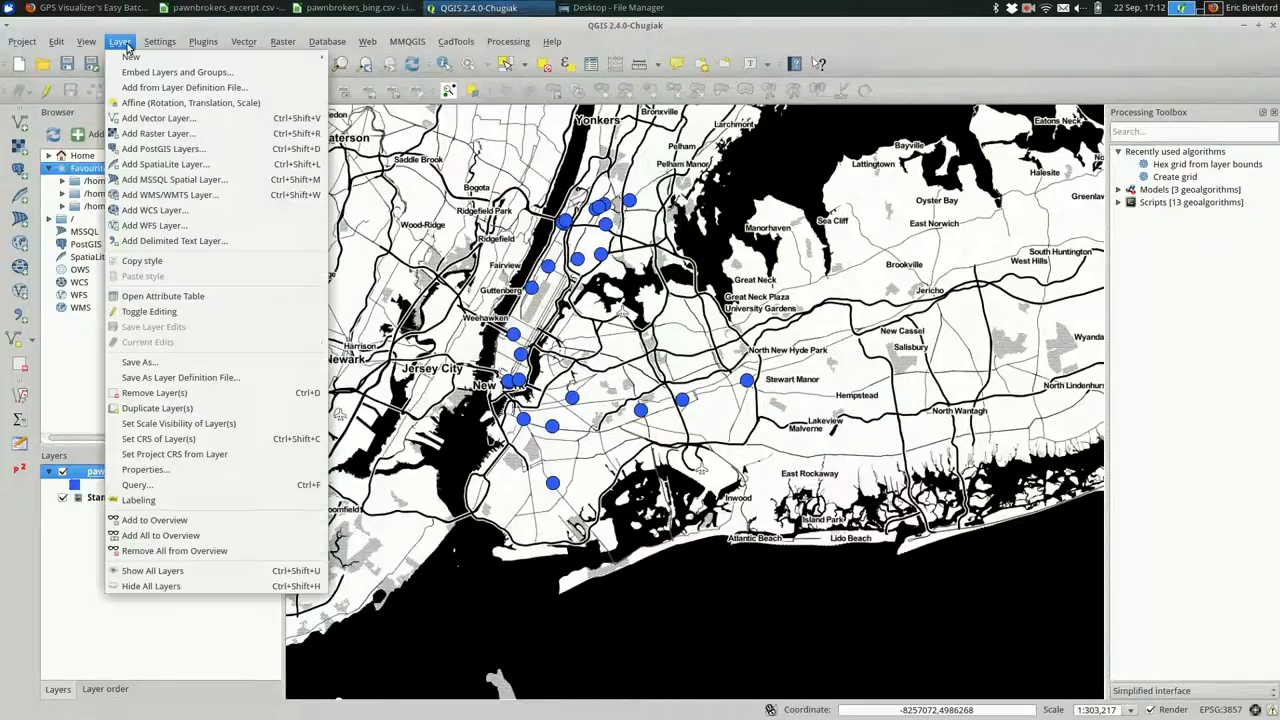
mouse_move(176, 240)
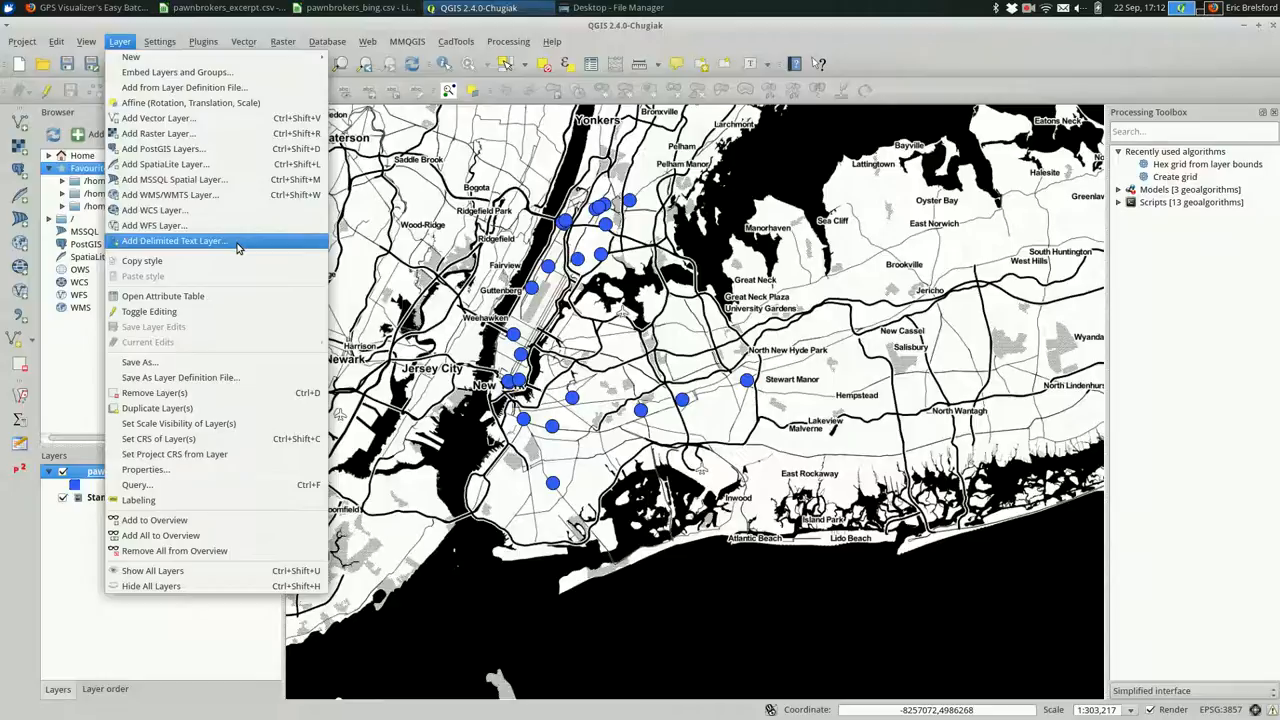
left_click(176, 240)
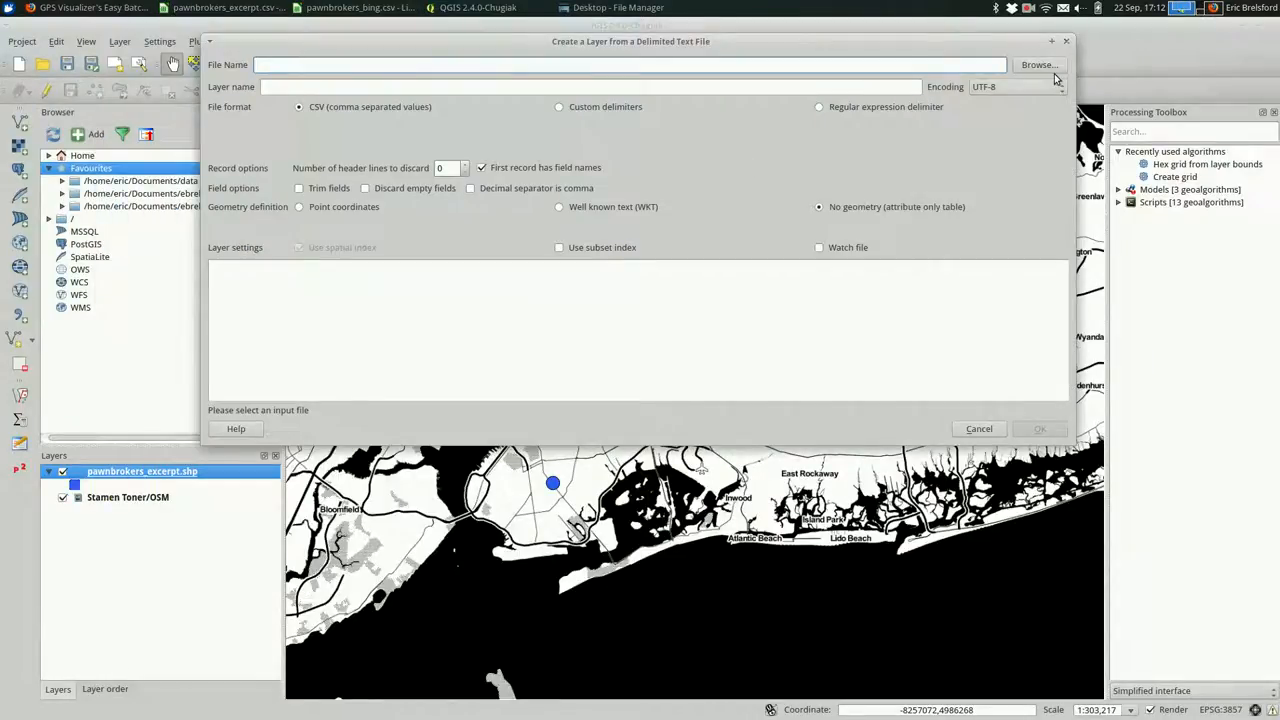
left_click(1038, 64)
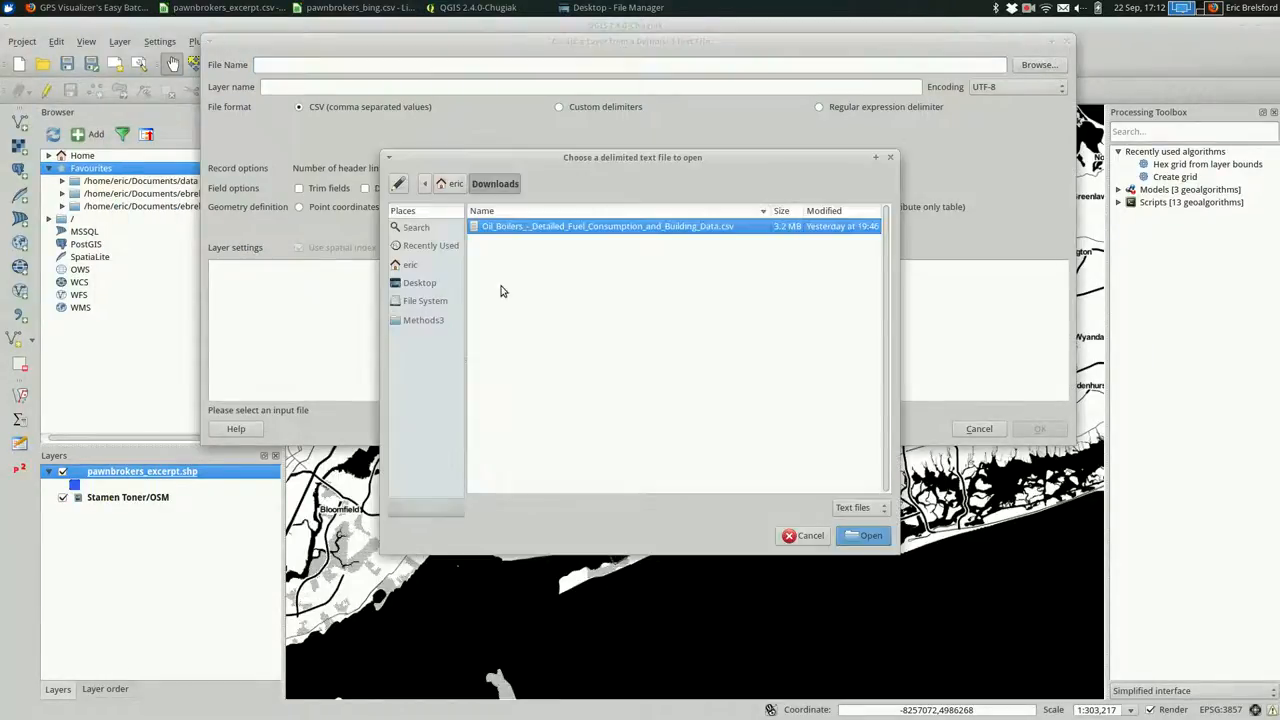
left_click(420, 282)
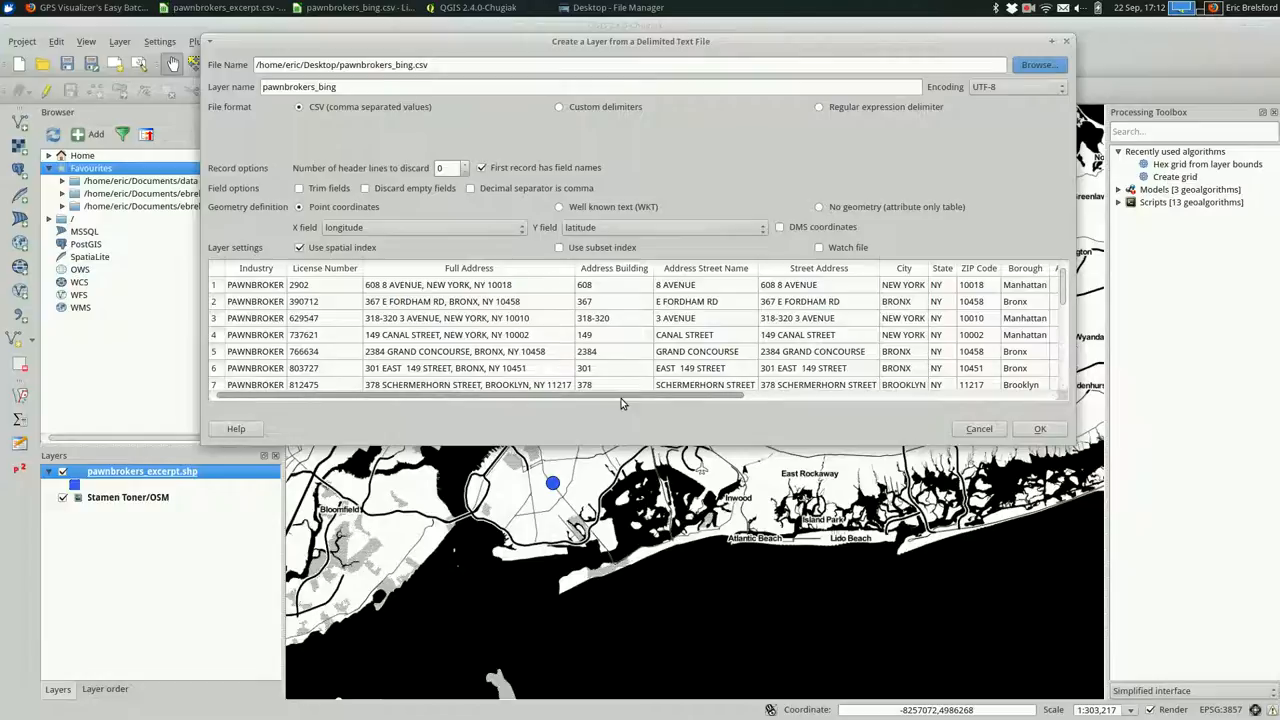
scroll("right", 3)
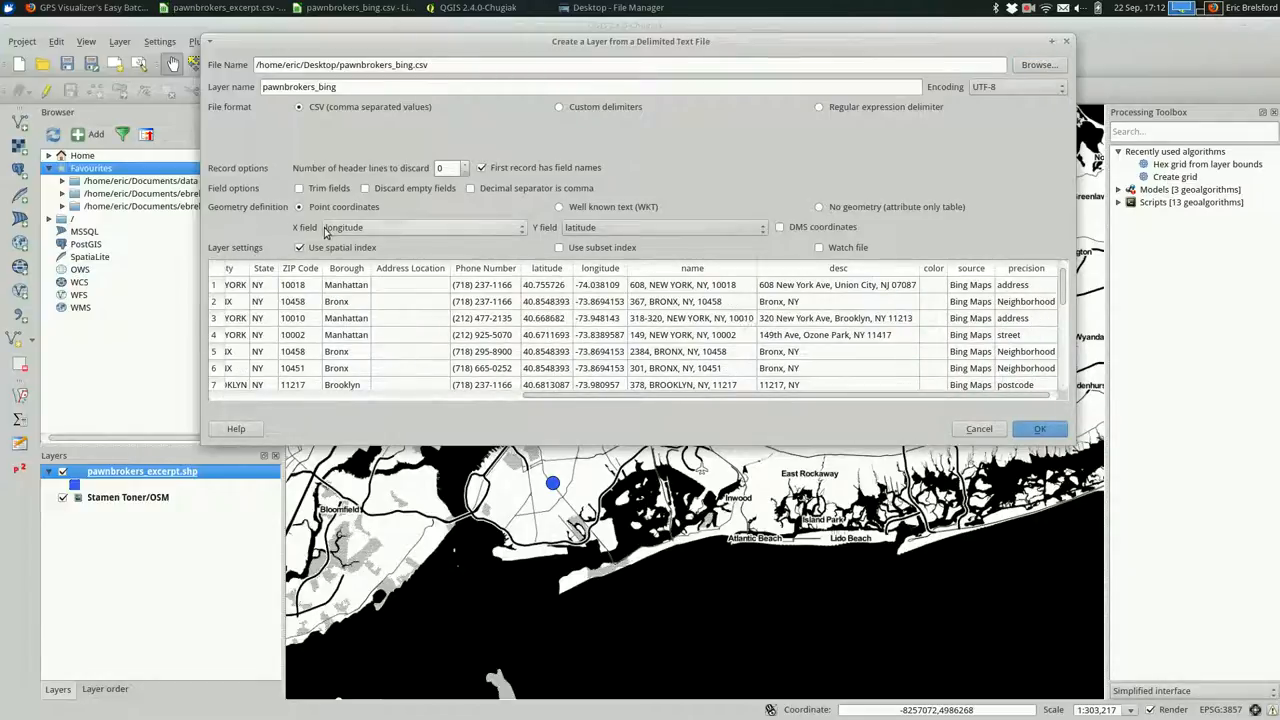
mouse_move(600, 228)
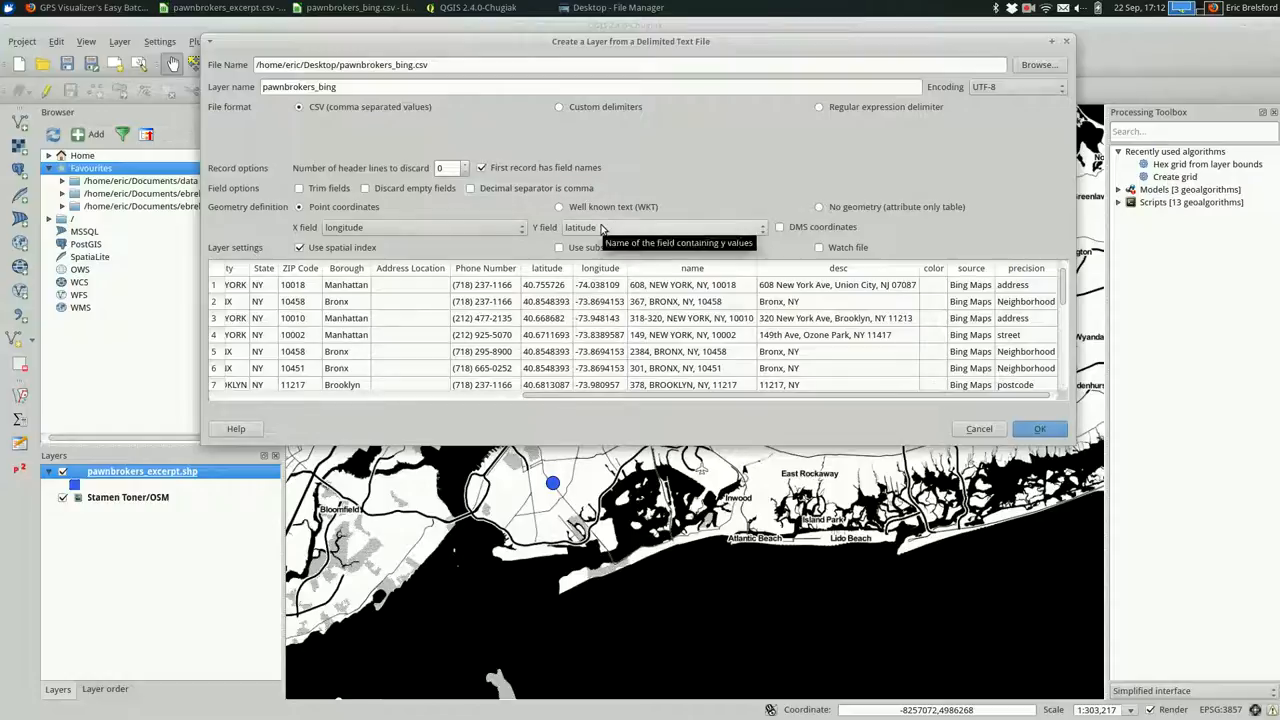
mouse_move(480, 224)
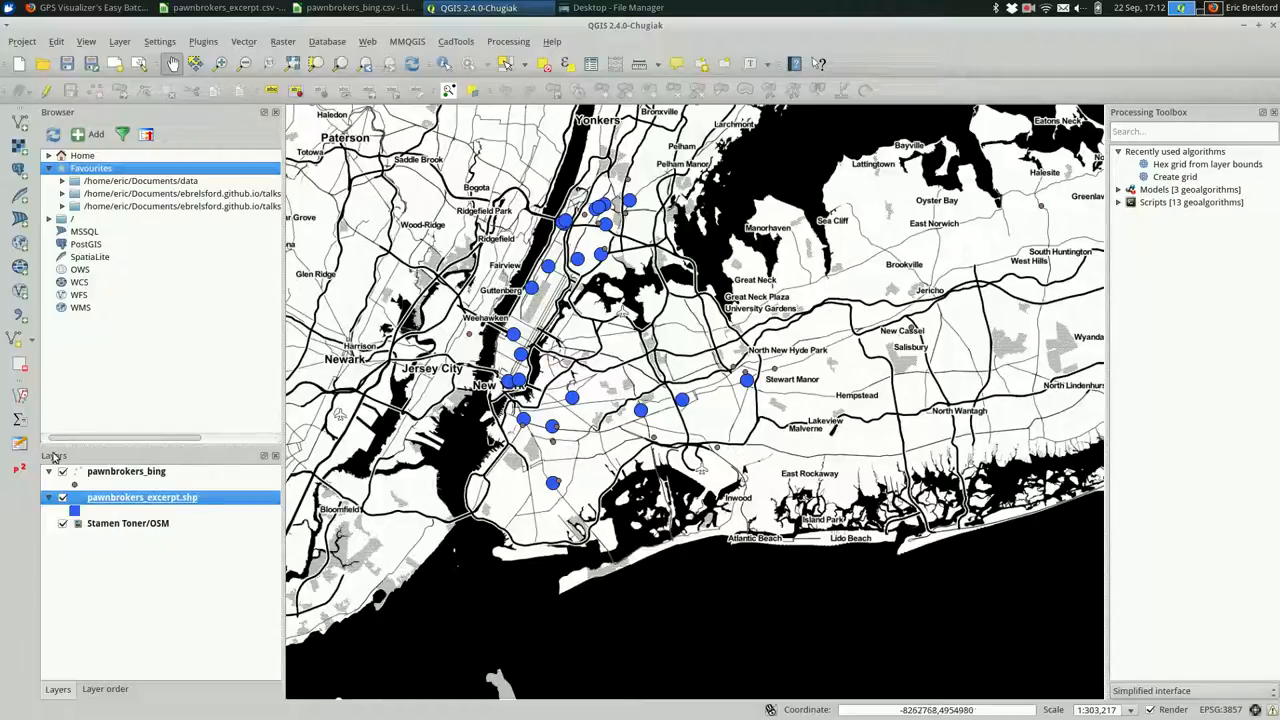
- Style the pawnbrokers_bing layer with dark red markers and a larger marker size
left_click(126, 472)
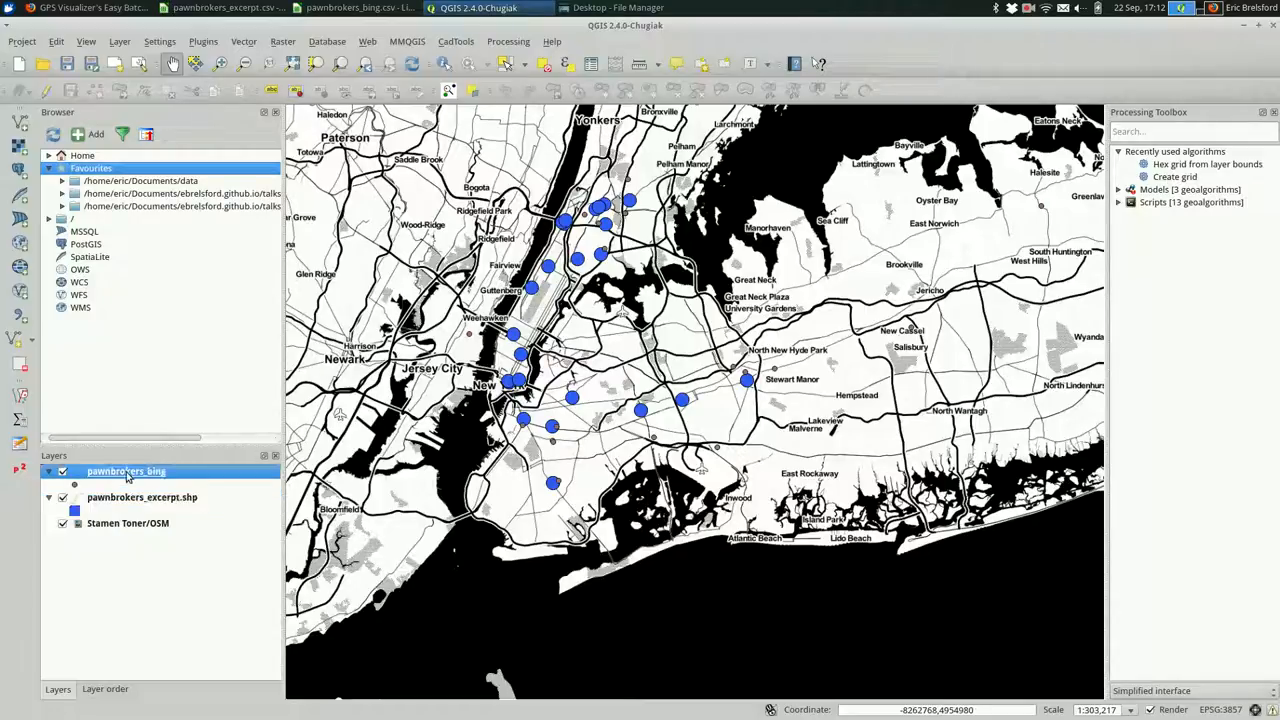
double_click(126, 472)
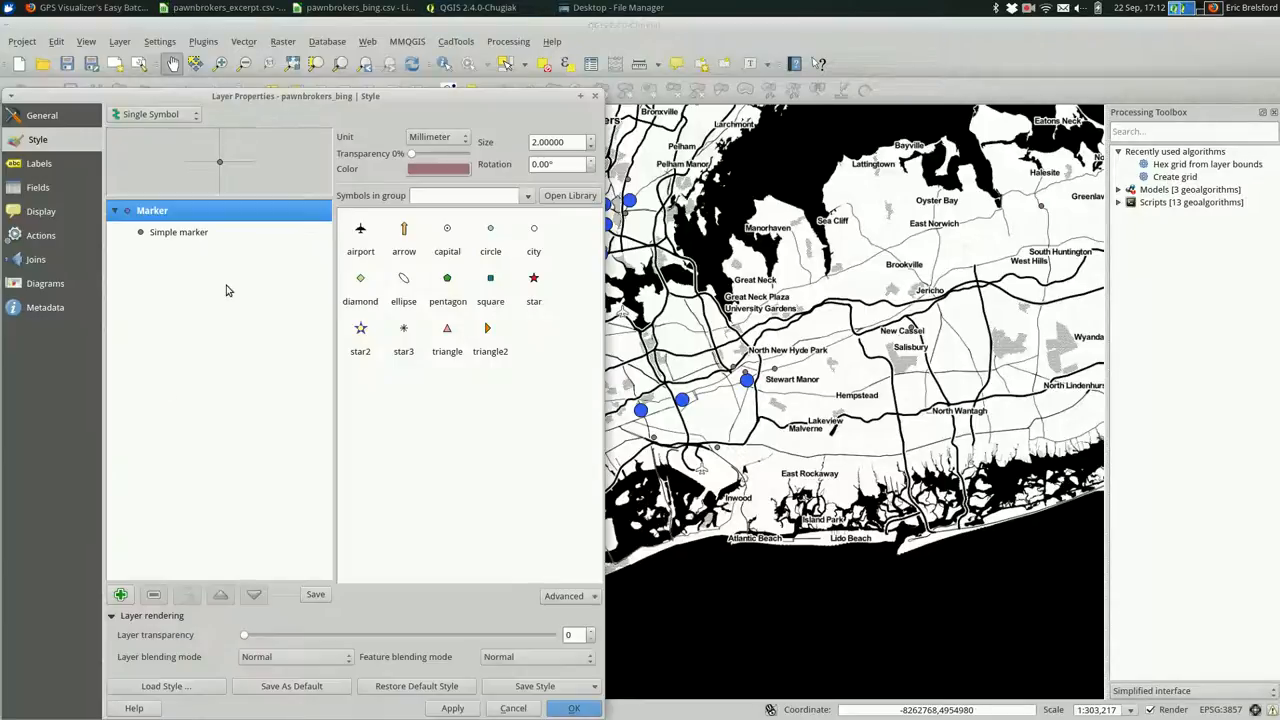
left_click(438, 168)
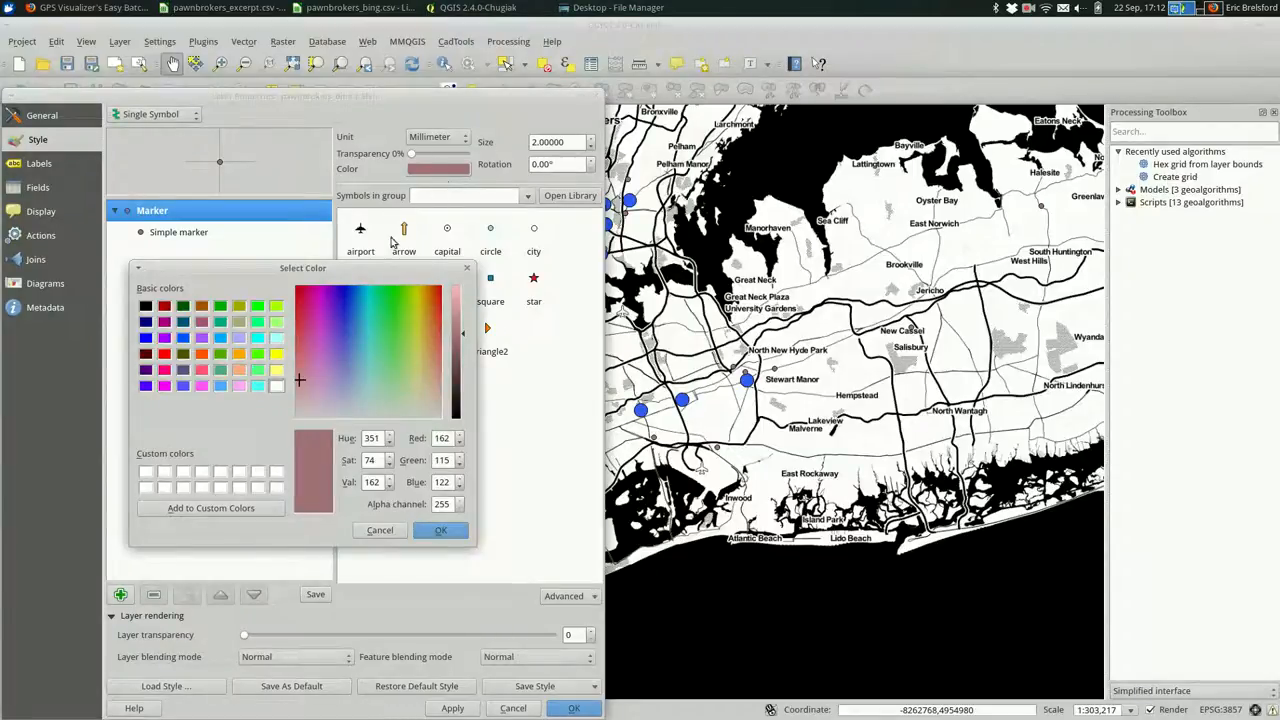
left_click(304, 336)
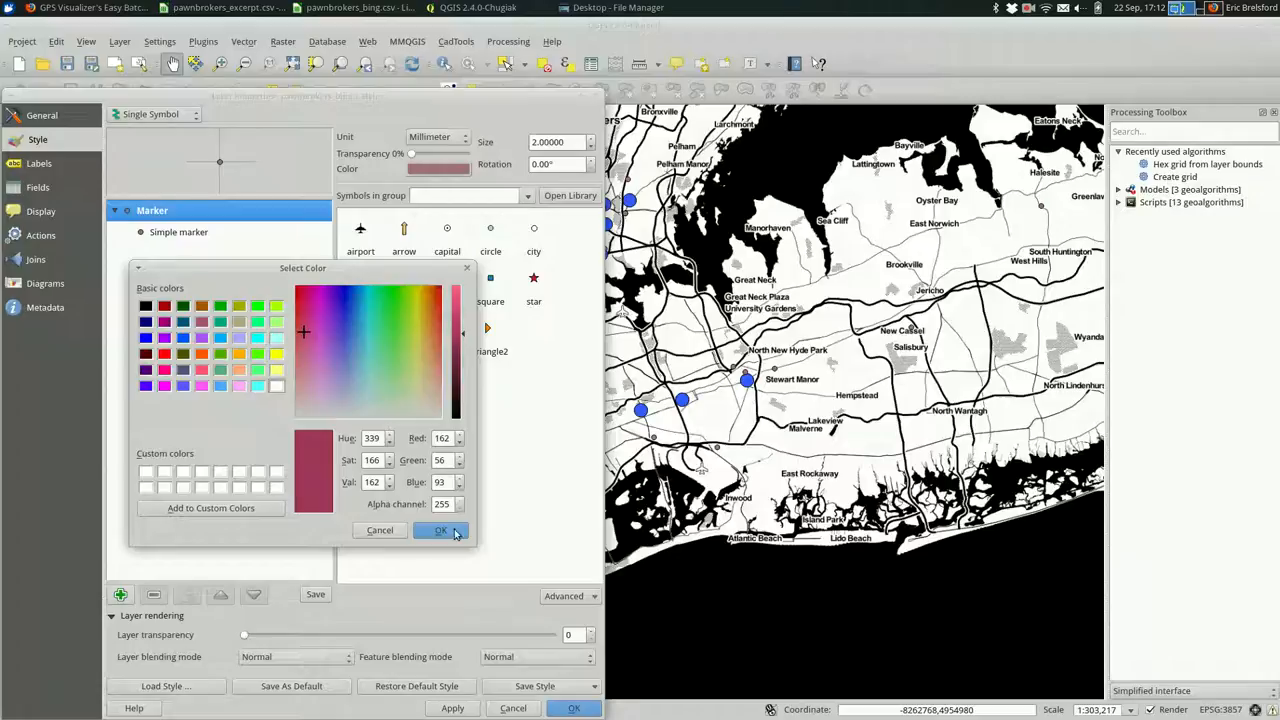
left_click(440, 530)
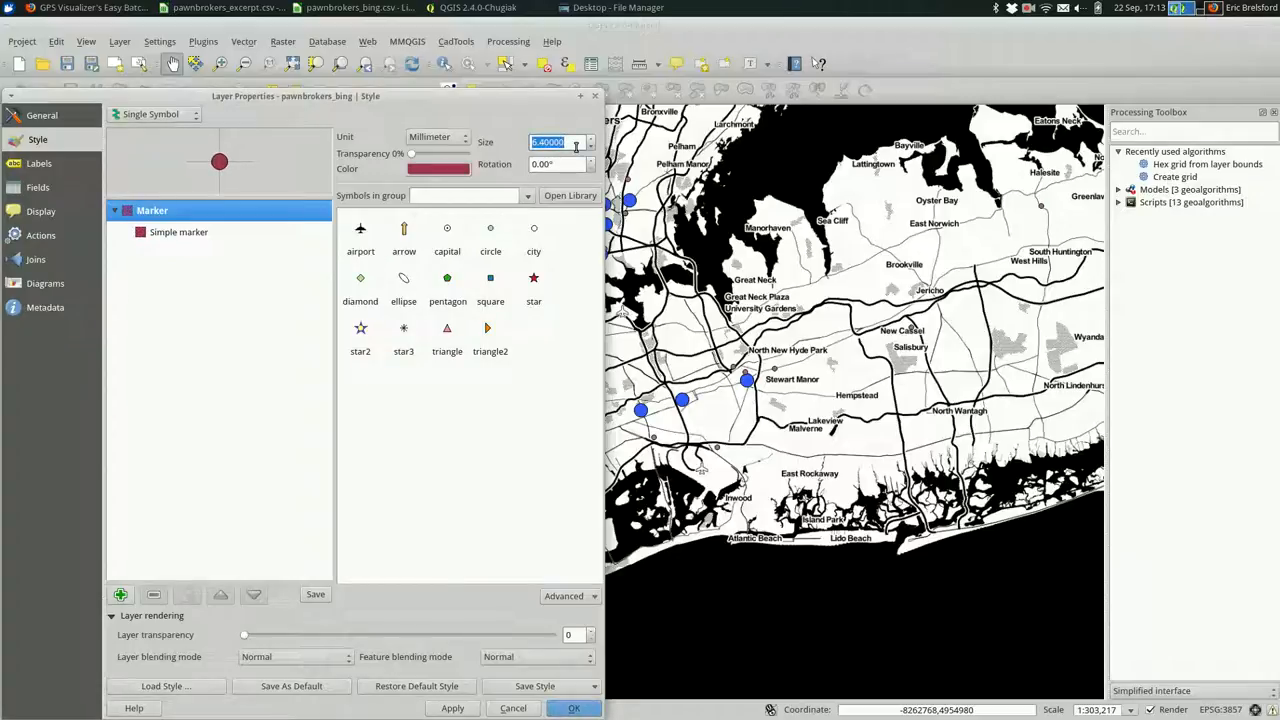
left_click(574, 708)
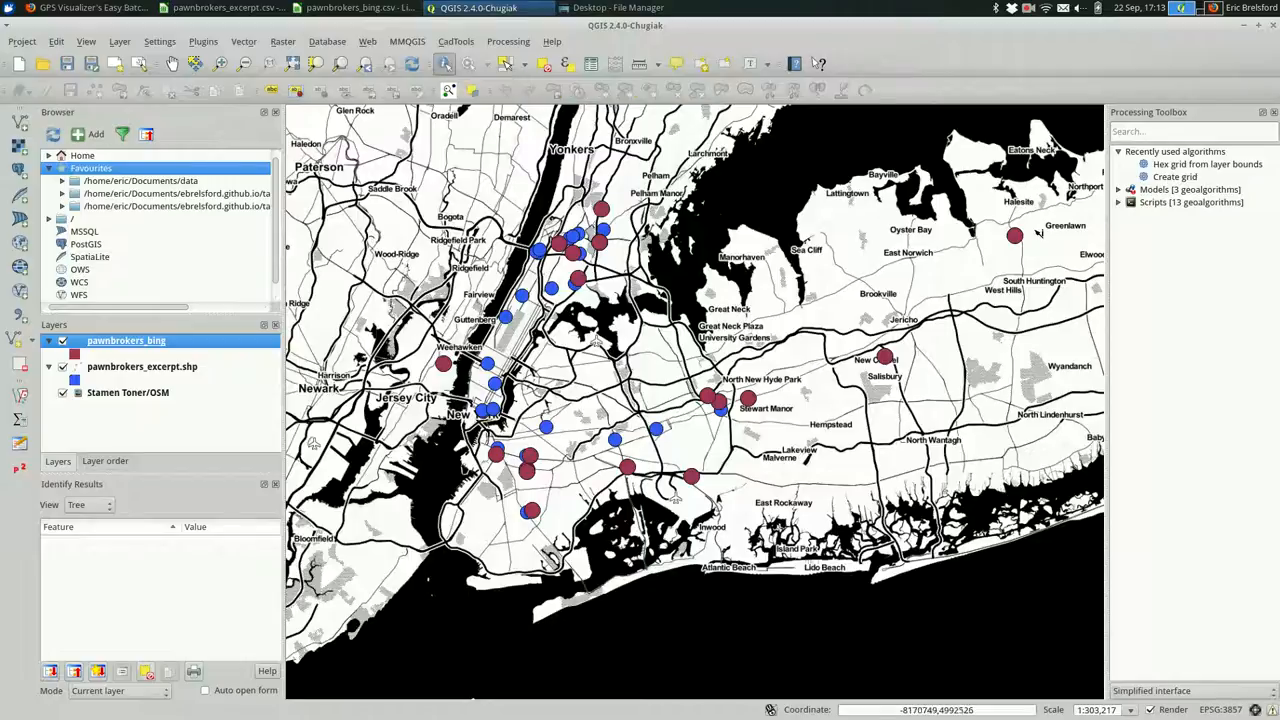
left_click(1014, 236)
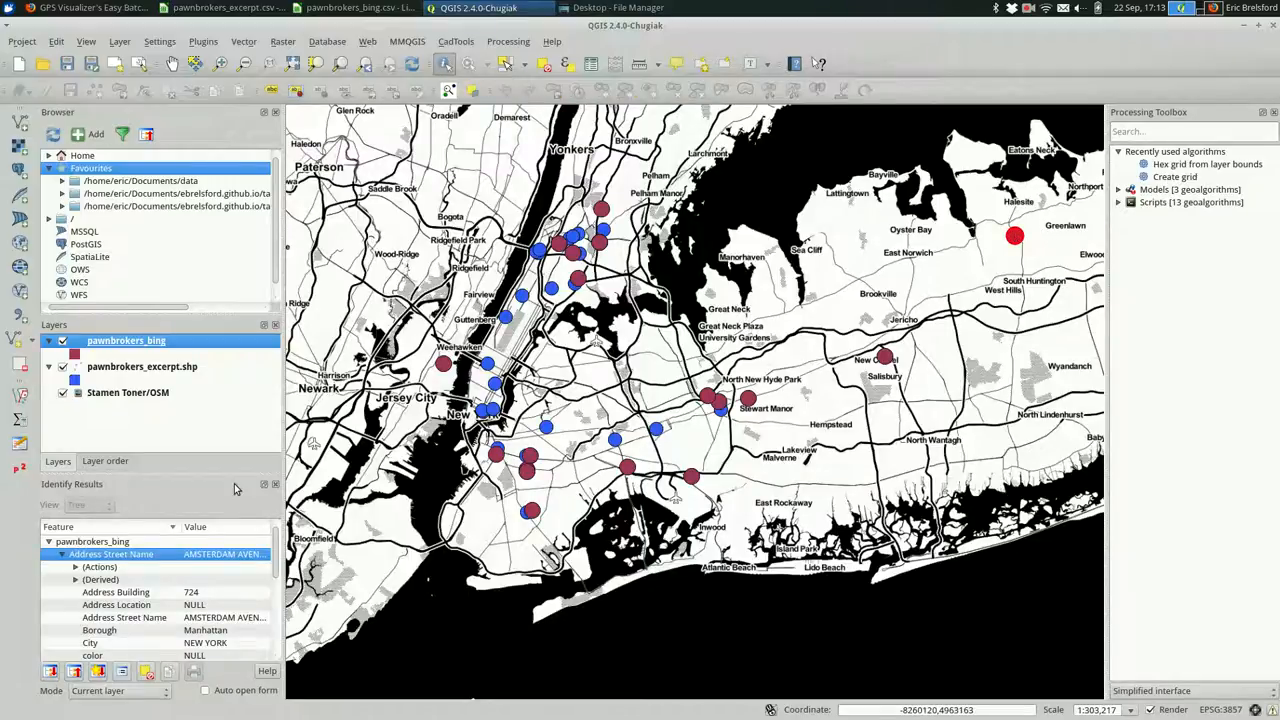
mouse_move(156, 576)
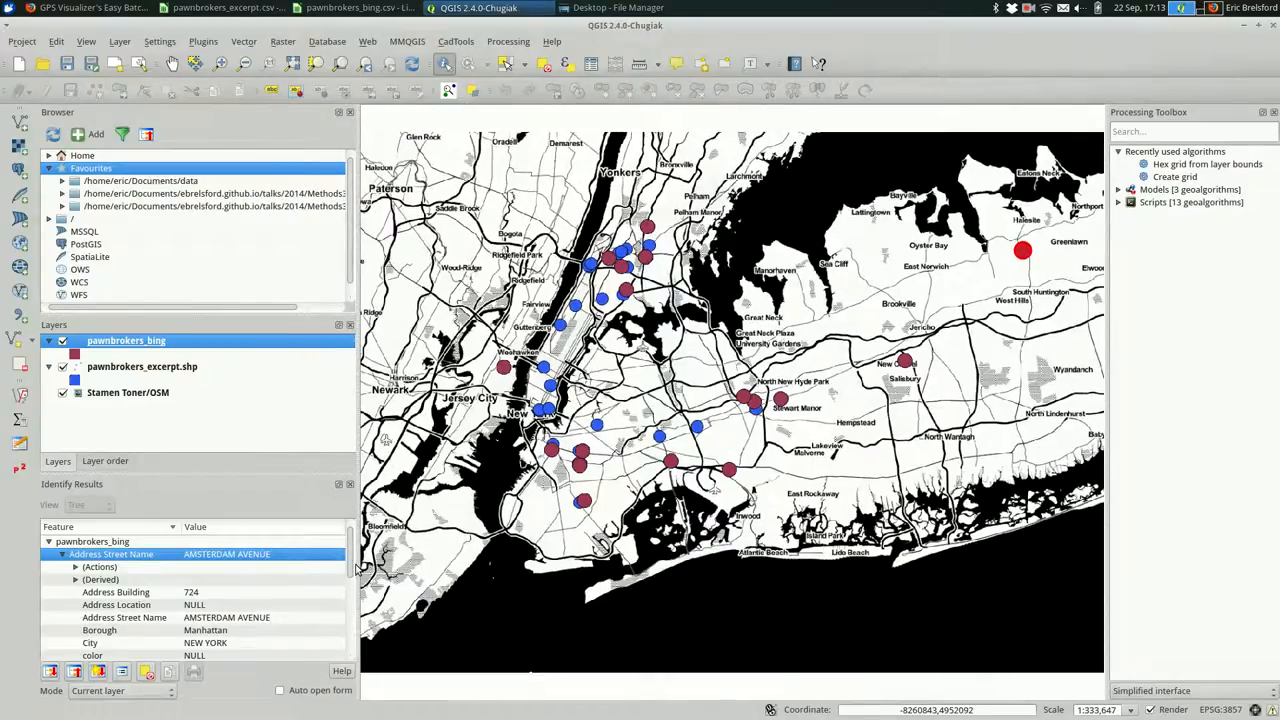
scroll("down", 3)
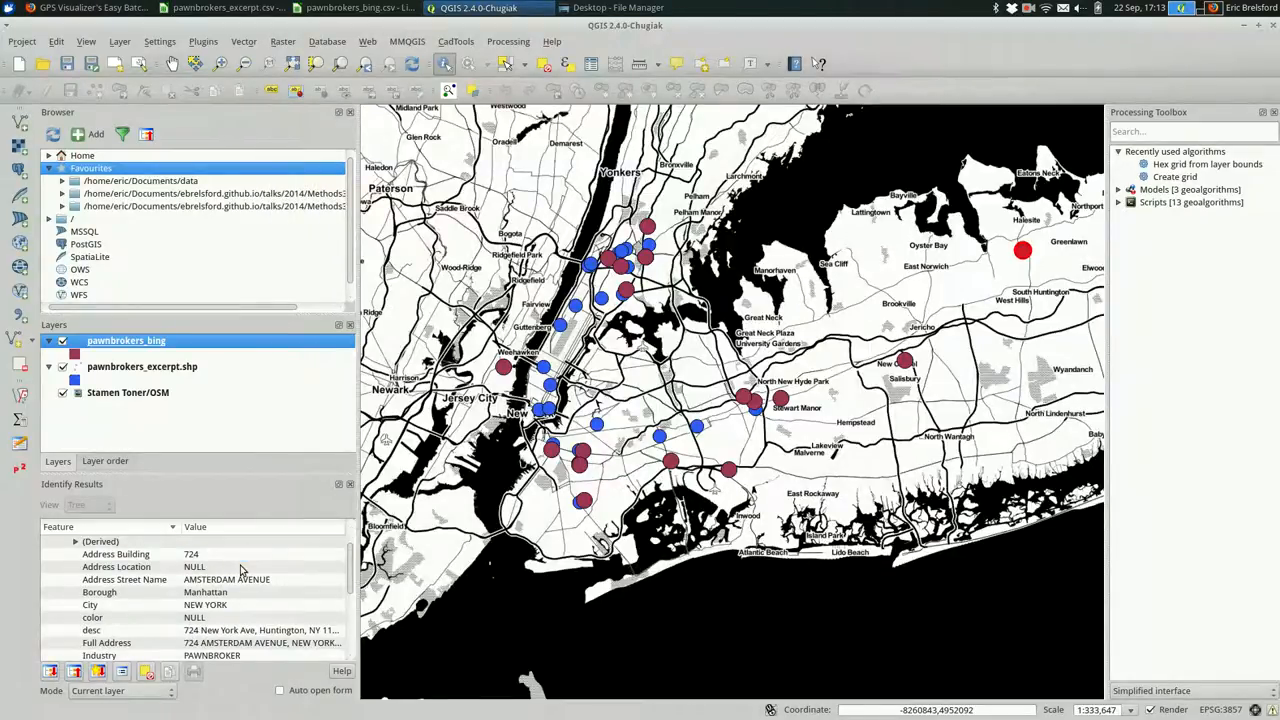
mouse_move(284, 578)
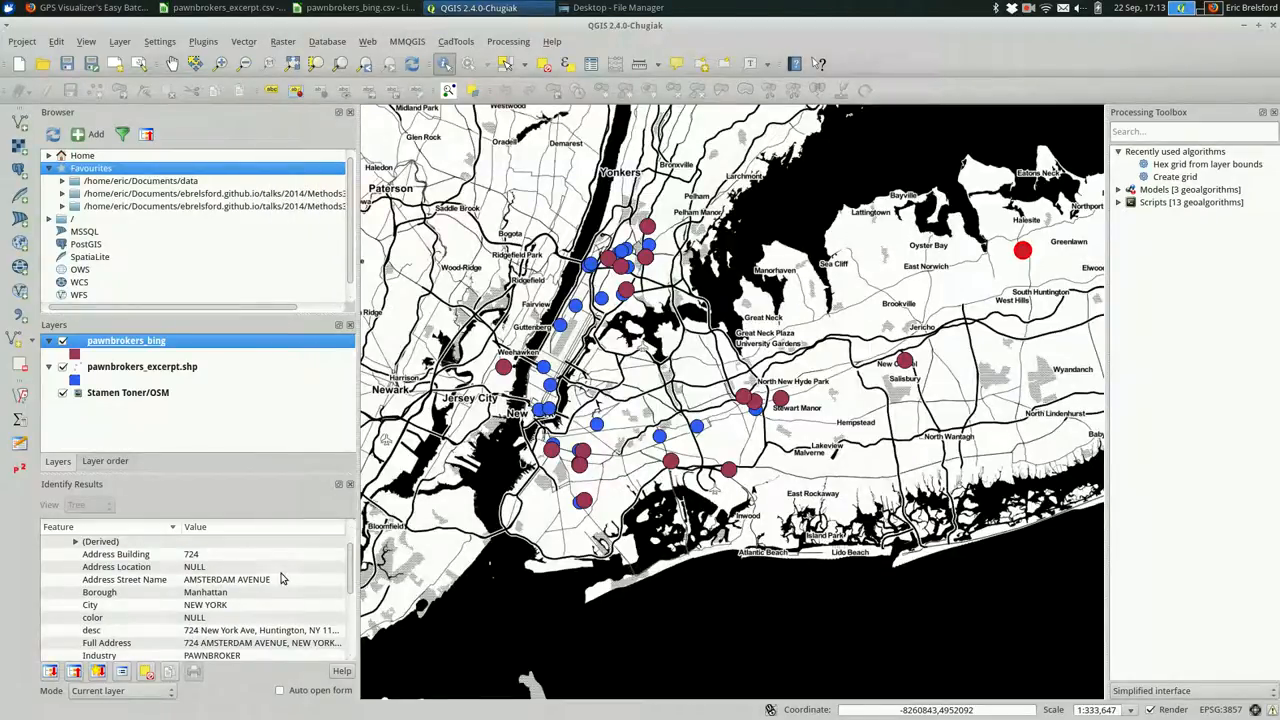
scroll("down", 3)
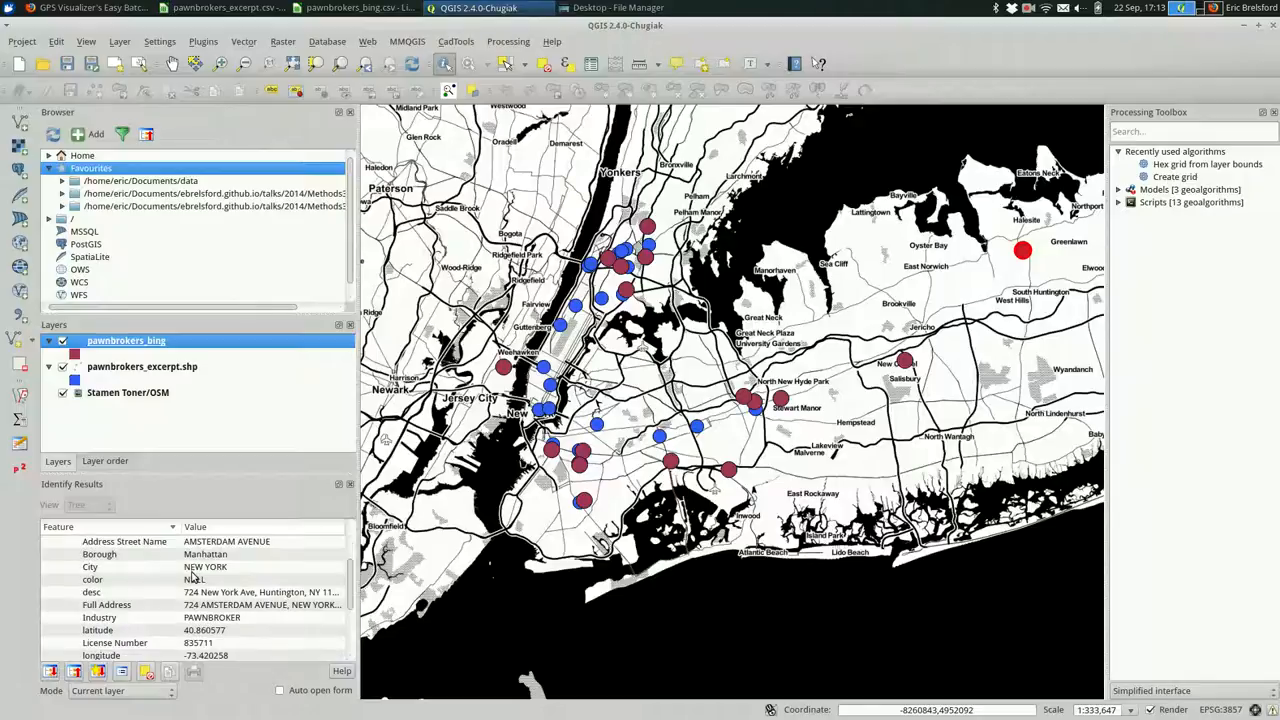
scroll("down", 3)
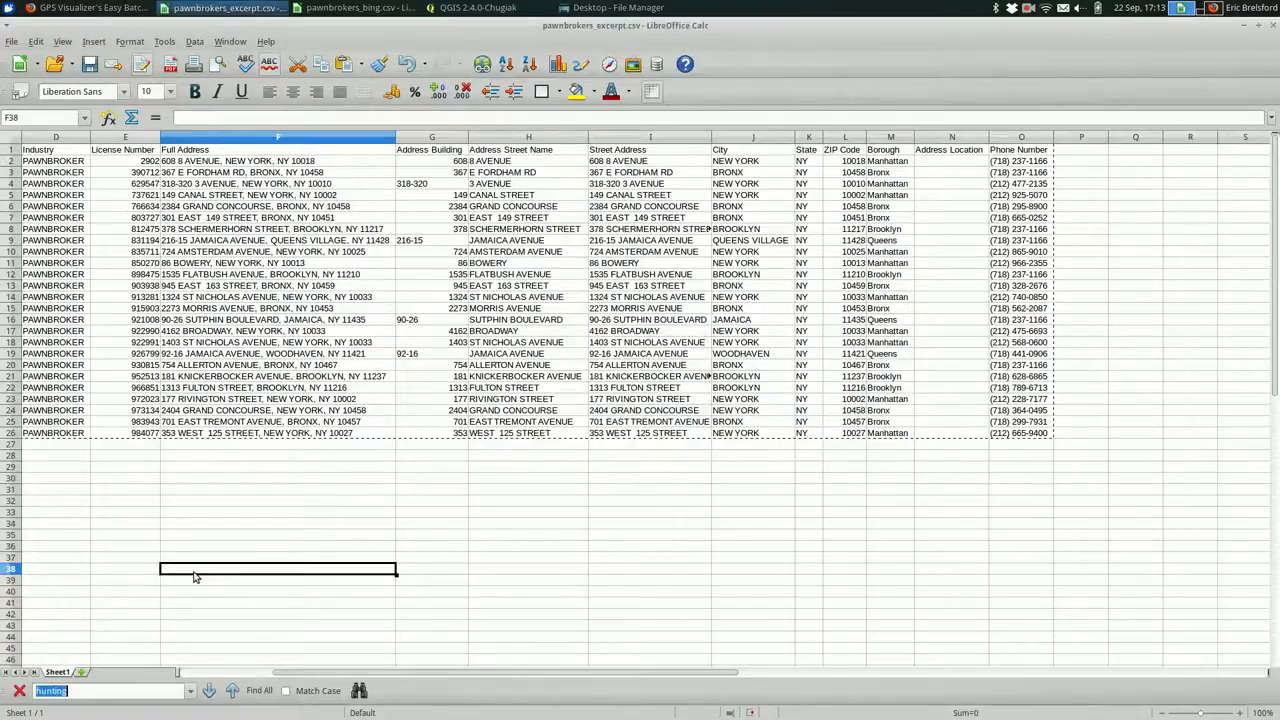
- Review desc addresses in pawnbrokers_bing.csv, including the 10455, NY and Queens Village matches
left_click(356, 8)
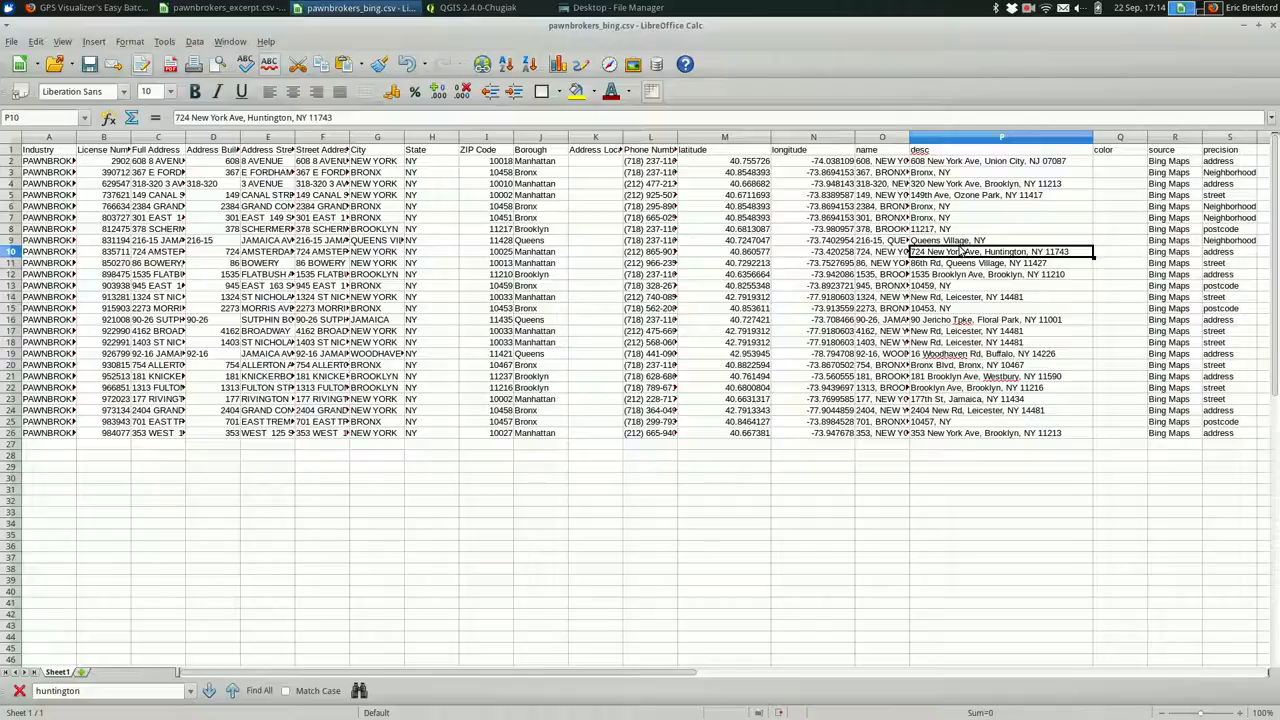
mouse_move(296, 264)
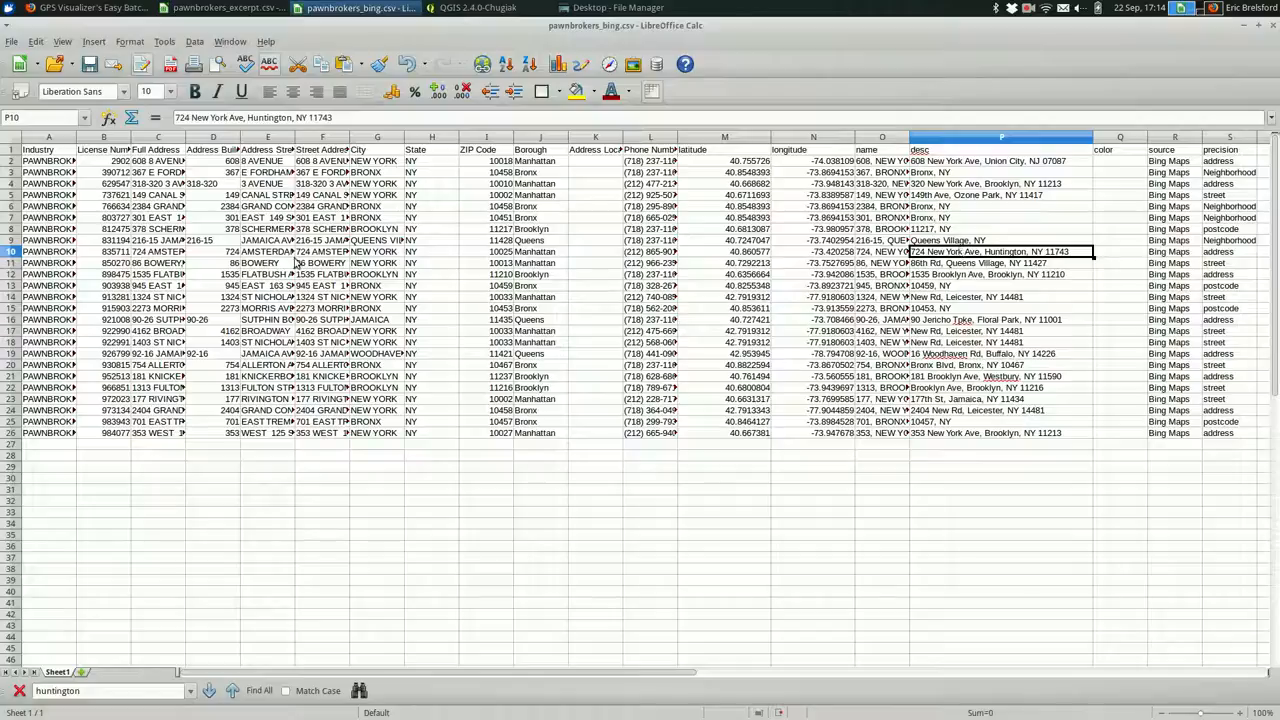
left_click(322, 252)
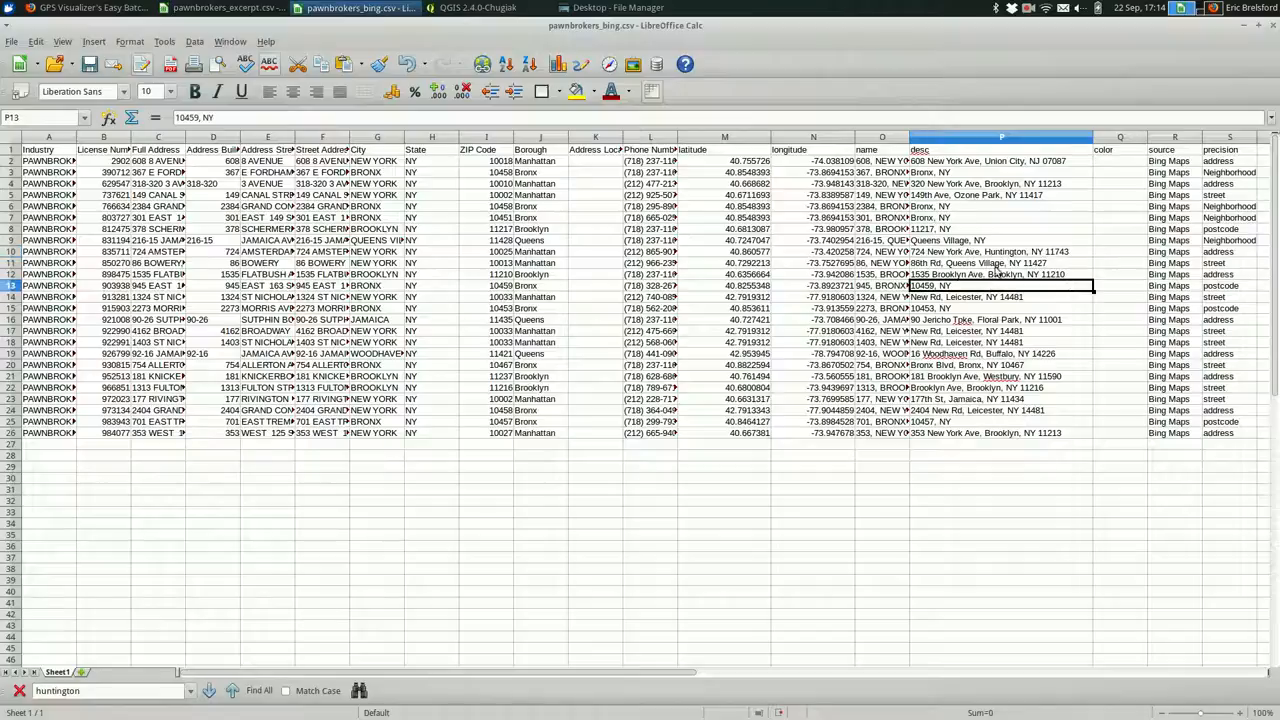
left_click(1000, 264)
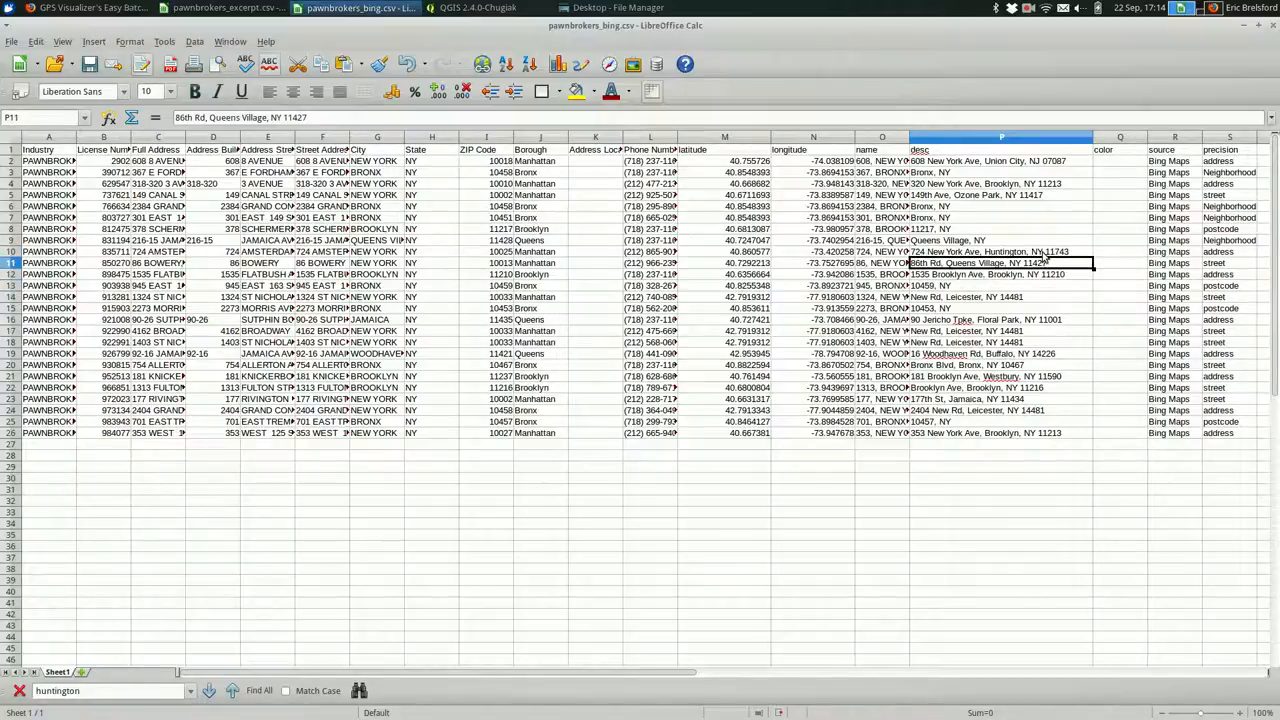
left_click(1000, 252)
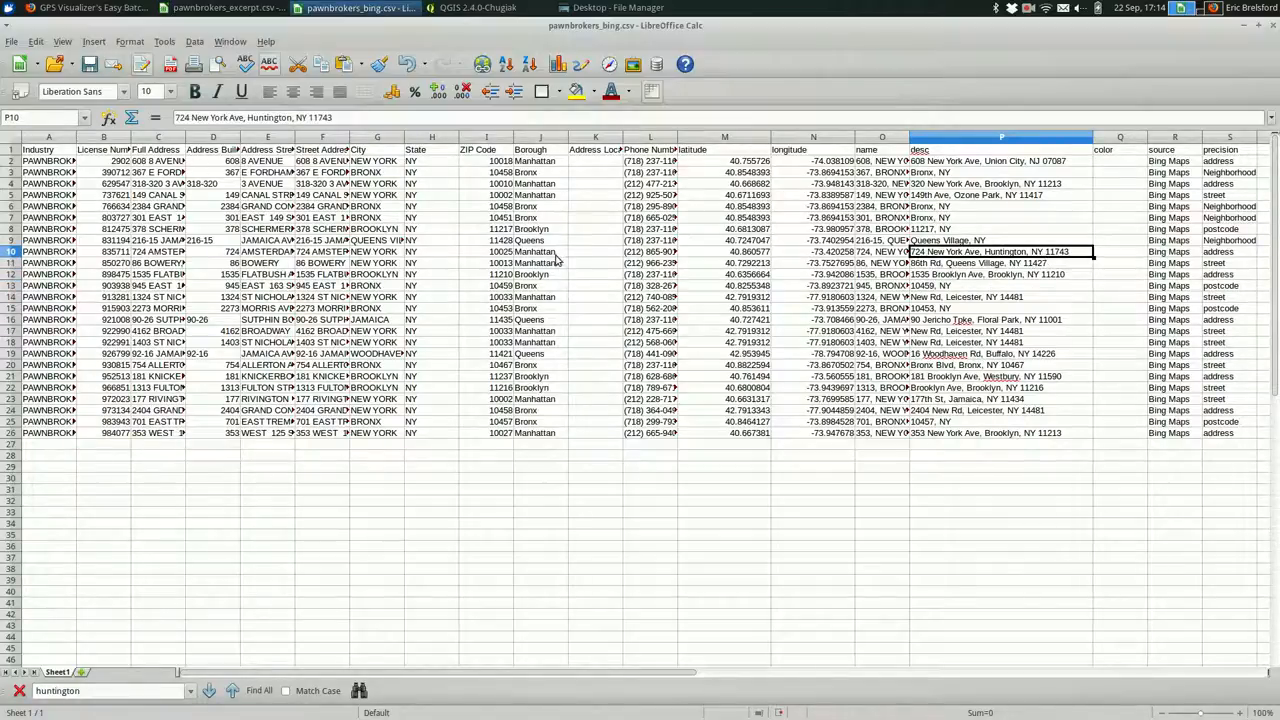
mouse_move(670, 276)
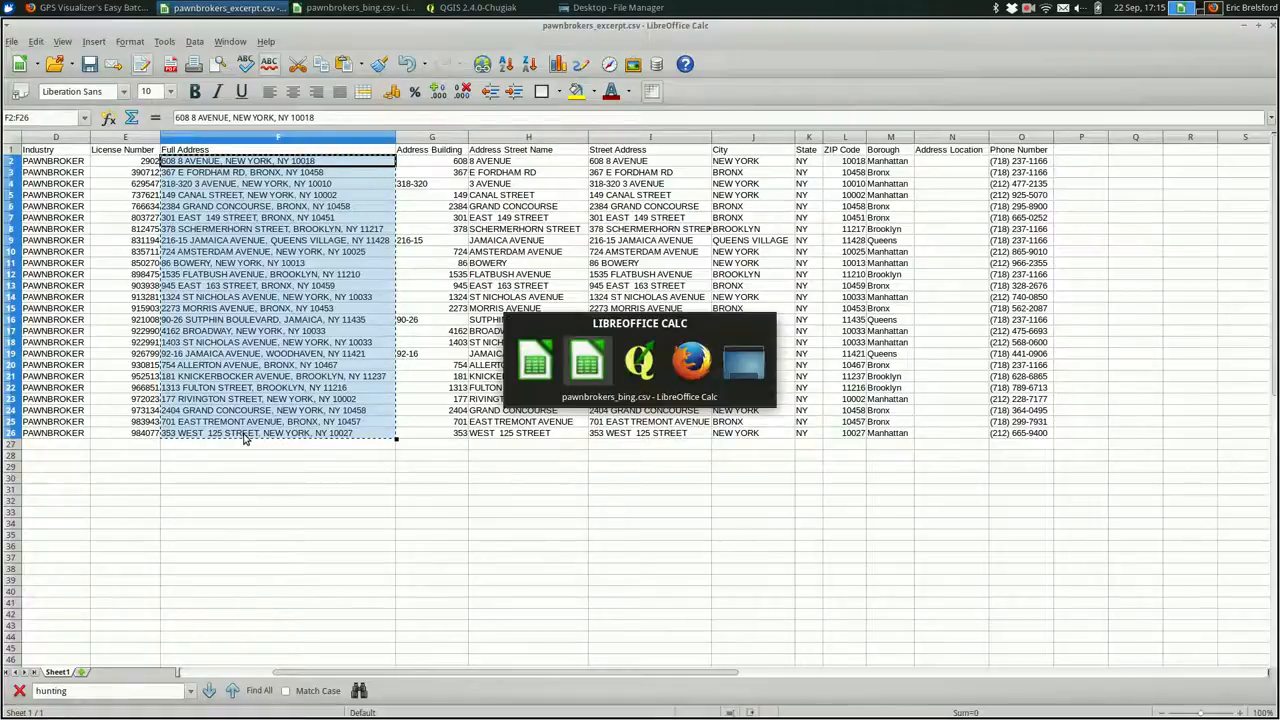
- Switch back to the GPS Visualizer Address Locator page
left_click(90, 8)
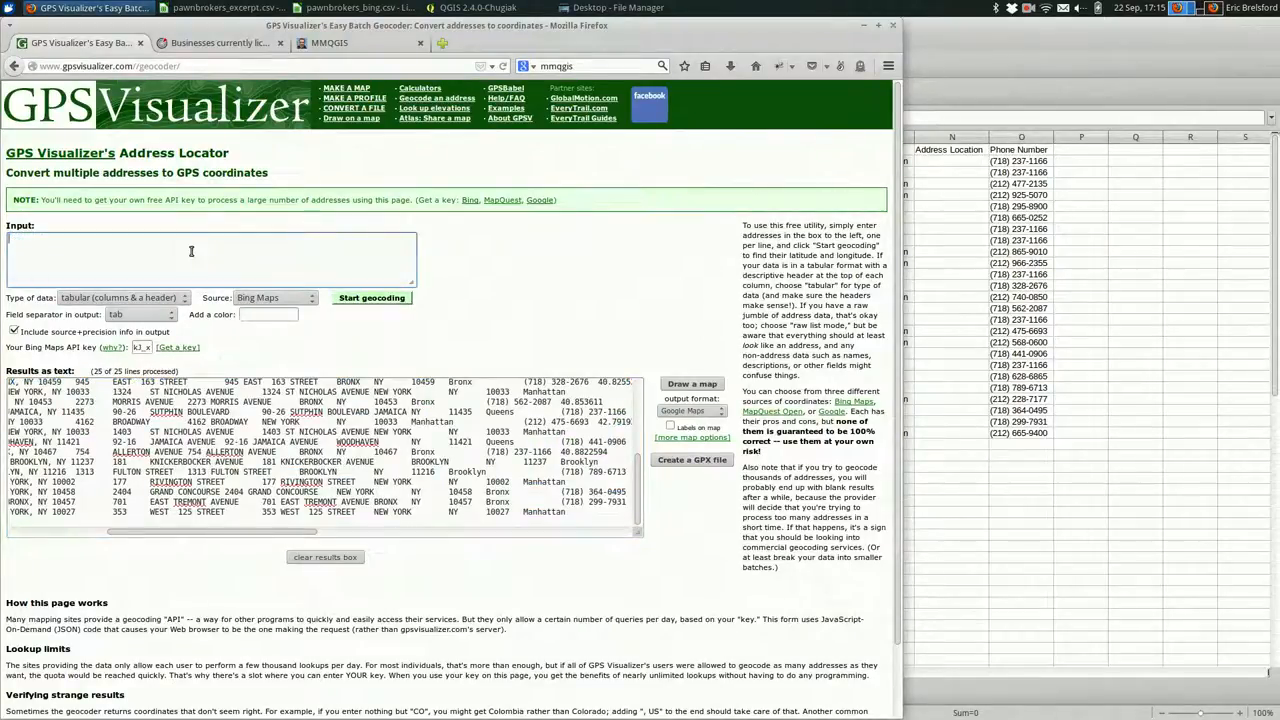
- Paste the pawnbroker full addresses and set the data type to raw list, 1 address per line
left_click(122, 296)
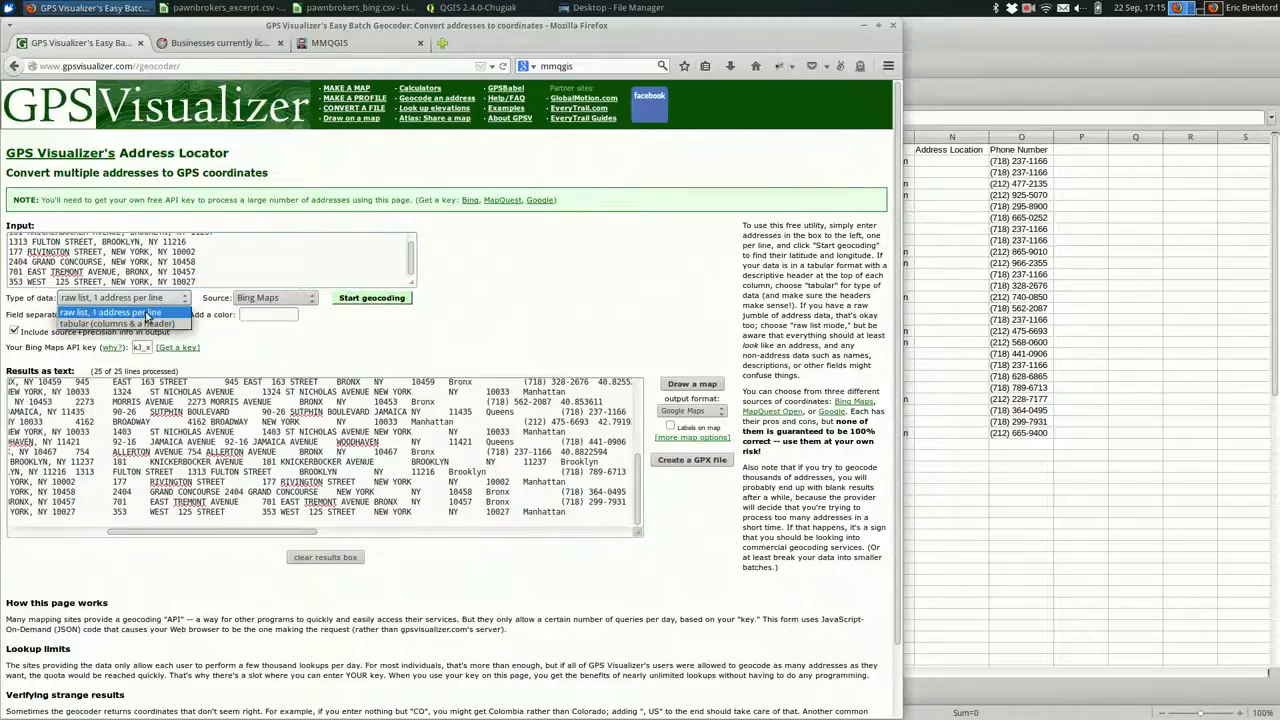
left_click(372, 296)
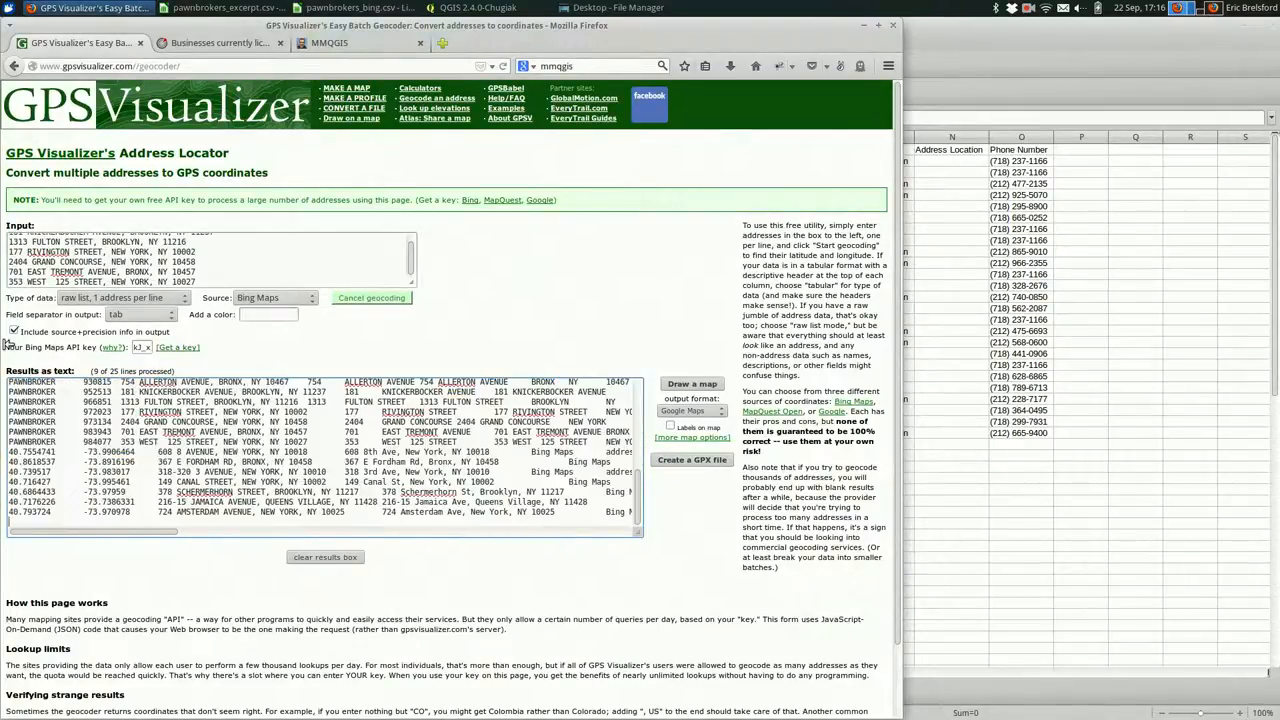
- Let Bing geocoding finish all 25 lines and focus the Results text for selection
scroll("down", 3)
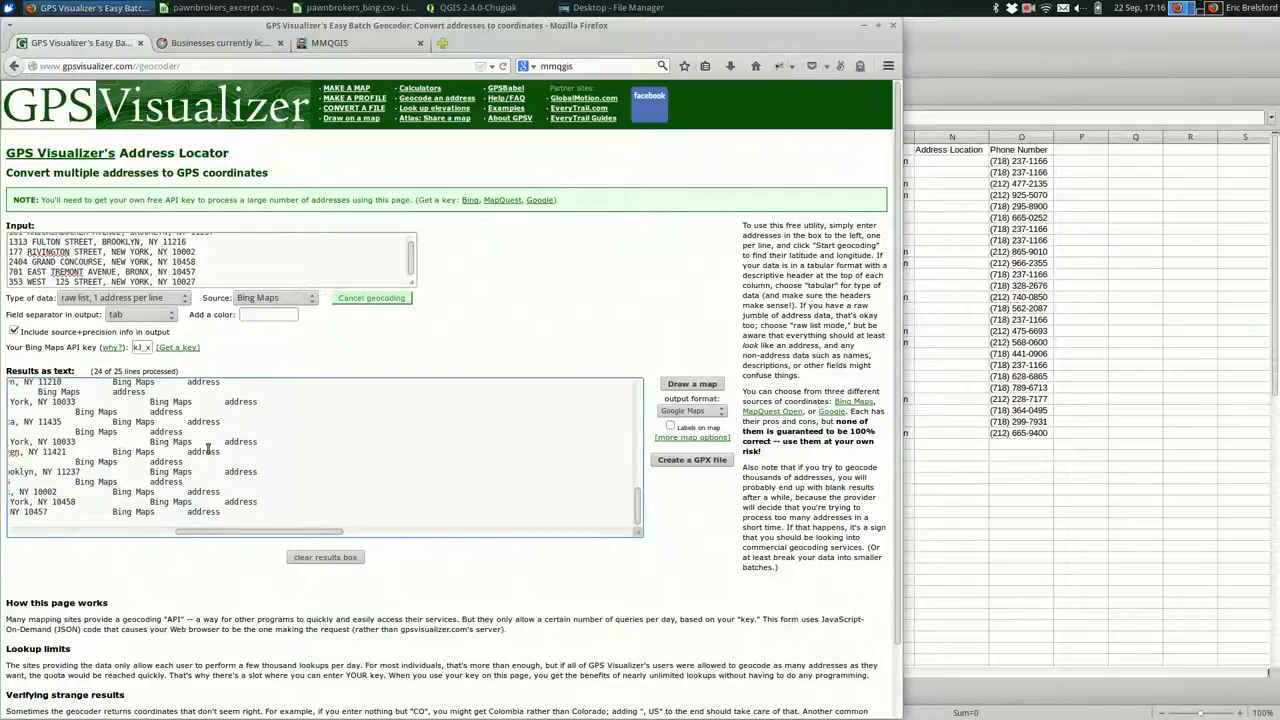
left_click(372, 296)
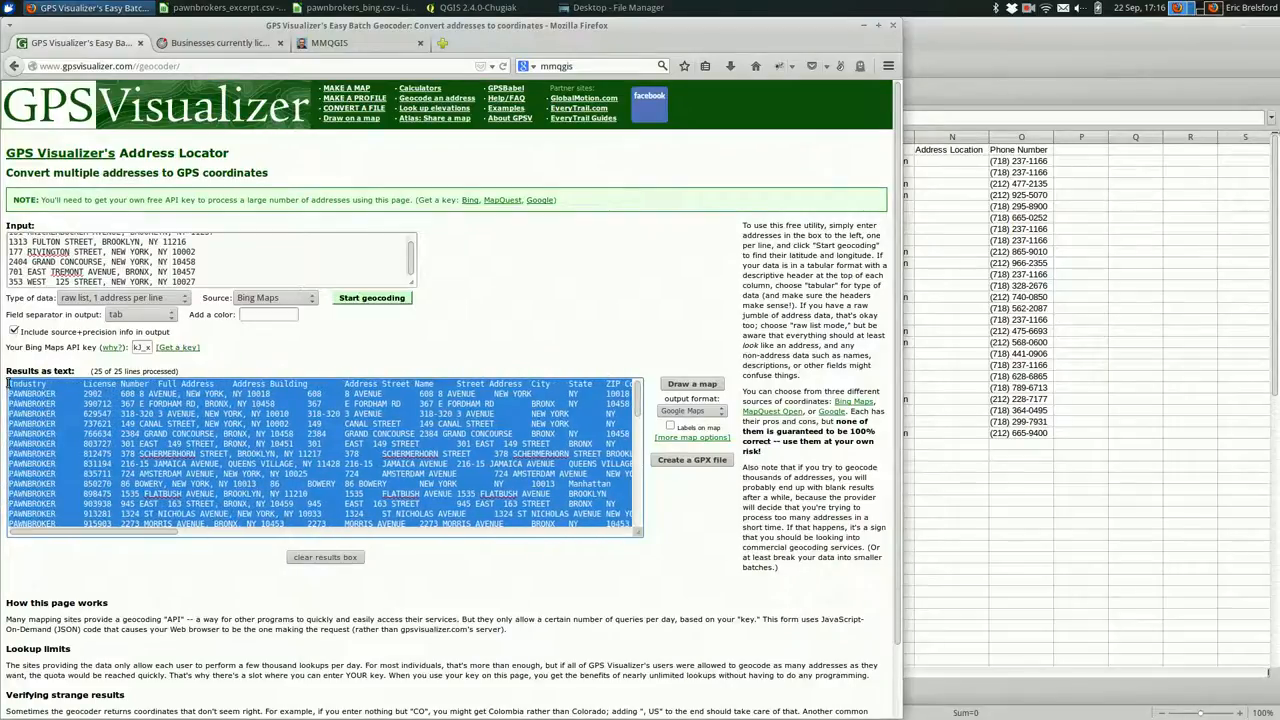
- Copy all GPS Visualizer geocoding results and return to the pawnbrokers_excerpt sheet
left_click(372, 296)
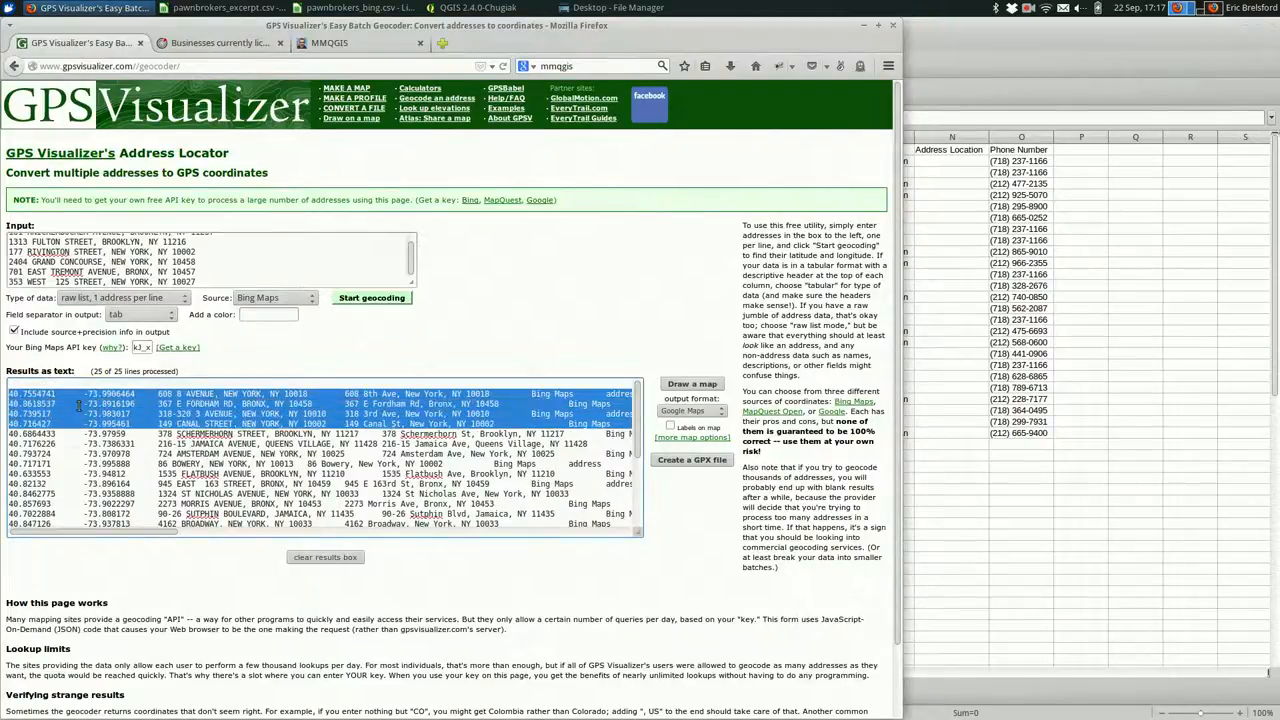
scroll("down", 3)
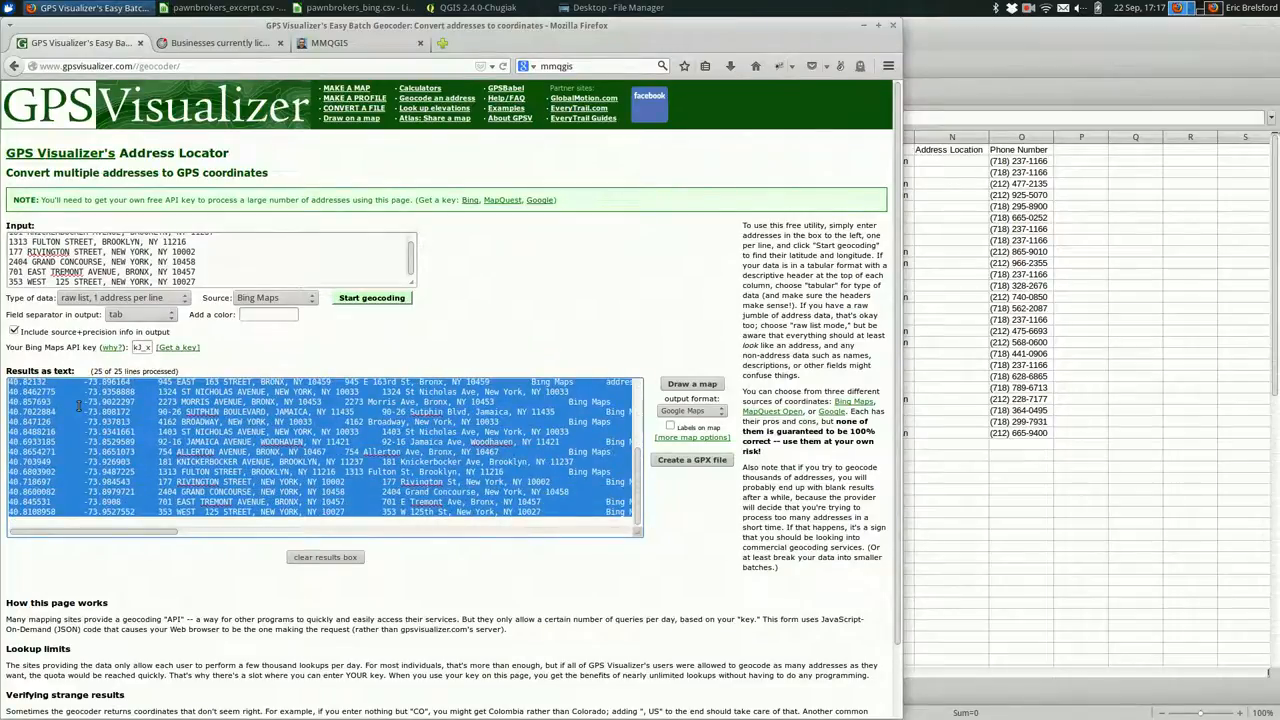
left_click(220, 8)
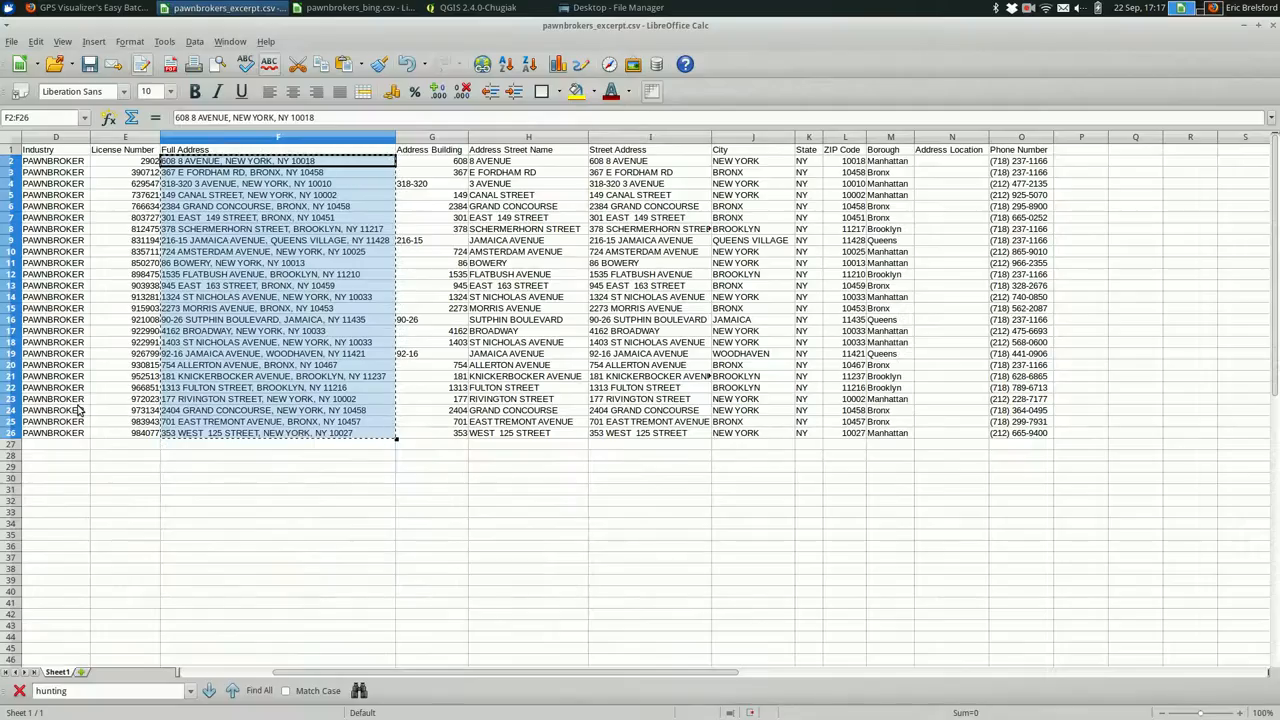
- Paste the Bing results into a new blank sheet with Tab as the import separator
left_click(490, 8)
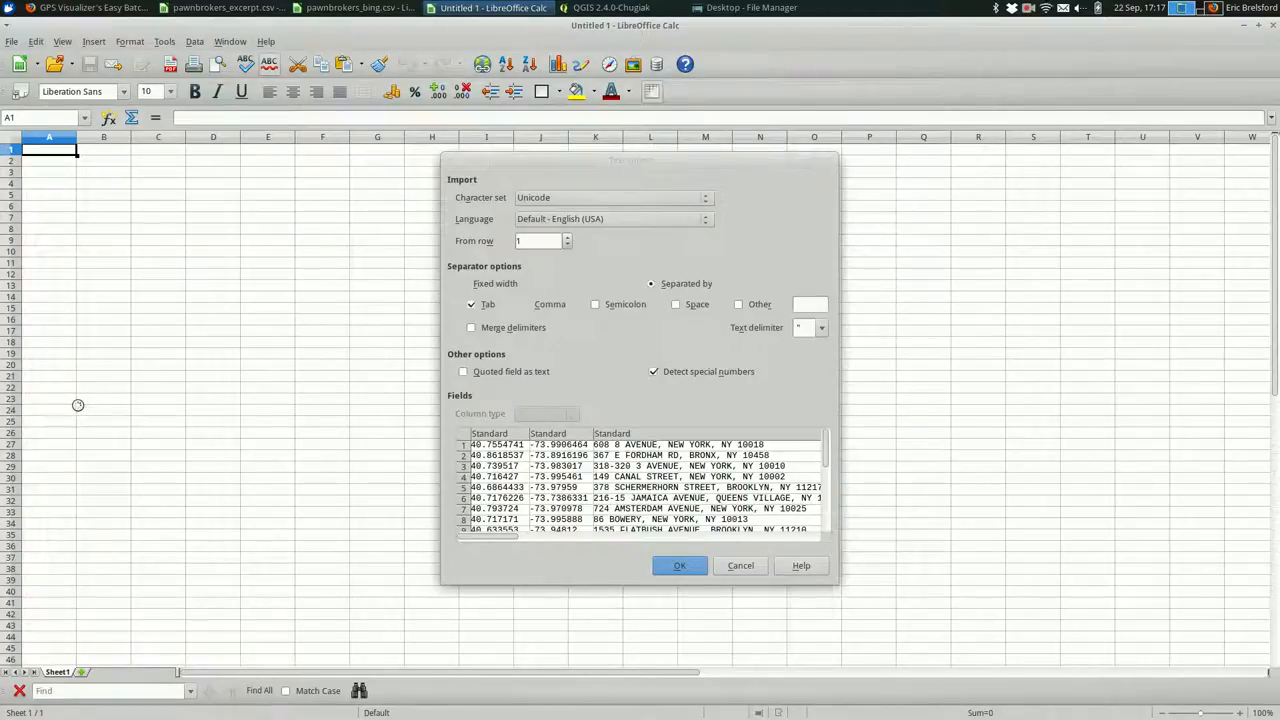
mouse_move(662, 560)
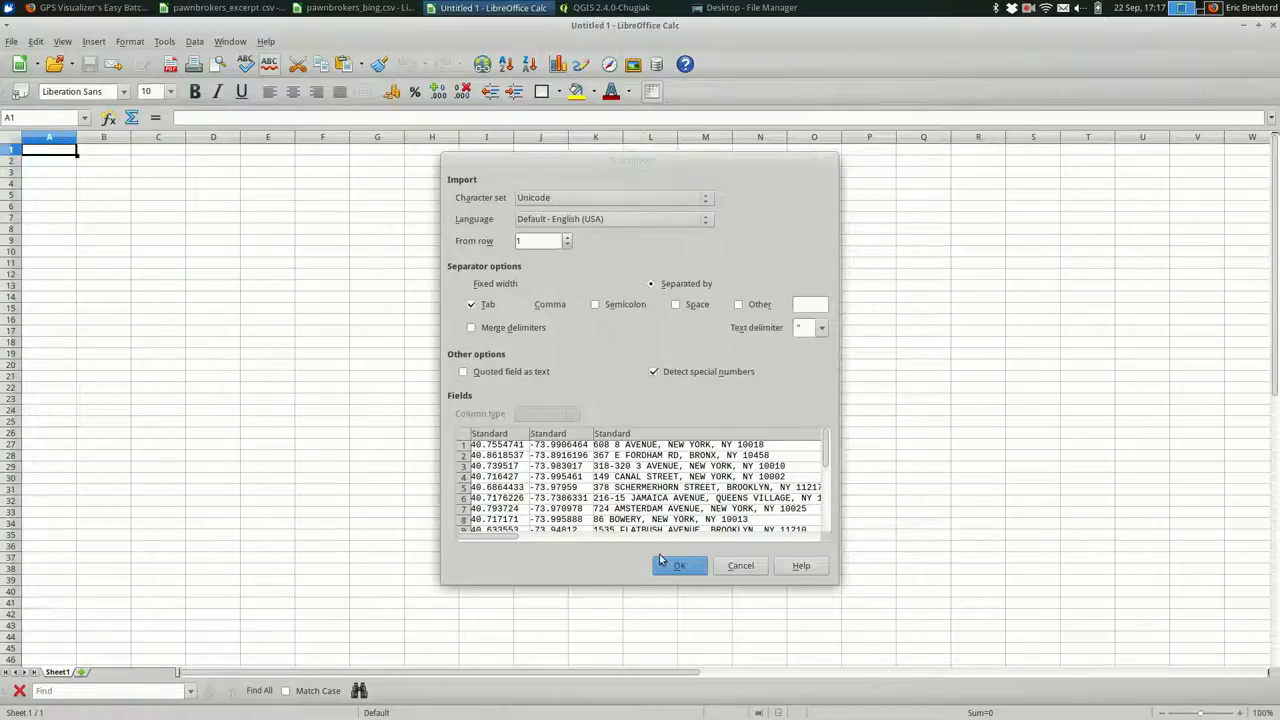
left_click(680, 564)
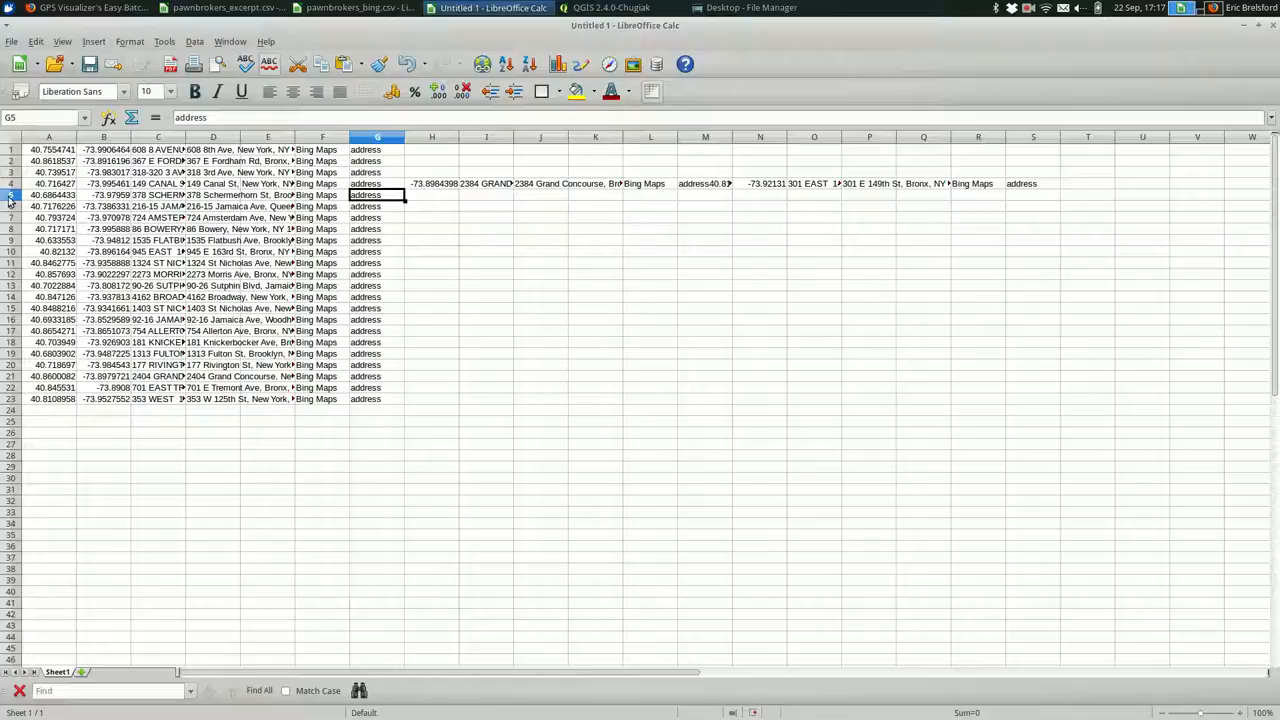
- Insert a blank row 5 and move the stray 2384 Grand Concourse record into it
right_click(12, 206)
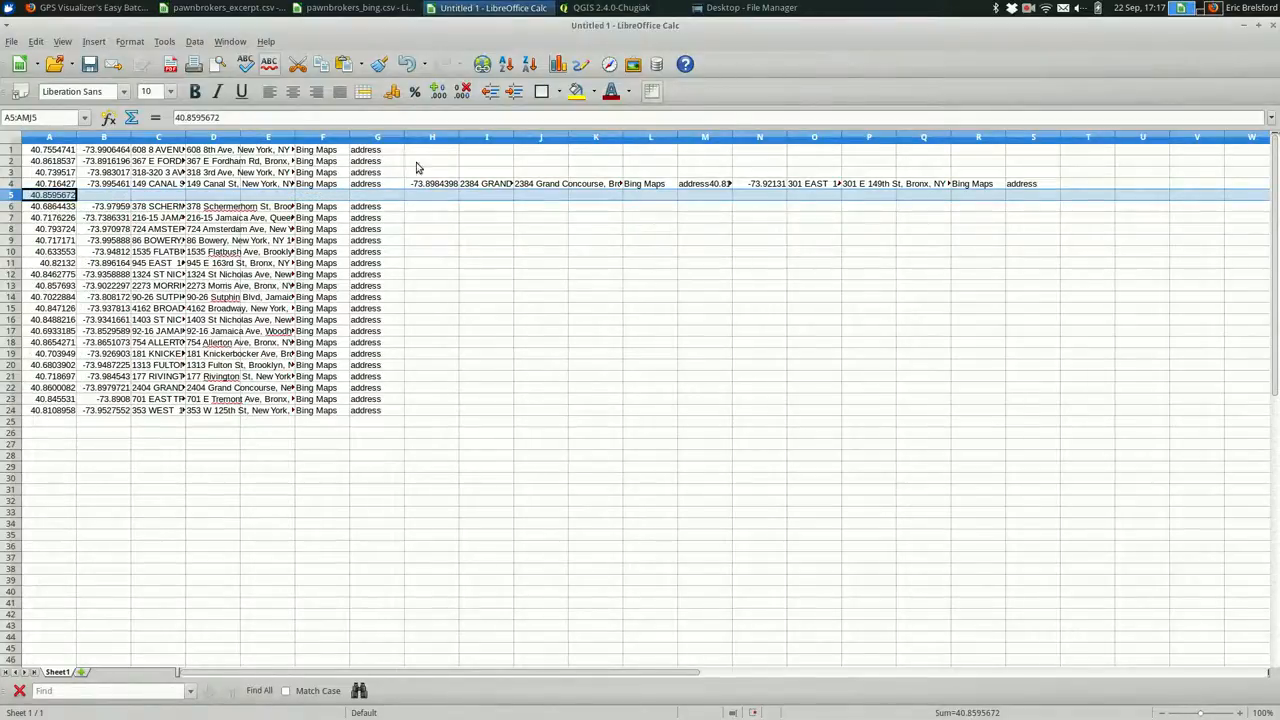
left_click(432, 184)
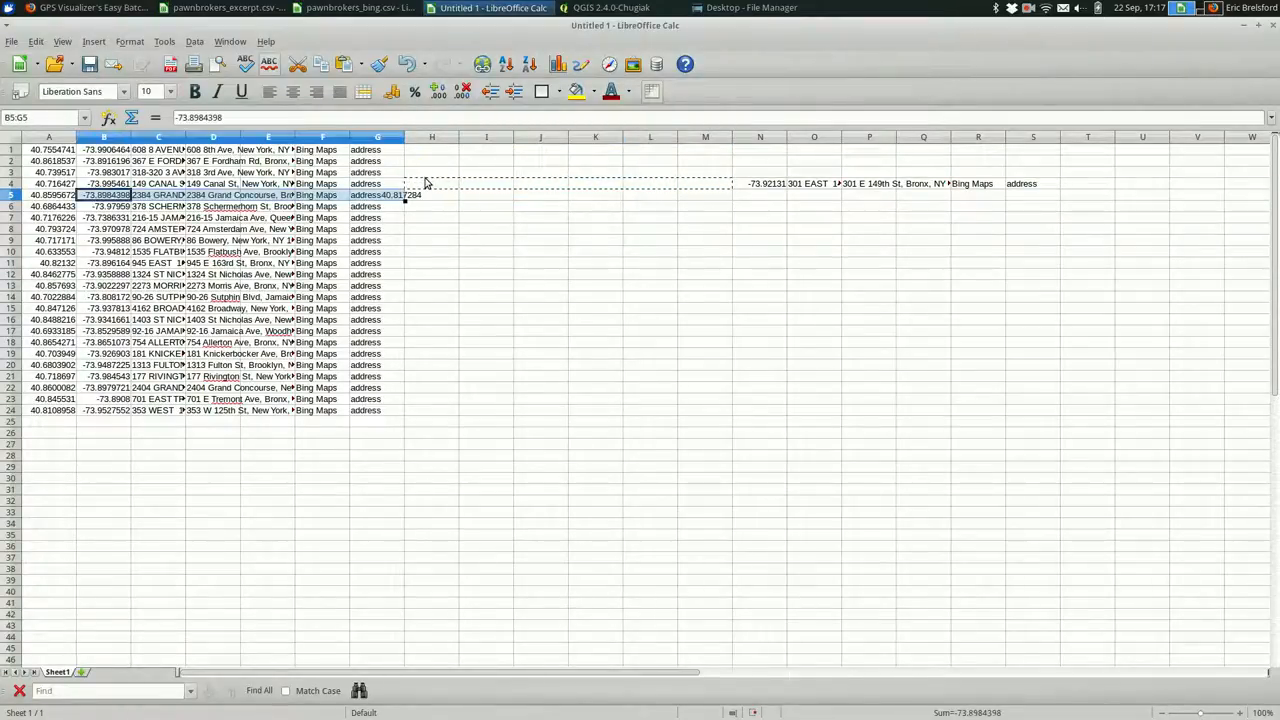
left_click(376, 194)
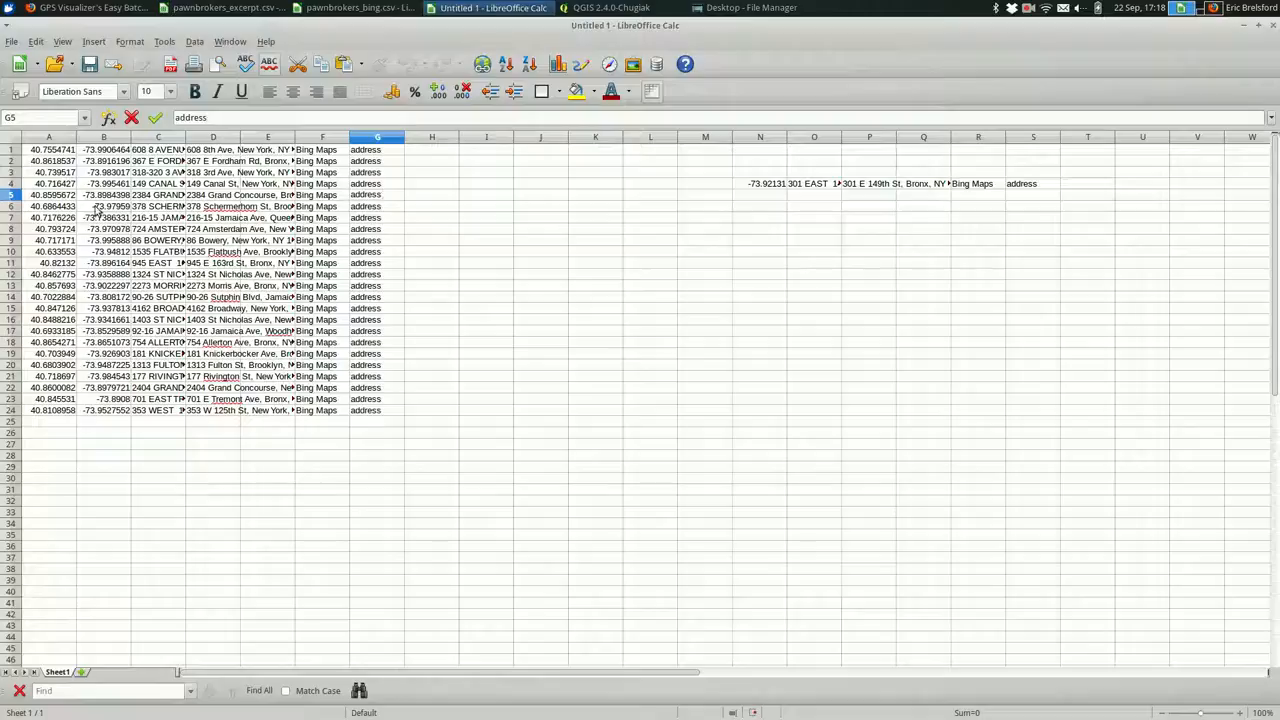
right_click(10, 206)
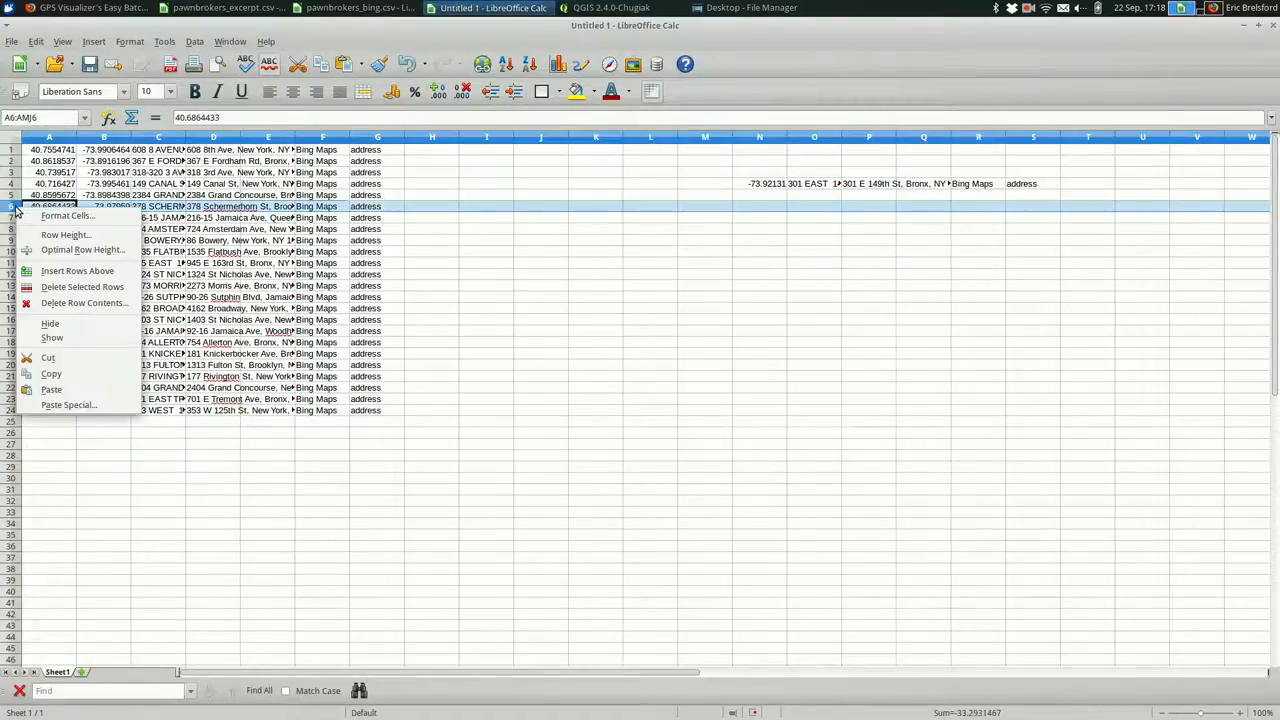
mouse_move(44, 226)
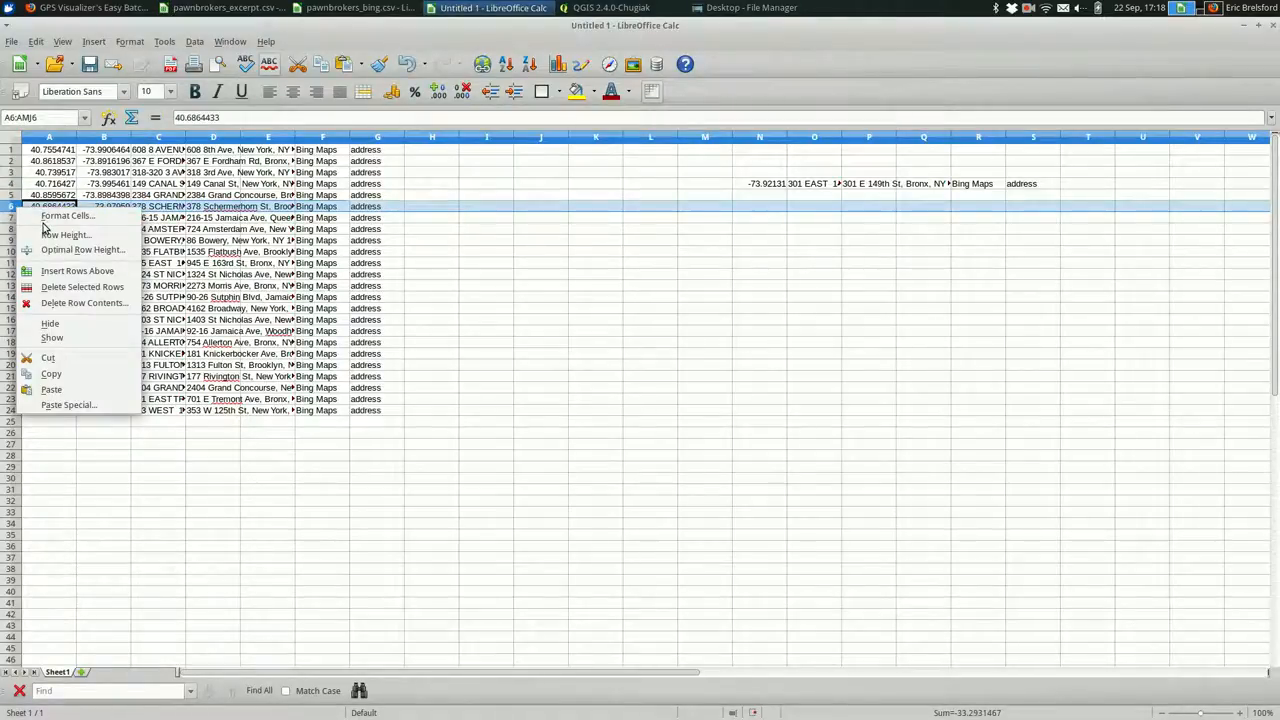
left_click(76, 272)
type("40.817284")
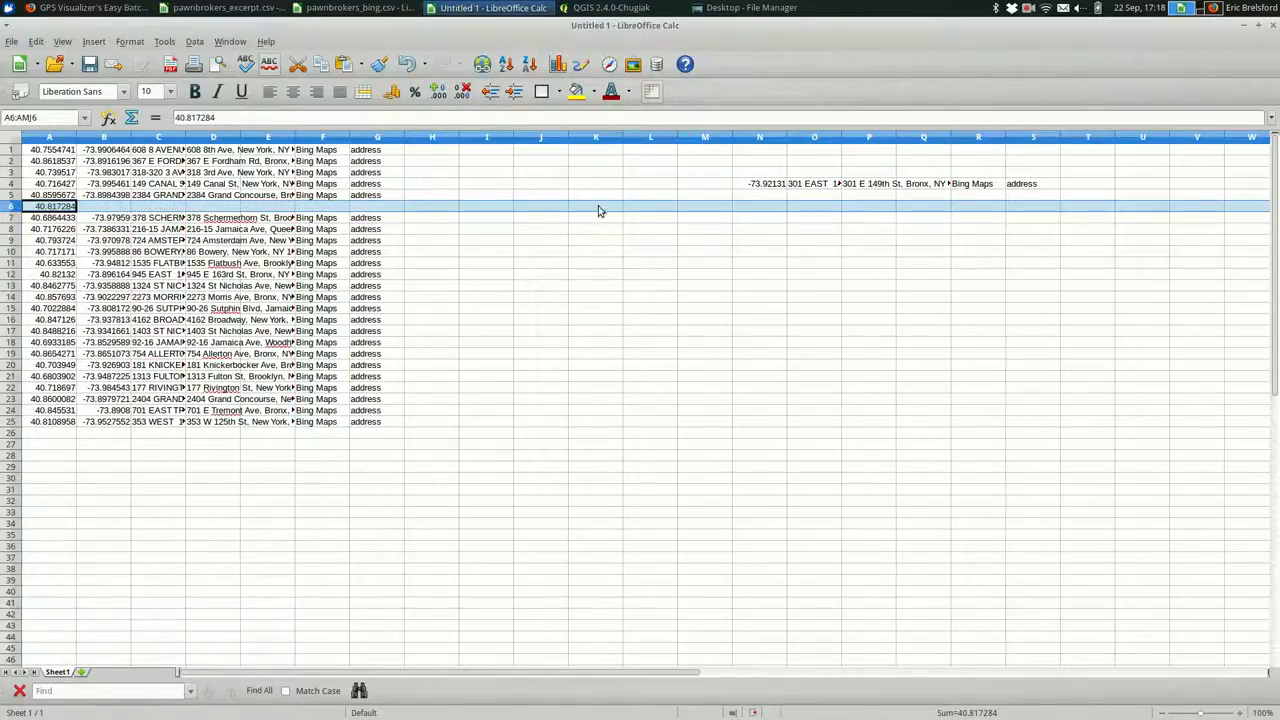
left_click(760, 184)
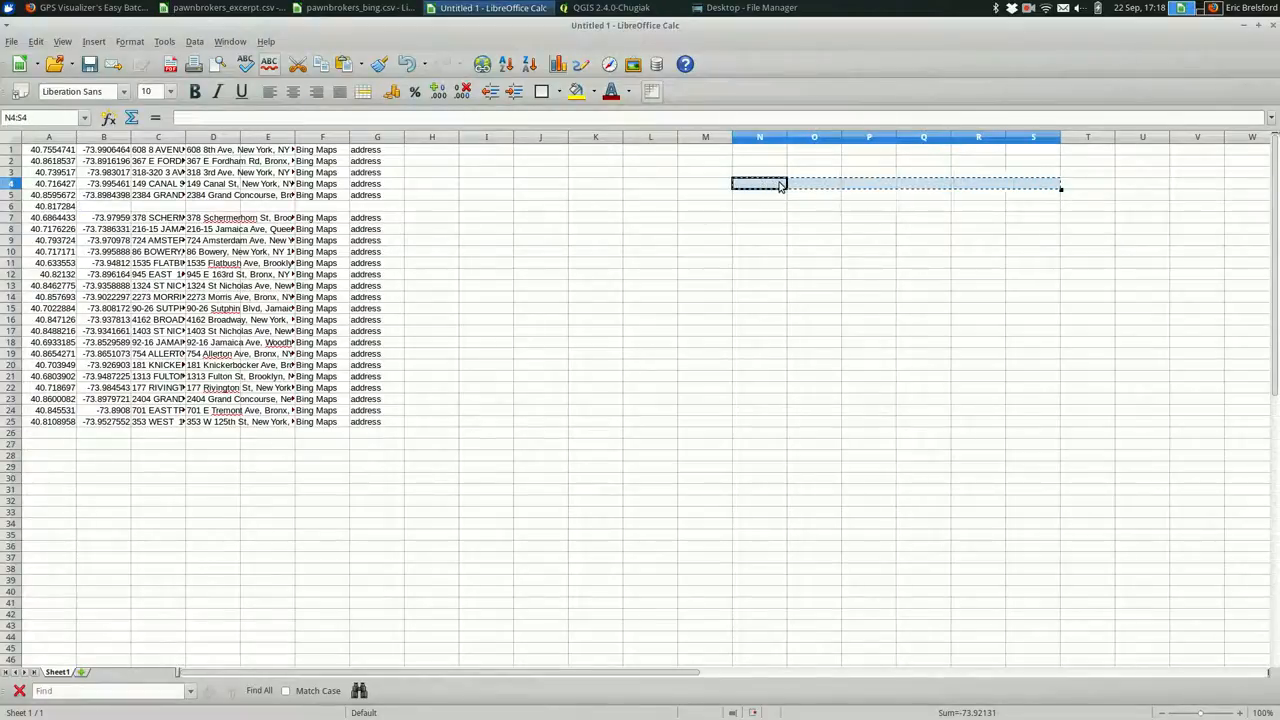
left_click(104, 206)
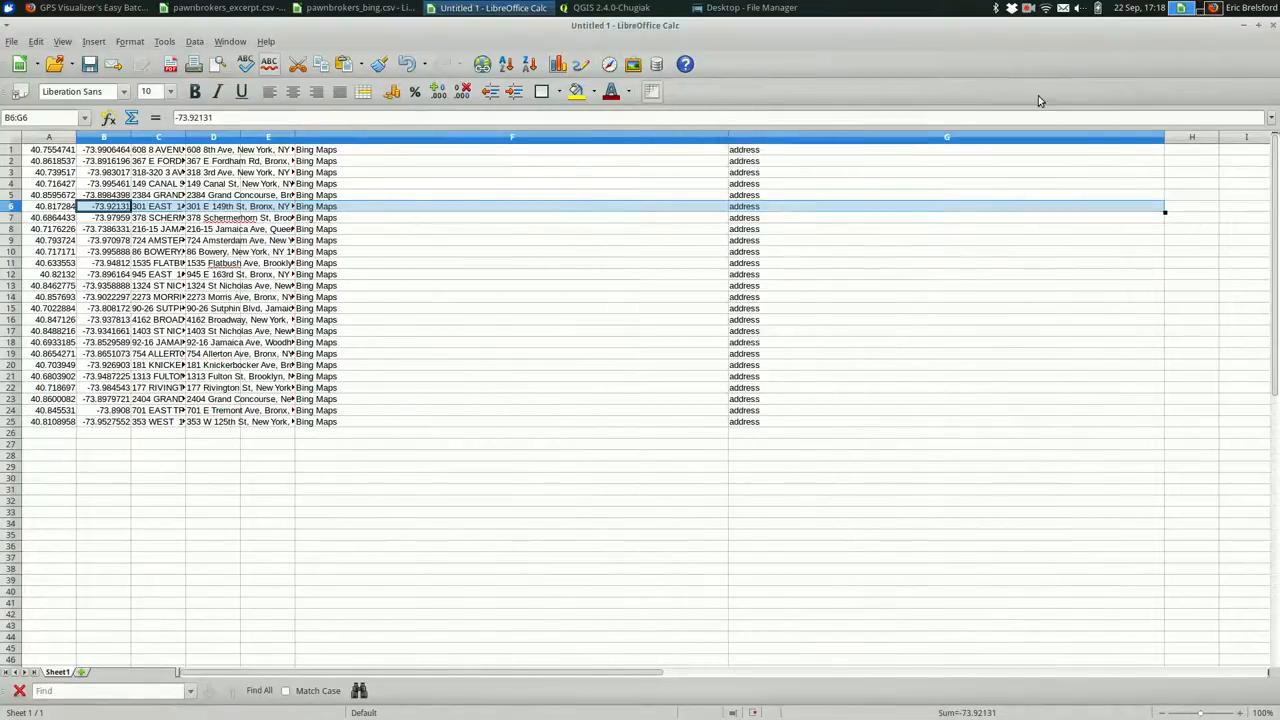
left_click(1192, 136)
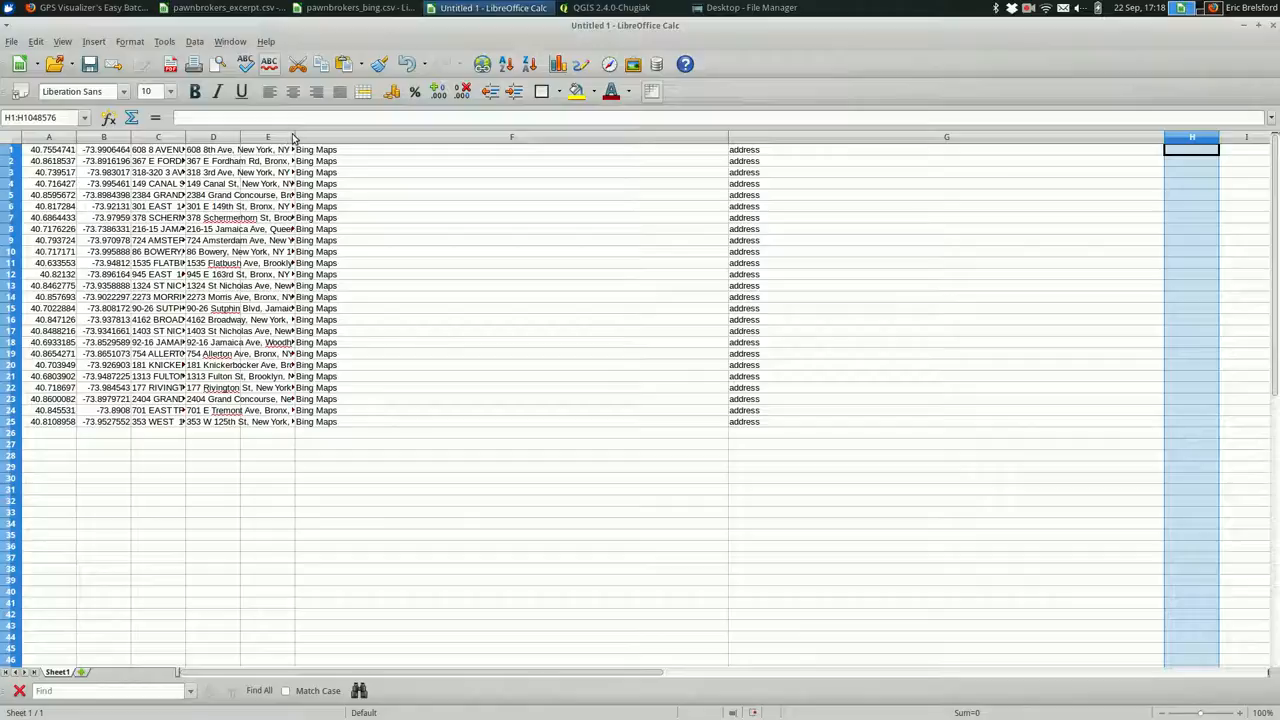
- Widen columns C and D to show full addresses, then bring up pawnbrokers_bing.csv
left_click_drag(292, 136, 504, 136)
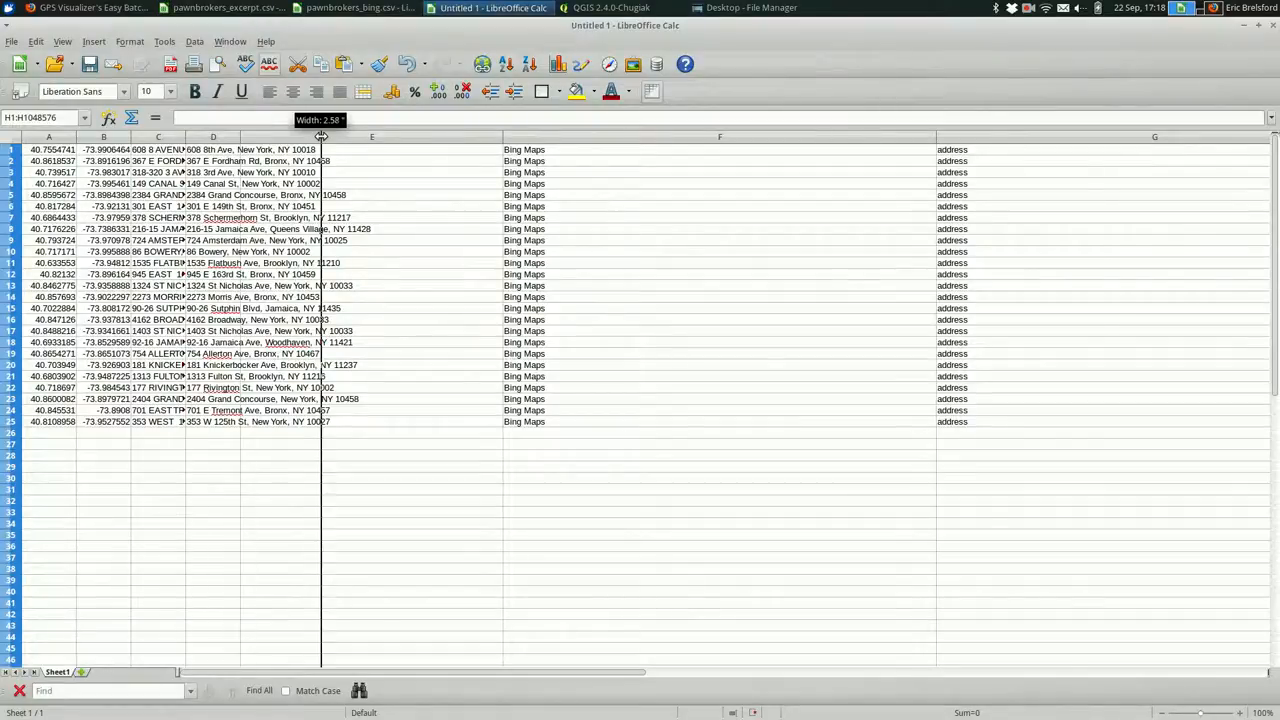
left_click_drag(320, 136, 404, 136)
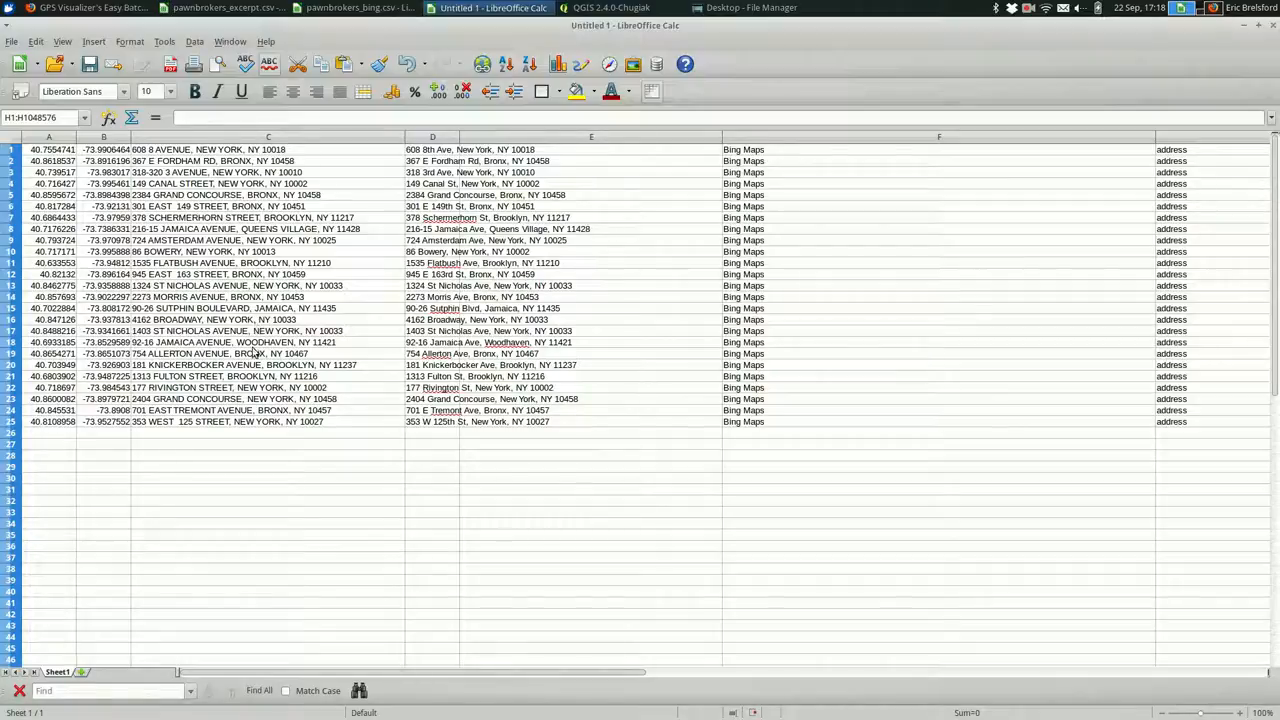
left_click(432, 342)
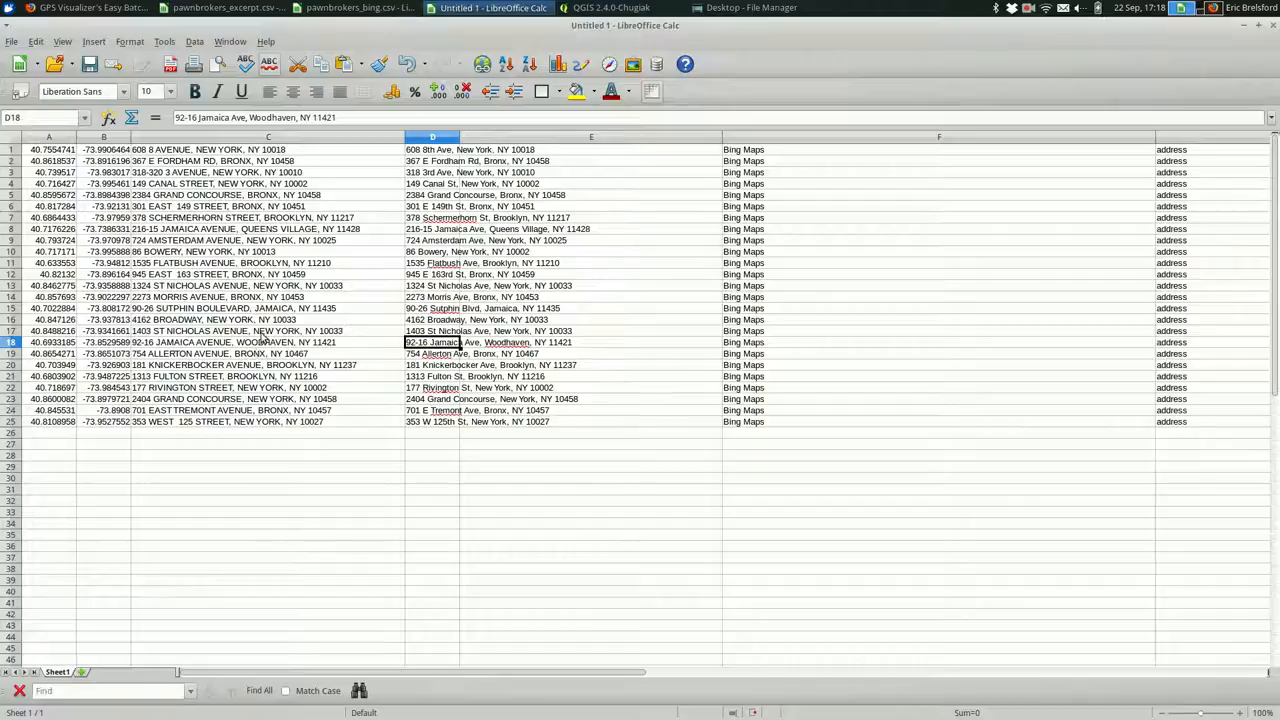
left_click(268, 342)
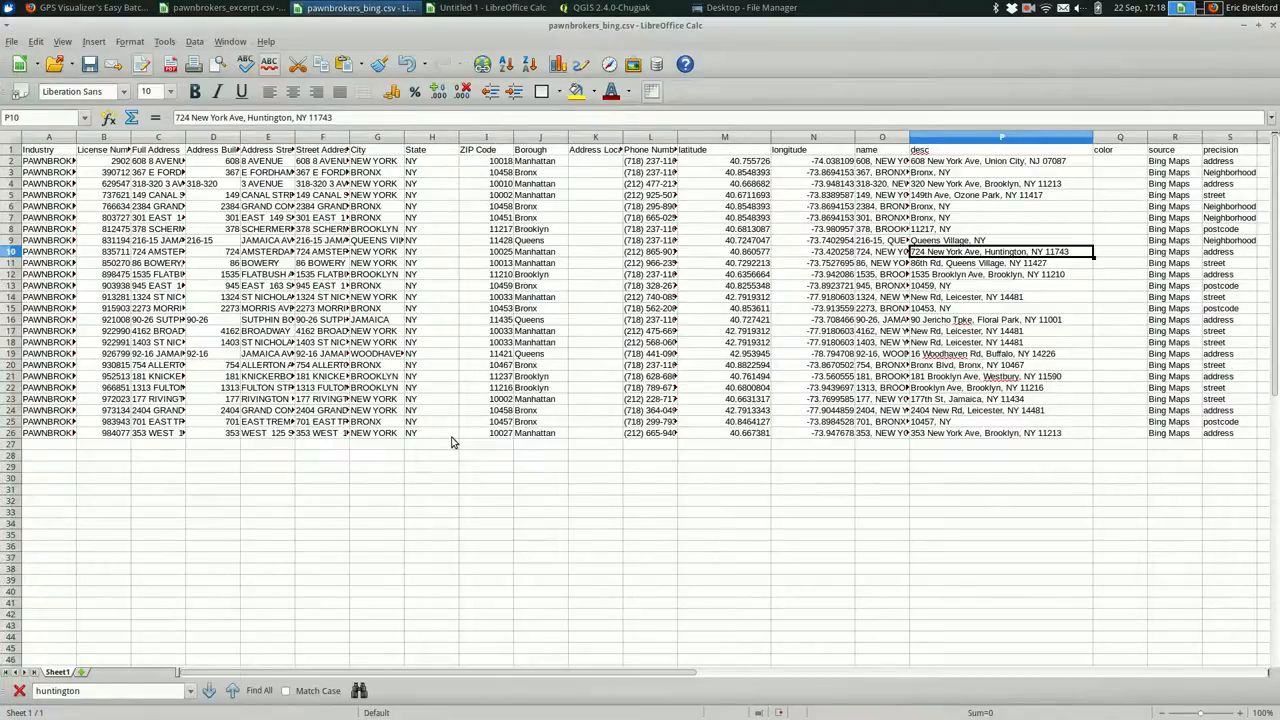
- Check the 4162 Broadway address in the excerpt and return to the geocoded sheet
left_click(224, 8)
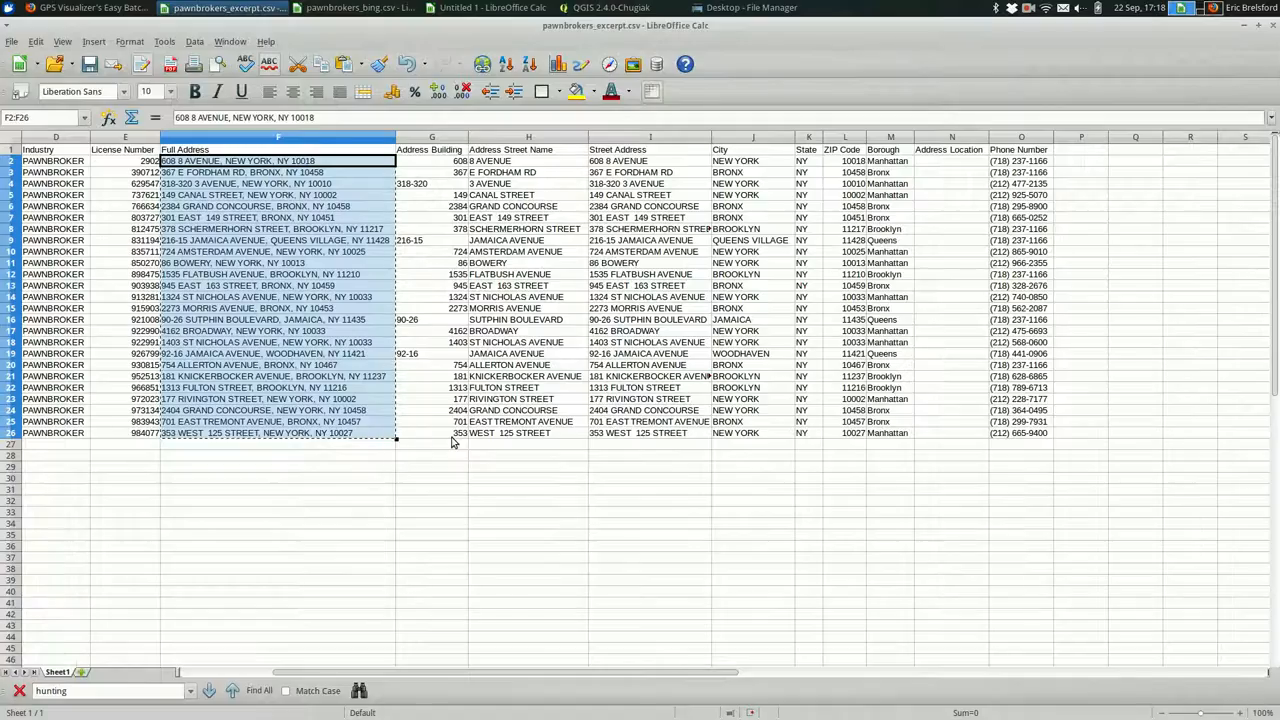
left_click(280, 330)
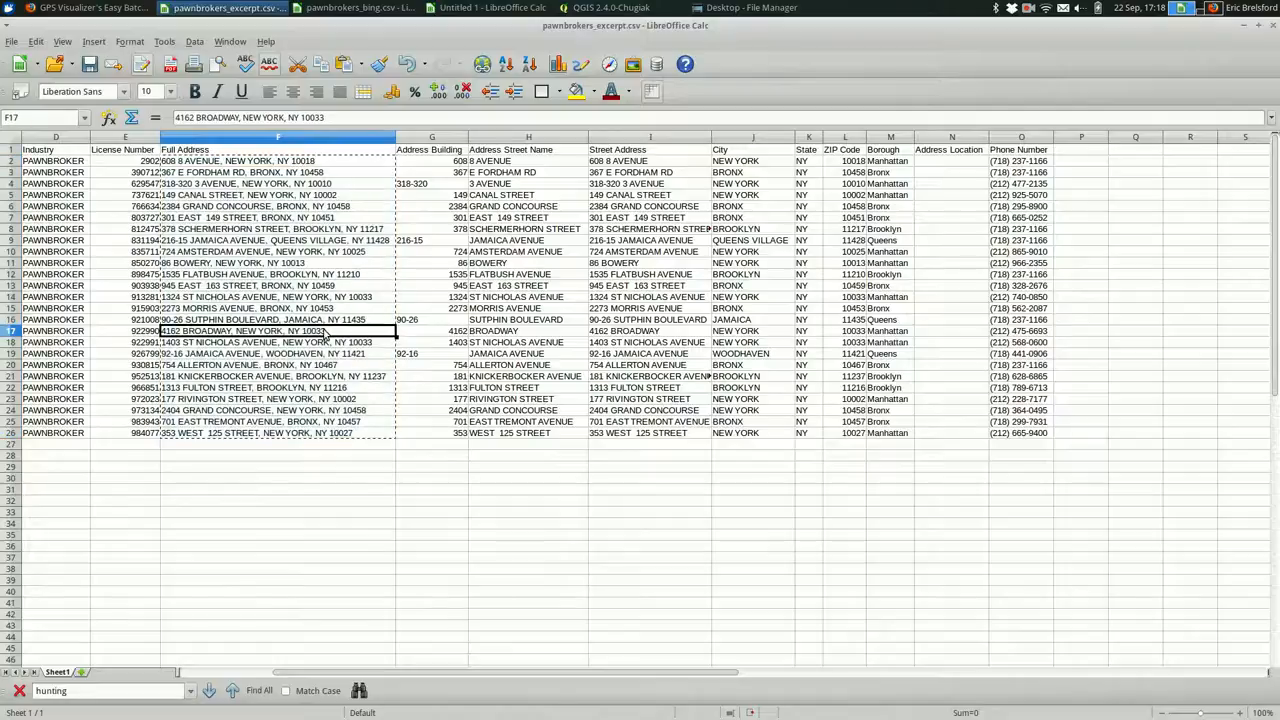
left_click(490, 8)
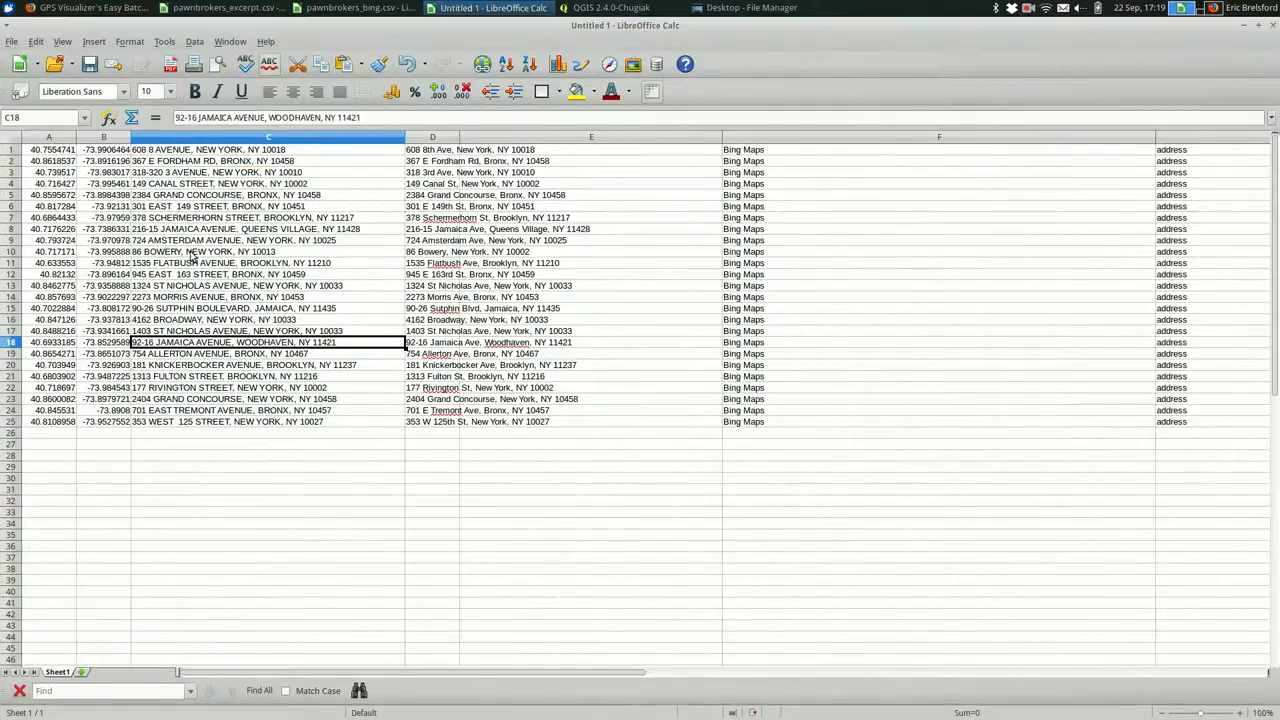
- Review Bing matches for 724 Amsterdam Avenue, East 163rd Street, Sutphin Blvd, Allerton Ave and 318 3rd Ave
left_click(268, 240)
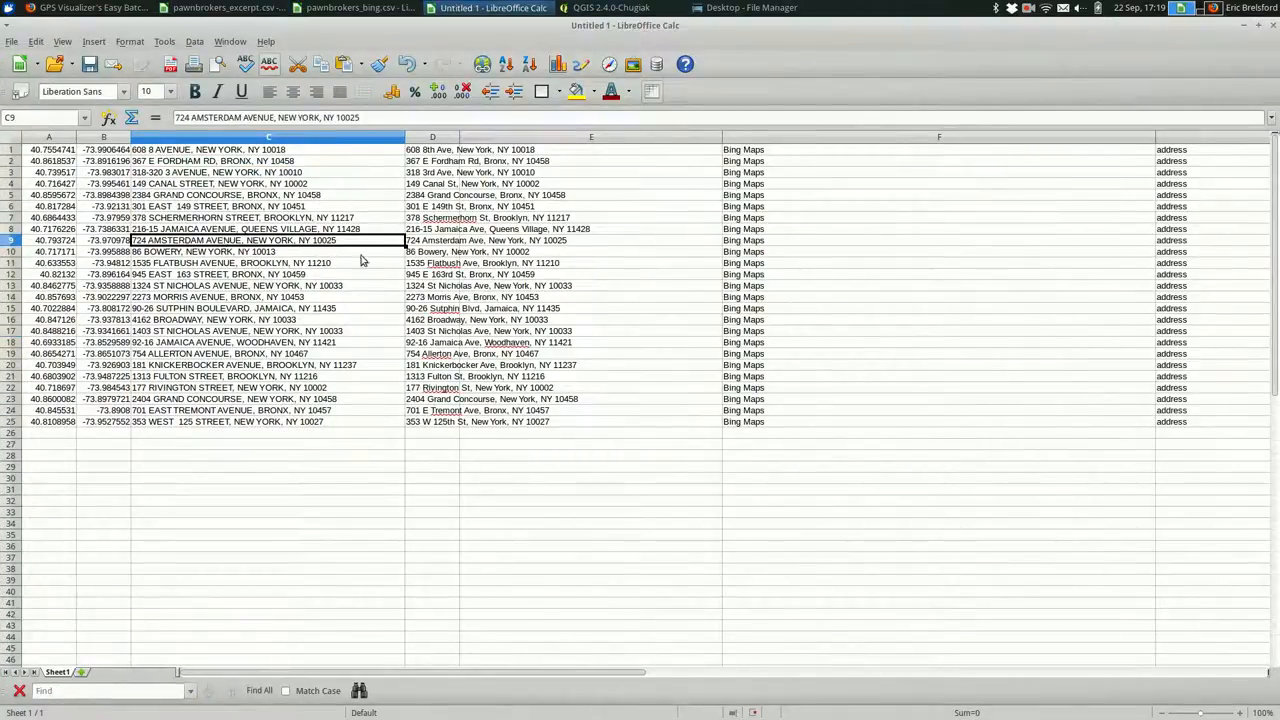
left_click(432, 252)
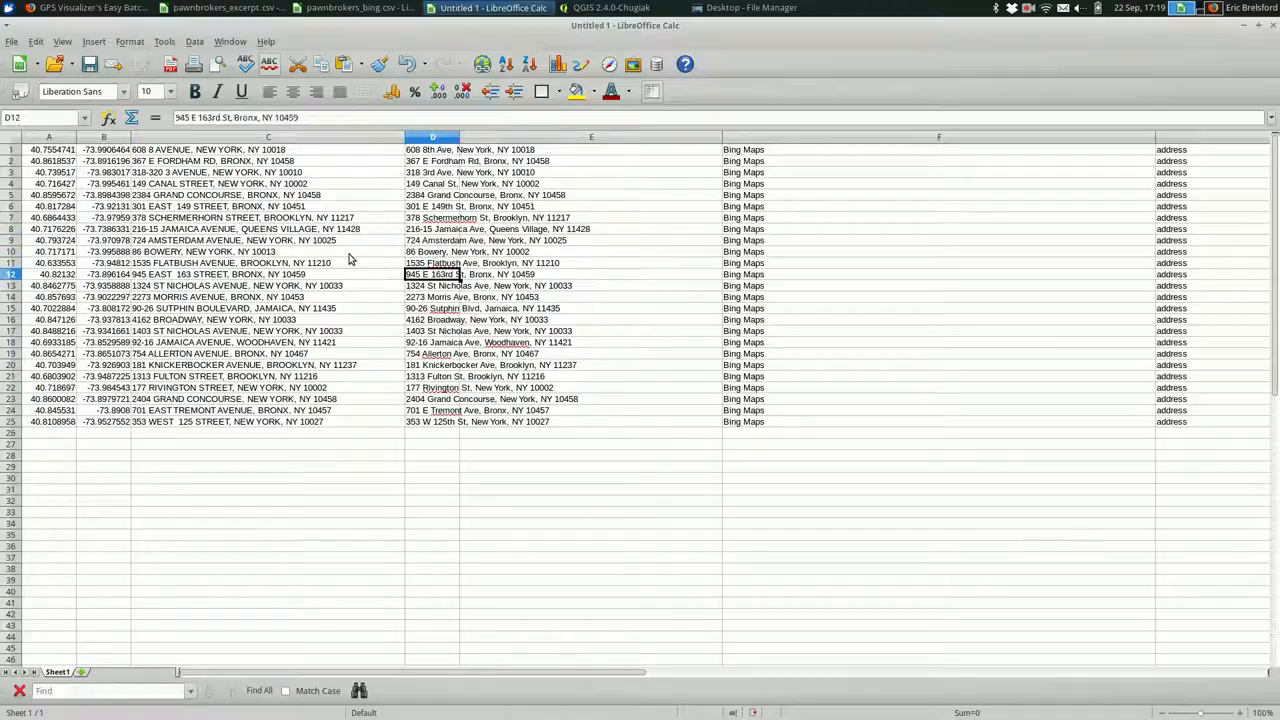
left_click(432, 308)
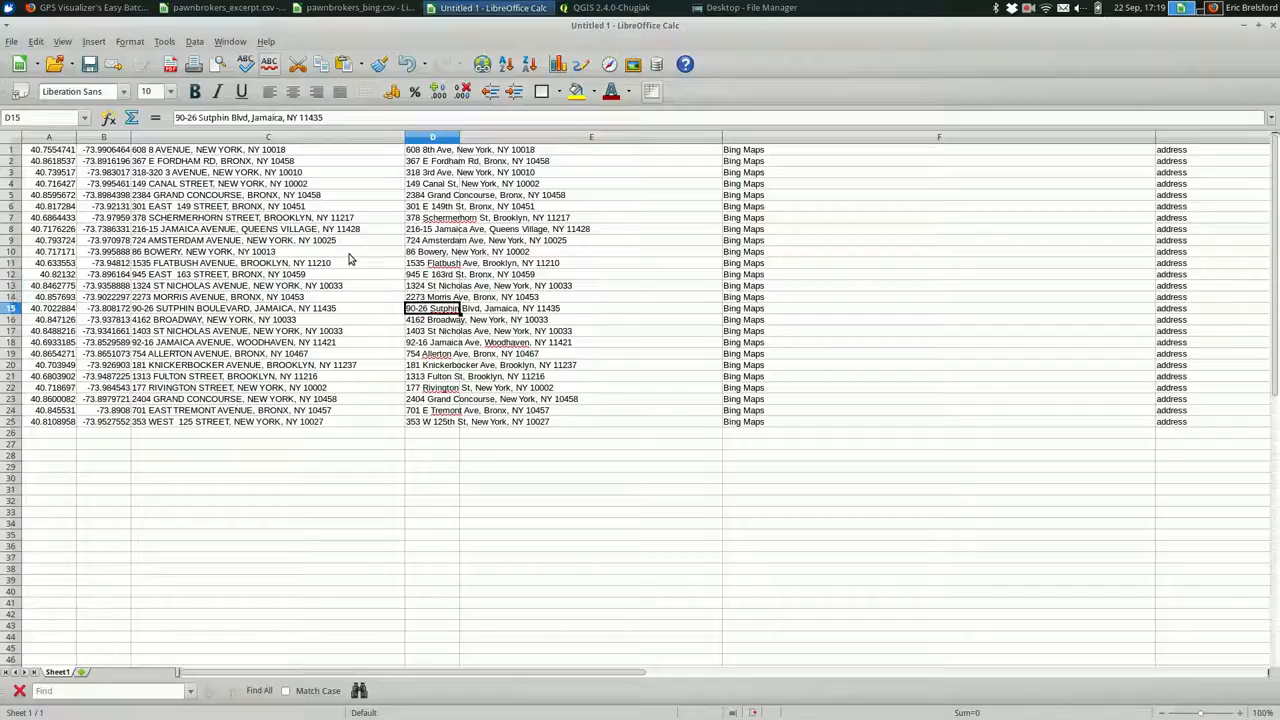
left_click(432, 352)
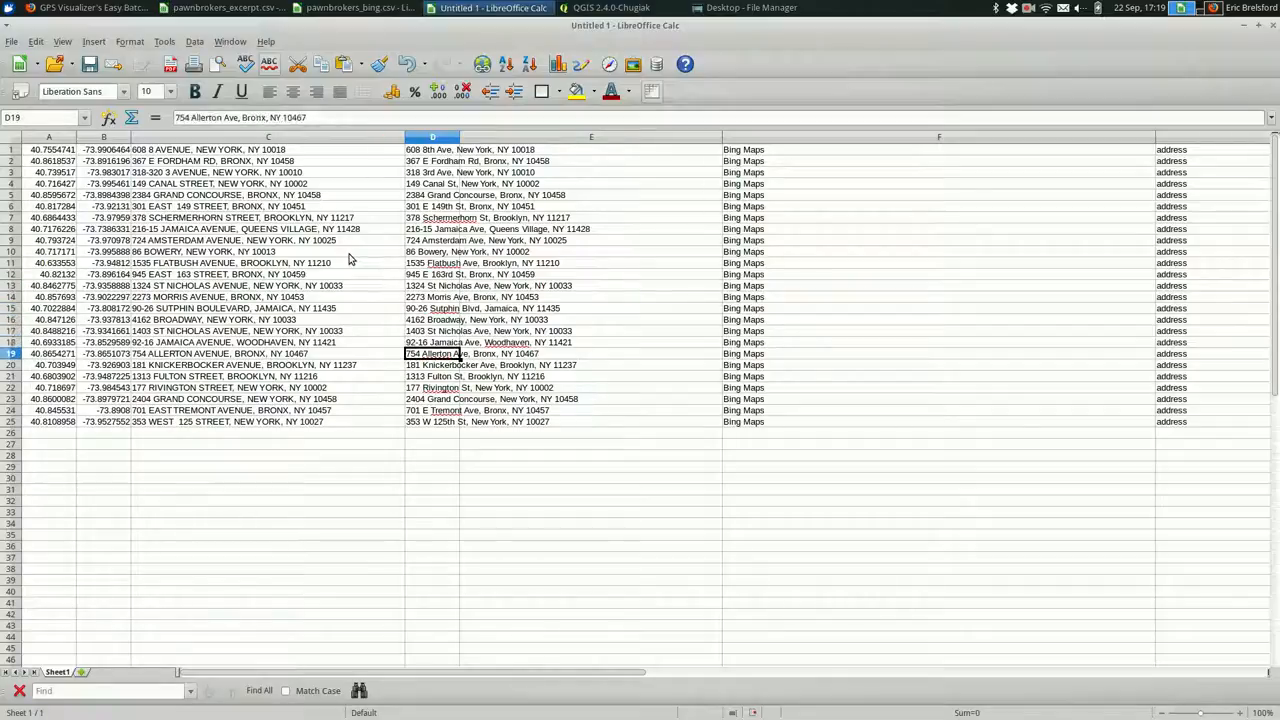
left_click(432, 274)
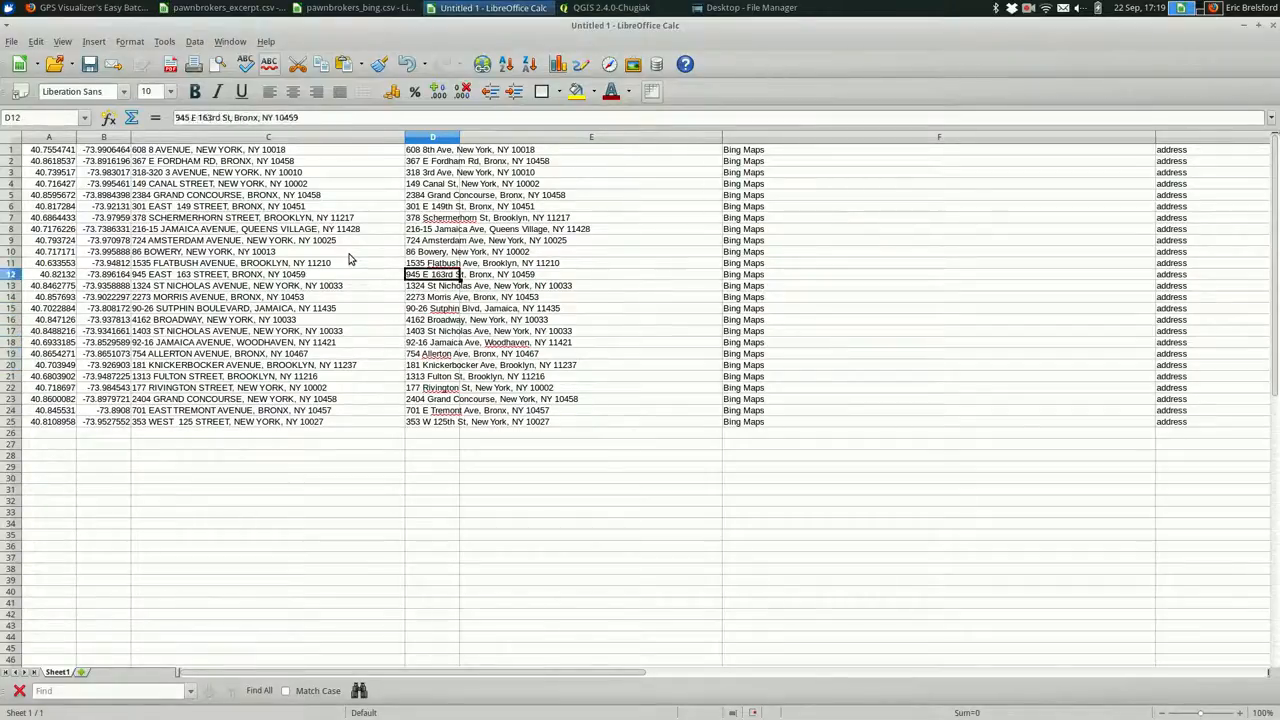
left_click(432, 206)
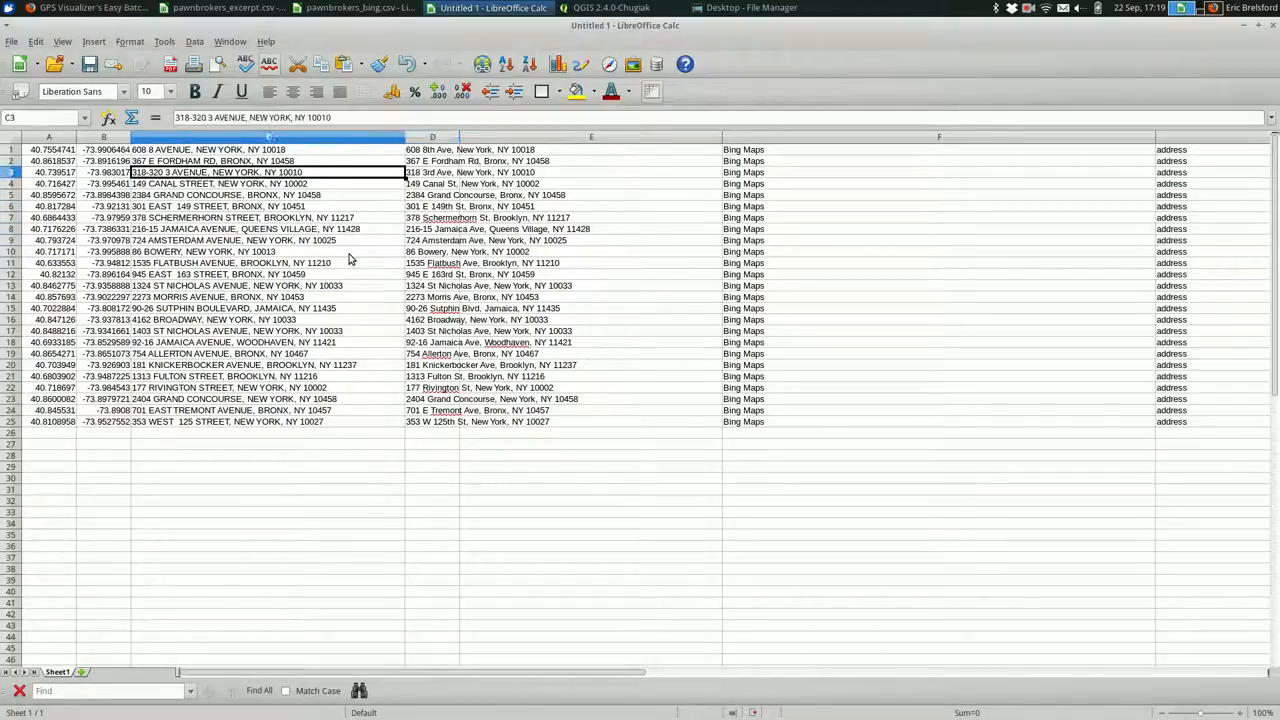
left_click(432, 172)
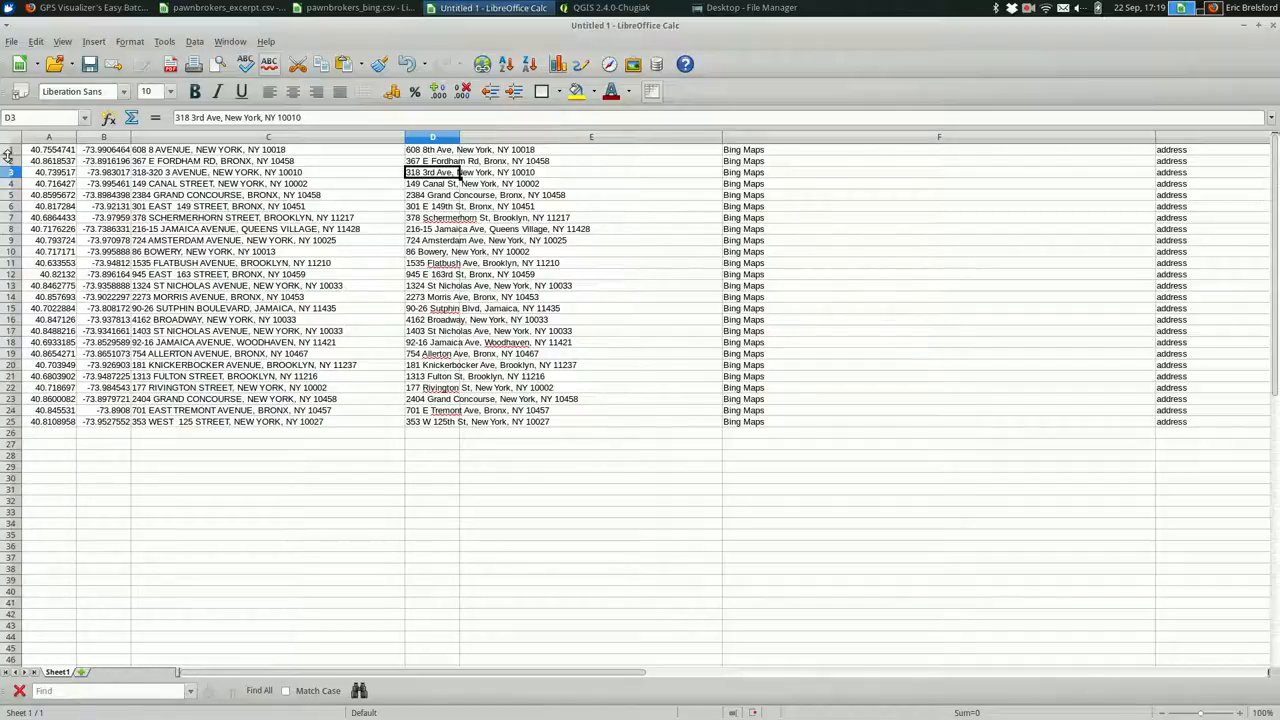
- Enter the header names lat, lon, address and address_corrected in row 1
right_click(10, 160)
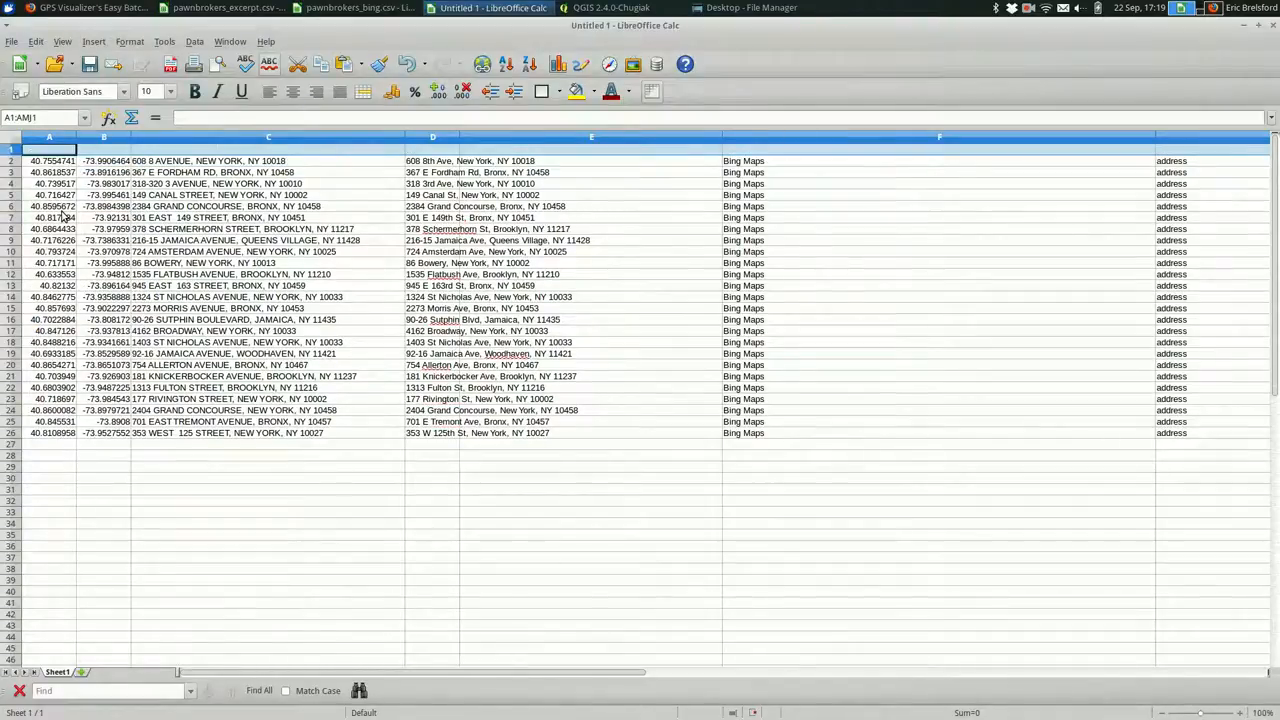
left_click(48, 148)
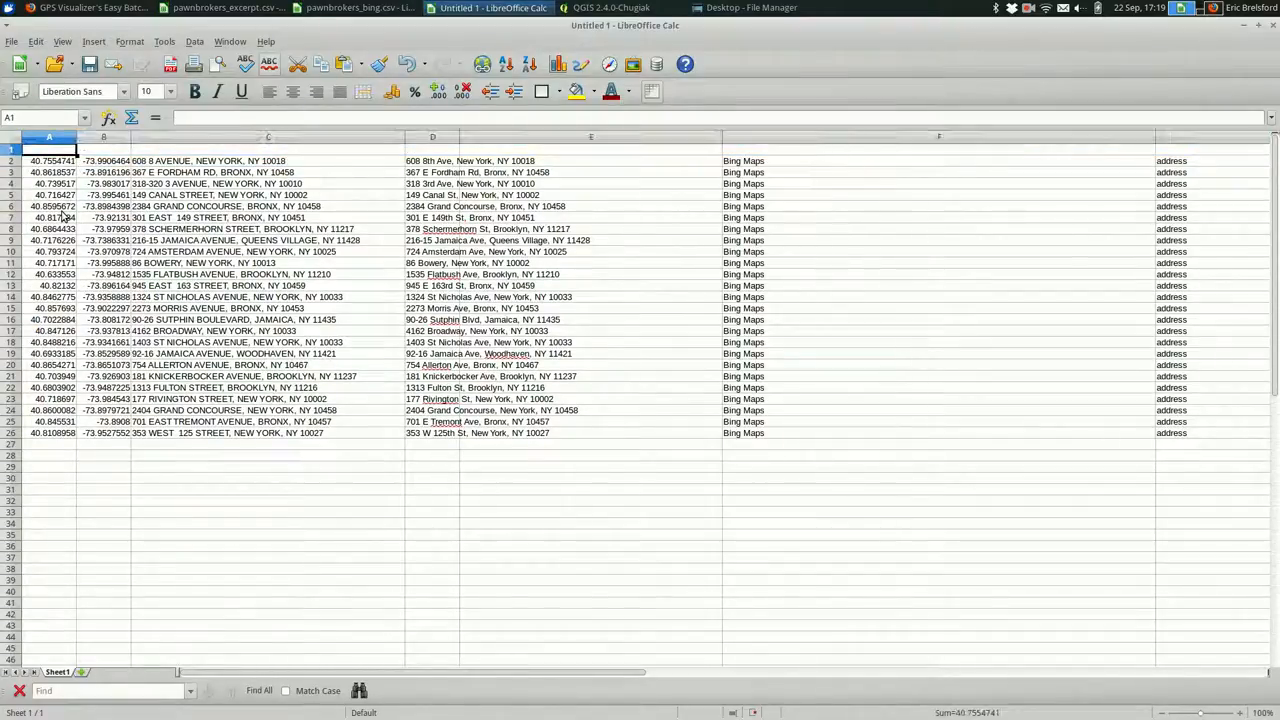
type("la")
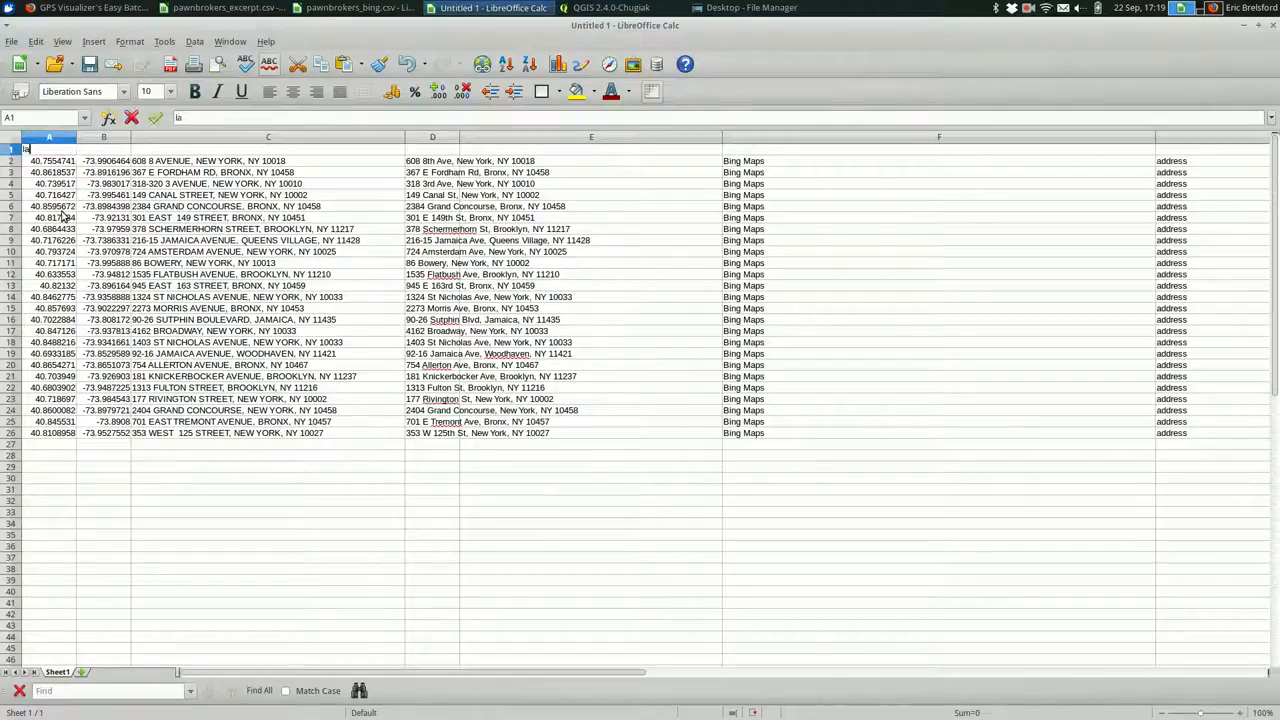
left_click(268, 148)
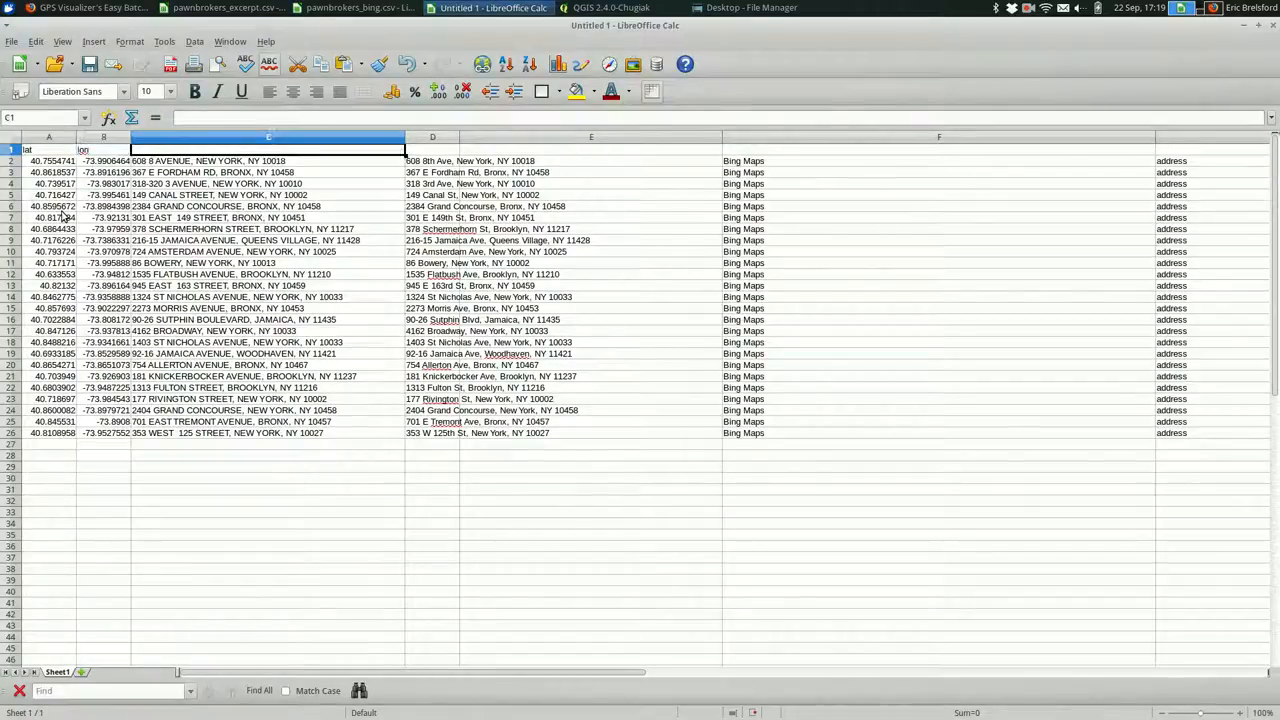
type("address")
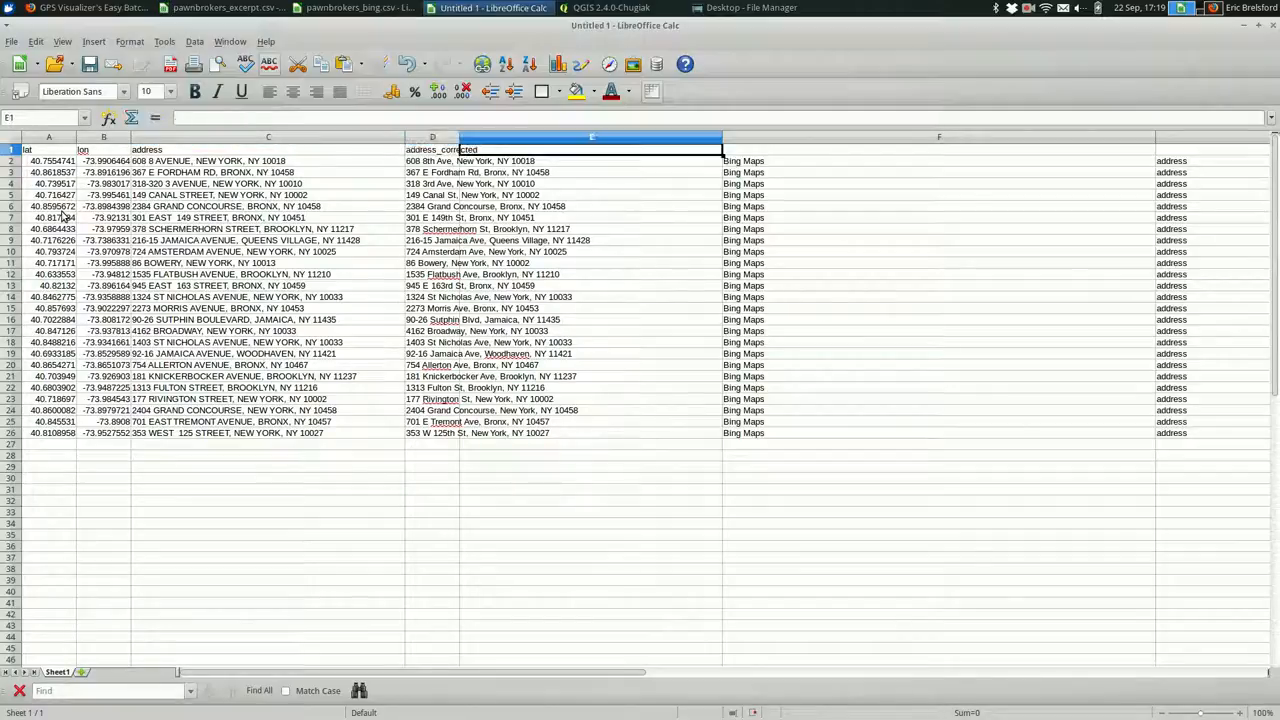
left_click(590, 160)
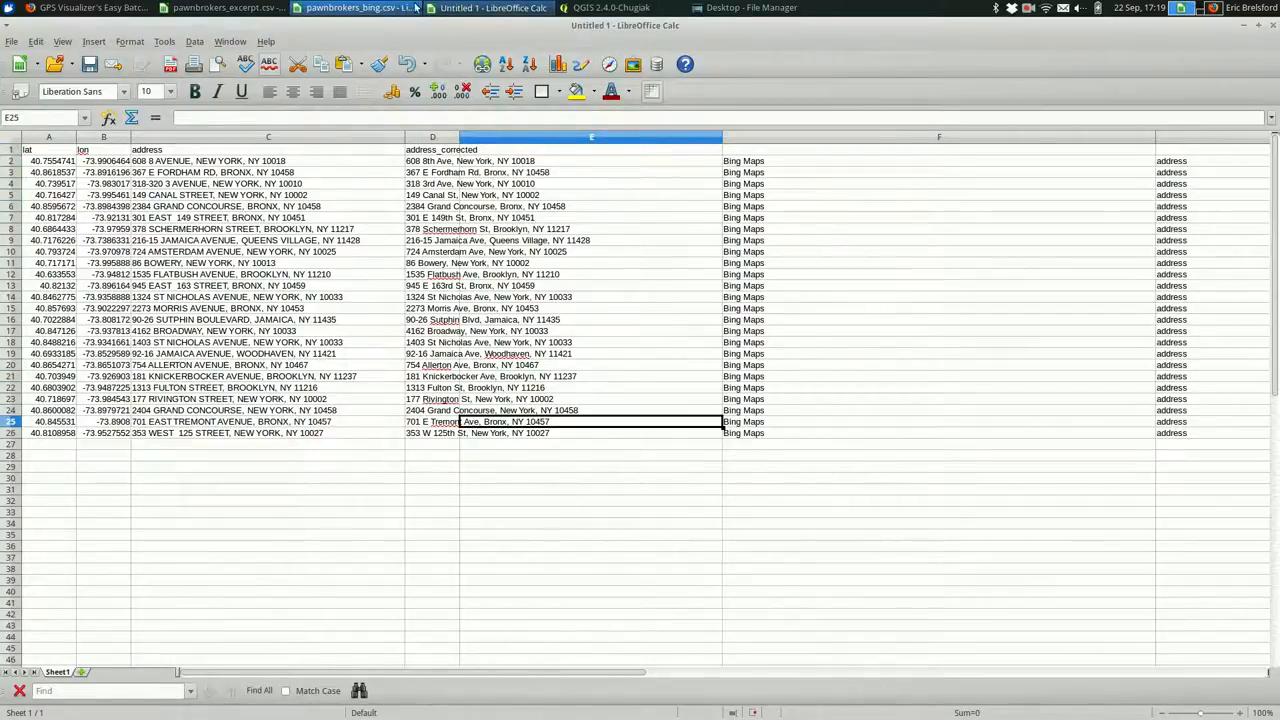
- Delete the empty column E, add source and precision headers, and start saving
right_click(592, 136)
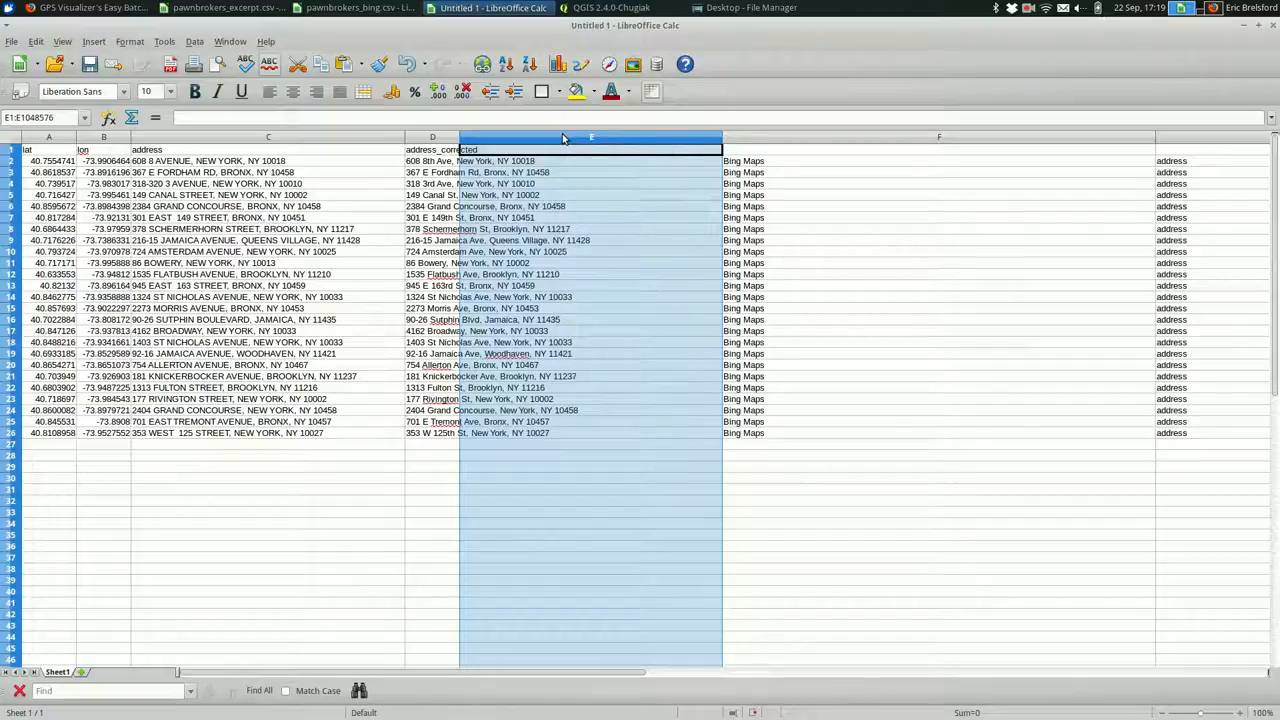
right_click(592, 148)
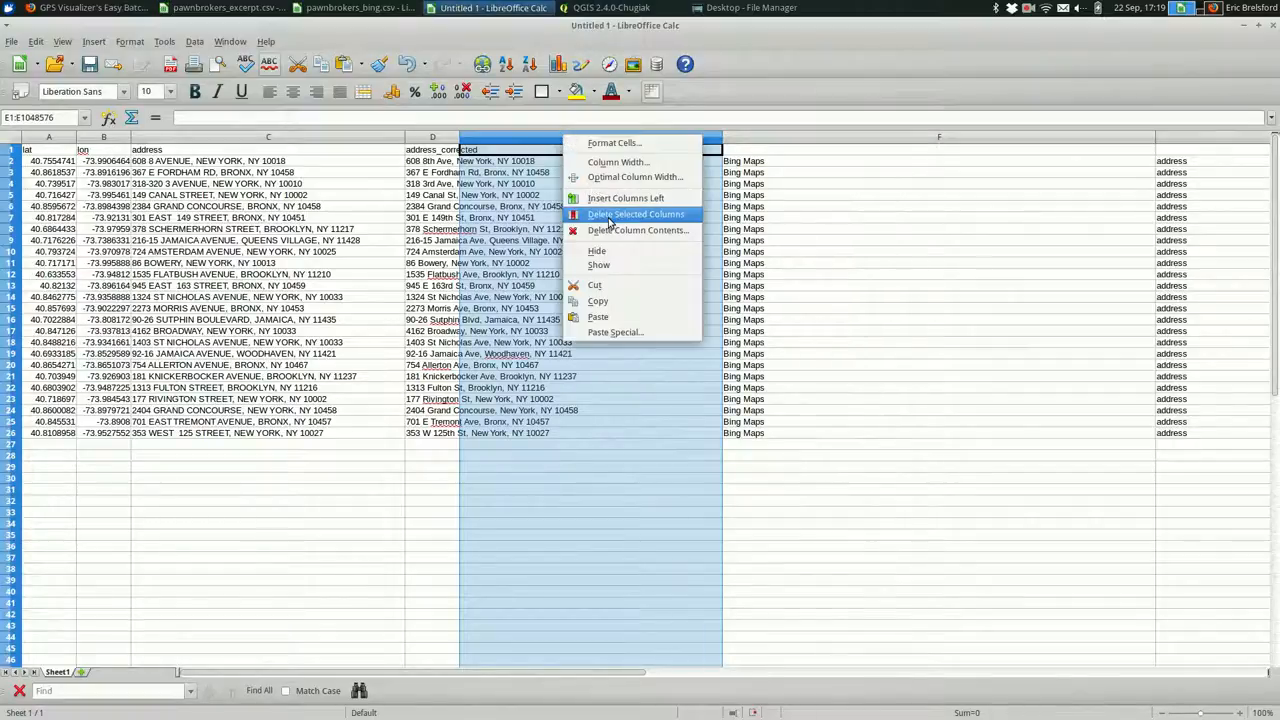
left_click(636, 214)
type("pr")
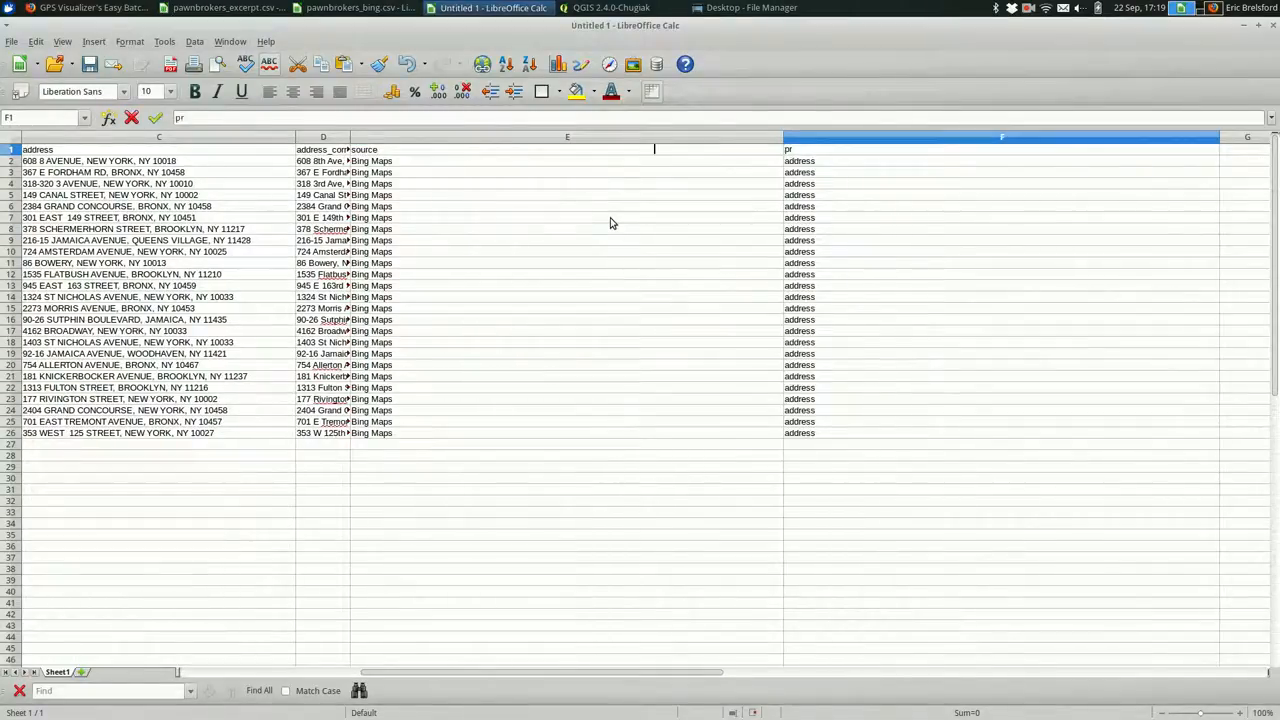
type("eci")
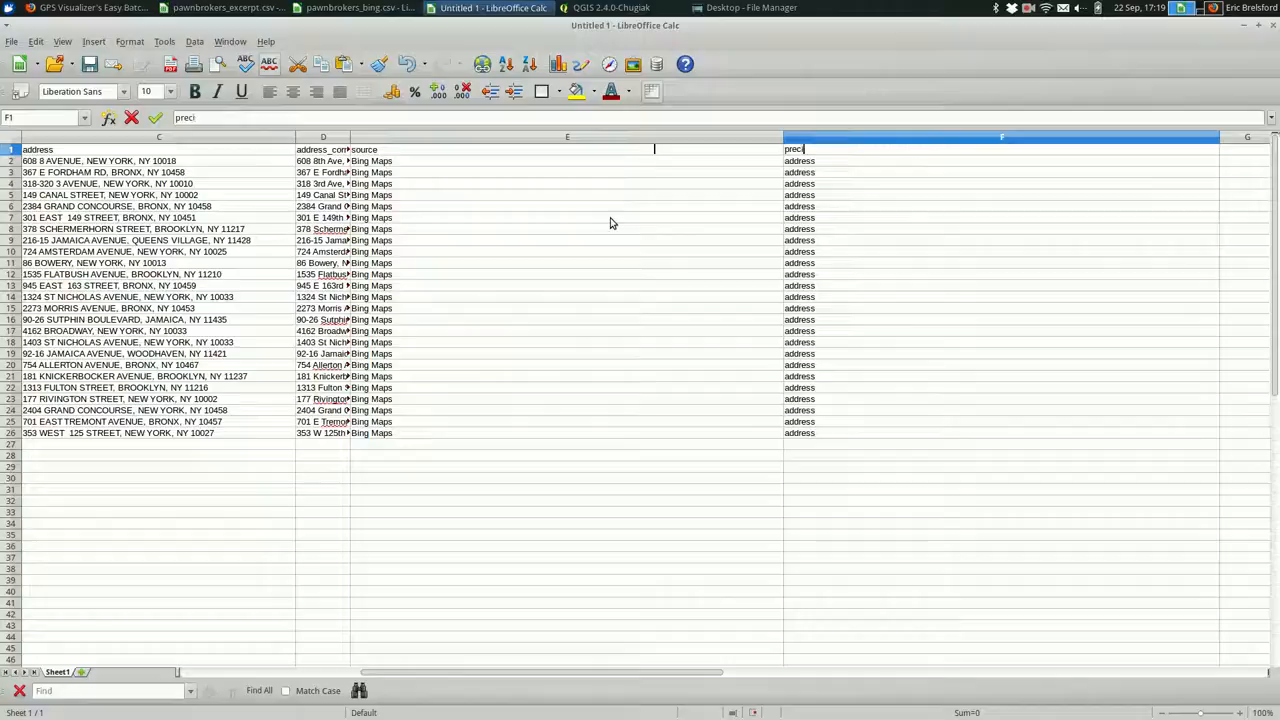
key("ctrl+s")
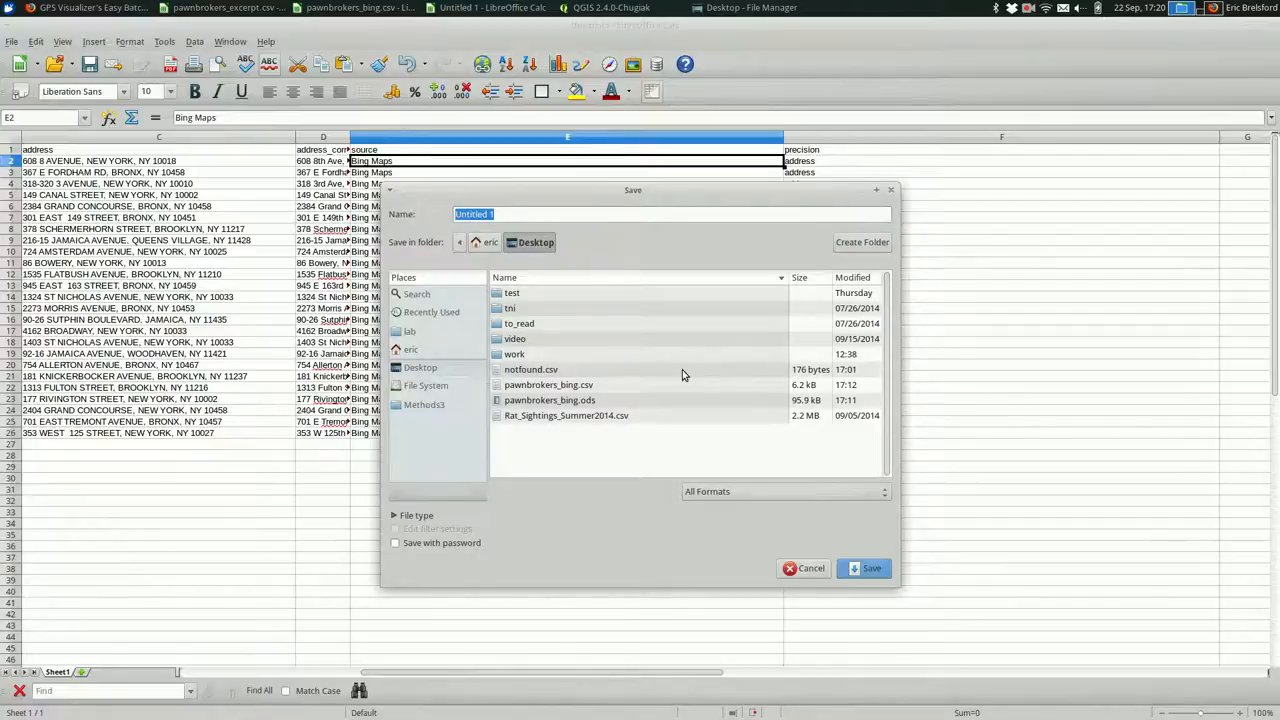
- Save as pawnbrokers_bing2.csv in text CSV format on the Desktop and return to QGIS
left_click(548, 384)
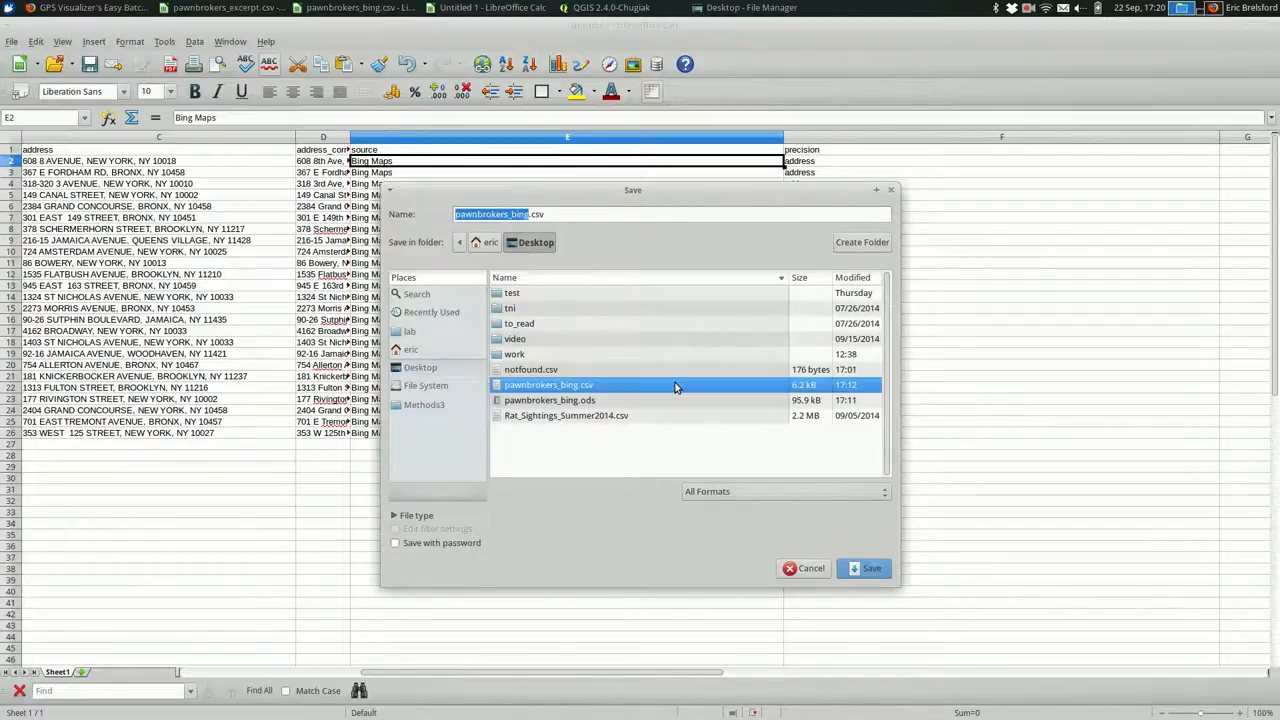
mouse_move(660, 218)
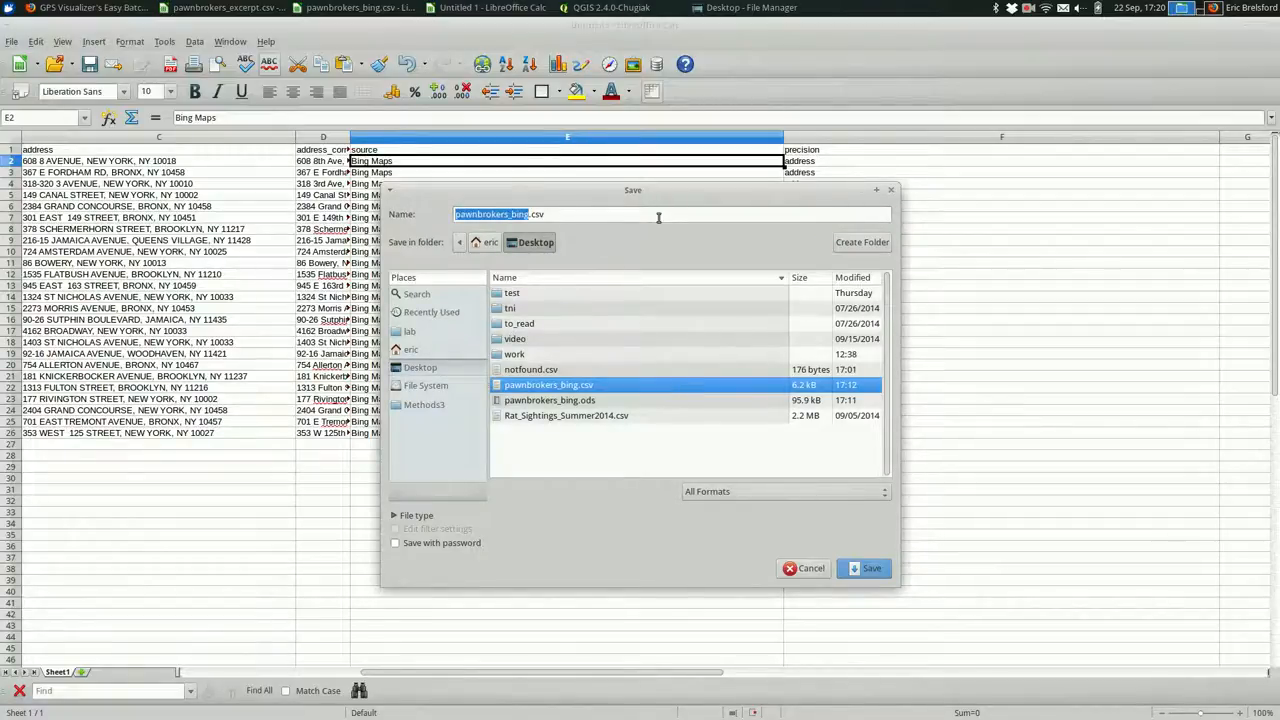
left_click(864, 568)
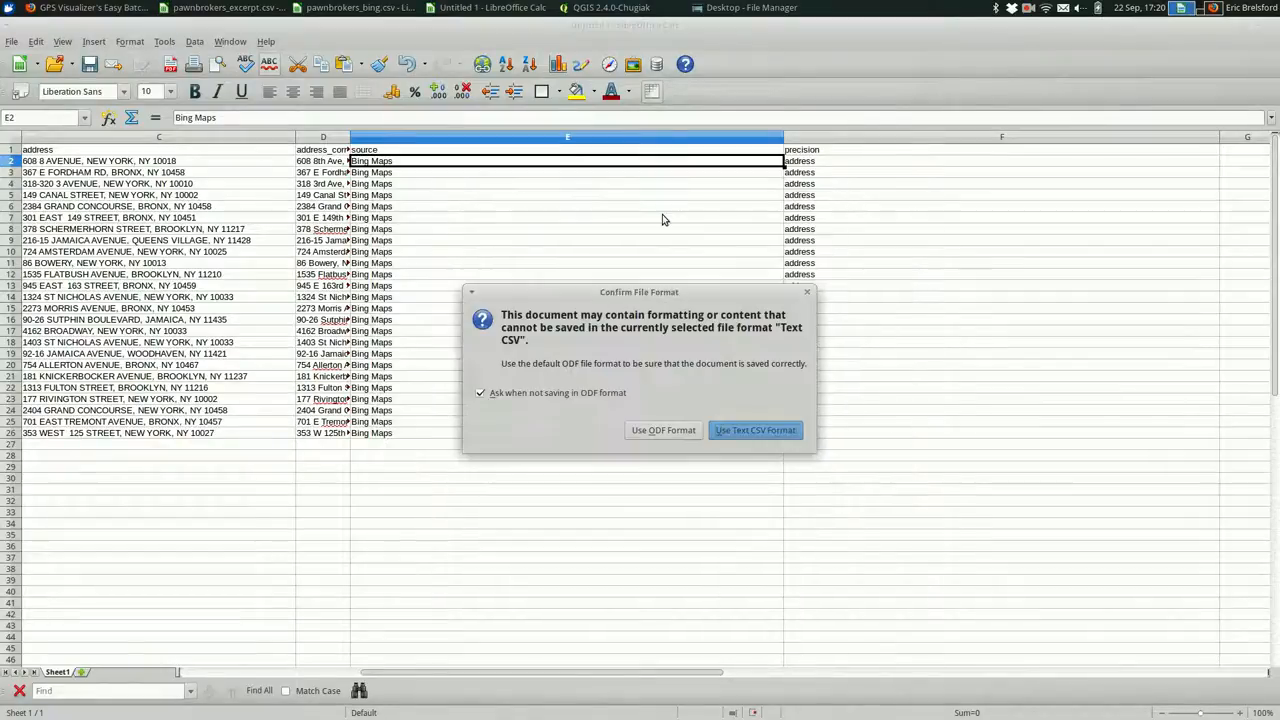
left_click(756, 430)
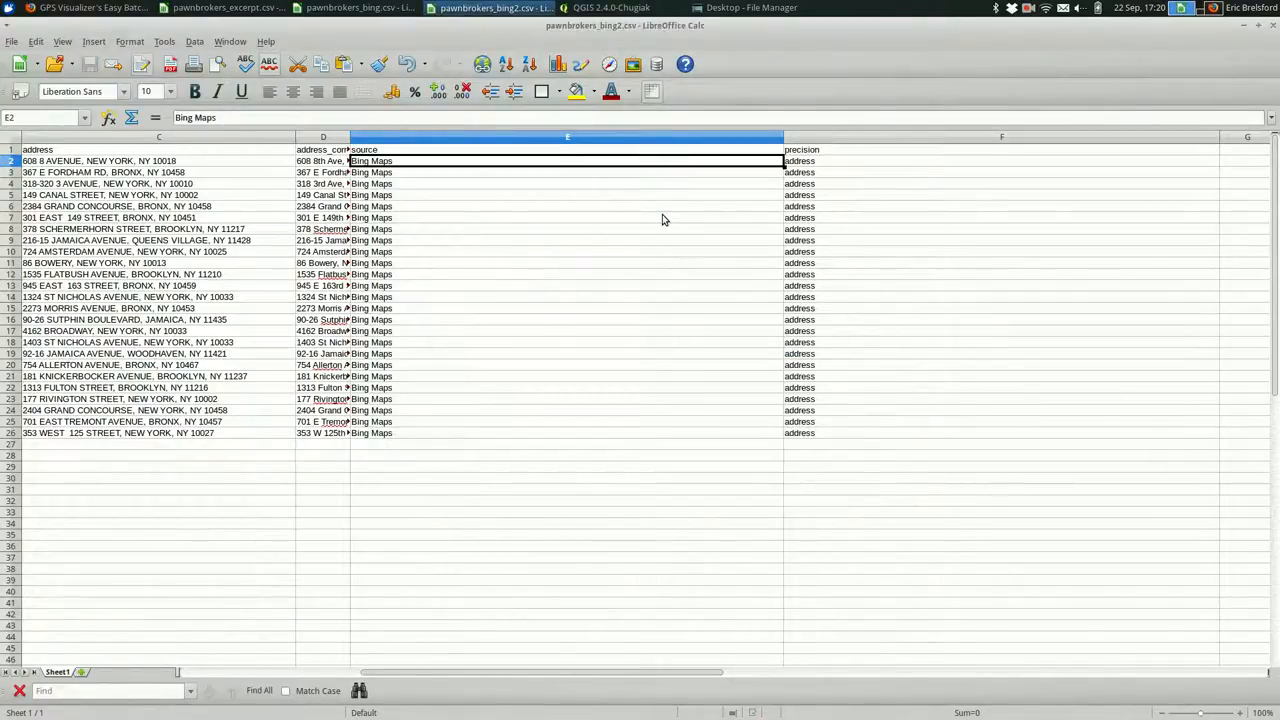
left_click(588, 8)
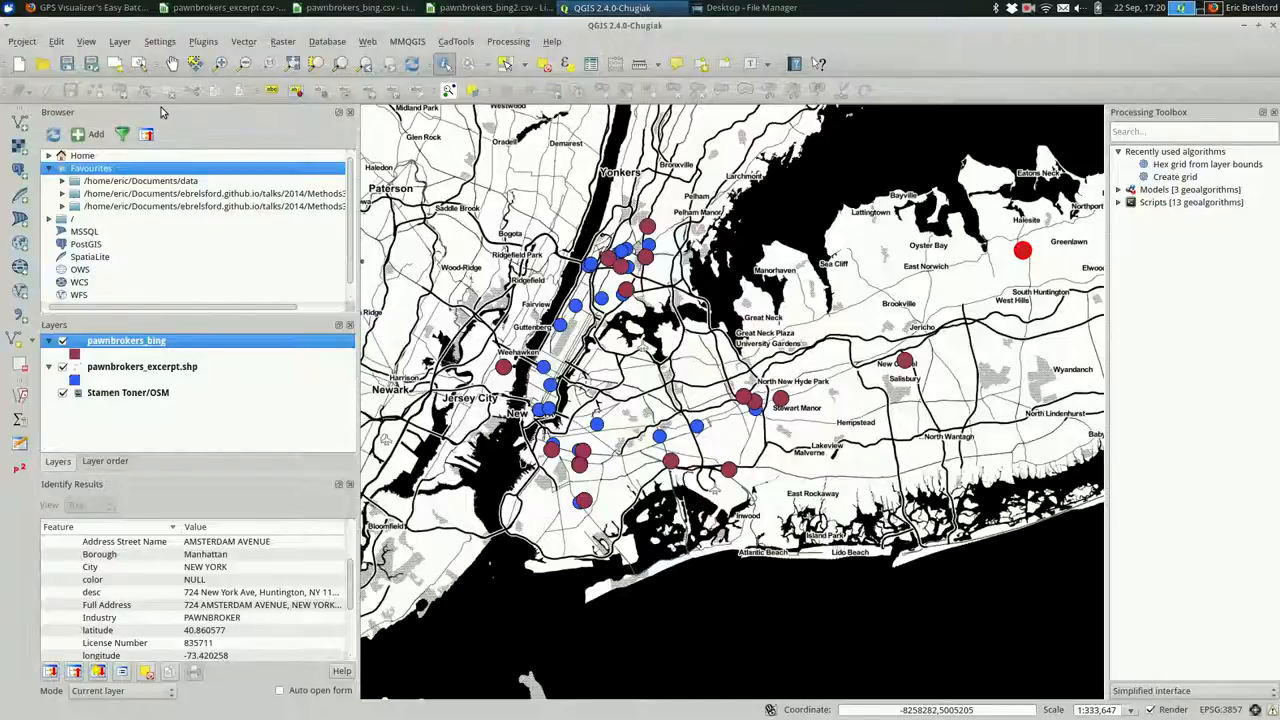
mouse_move(120, 40)
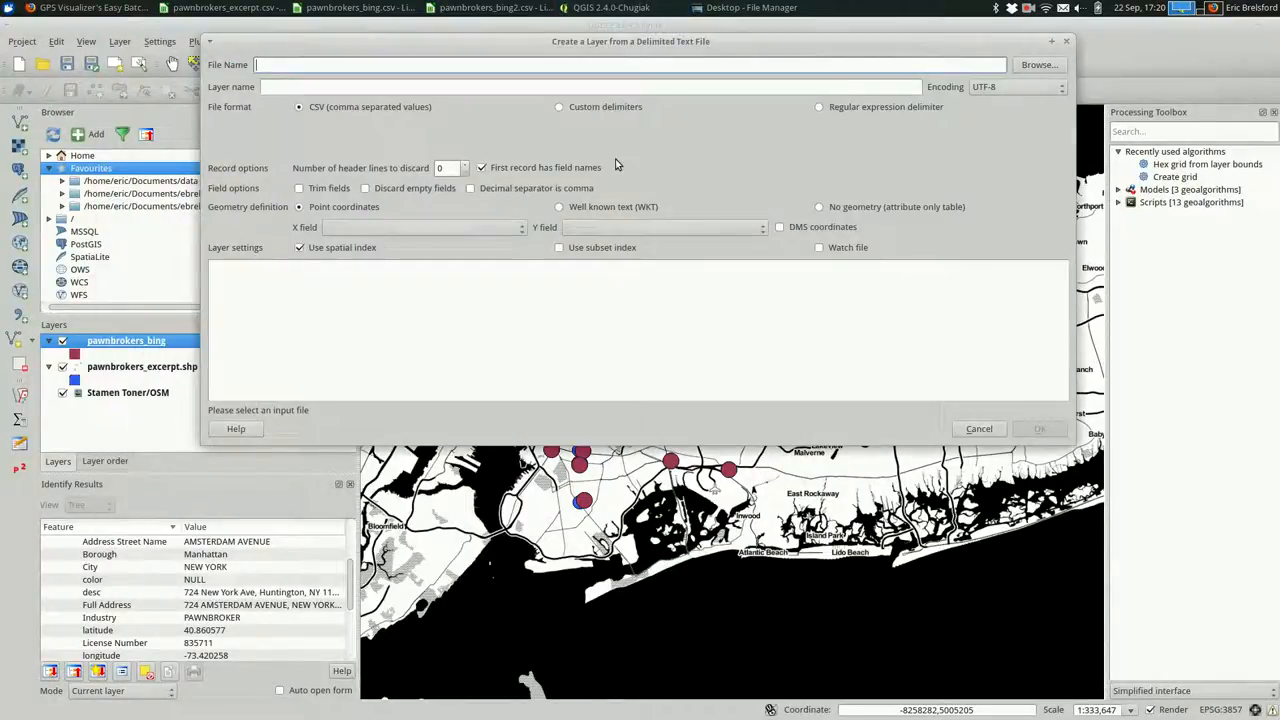
- Load pawnbrokers_bing2.csv as a delimited-text point layer with lon as X and lat as Y
left_click(1040, 64)
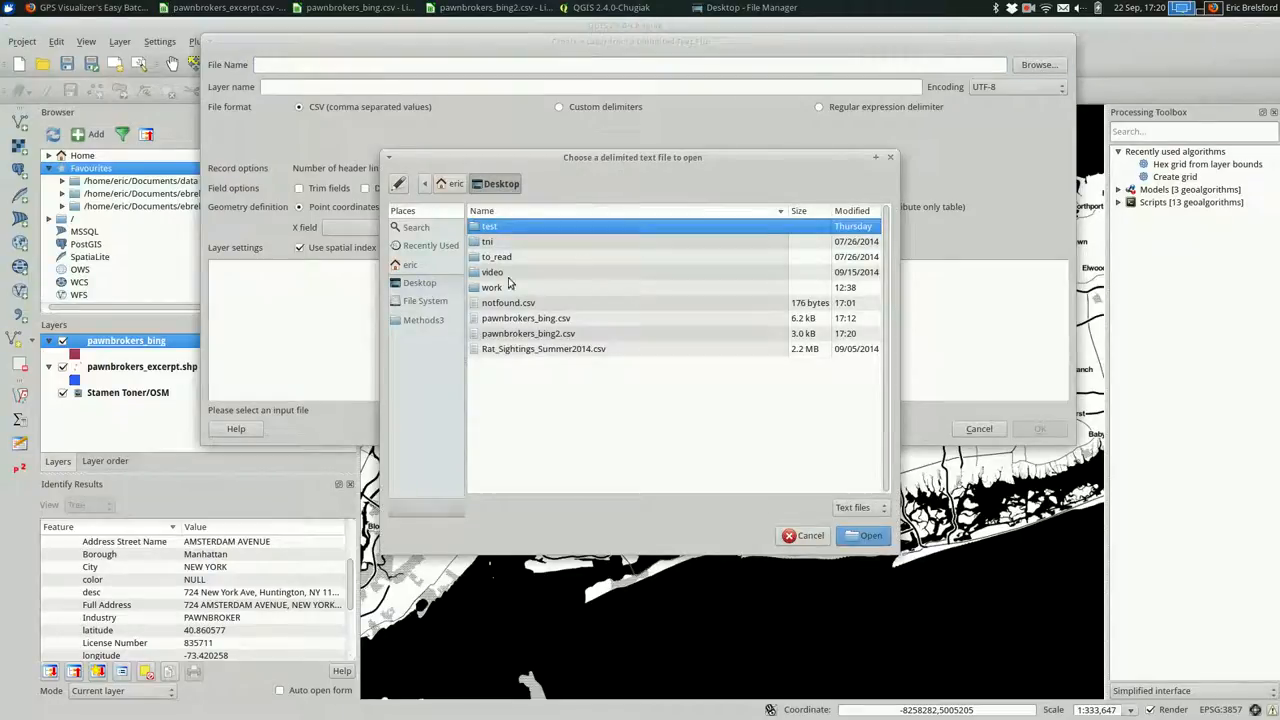
left_click(528, 332)
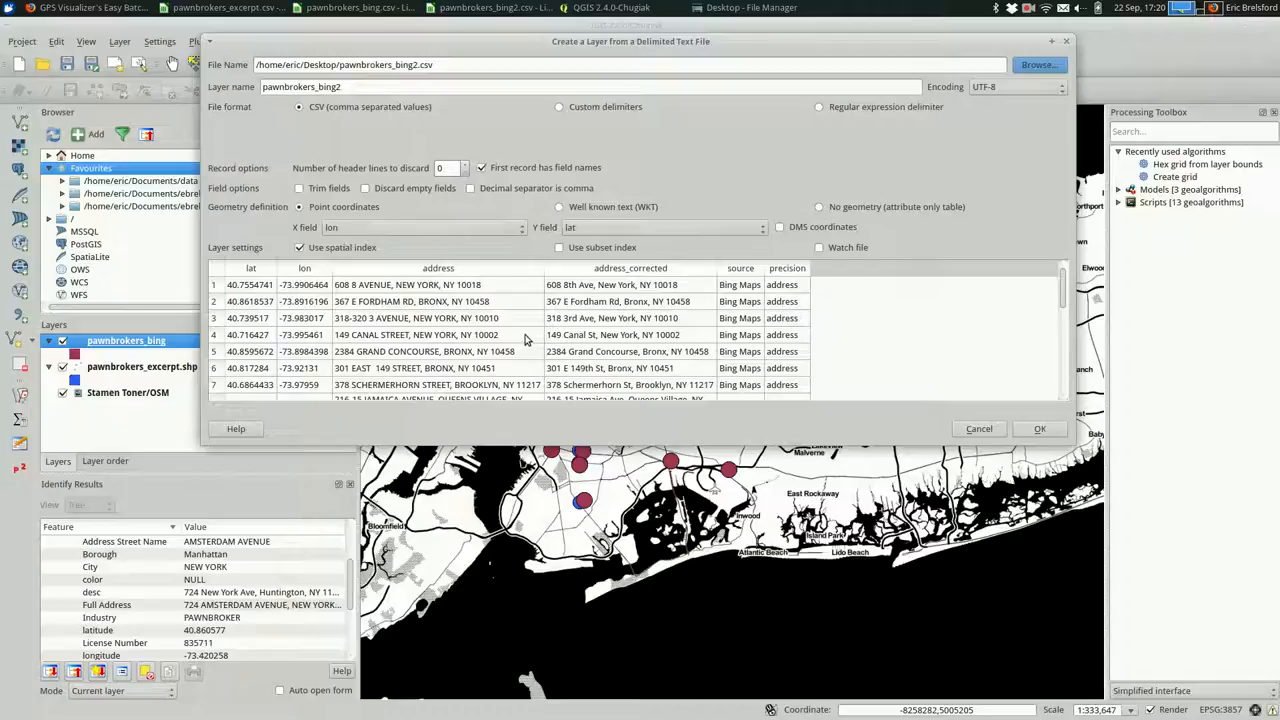
mouse_move(616, 228)
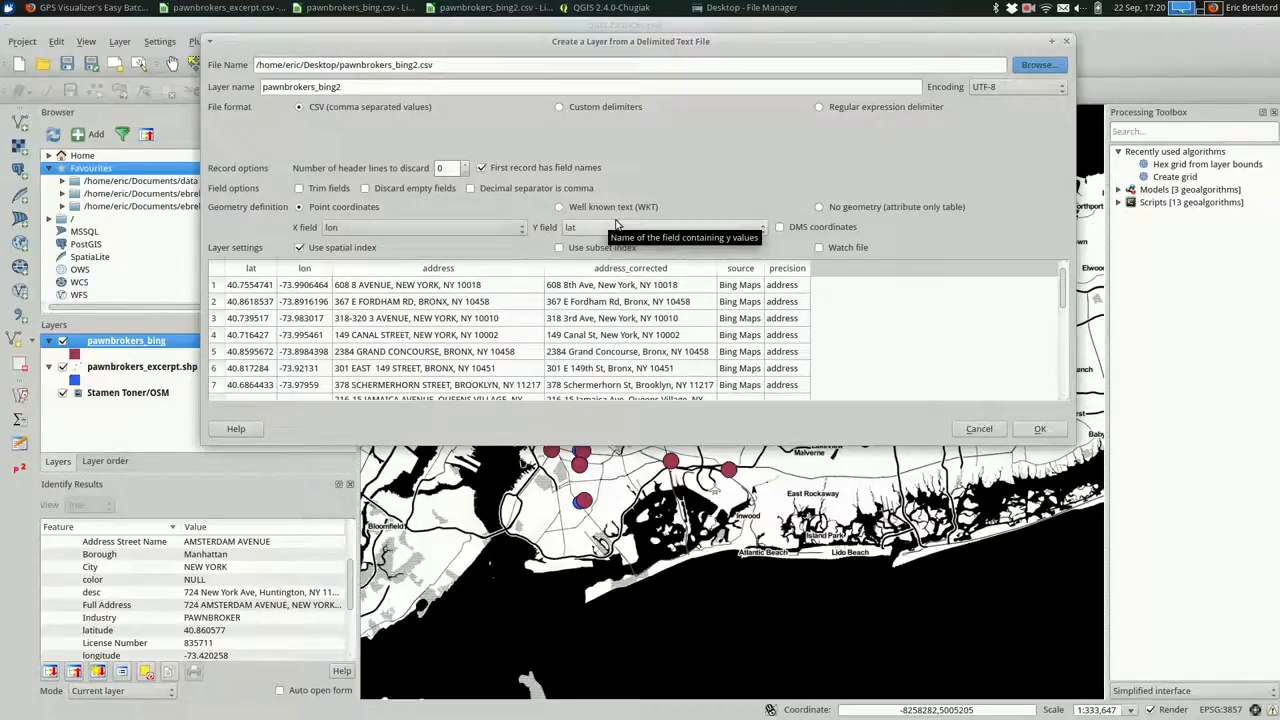
mouse_move(880, 368)
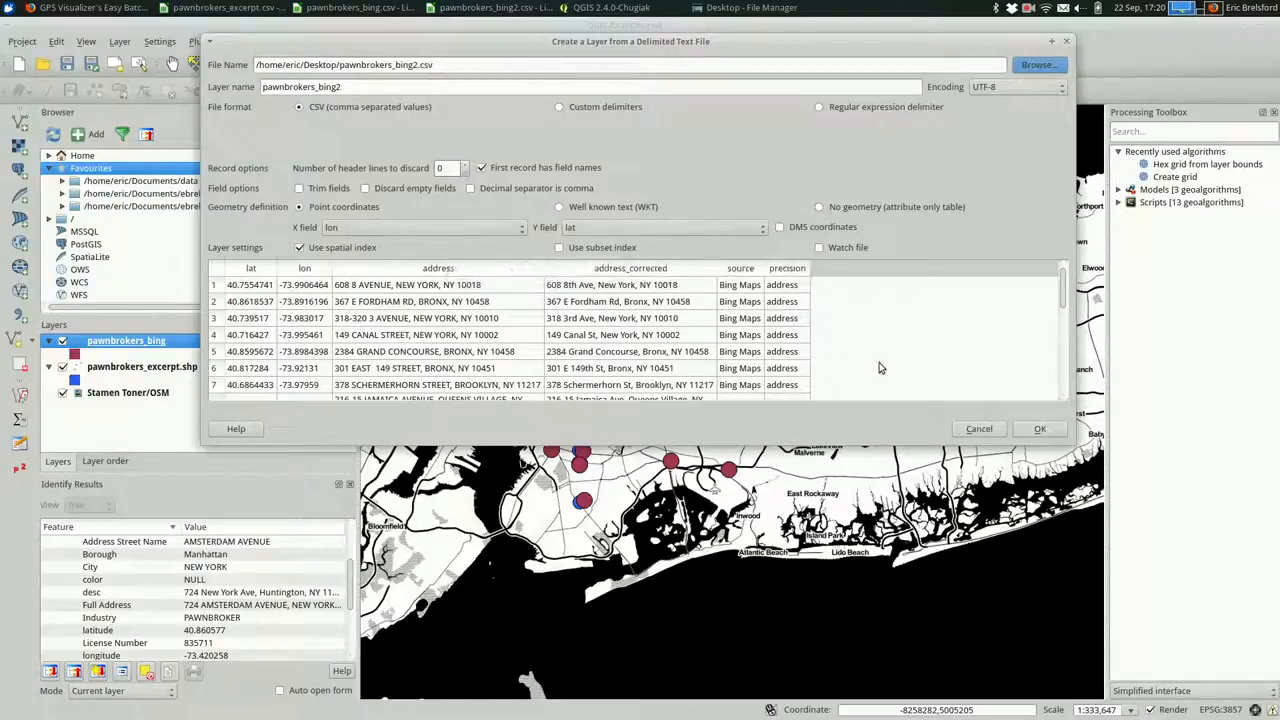
left_click(1040, 428)
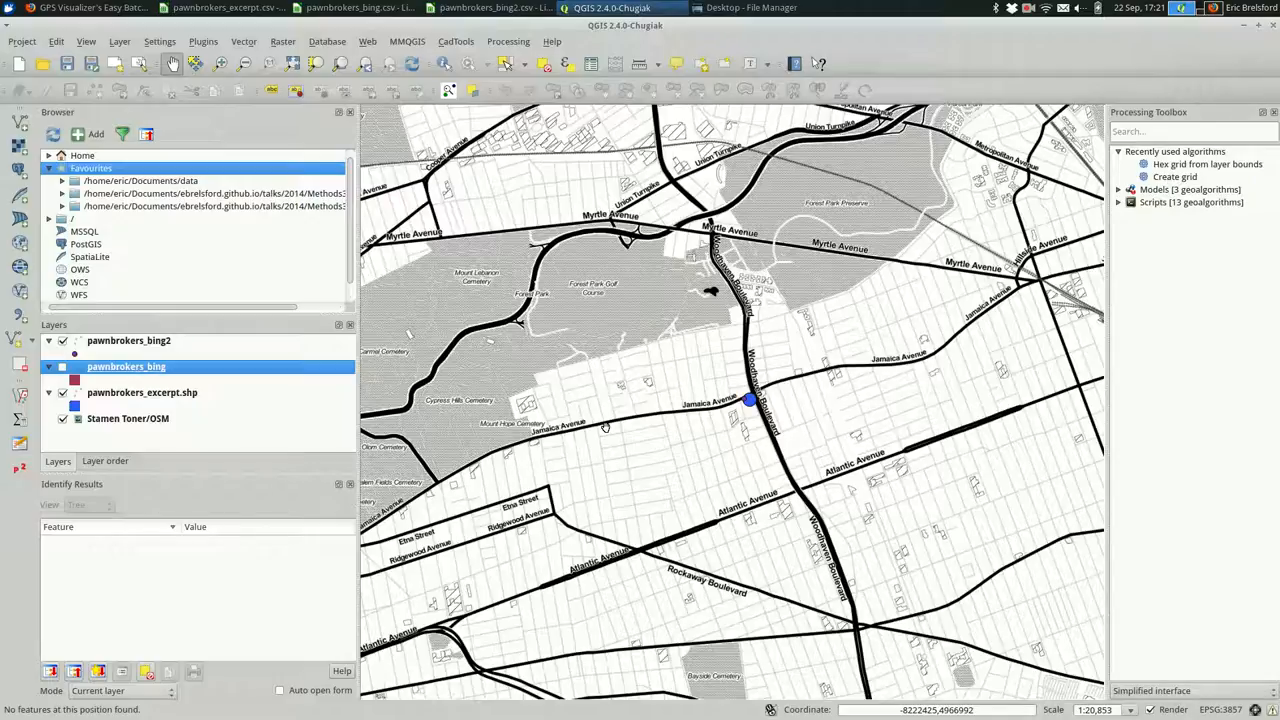
- Identify features at the blue point to compare pawnbrokers_bing2 against pawnbrokers_bing
left_click(92, 8)
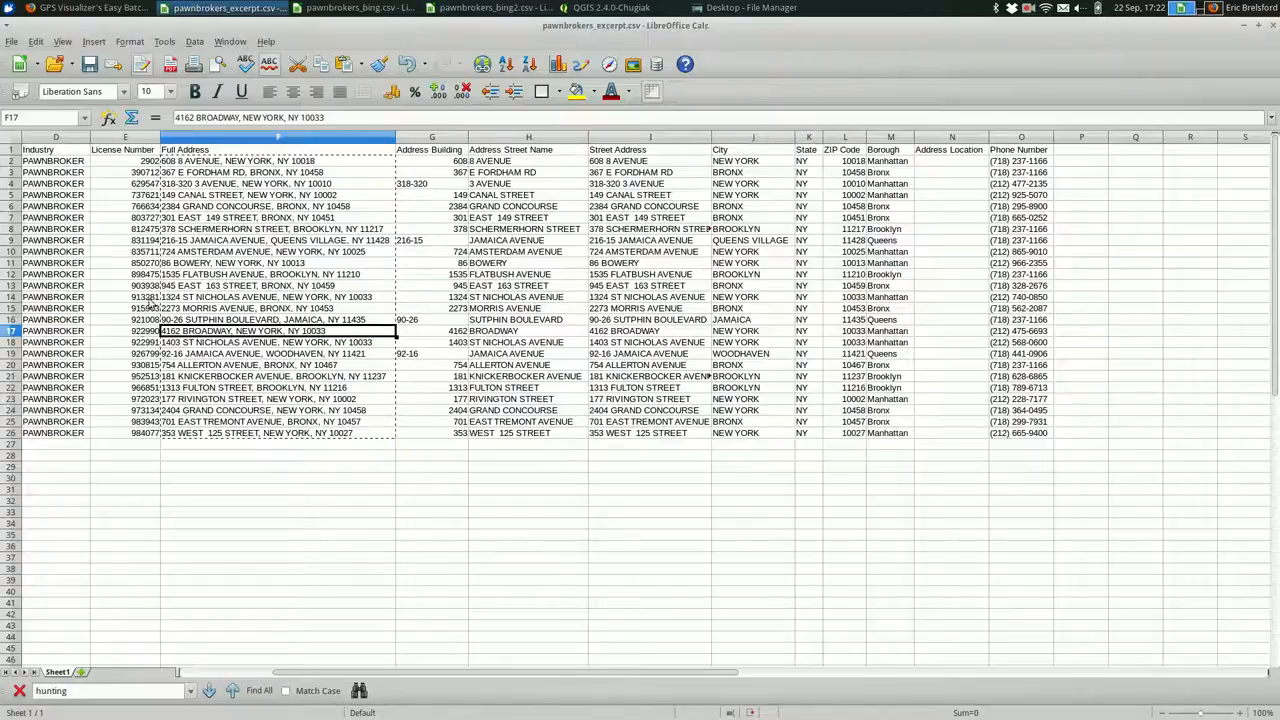
- Inspect the Full Address, Address Building and Street Address cells, then bring up GPS Visualizer's Bing results
left_click(278, 172)
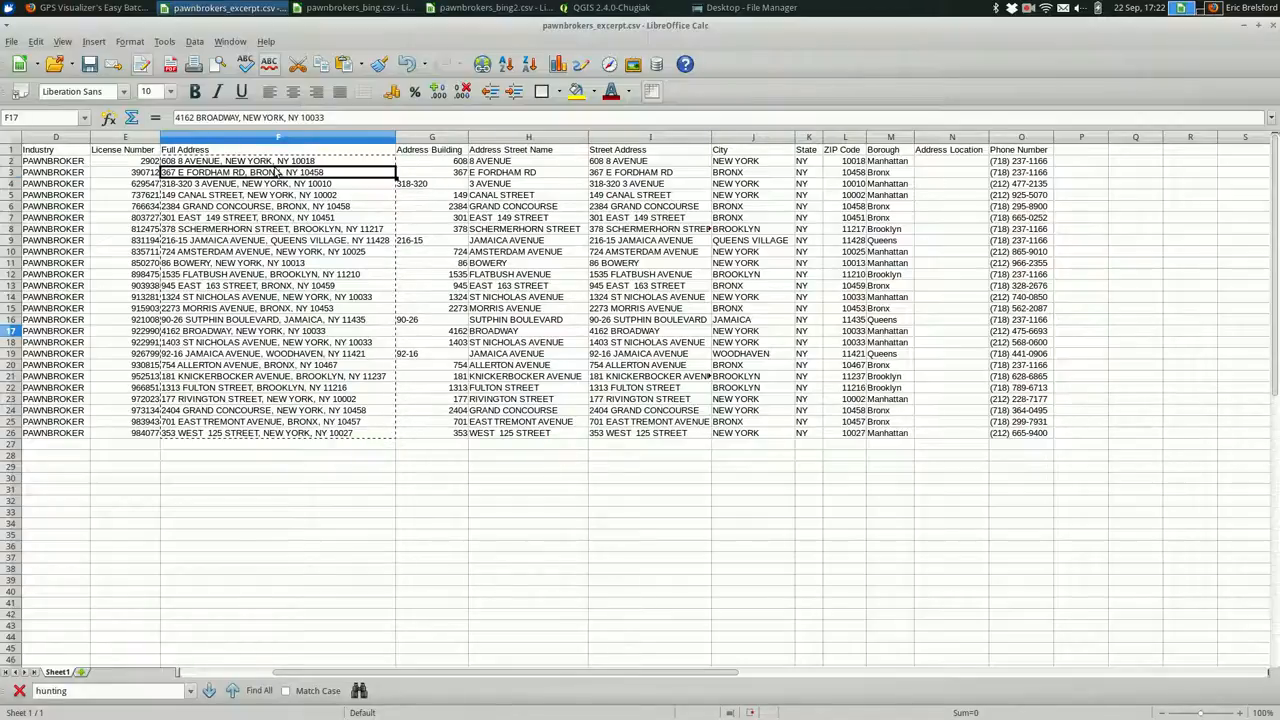
left_click(432, 160)
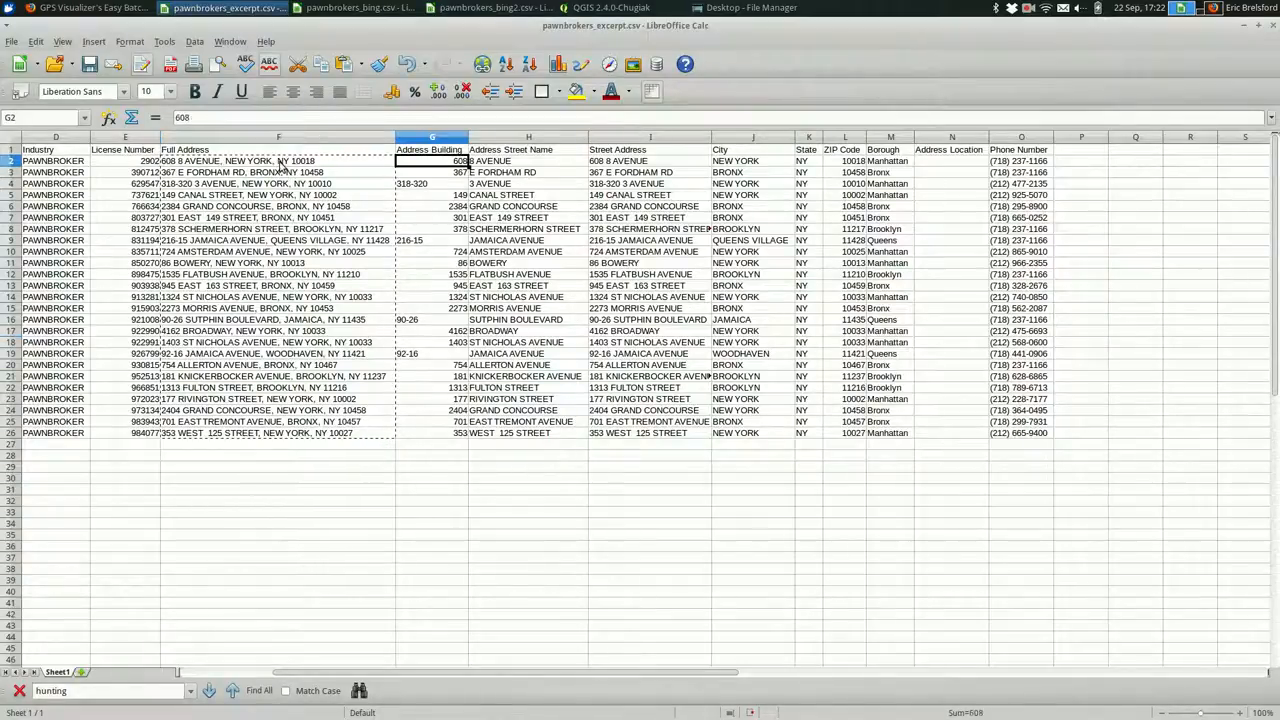
left_click(650, 160)
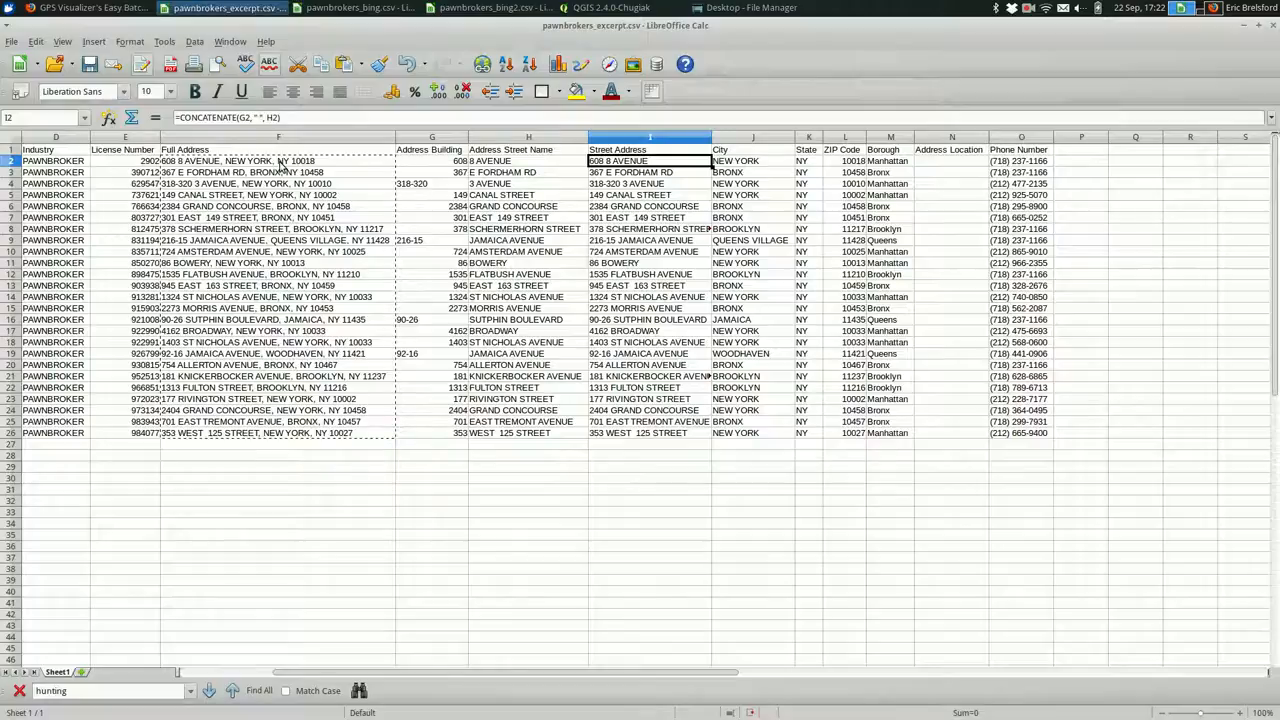
left_click(84, 8)
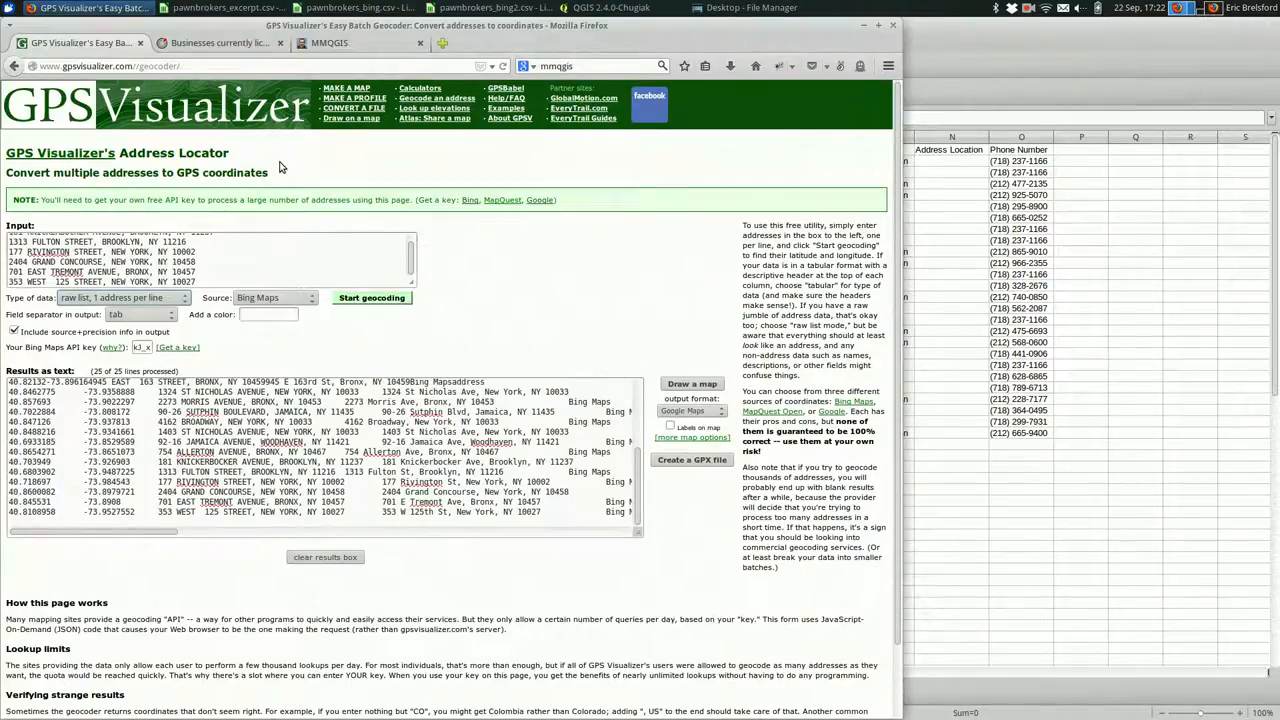
mouse_move(280, 376)
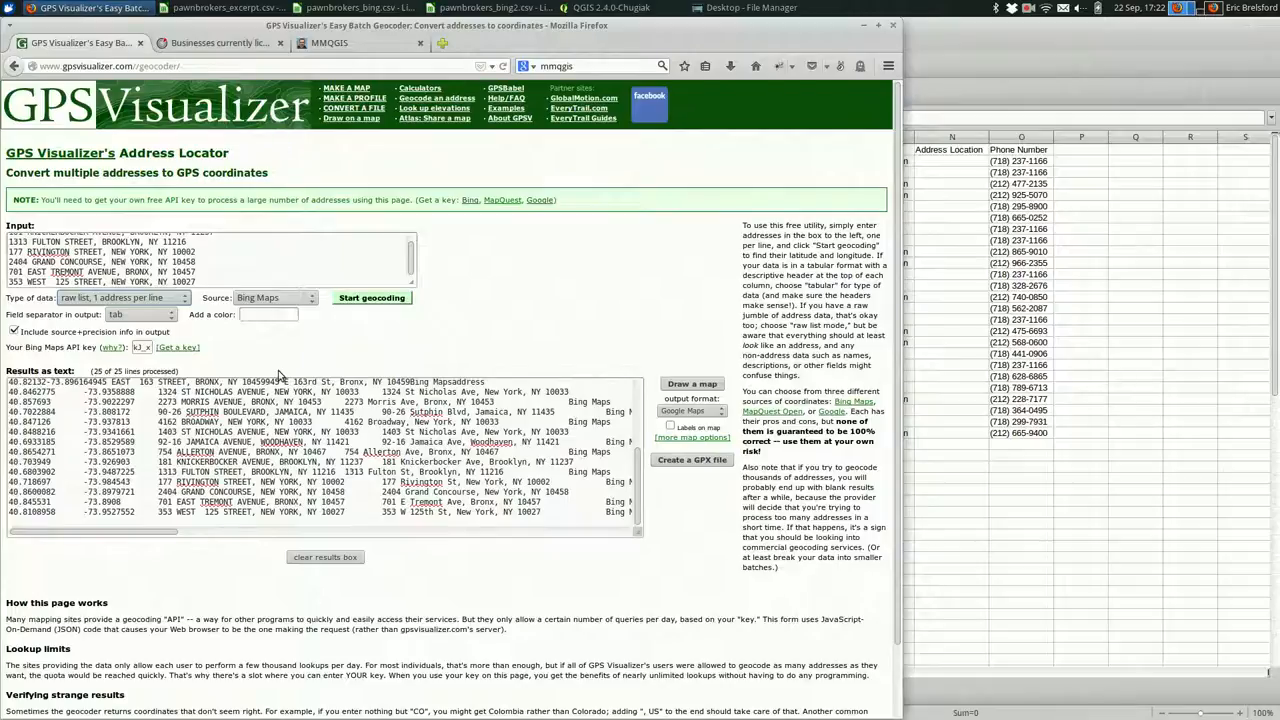
- Return from the Bing results to the pawnbrokers_excerpt sheet showing the Street Address formula
left_click(224, 8)
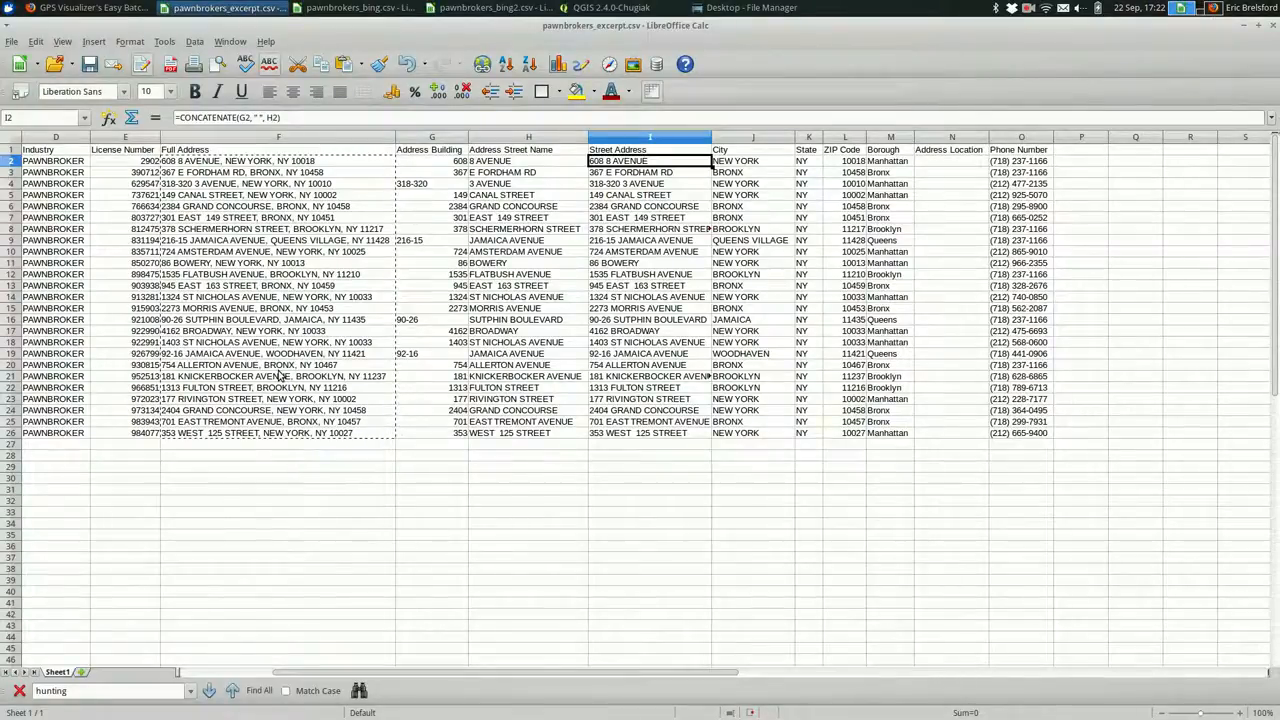
mouse_move(656, 150)
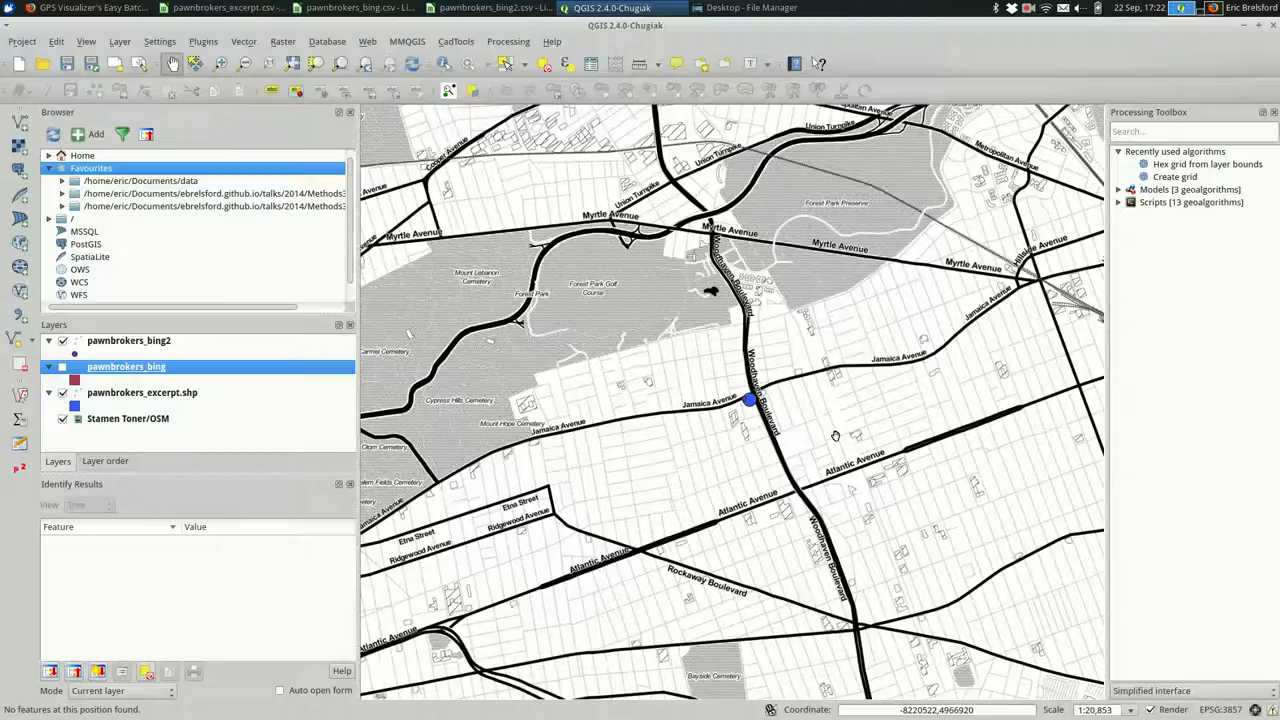
- Bring GPS Visualizer's Bing geocoding results back to the front after glancing at the QGIS map
left_click(84, 8)
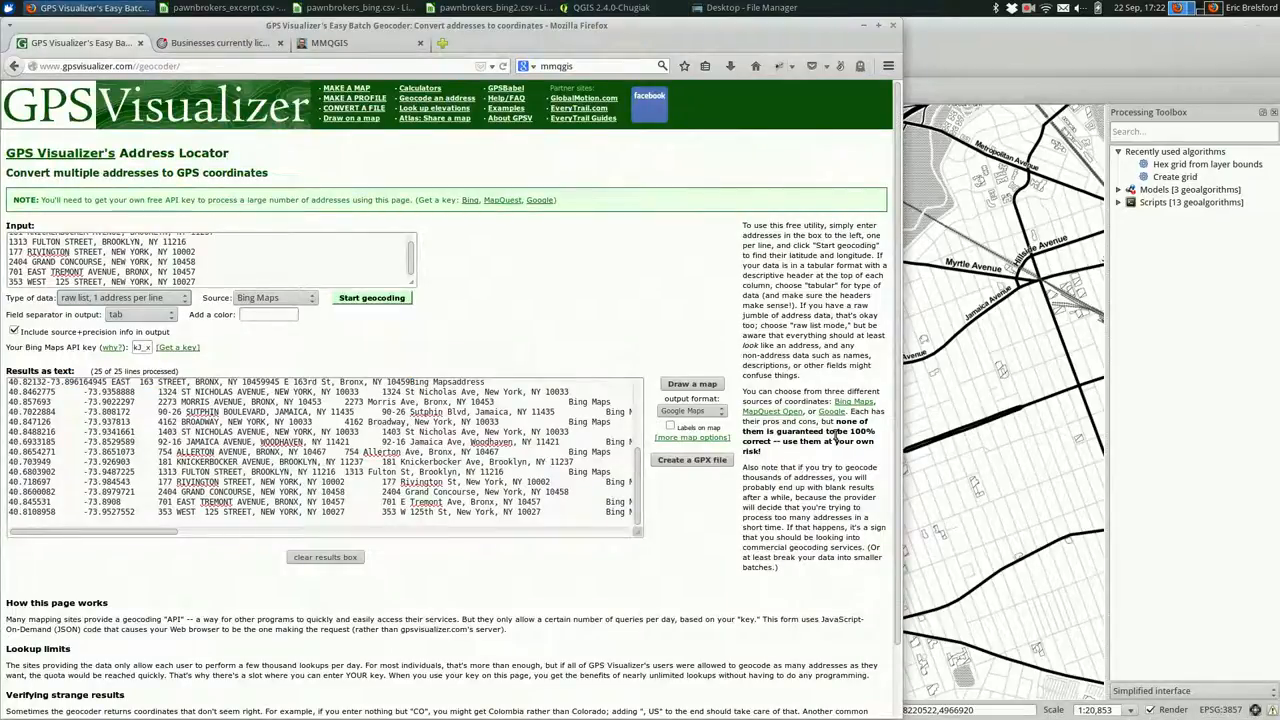